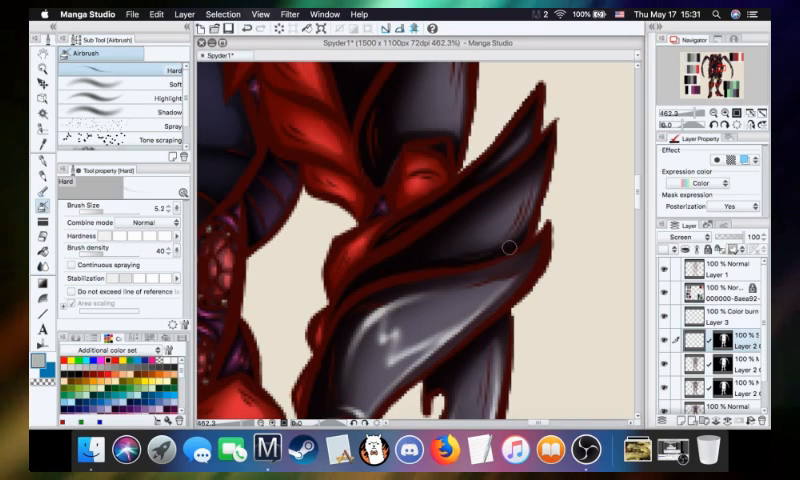
pyautogui.moveTo(470, 243)
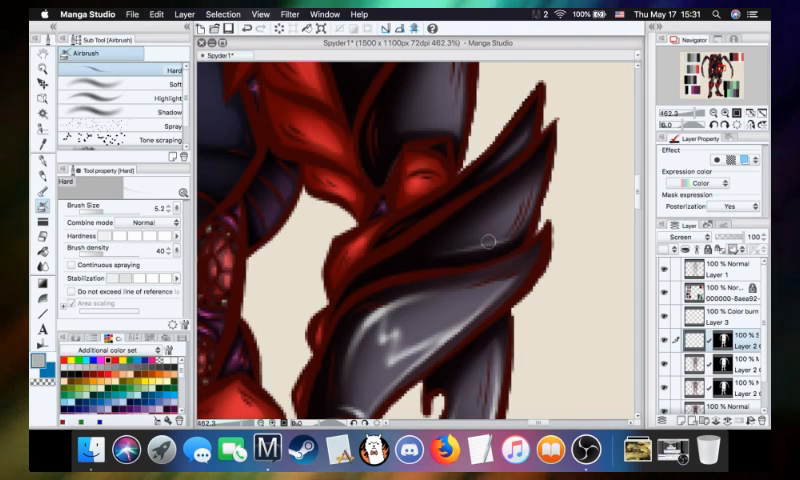
pyautogui.moveTo(537, 162)
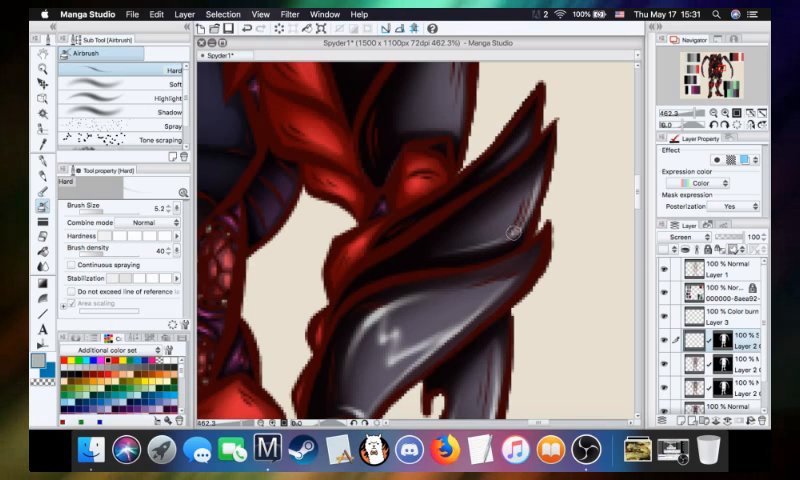
pyautogui.moveTo(515, 205)
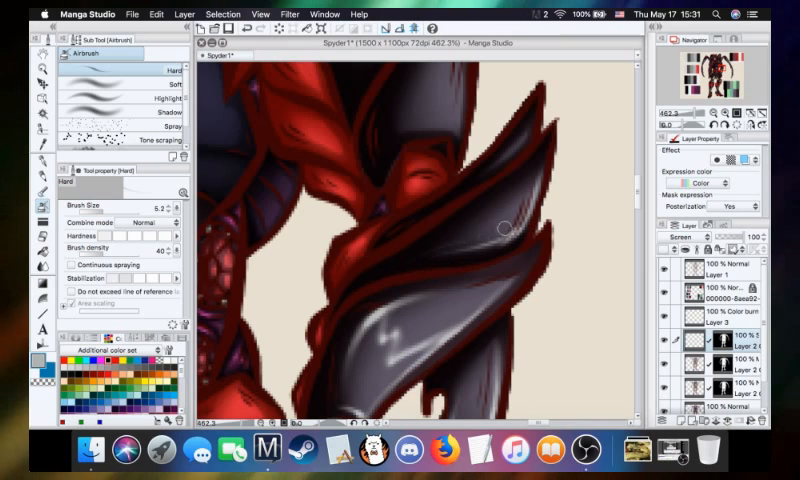
pyautogui.moveTo(413, 263)
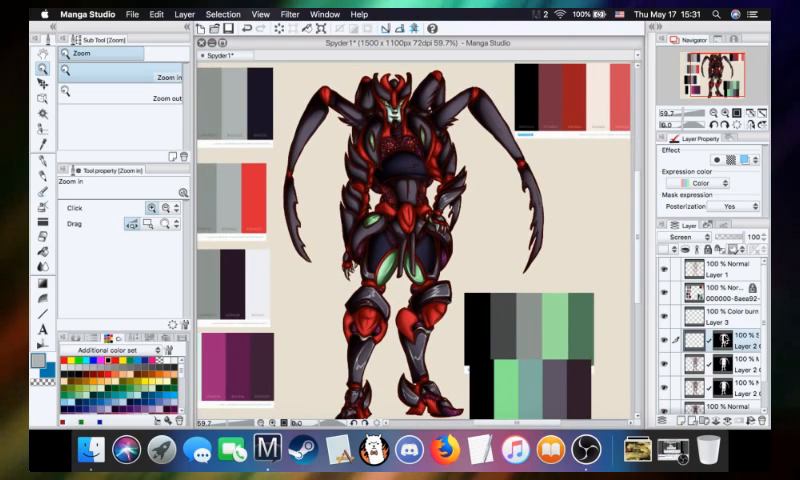
pyautogui.moveTo(468, 224)
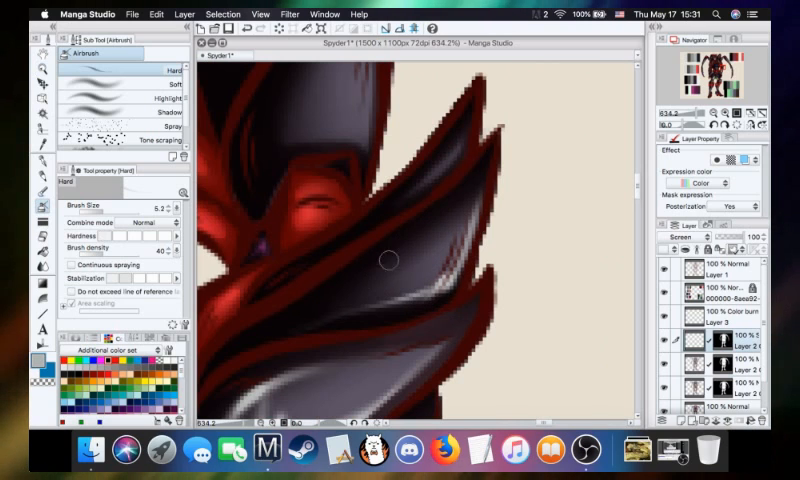
pyautogui.moveTo(400, 263)
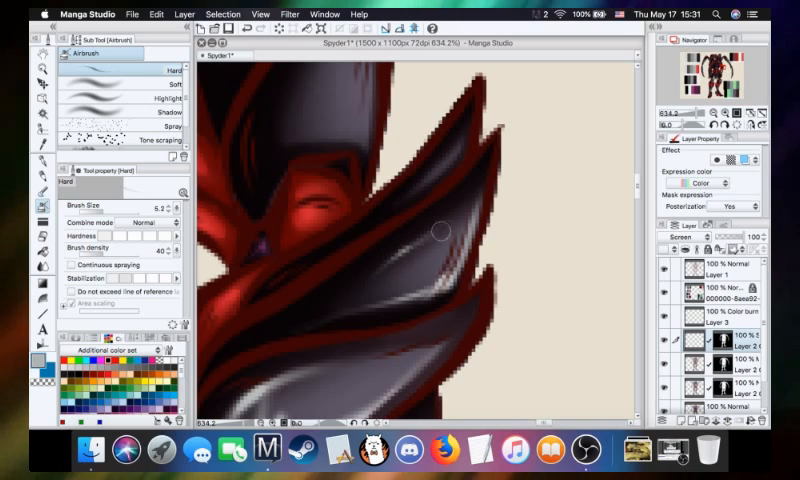
pyautogui.moveTo(355, 293)
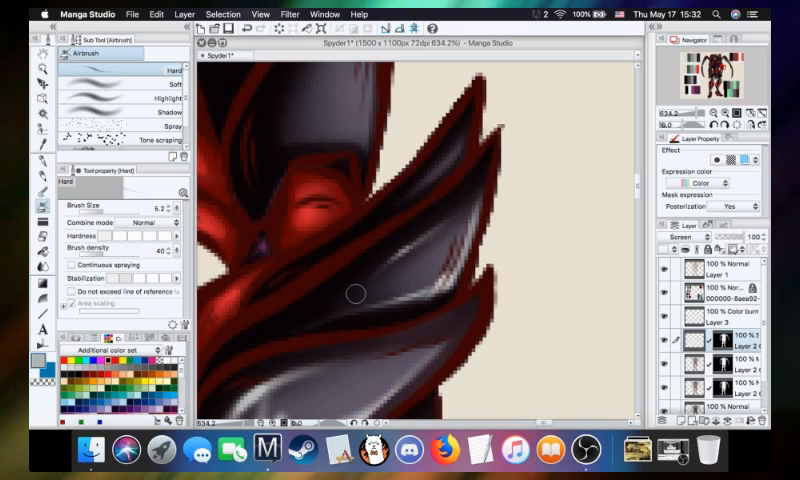
pyautogui.moveTo(415, 245)
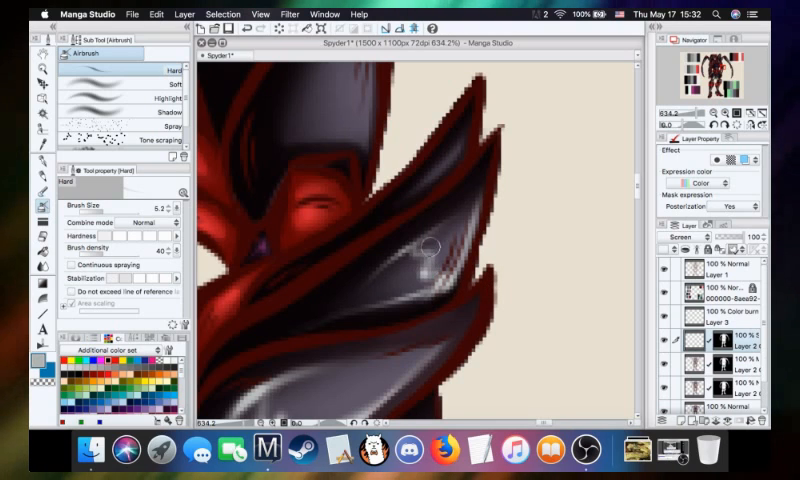
pyautogui.moveTo(410, 251)
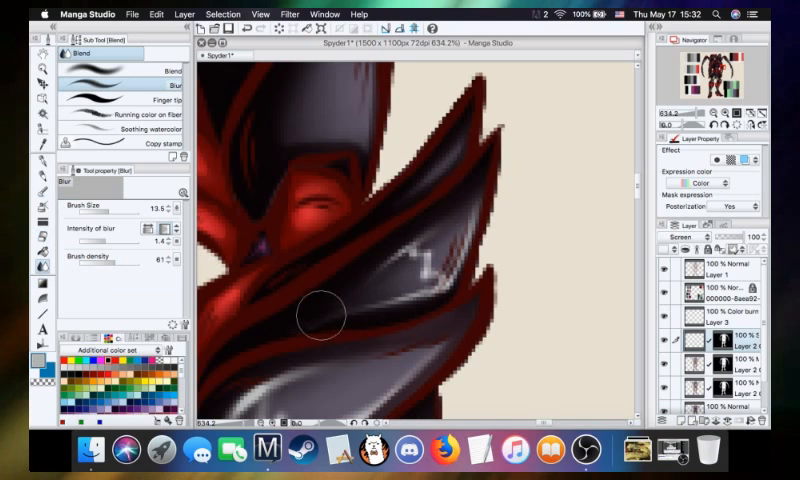
pyautogui.moveTo(405, 315)
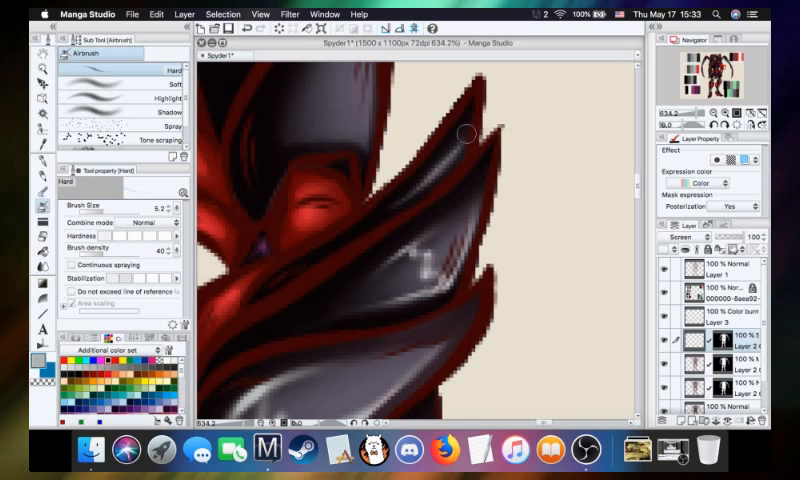
pyautogui.moveTo(432, 174)
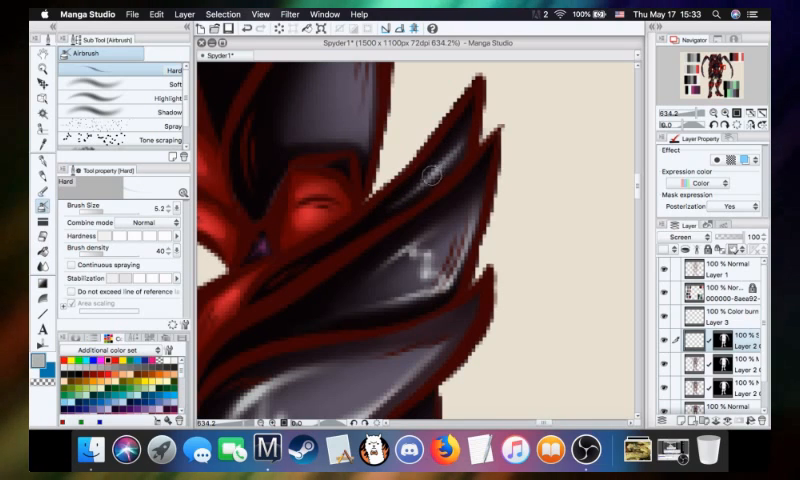
pyautogui.moveTo(468, 118)
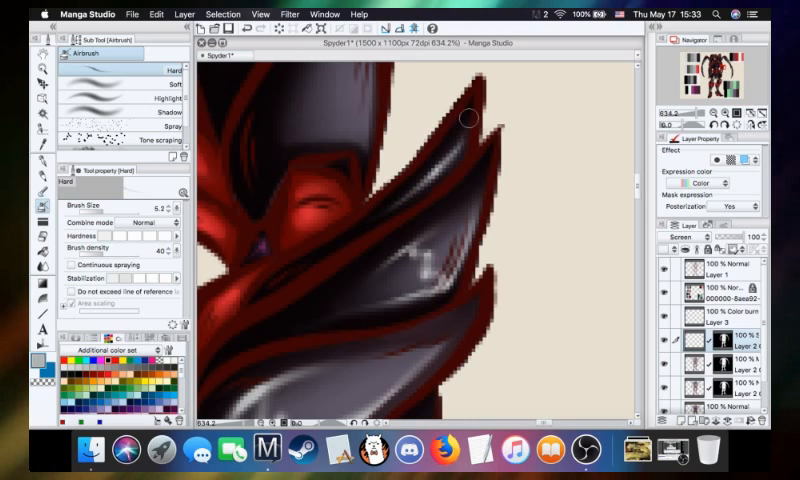
pyautogui.moveTo(458, 124)
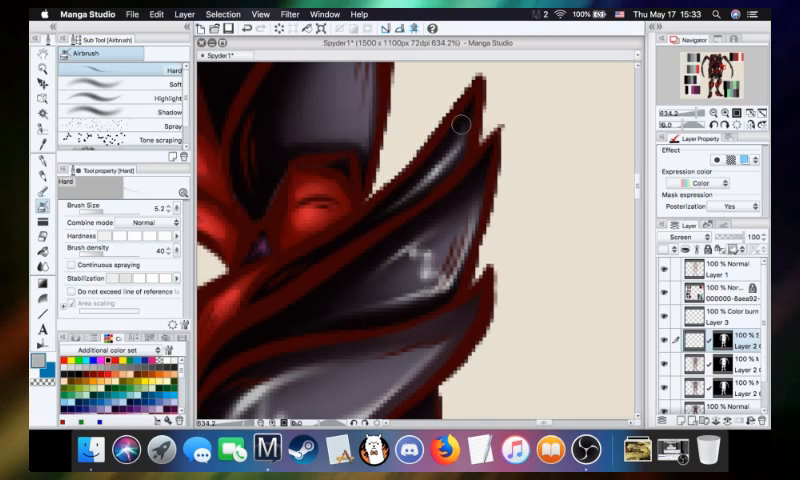
pyautogui.moveTo(458, 140)
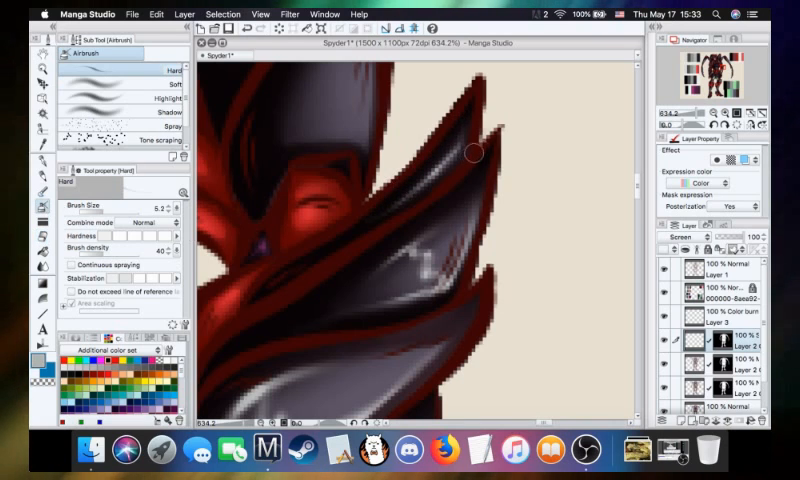
pyautogui.moveTo(420, 175)
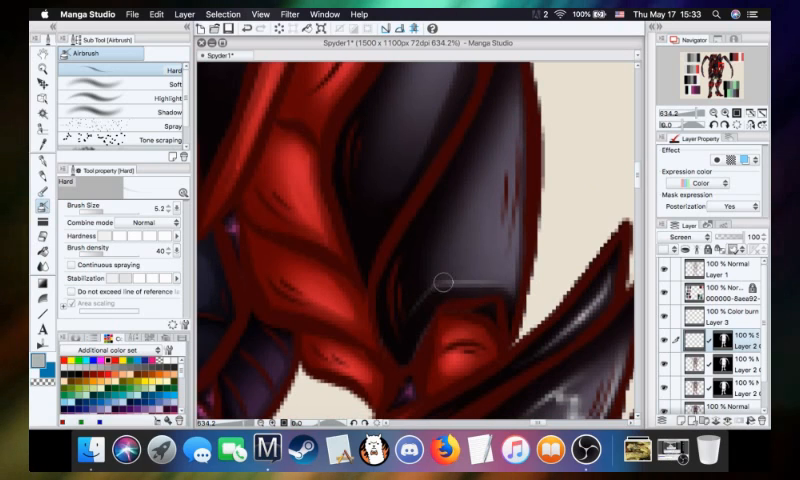
pyautogui.moveTo(432, 287)
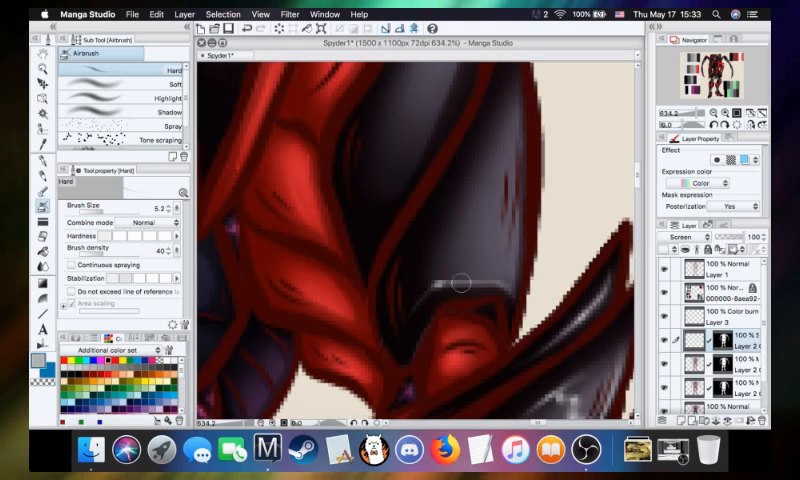
pyautogui.moveTo(500, 285)
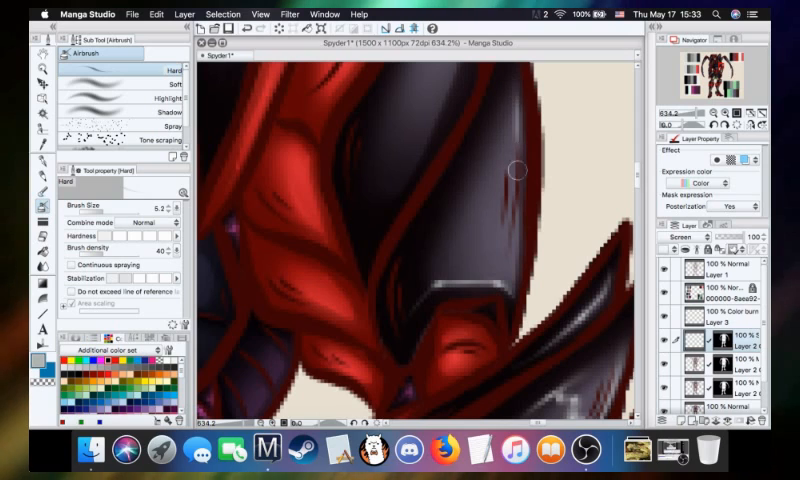
pyautogui.moveTo(513, 270)
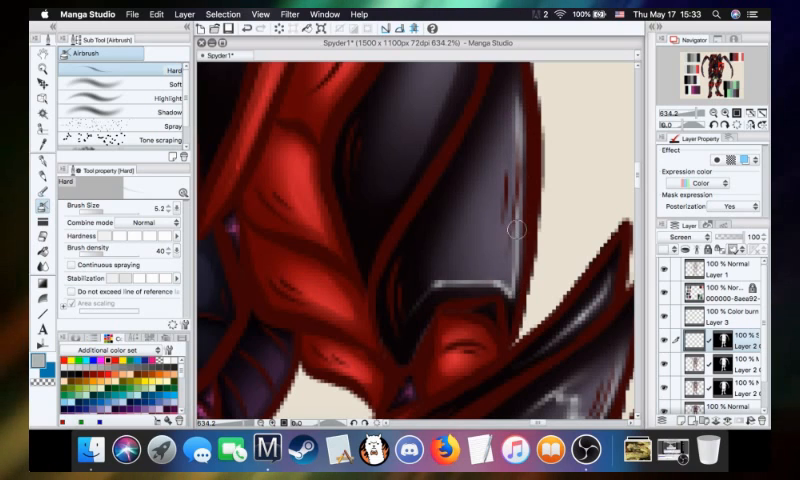
pyautogui.moveTo(516, 100)
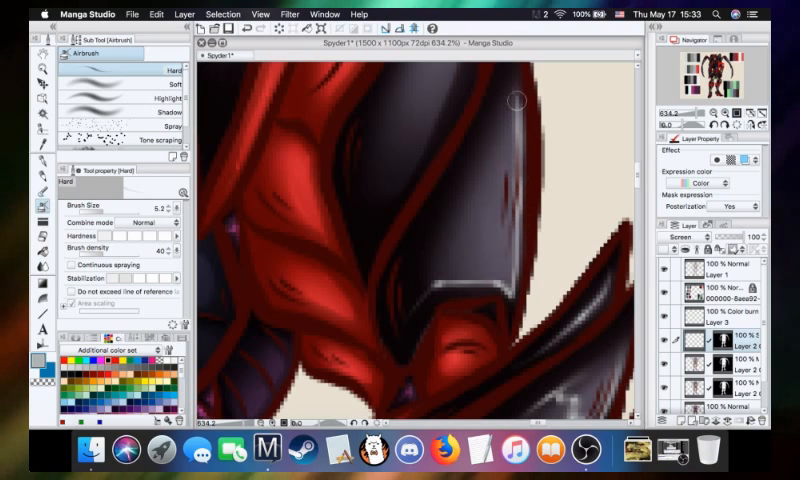
pyautogui.moveTo(485, 153)
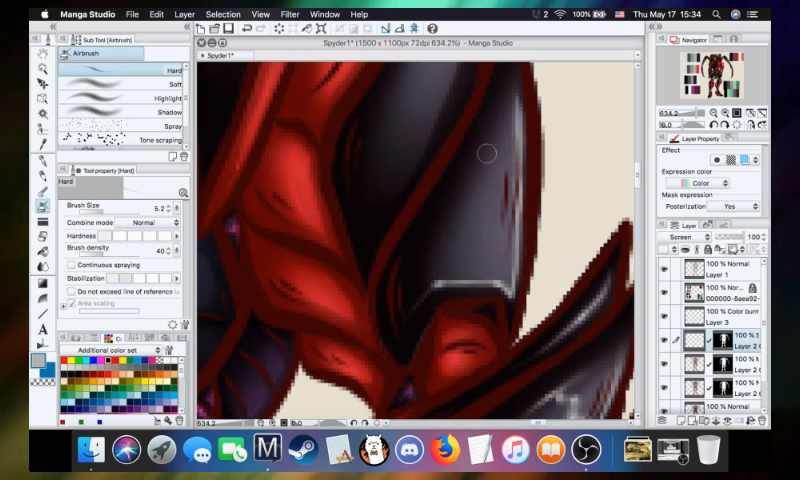
pyautogui.moveTo(439, 241)
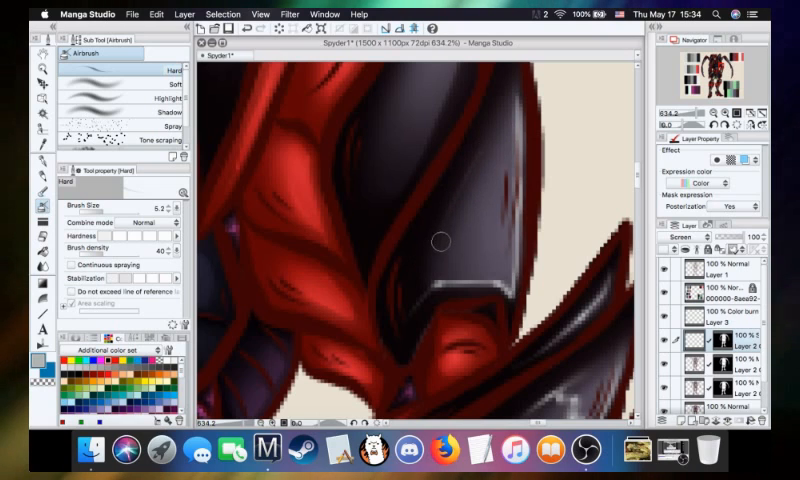
pyautogui.moveTo(505, 115)
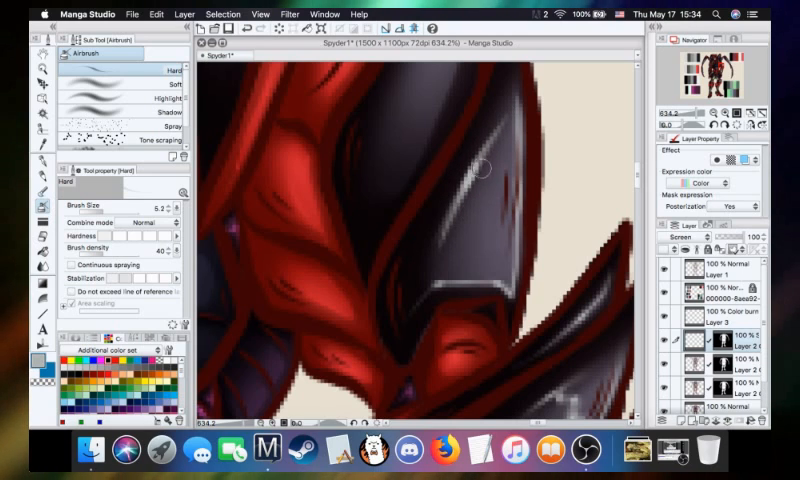
pyautogui.moveTo(518, 207)
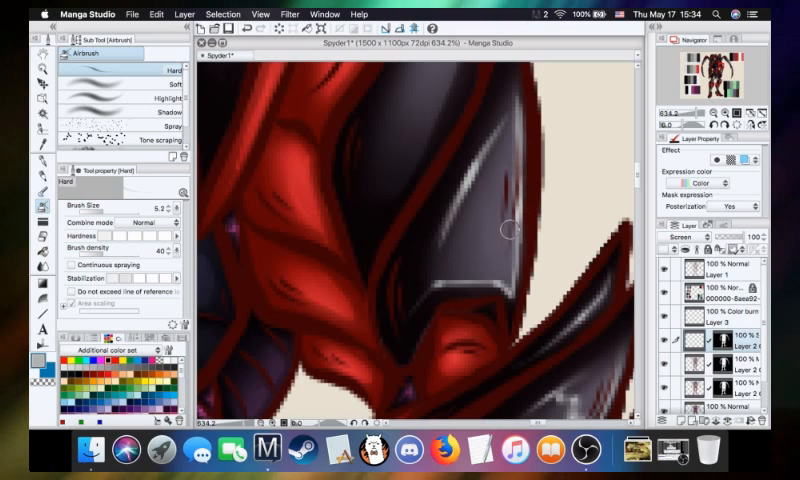
pyautogui.moveTo(540, 280)
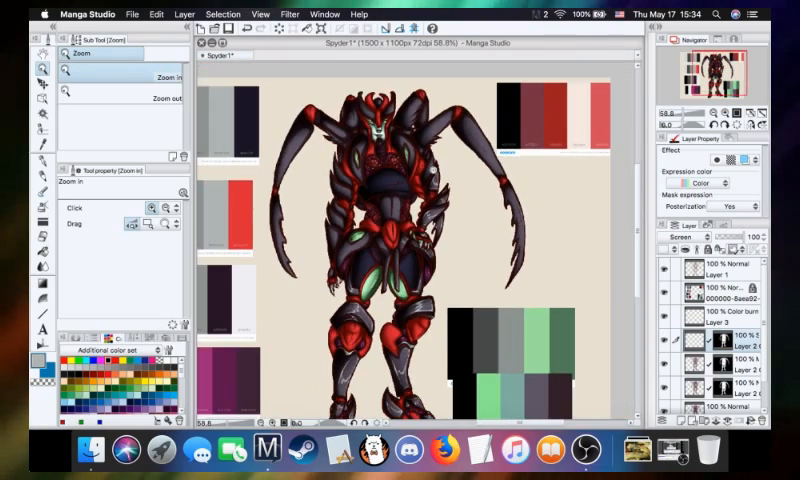
# - Zoom back in on the spider Transformer figure after viewing the whole drawing
pyautogui.click(410, 190)
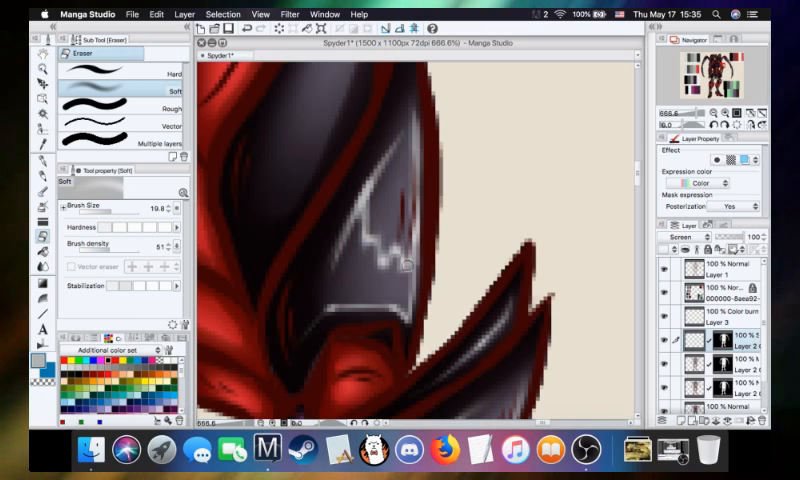
pyautogui.moveTo(395, 170)
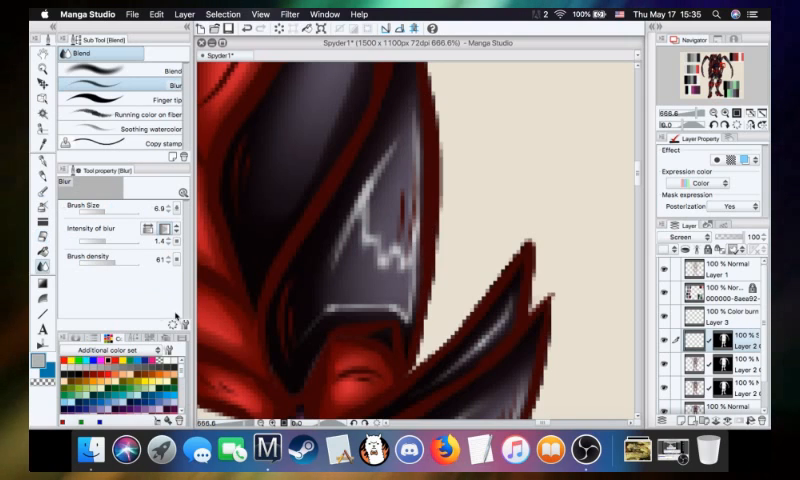
pyautogui.moveTo(329, 356)
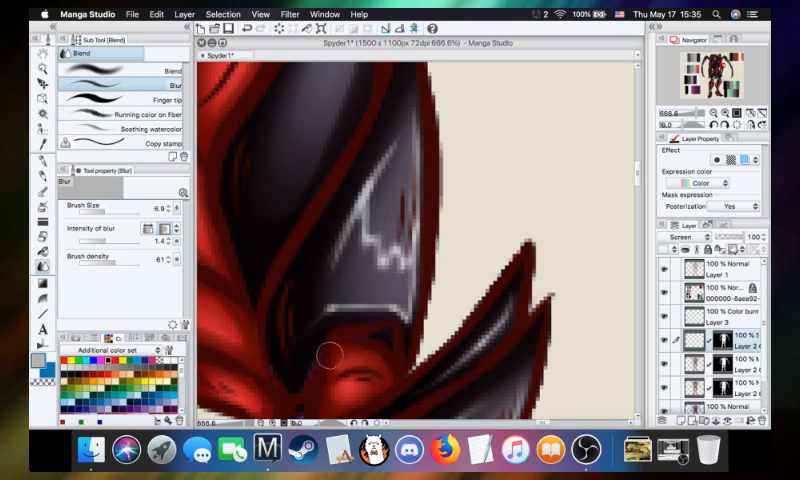
pyautogui.moveTo(330, 273)
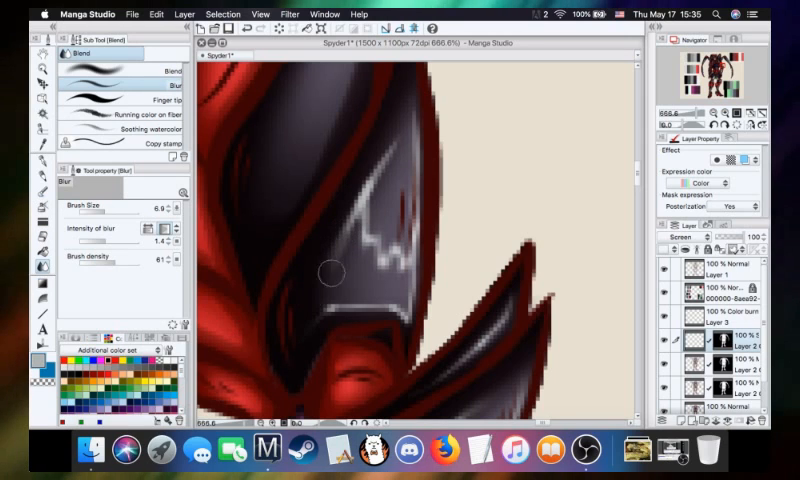
pyautogui.moveTo(390, 152)
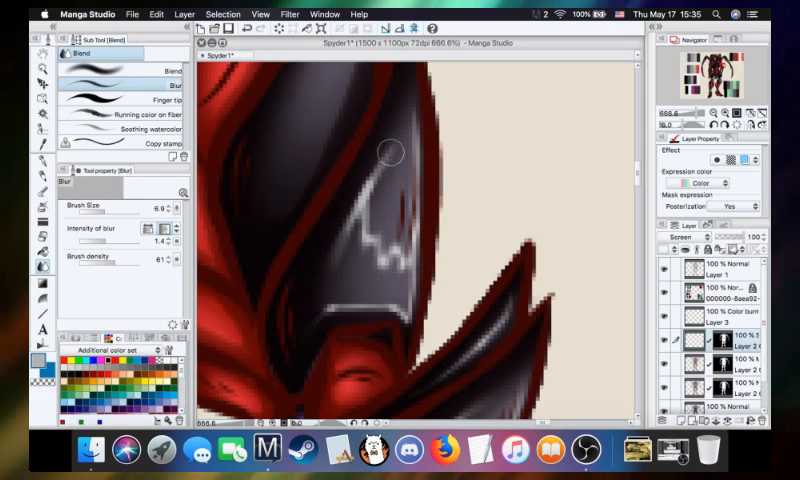
pyautogui.moveTo(405, 172)
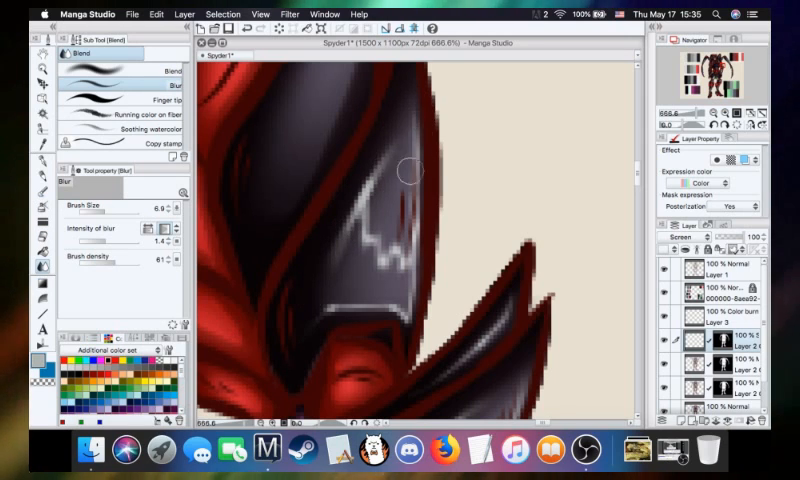
pyautogui.moveTo(375, 228)
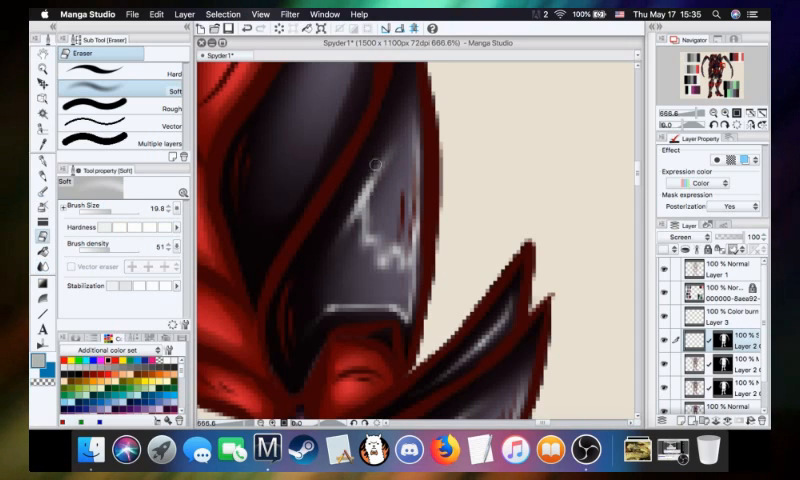
pyautogui.moveTo(339, 265)
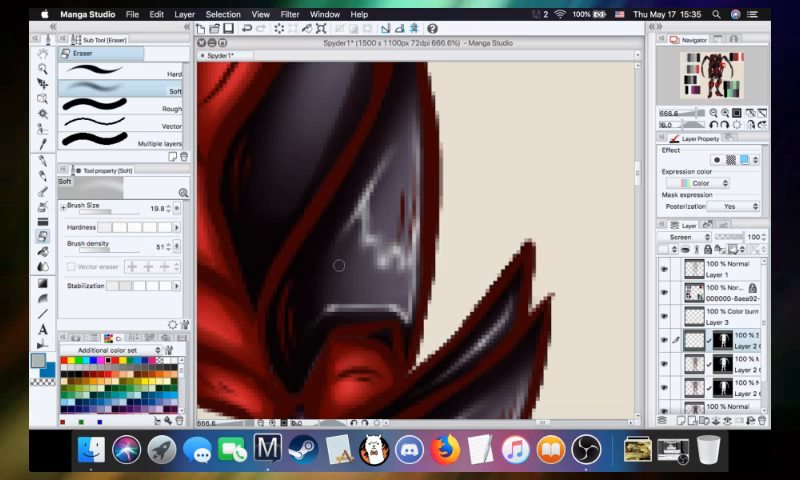
pyautogui.moveTo(360, 232)
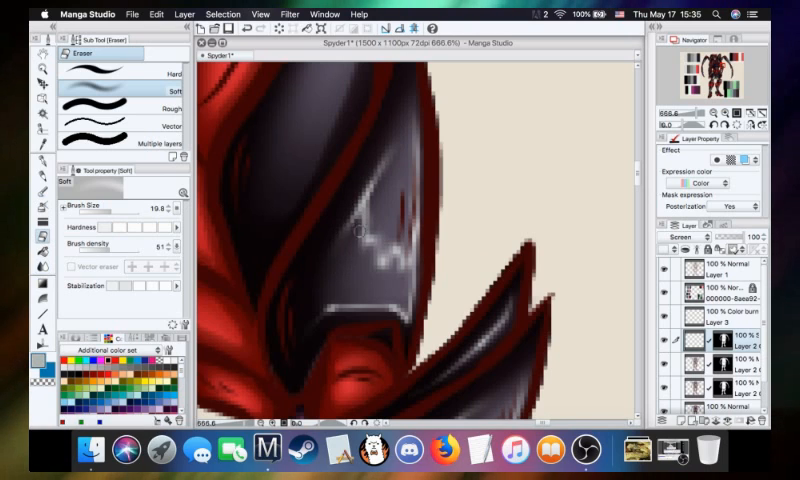
pyautogui.moveTo(396, 155)
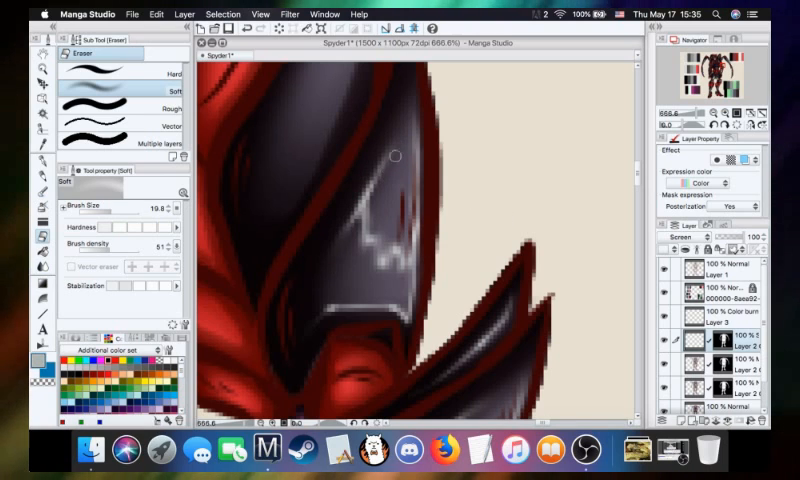
pyautogui.moveTo(422, 194)
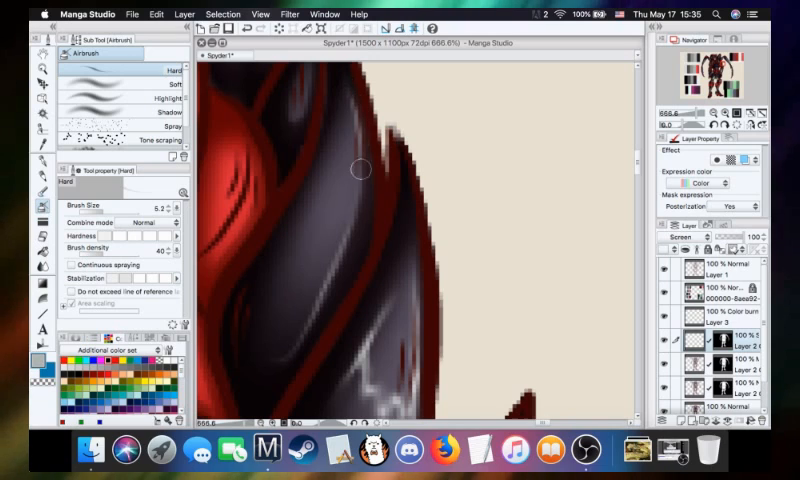
pyautogui.moveTo(348, 130)
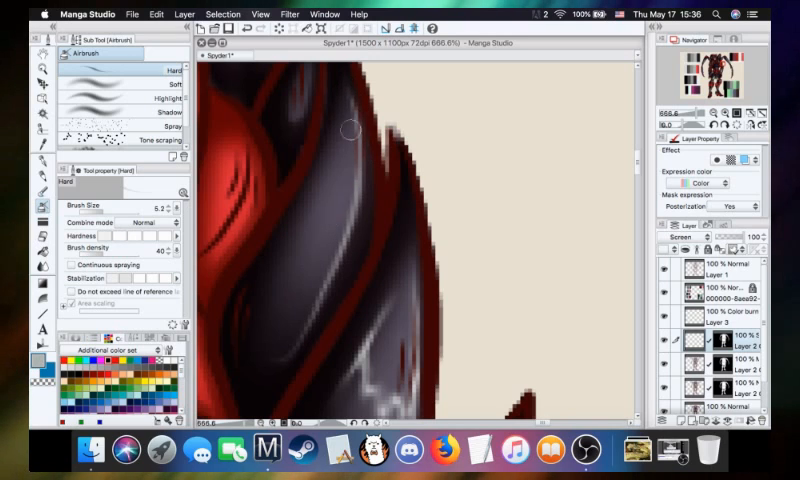
pyautogui.moveTo(355, 200)
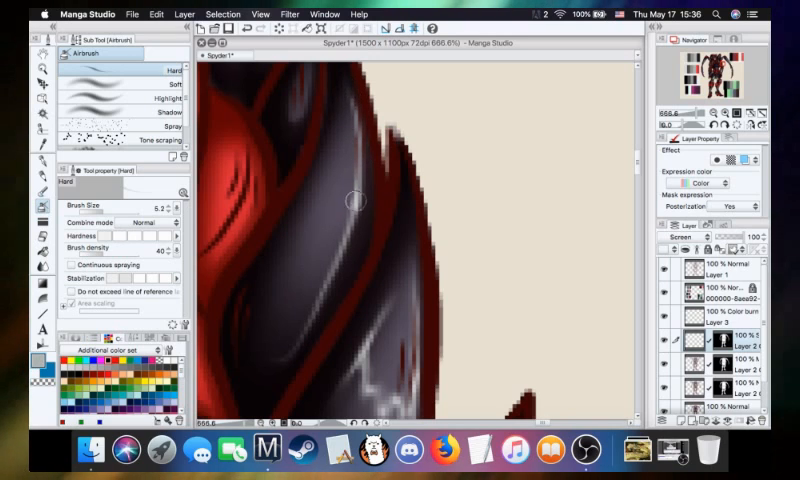
pyautogui.moveTo(350, 197)
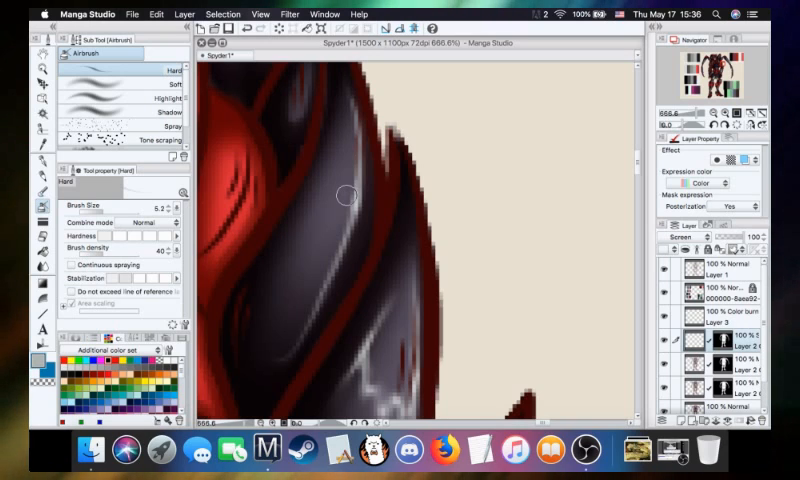
pyautogui.moveTo(402, 172)
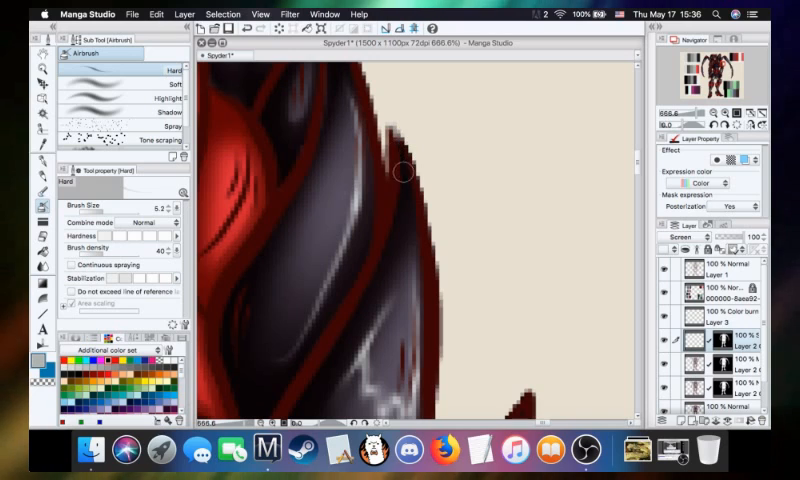
pyautogui.moveTo(357, 200)
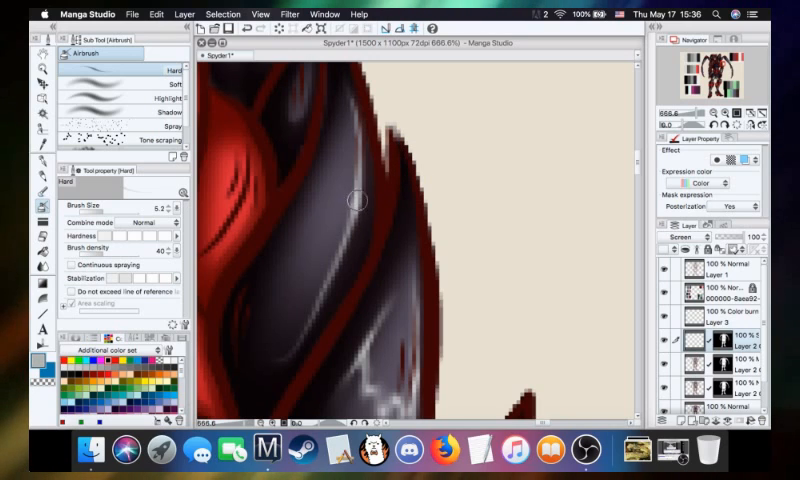
pyautogui.moveTo(353, 185)
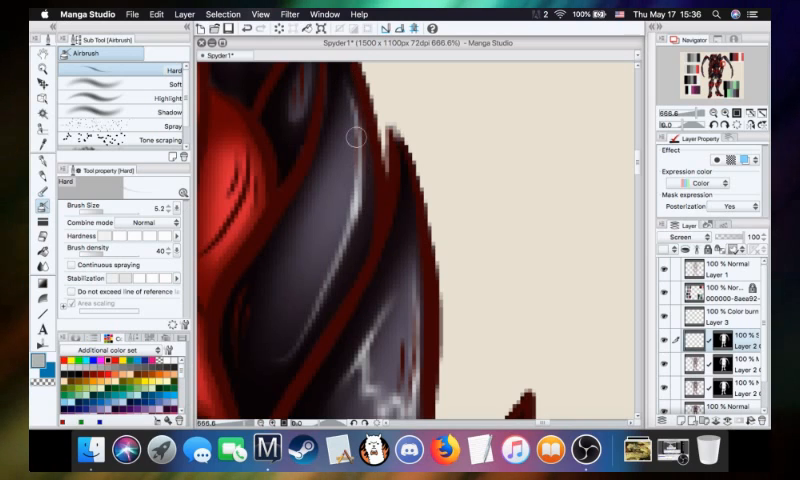
pyautogui.moveTo(355, 217)
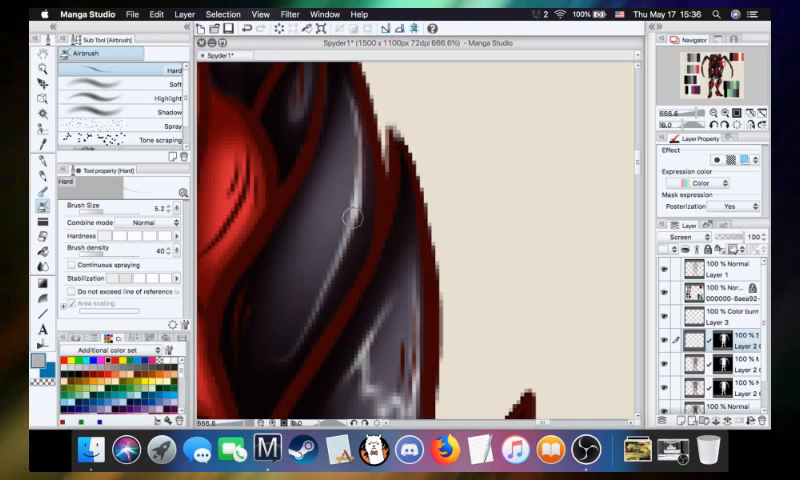
pyautogui.moveTo(264, 288)
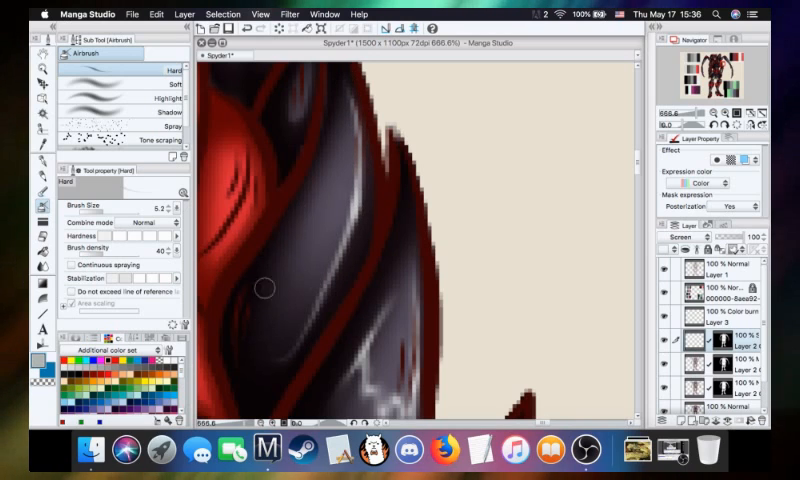
pyautogui.moveTo(330, 135)
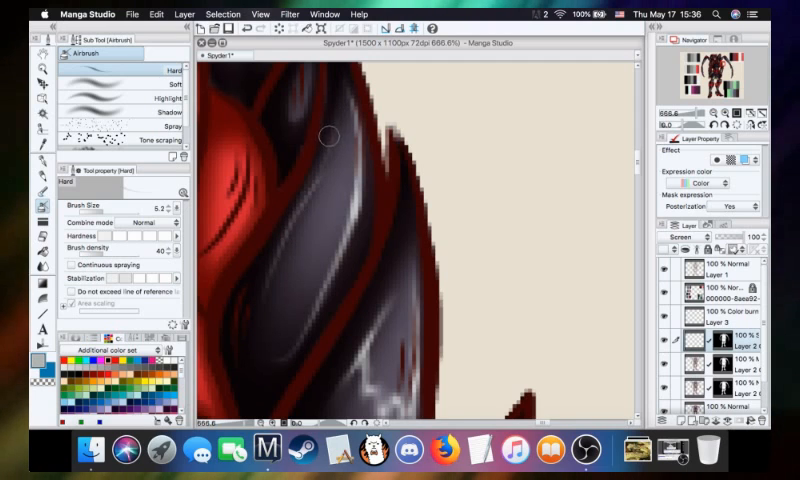
pyautogui.moveTo(262, 307)
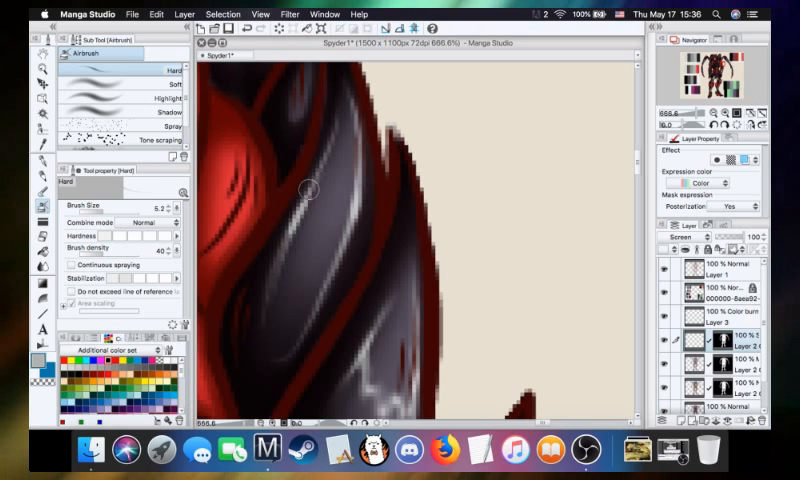
# - Paint a light grey highlight streak down the curved armor plate with the Hard Airbrush
pyautogui.moveTo(310, 190); pyautogui.dragTo(310, 237)
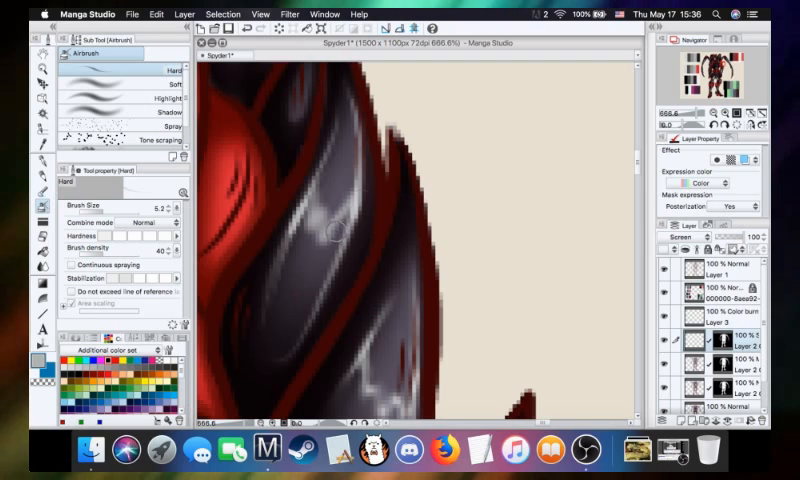
pyautogui.moveTo(360, 237)
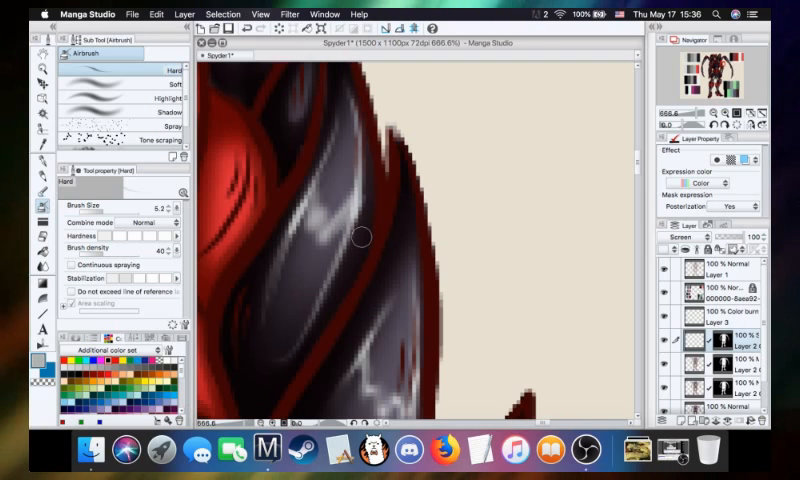
pyautogui.moveTo(295, 232)
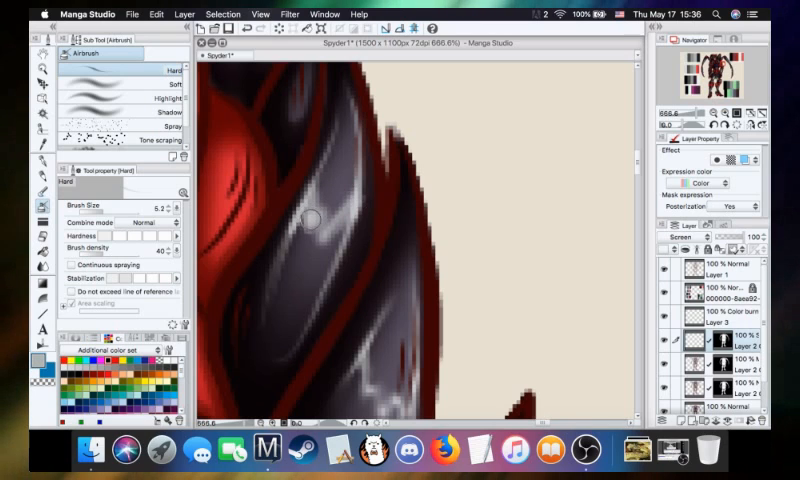
pyautogui.moveTo(310, 195)
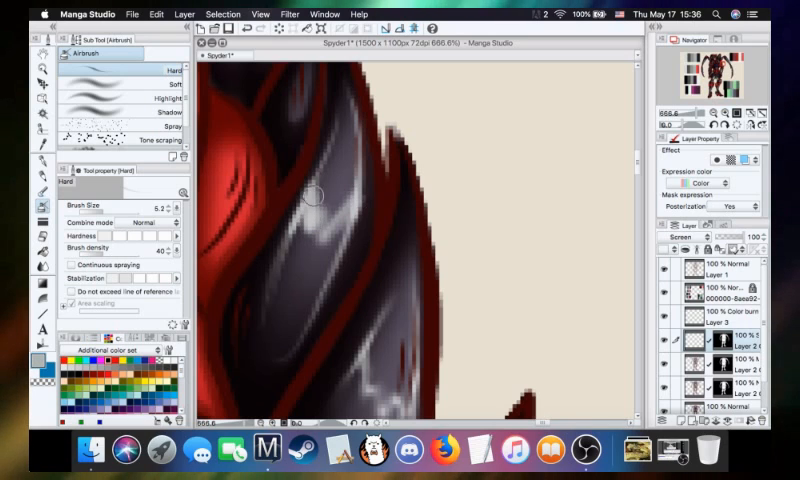
pyautogui.moveTo(310, 222)
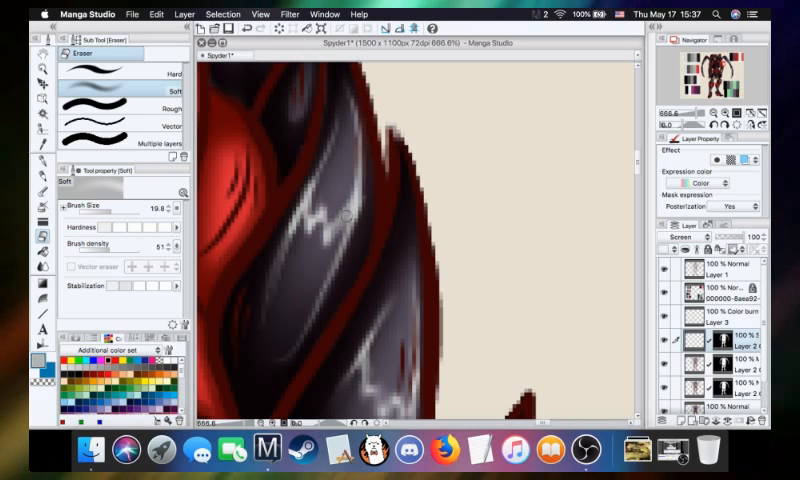
pyautogui.moveTo(365, 150)
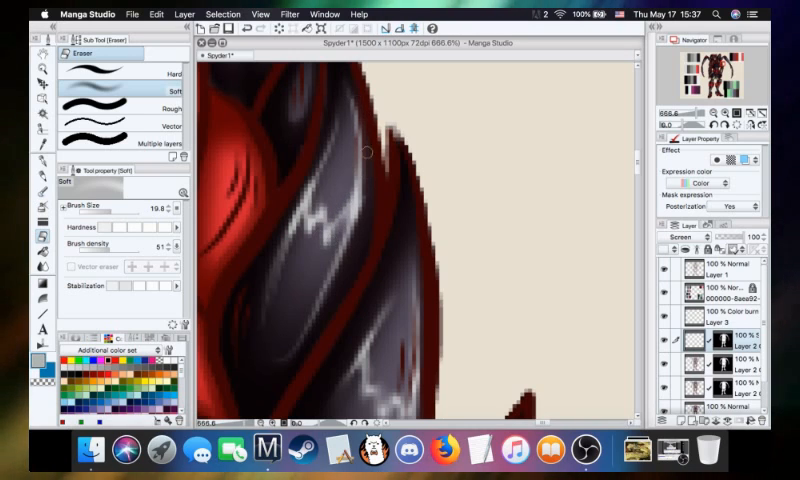
pyautogui.moveTo(321, 208)
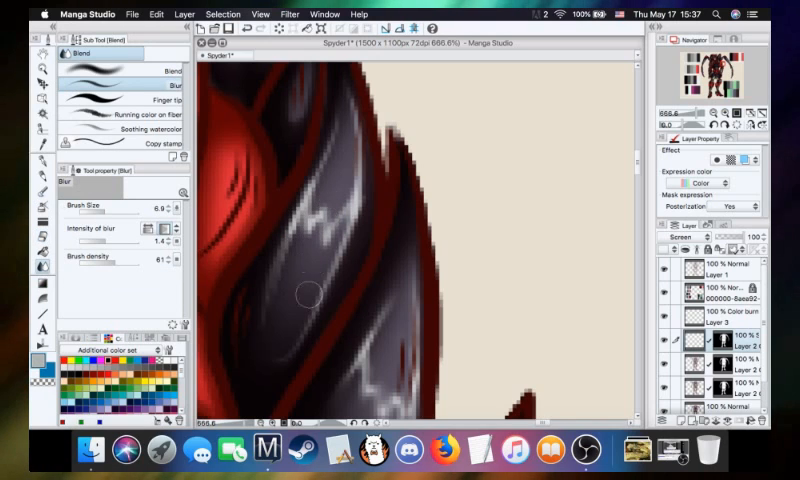
pyautogui.moveTo(280, 258)
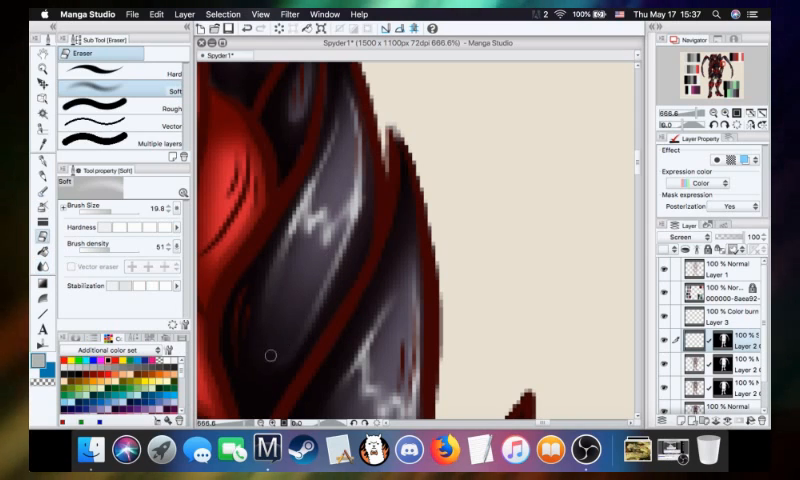
pyautogui.moveTo(265, 297)
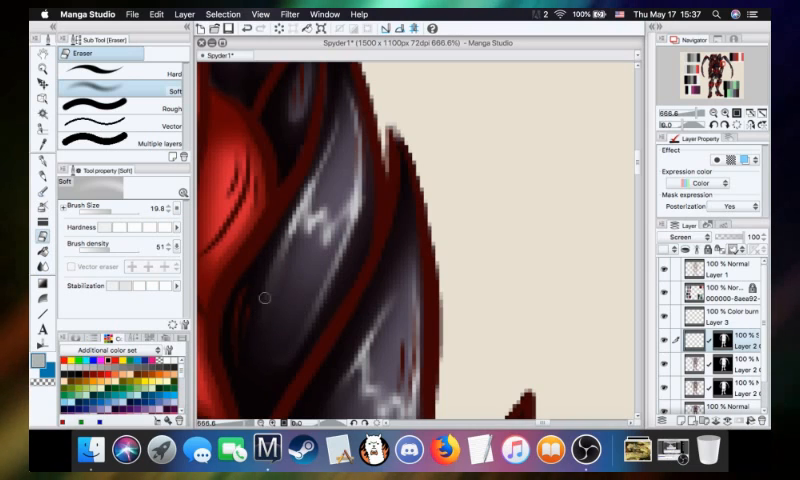
pyautogui.moveTo(310, 162)
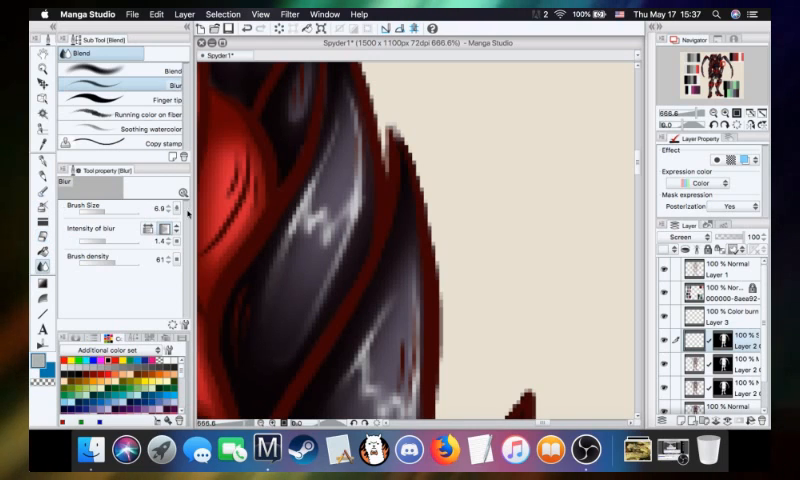
pyautogui.moveTo(303, 197)
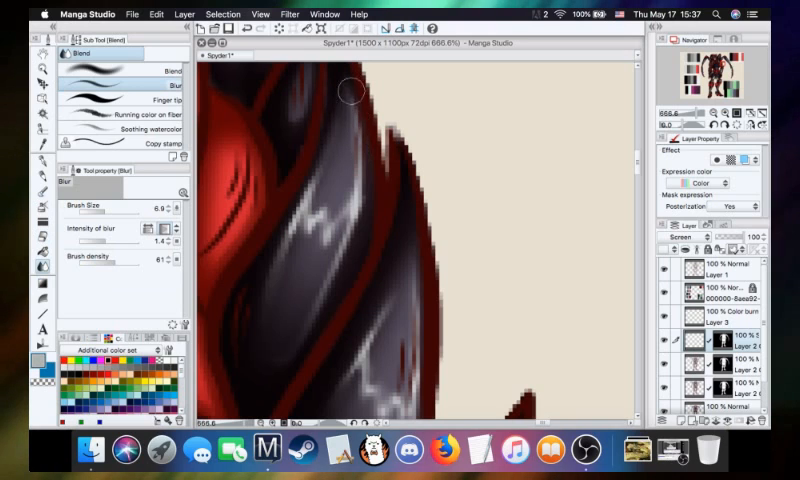
pyautogui.moveTo(349, 259)
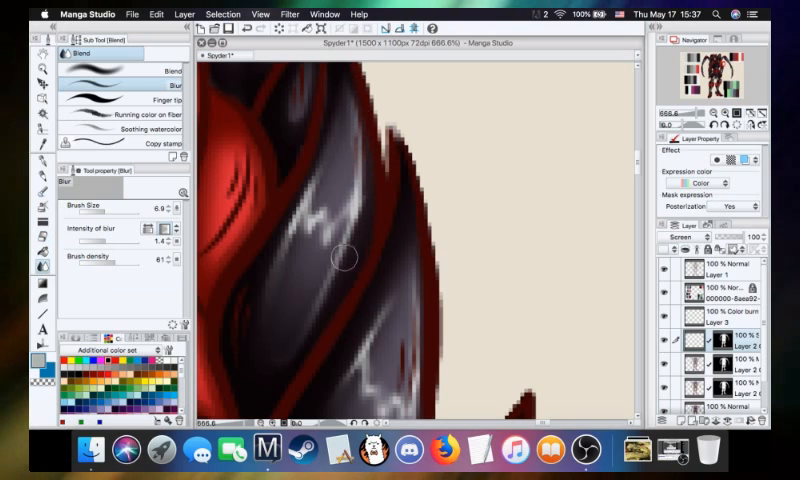
pyautogui.moveTo(525, 253)
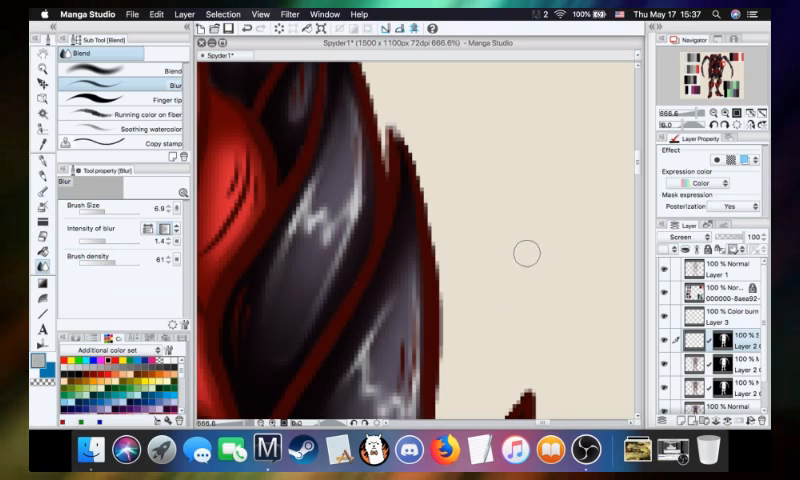
pyautogui.moveTo(526, 209)
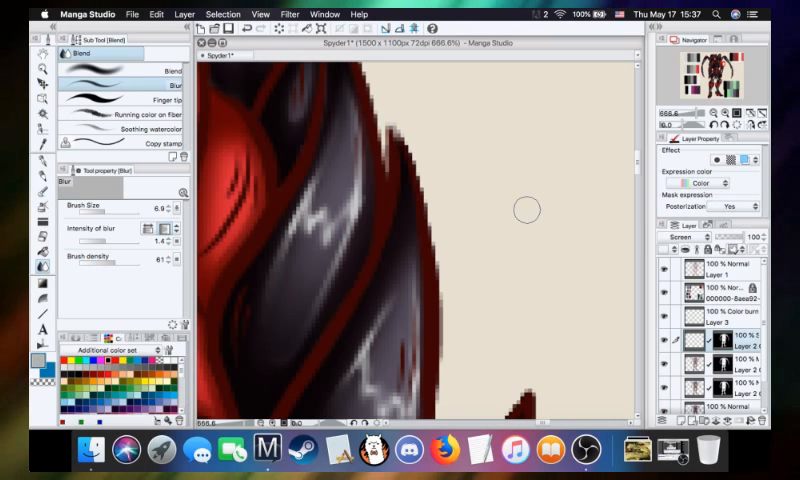
pyautogui.moveTo(603, 210)
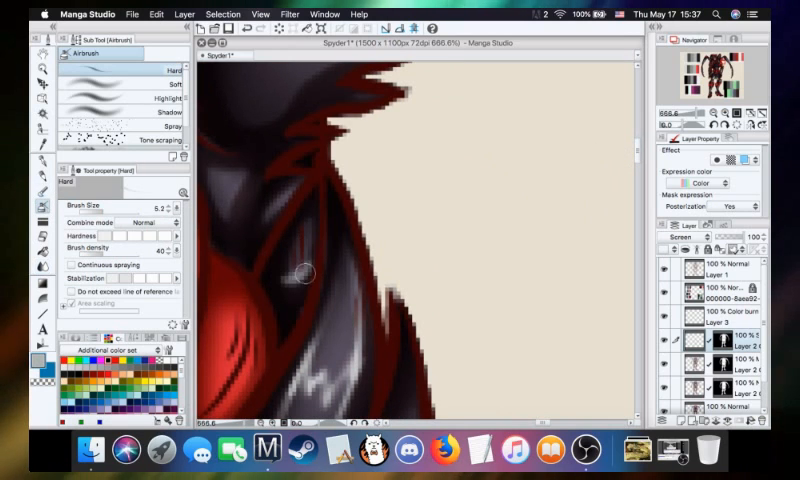
pyautogui.moveTo(310, 227)
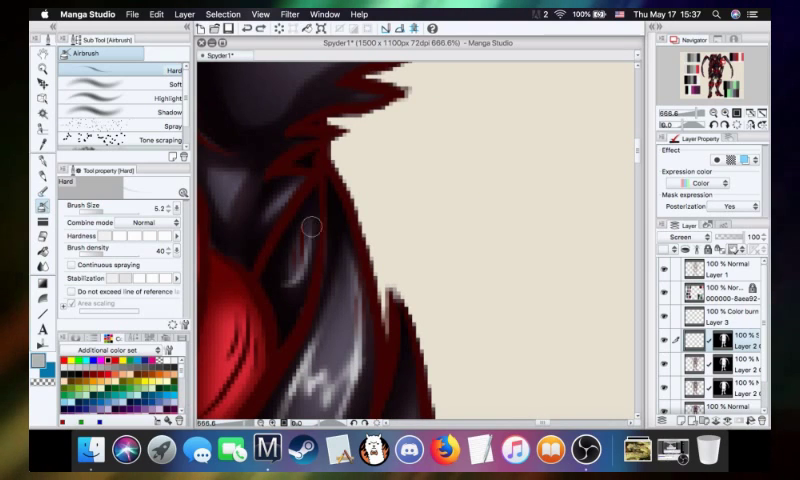
# - Add a glossy highlight to the dark helmet plate beside the red outline, then switch tools
pyautogui.moveTo(310, 225); pyautogui.dragTo(300, 270)
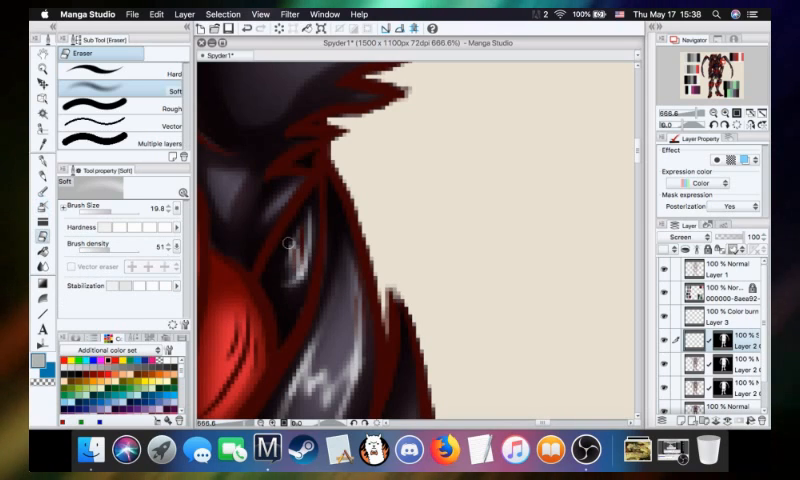
pyautogui.click(293, 245)
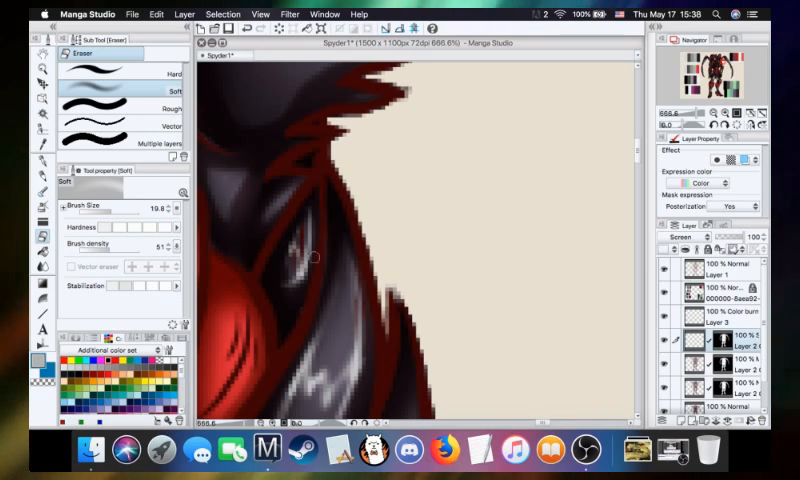
pyautogui.moveTo(305, 335)
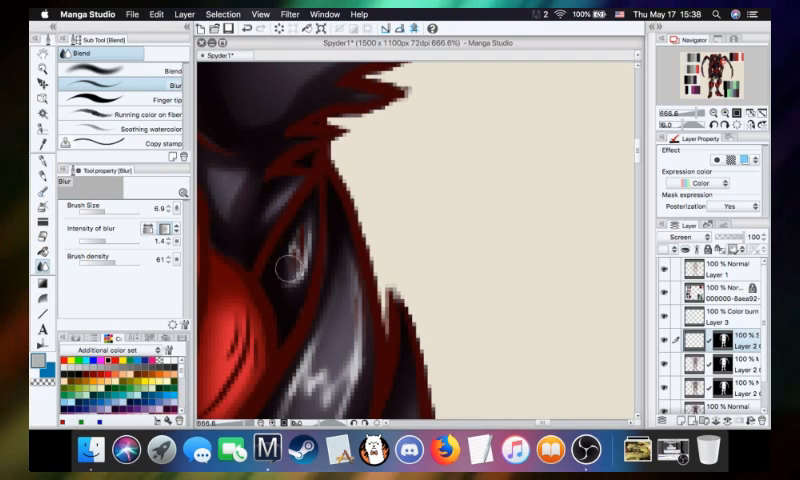
pyautogui.moveTo(295, 282)
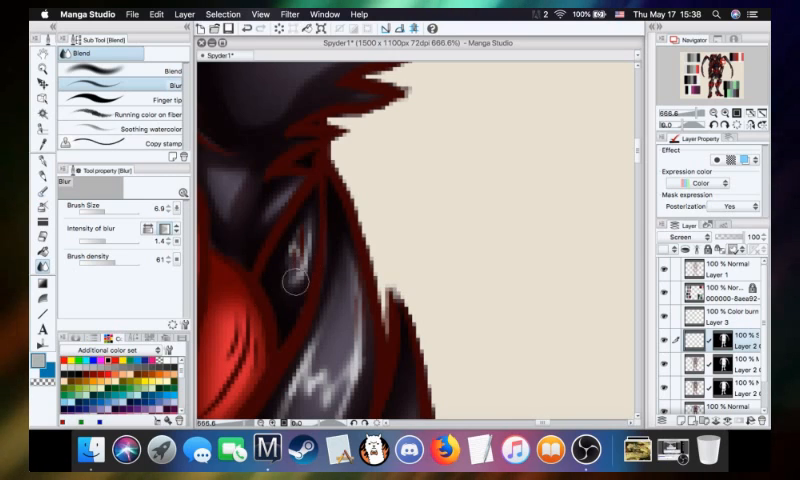
pyautogui.moveTo(285, 340)
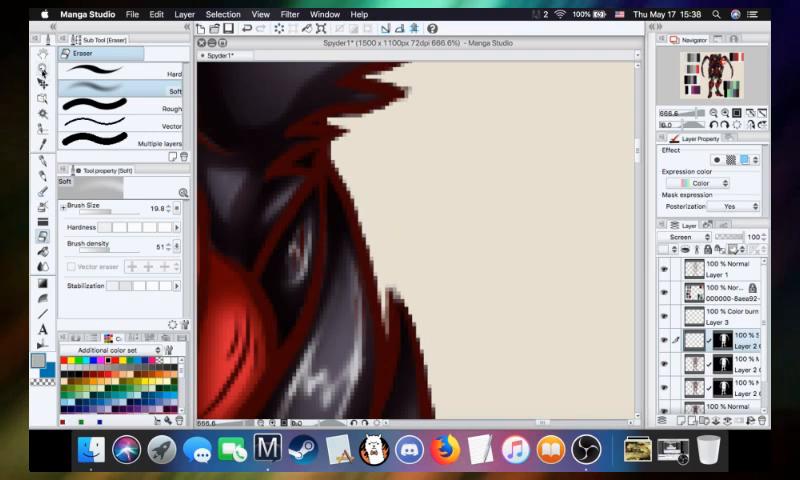
pyautogui.click(43, 70)
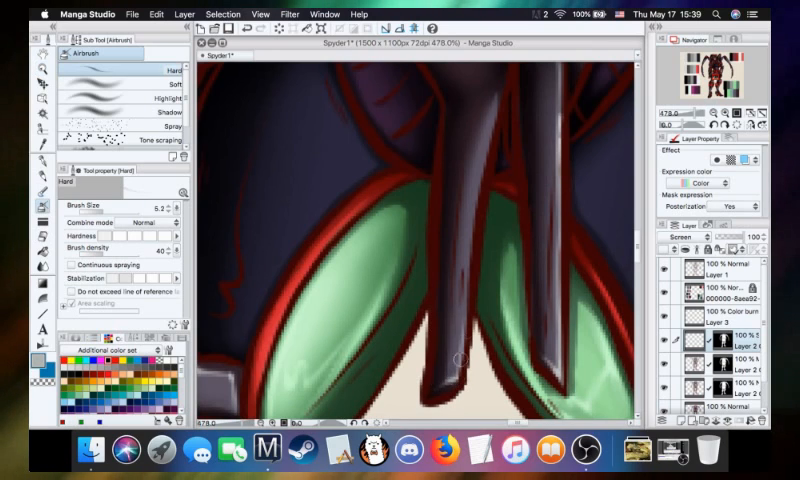
pyautogui.moveTo(491, 83)
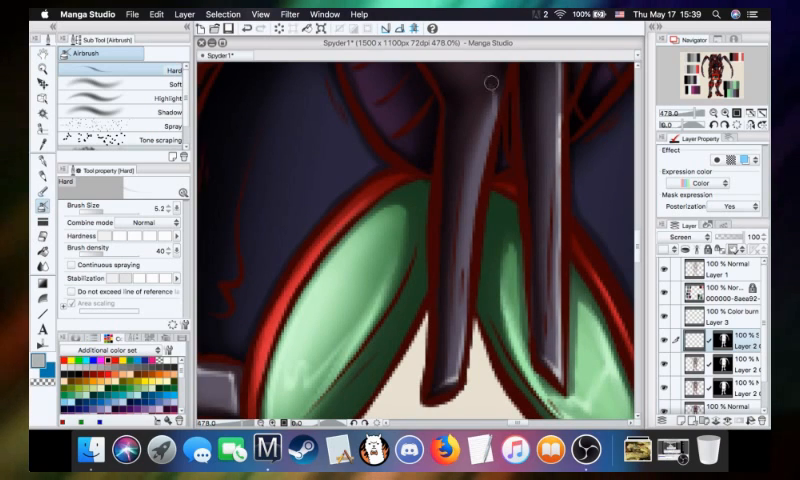
pyautogui.moveTo(470, 232)
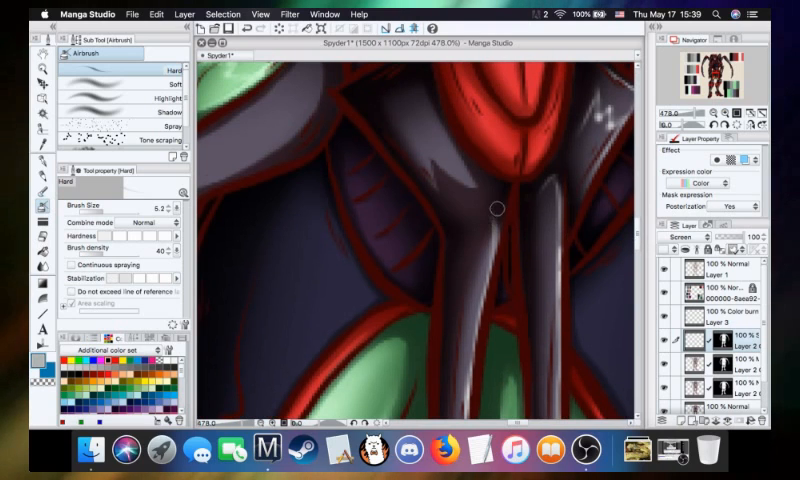
pyautogui.moveTo(493, 203)
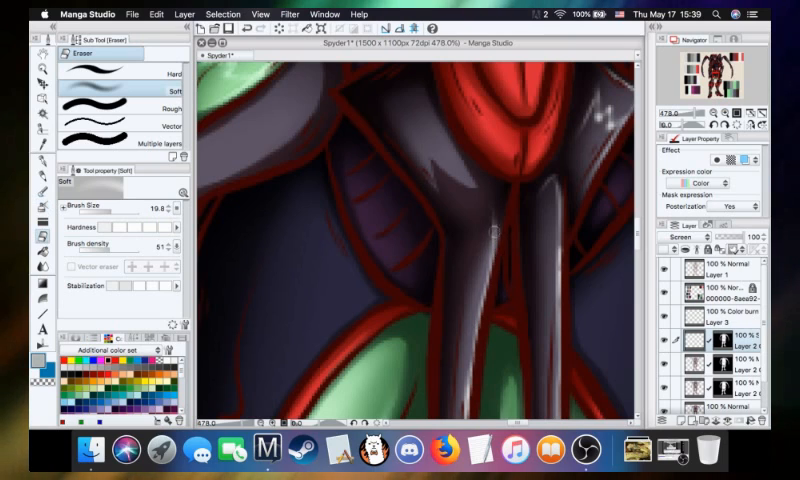
pyautogui.moveTo(505, 228)
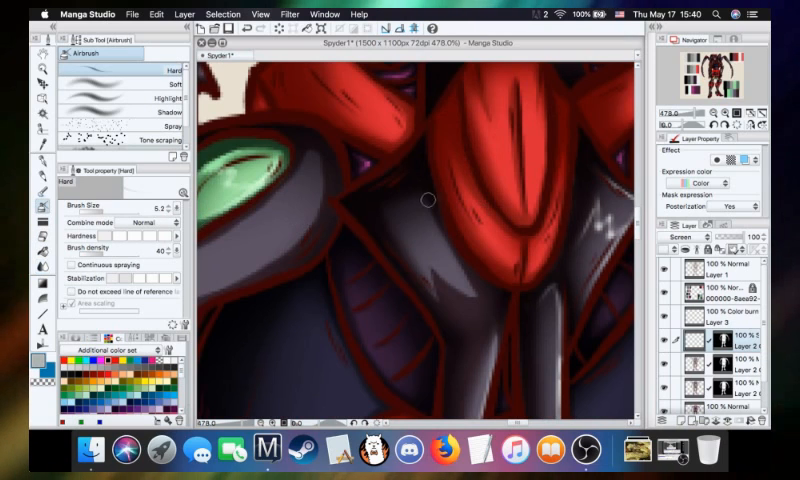
pyautogui.moveTo(427, 221)
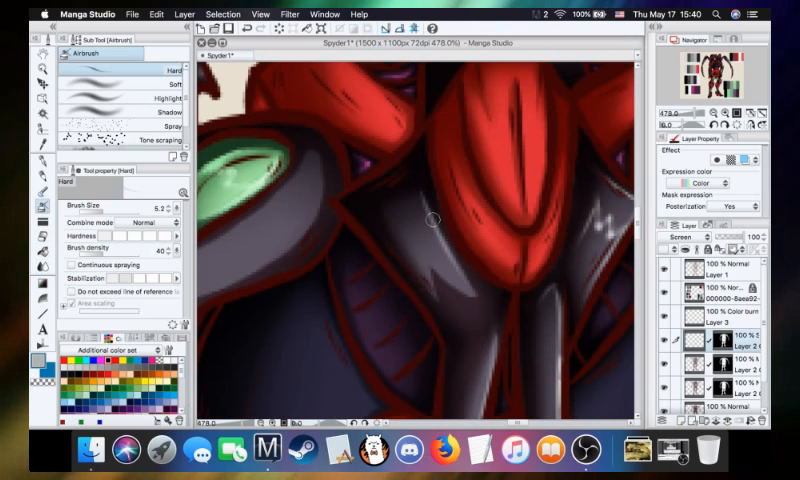
pyautogui.moveTo(450, 255)
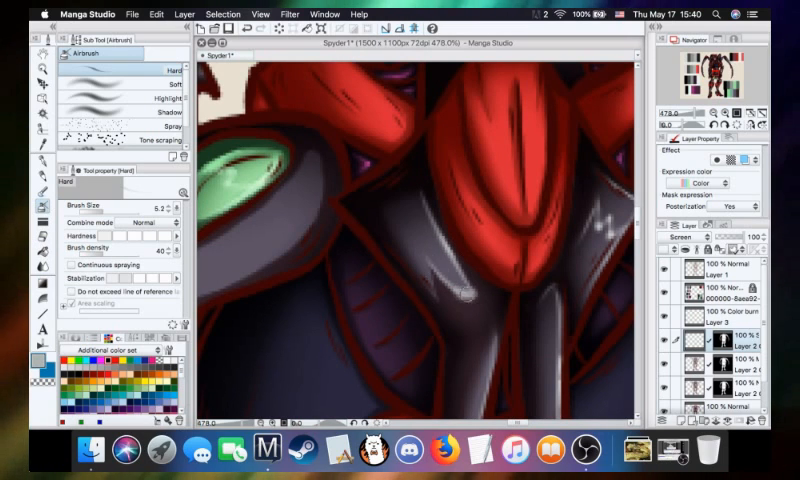
# - Stroke a jagged vertical highlight across the grey helmet plate beside the red crest
pyautogui.click(455, 295)
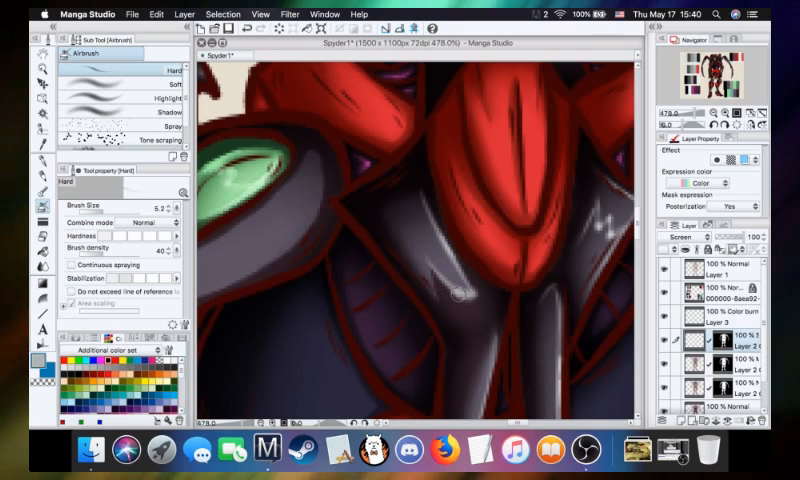
pyautogui.moveTo(435, 343)
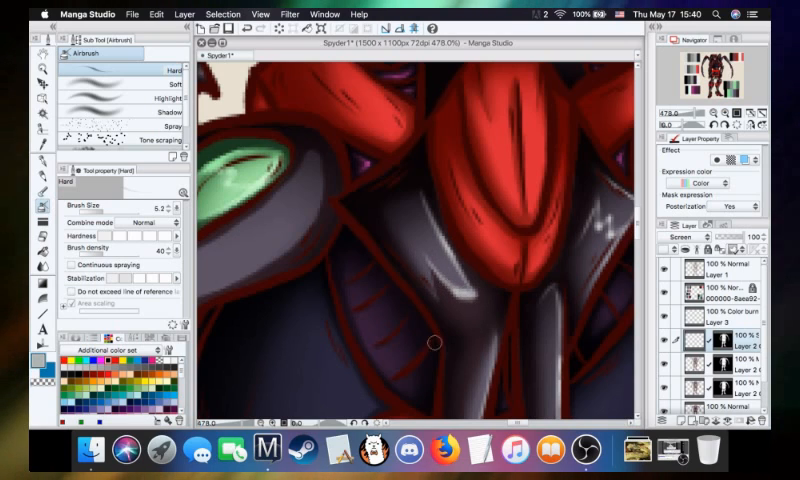
pyautogui.moveTo(435, 343); pyautogui.dragTo(432, 263)
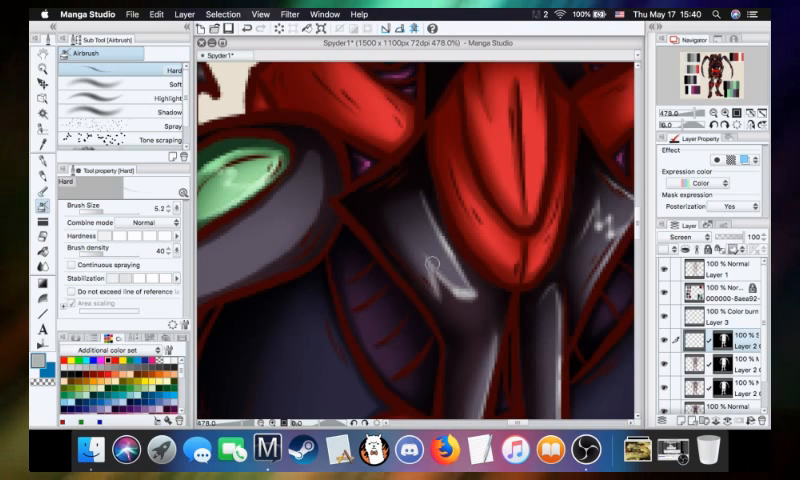
pyautogui.moveTo(389, 219)
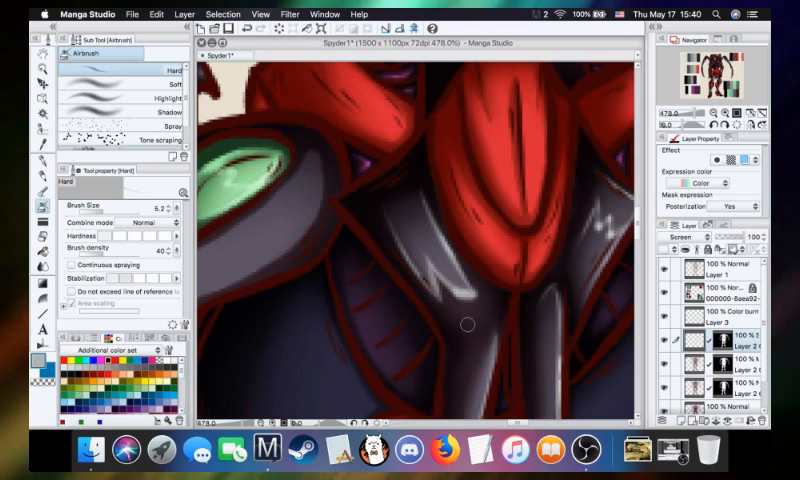
pyautogui.moveTo(395, 242)
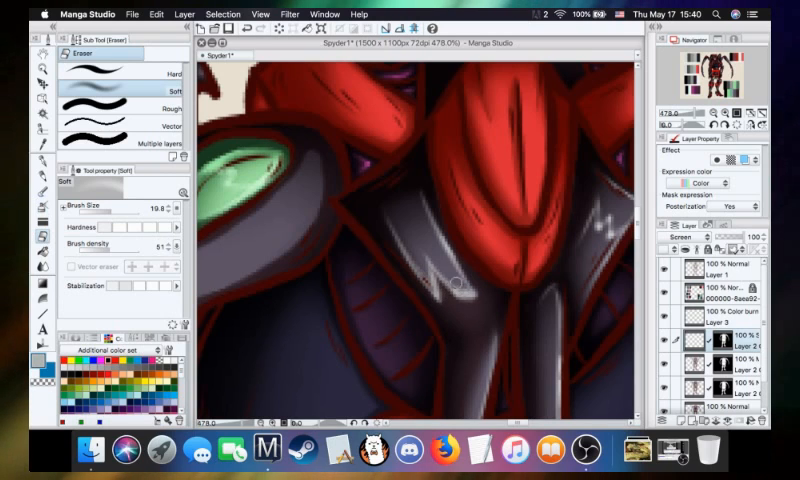
pyautogui.moveTo(480, 296)
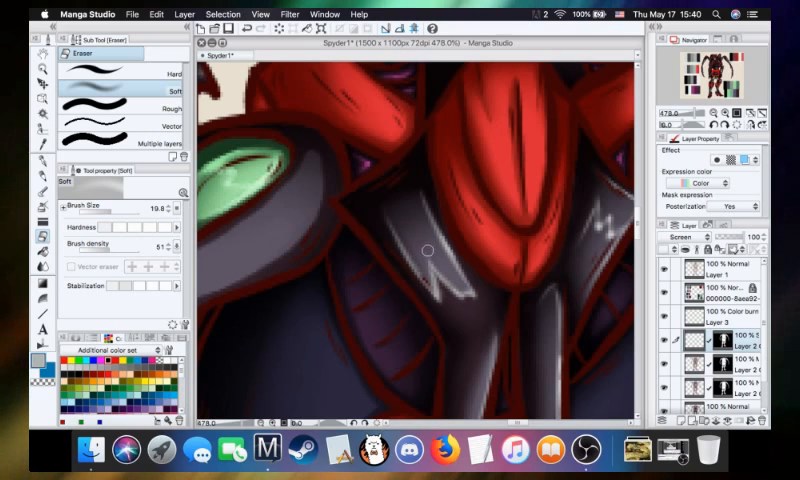
pyautogui.moveTo(175, 280)
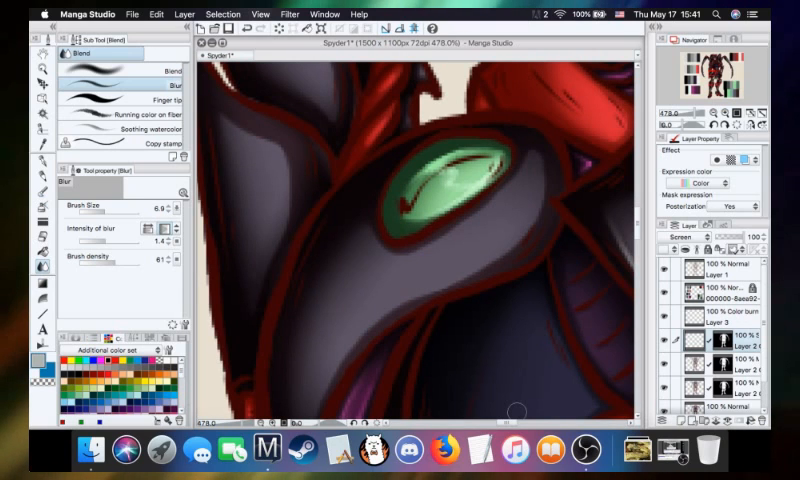
pyautogui.moveTo(623, 267)
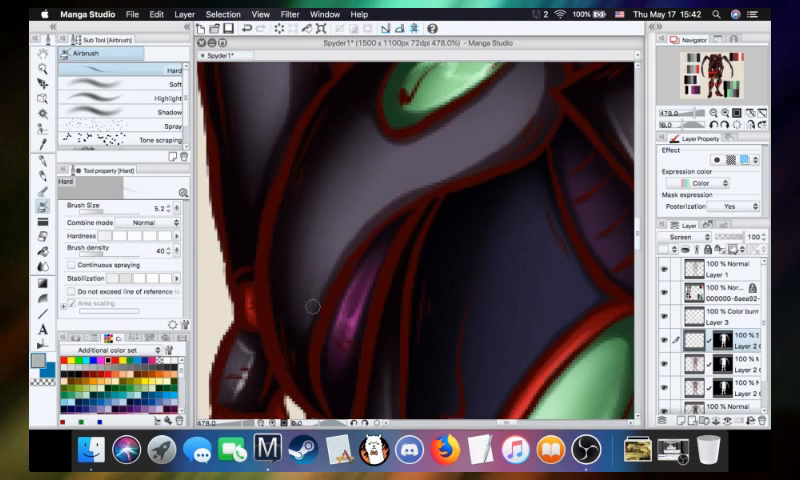
pyautogui.moveTo(433, 192)
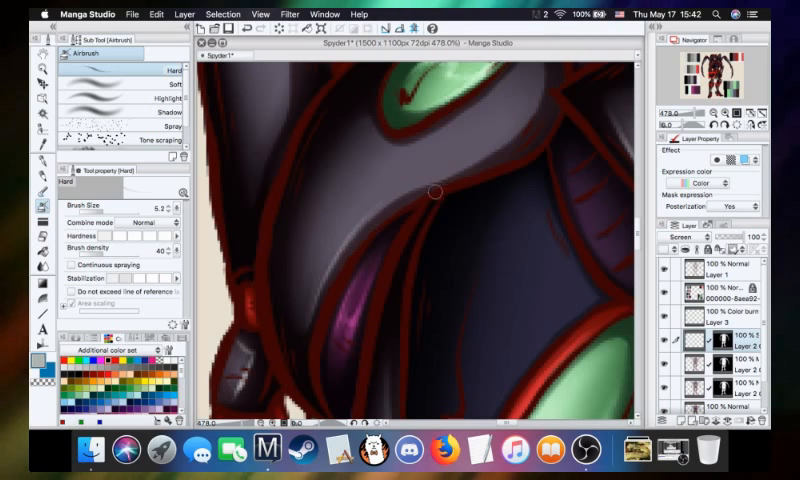
pyautogui.moveTo(358, 236)
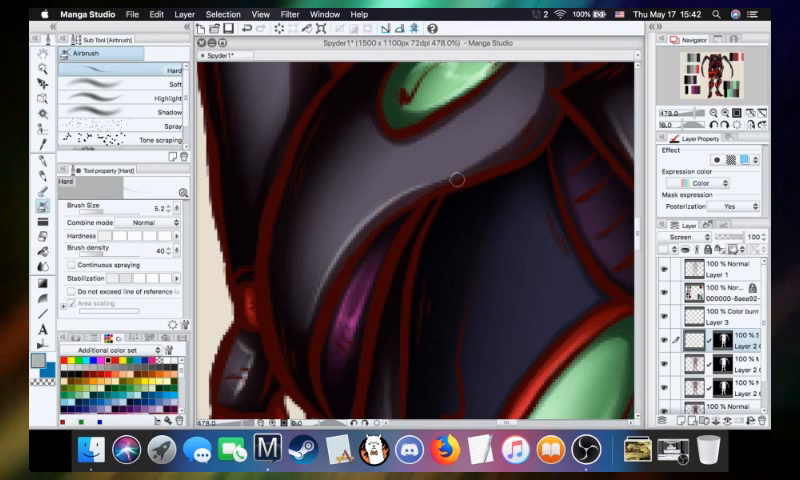
pyautogui.moveTo(385, 208)
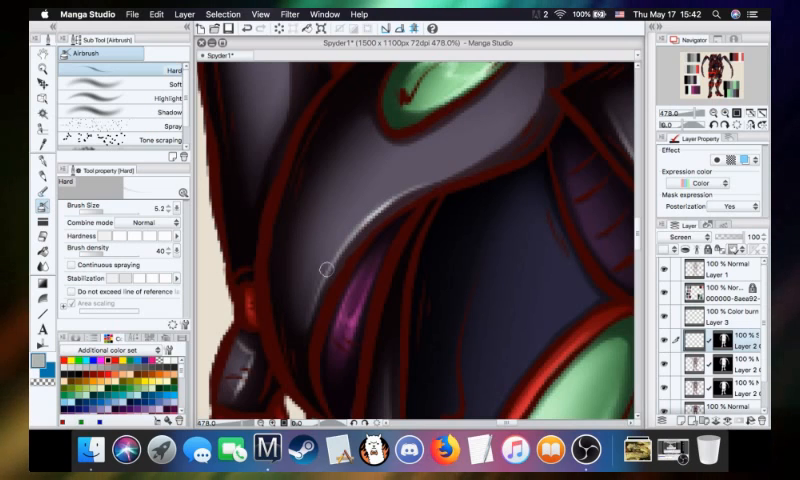
pyautogui.moveTo(471, 160)
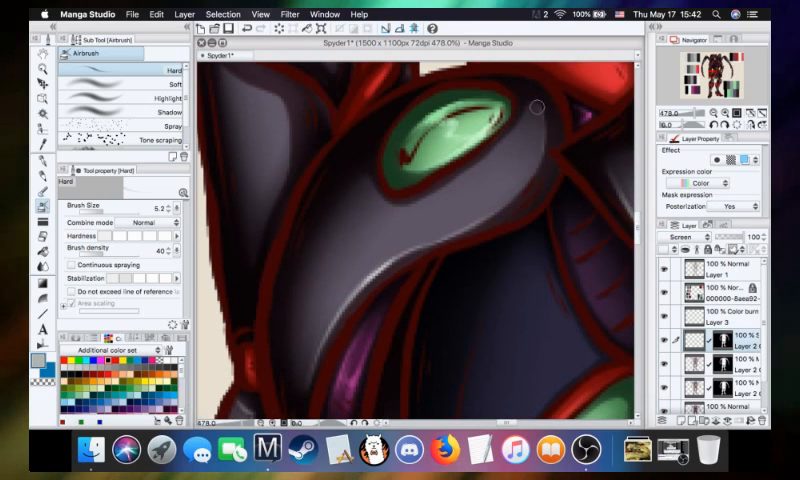
pyautogui.moveTo(490, 213)
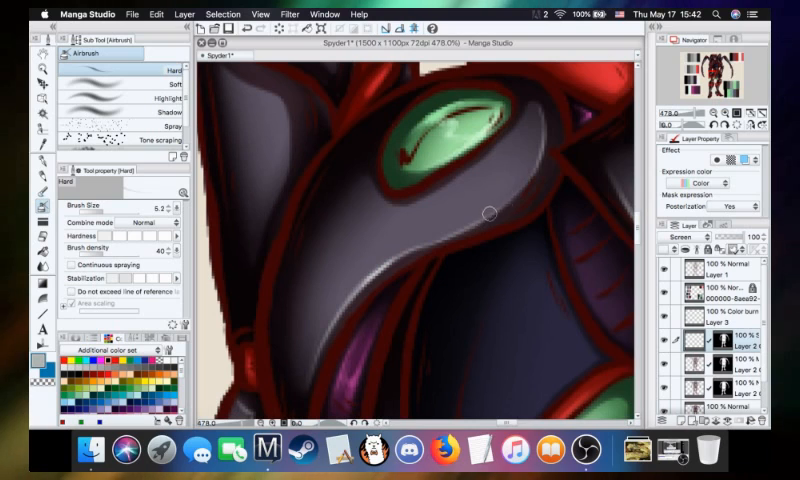
pyautogui.moveTo(457, 222)
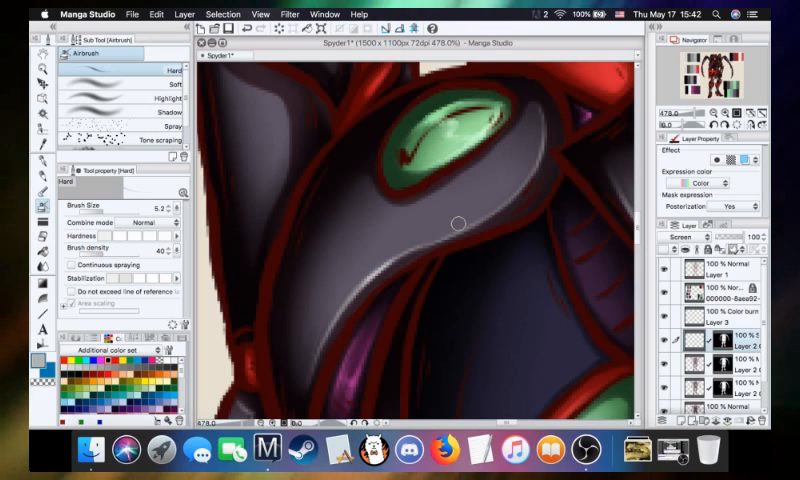
pyautogui.moveTo(529, 210)
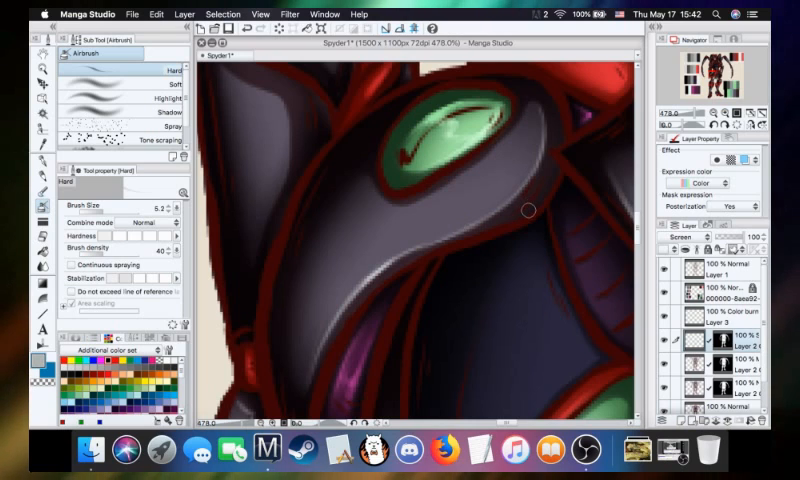
pyautogui.moveTo(475, 192)
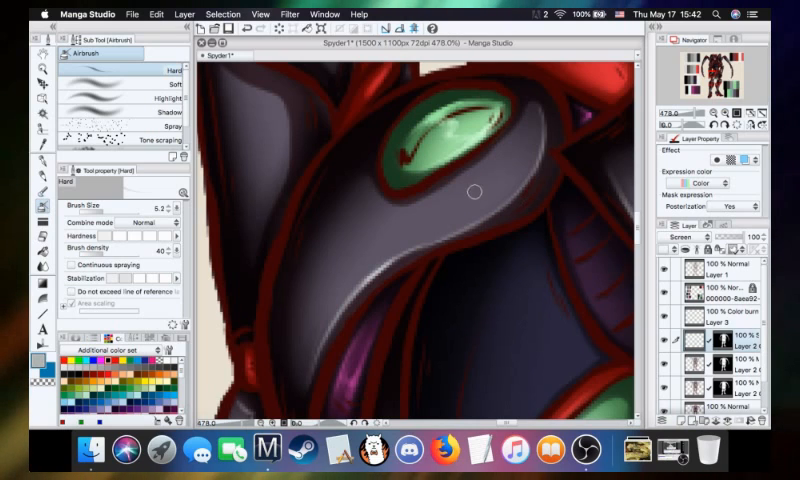
pyautogui.moveTo(535, 162)
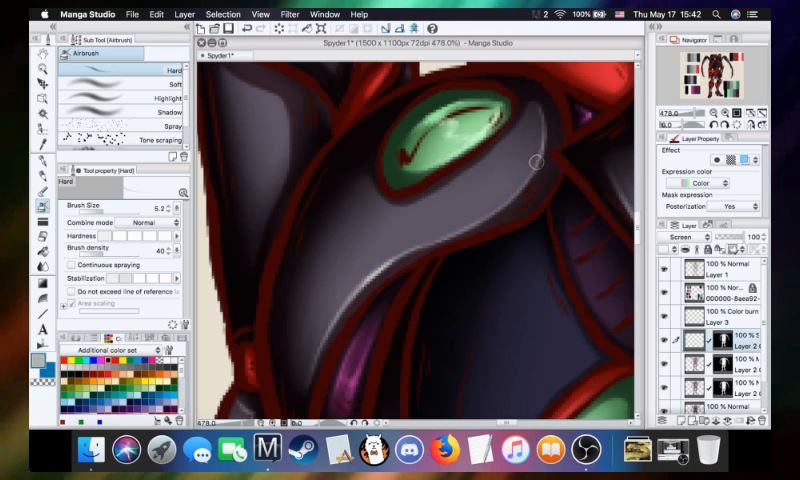
pyautogui.moveTo(515, 190)
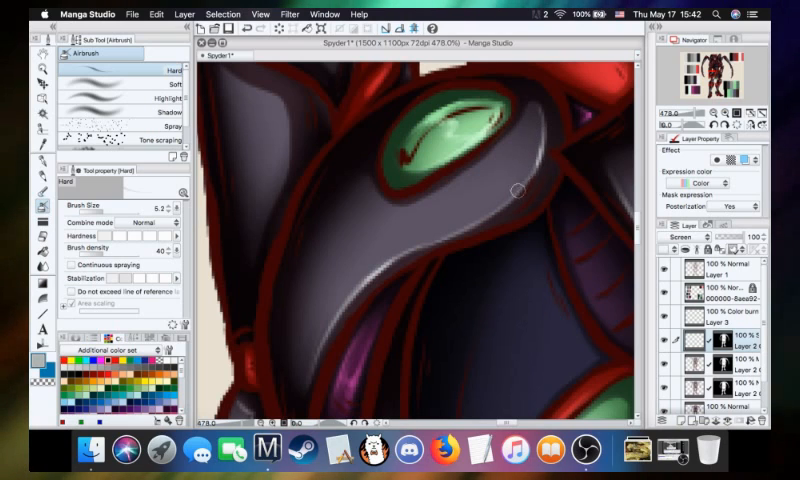
pyautogui.moveTo(538, 142)
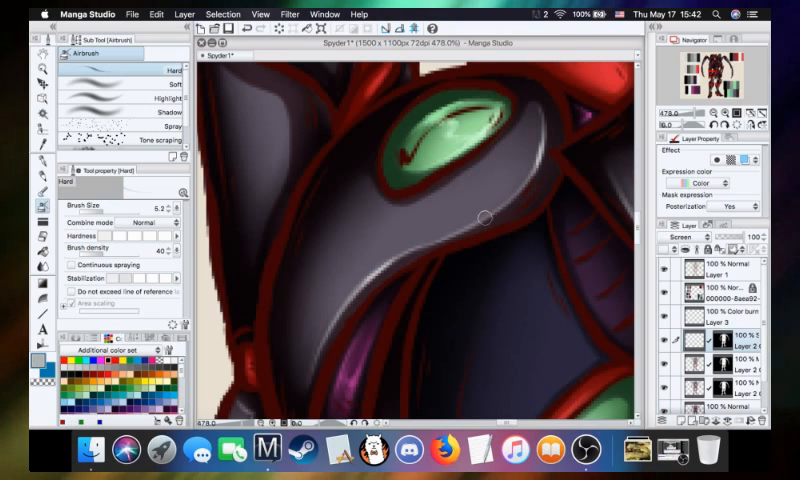
pyautogui.moveTo(563, 162)
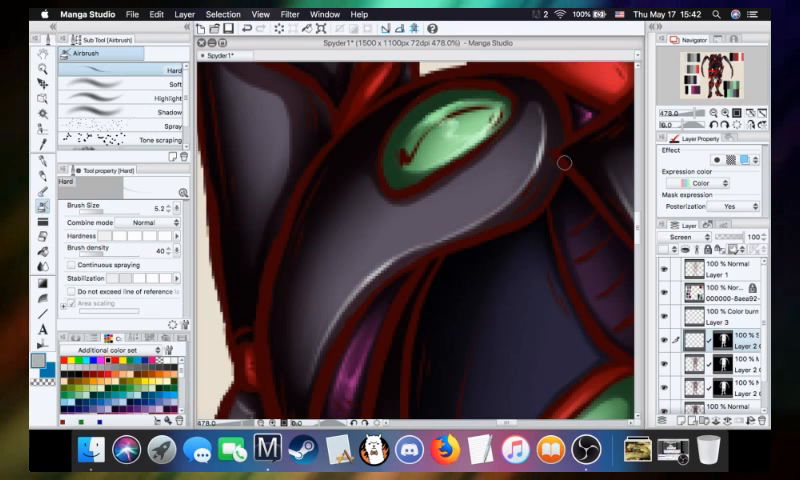
pyautogui.moveTo(563, 167)
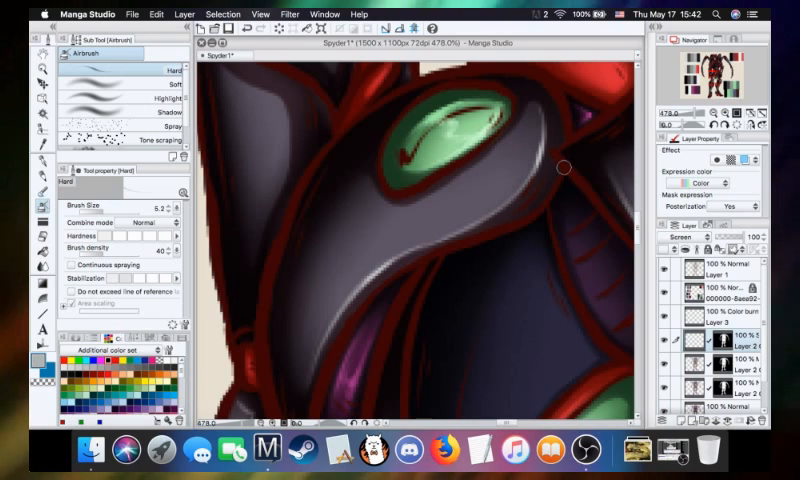
pyautogui.moveTo(547, 197)
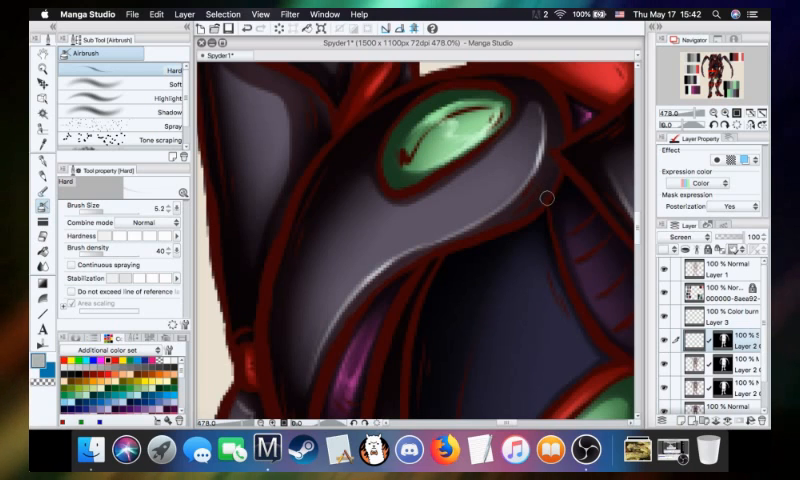
pyautogui.moveTo(540, 204)
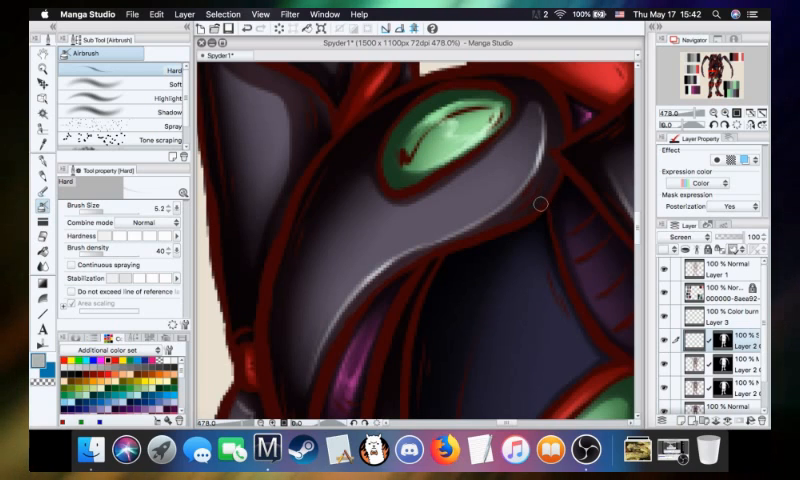
pyautogui.moveTo(338, 311)
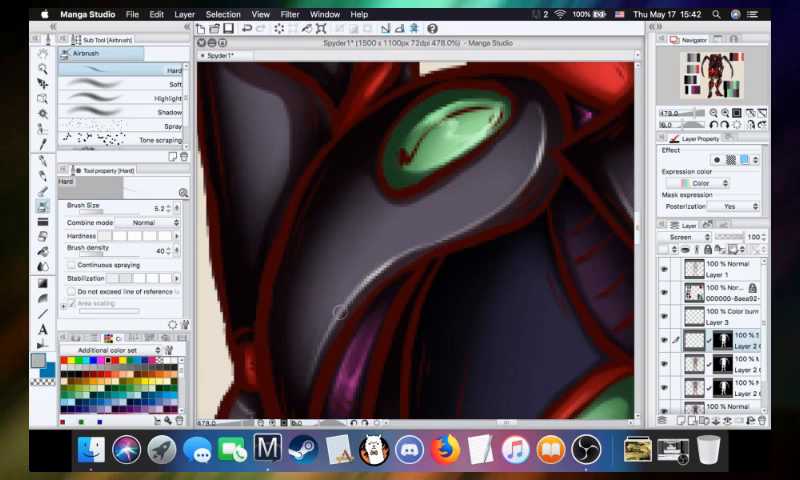
pyautogui.moveTo(416, 248)
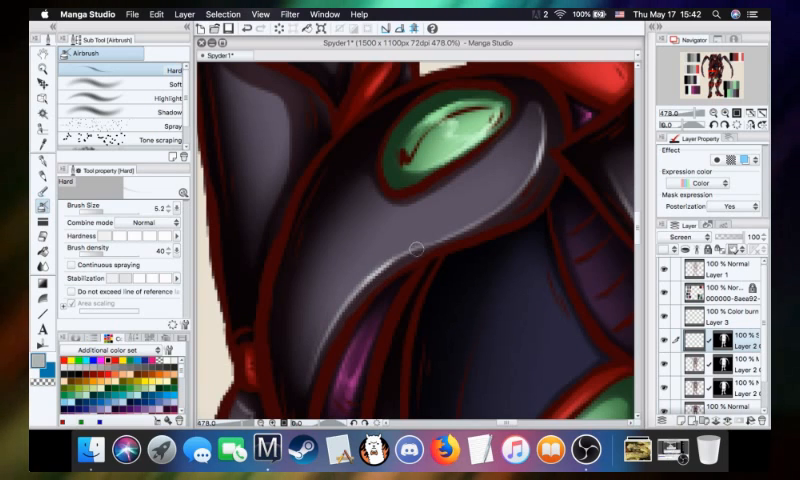
pyautogui.moveTo(380, 188)
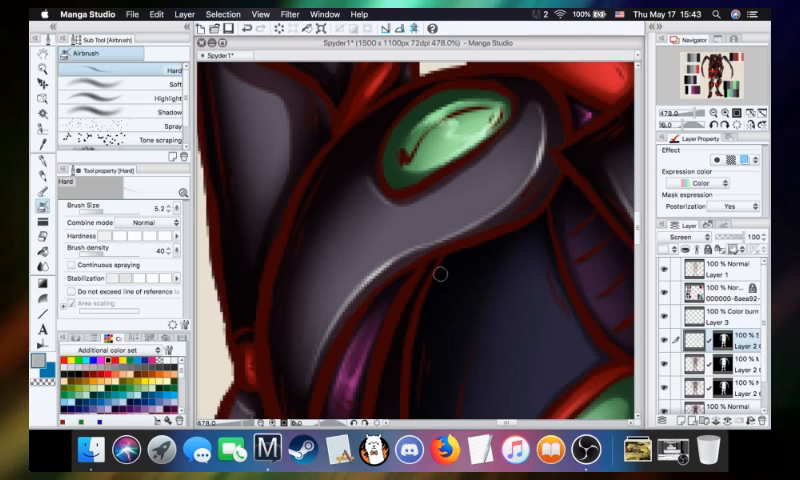
pyautogui.moveTo(437, 272)
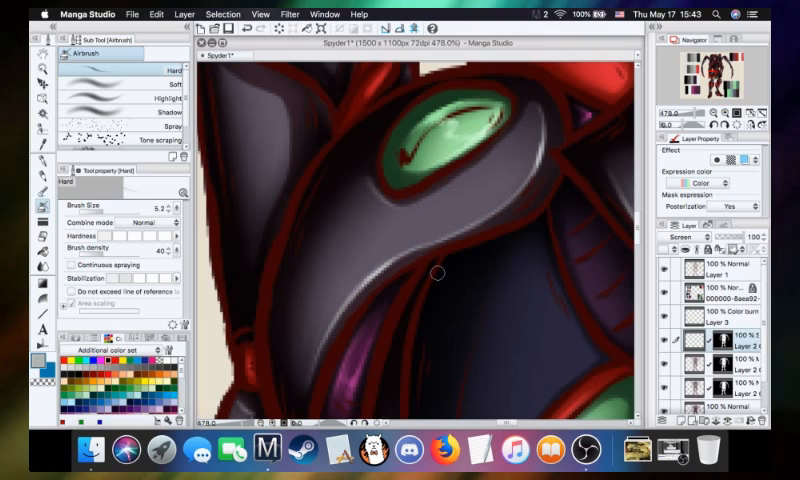
pyautogui.moveTo(395, 203)
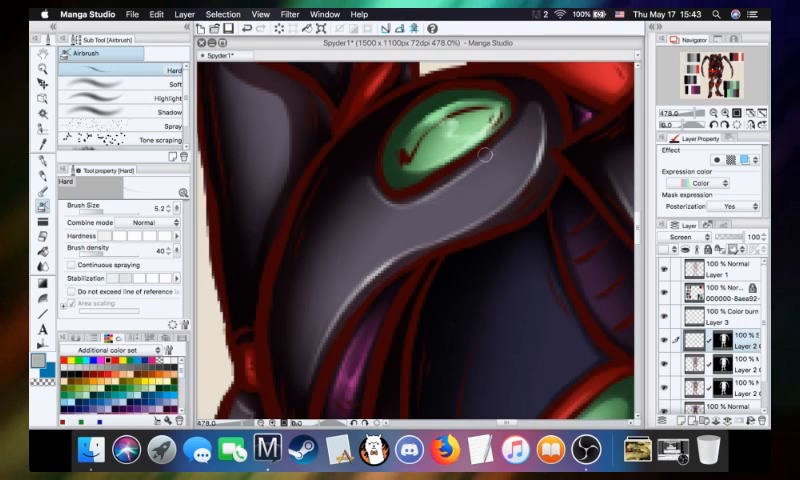
pyautogui.moveTo(345, 198)
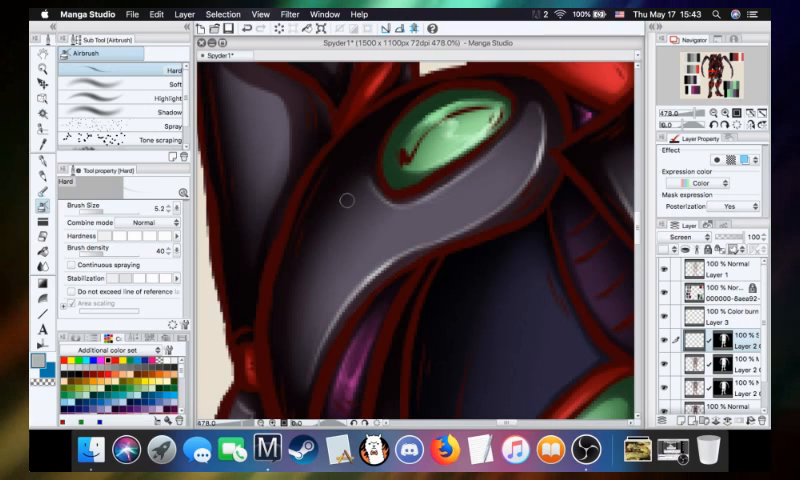
pyautogui.moveTo(437, 209)
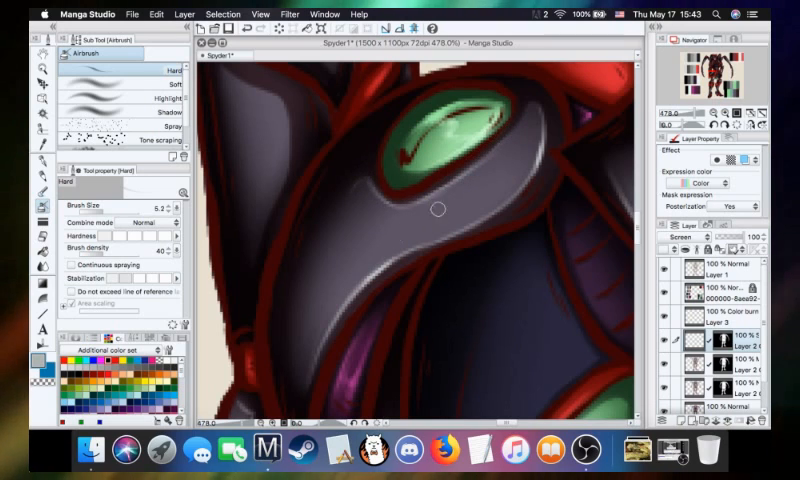
pyautogui.moveTo(290, 223)
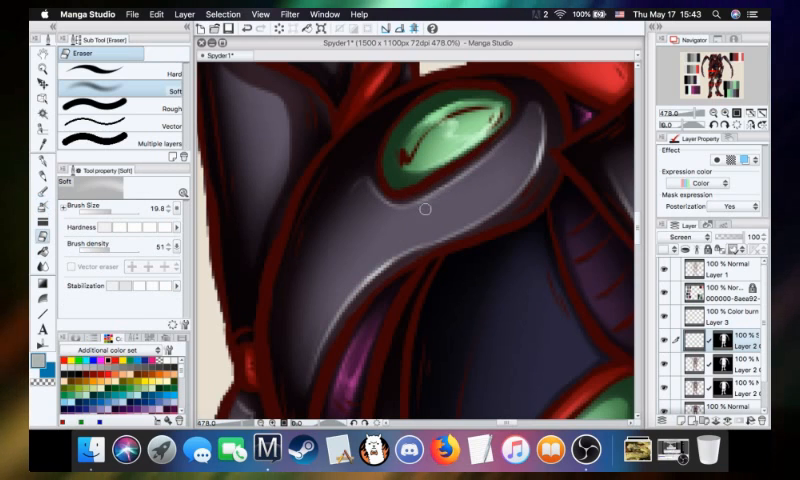
pyautogui.moveTo(465, 196)
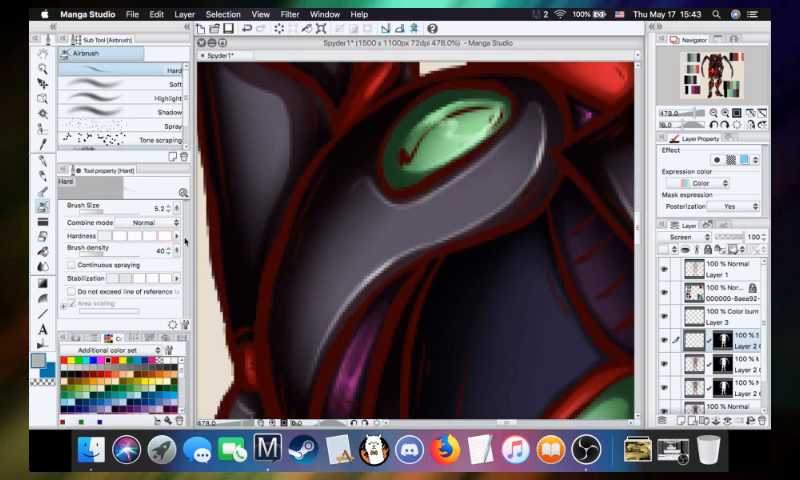
pyautogui.moveTo(428, 266)
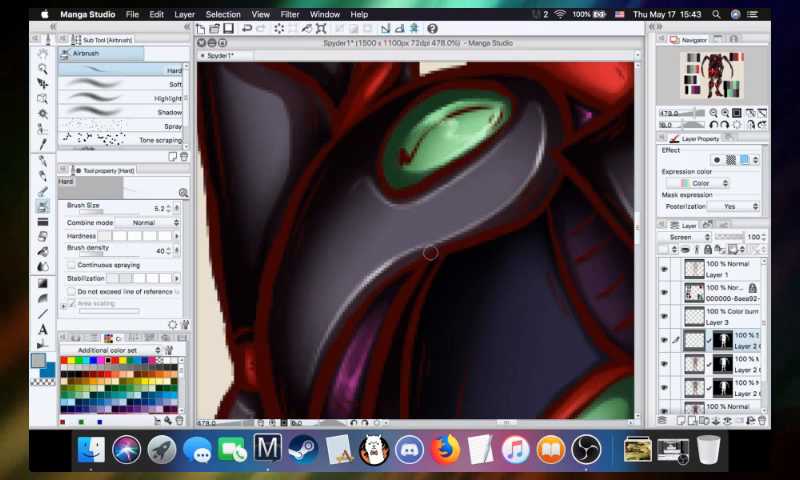
pyautogui.moveTo(393, 206)
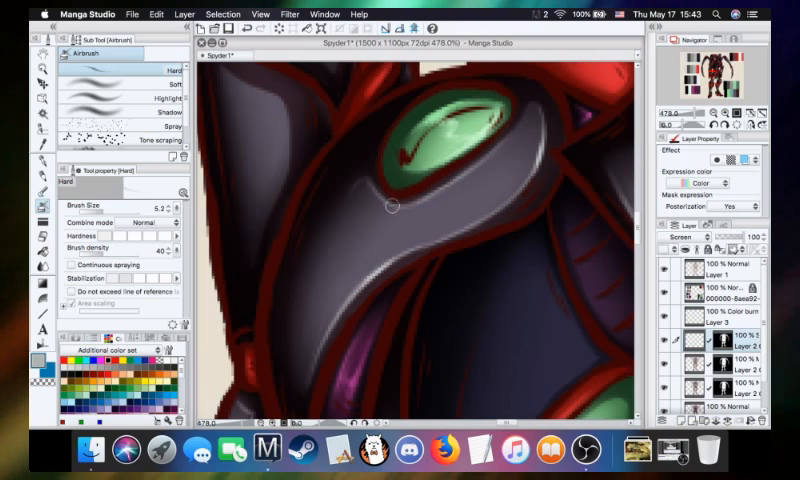
pyautogui.moveTo(389, 207)
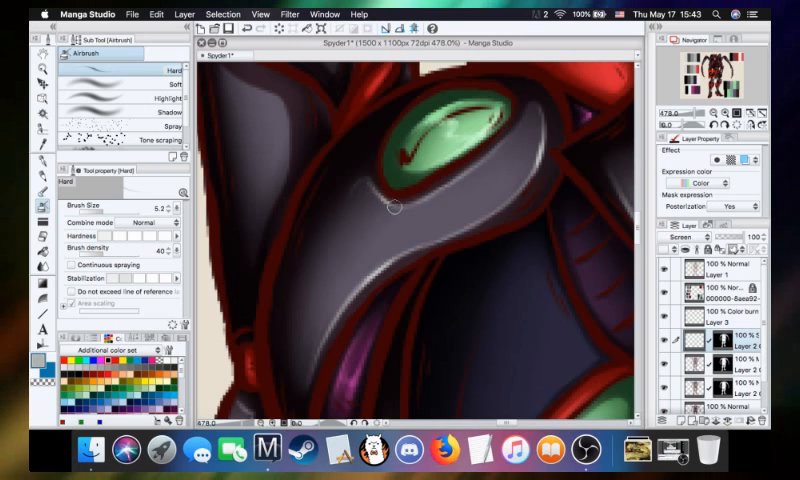
pyautogui.moveTo(434, 215)
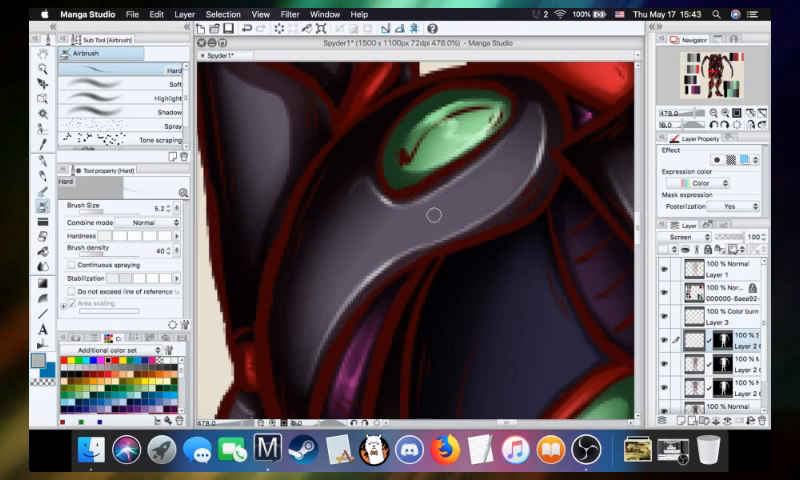
pyautogui.moveTo(405, 204)
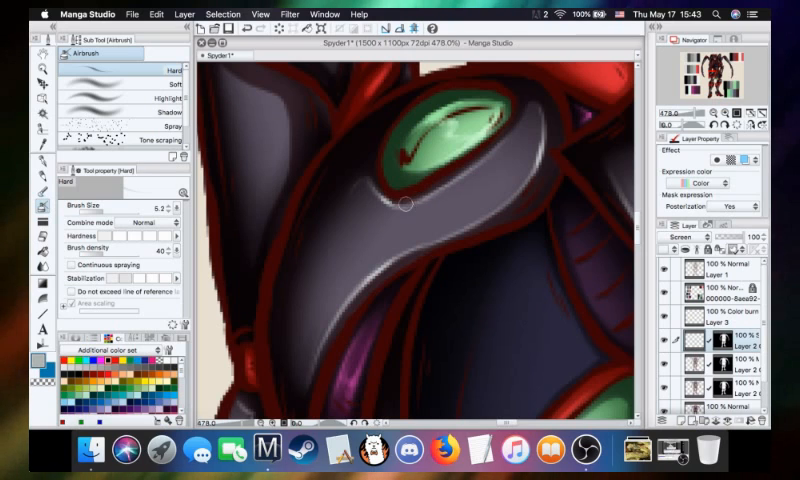
pyautogui.moveTo(458, 181)
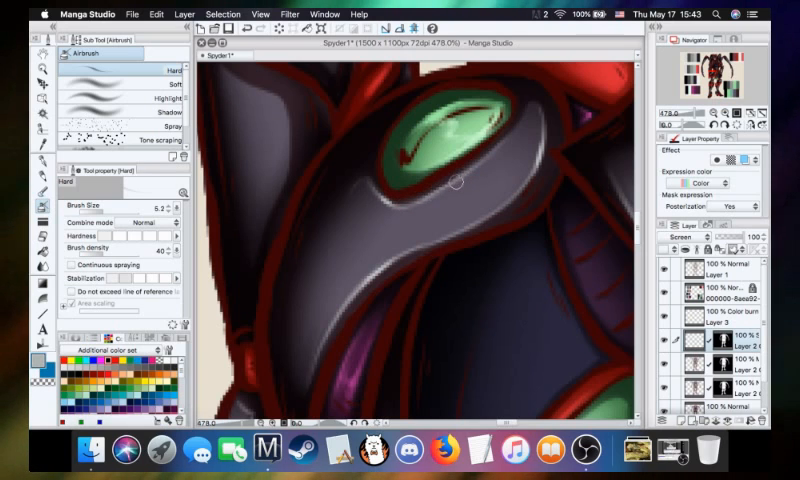
pyautogui.moveTo(445, 186)
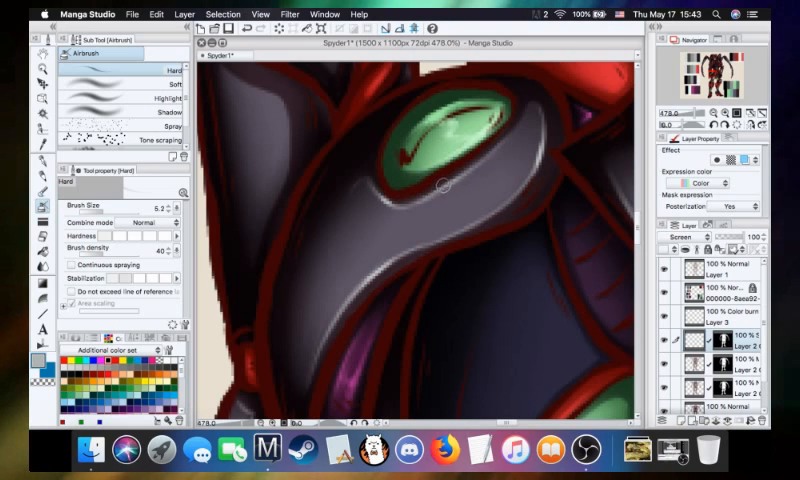
pyautogui.moveTo(515, 155)
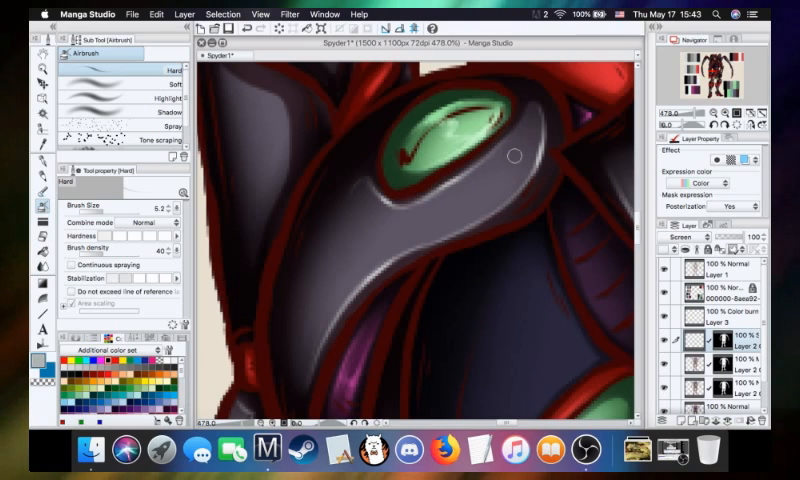
pyautogui.moveTo(618, 336)
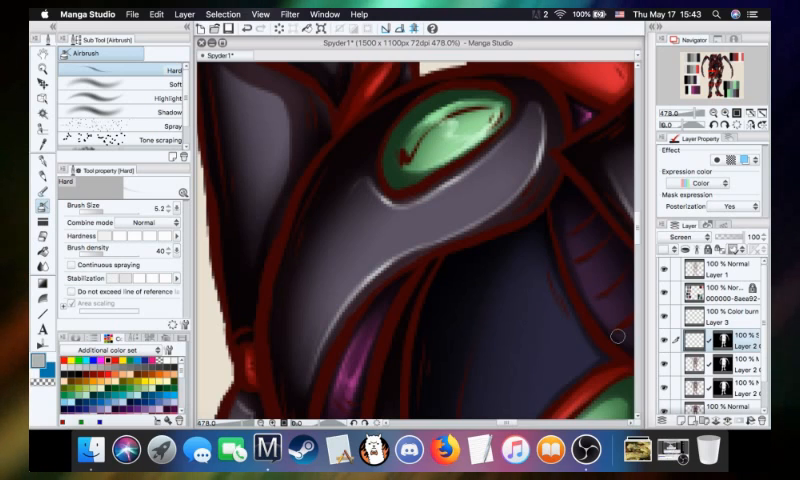
pyautogui.moveTo(337, 212)
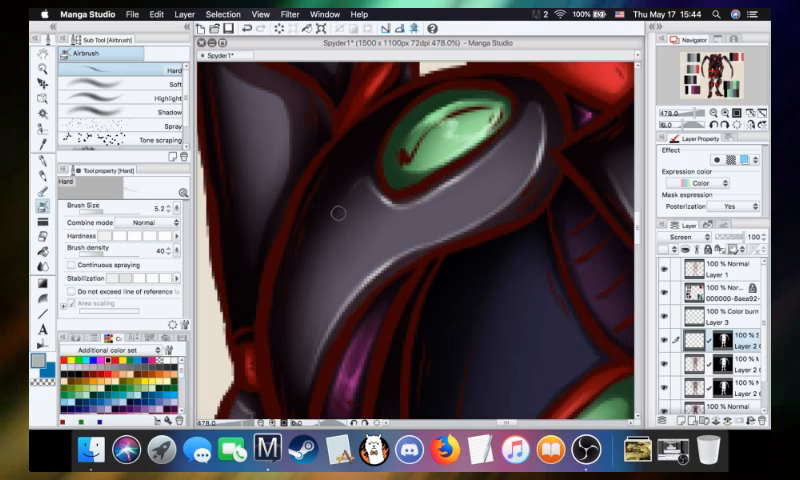
pyautogui.moveTo(332, 223)
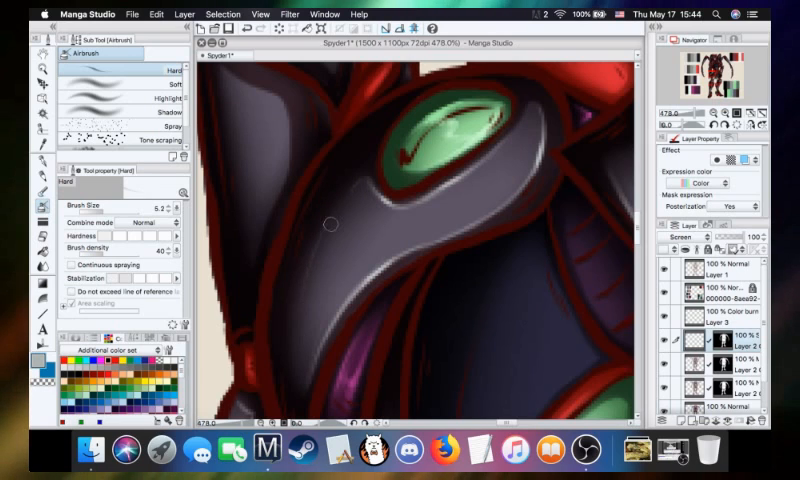
pyautogui.moveTo(308, 346)
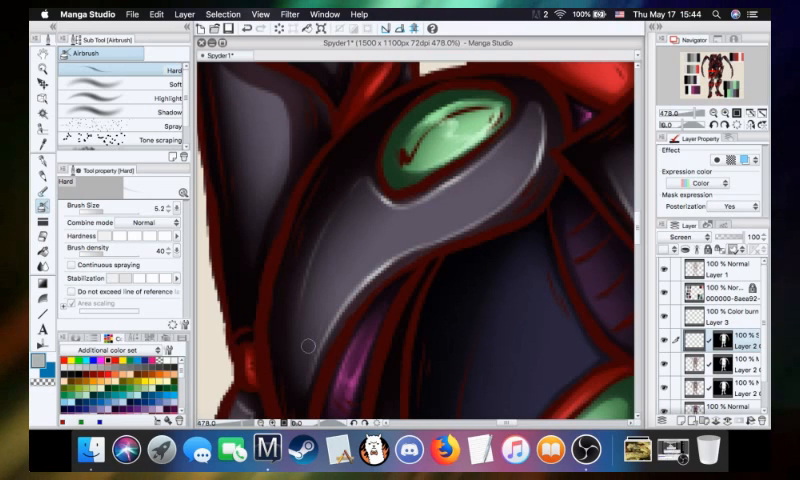
# - Paint two zigzag highlight strokes on the lower armor plate below the green eye
pyautogui.moveTo(308, 345); pyautogui.dragTo(395, 272)
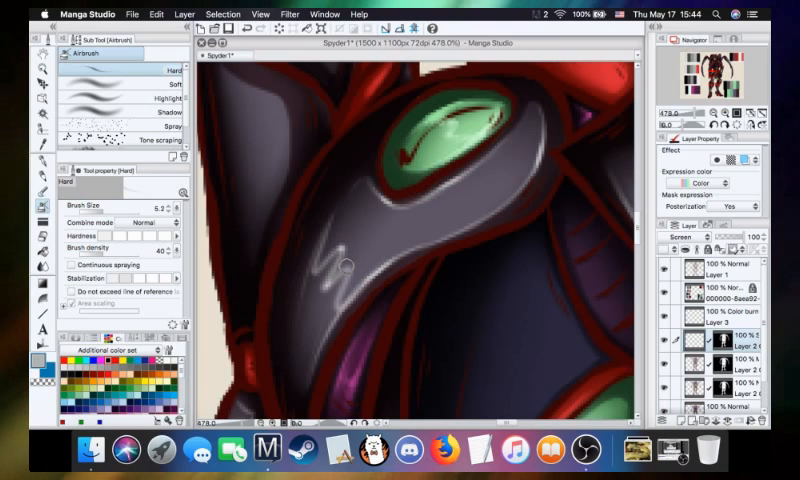
pyautogui.moveTo(348, 265); pyautogui.dragTo(345, 330)
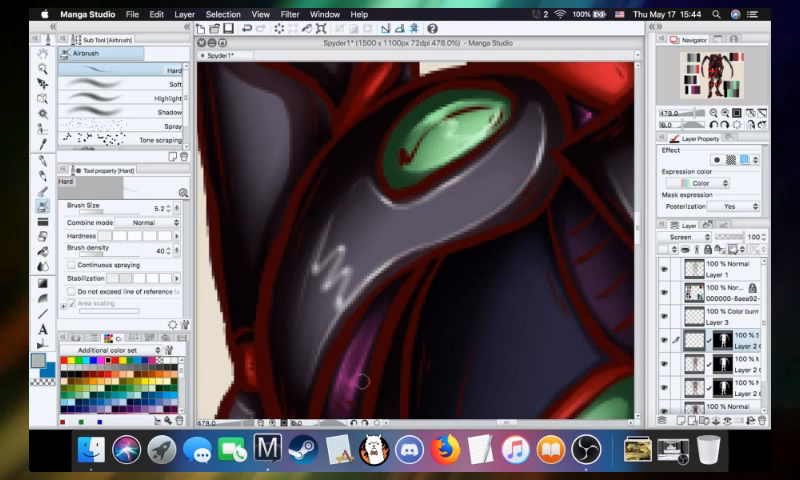
pyautogui.moveTo(365, 389)
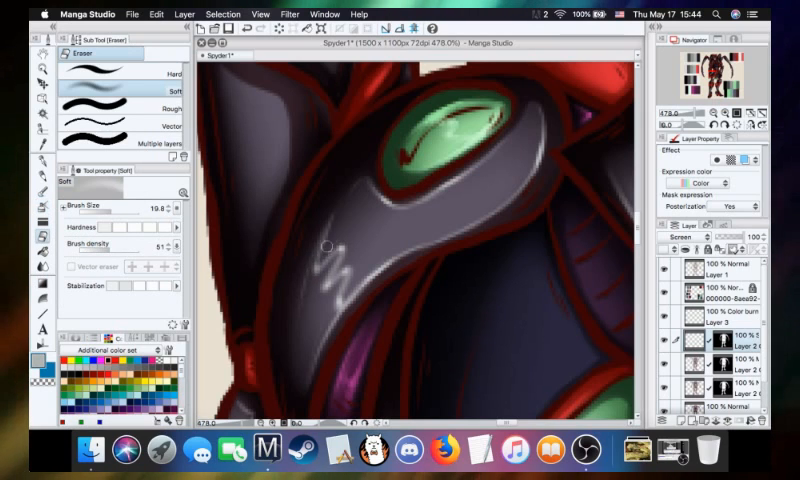
pyautogui.moveTo(320, 277)
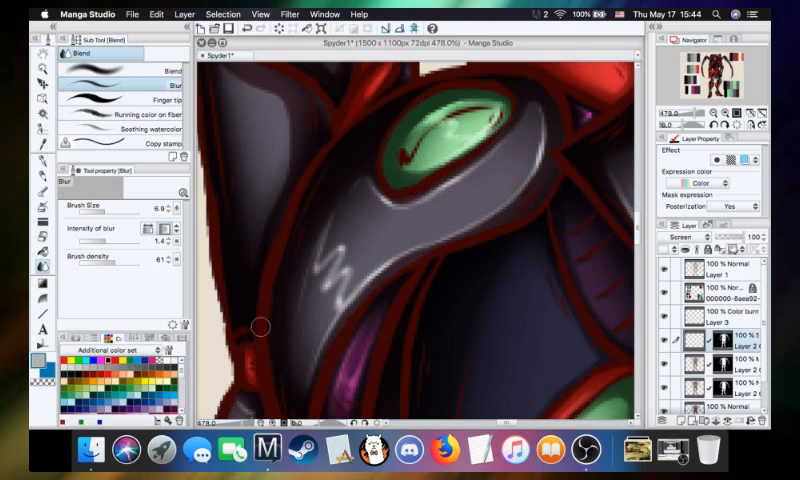
pyautogui.moveTo(310, 350)
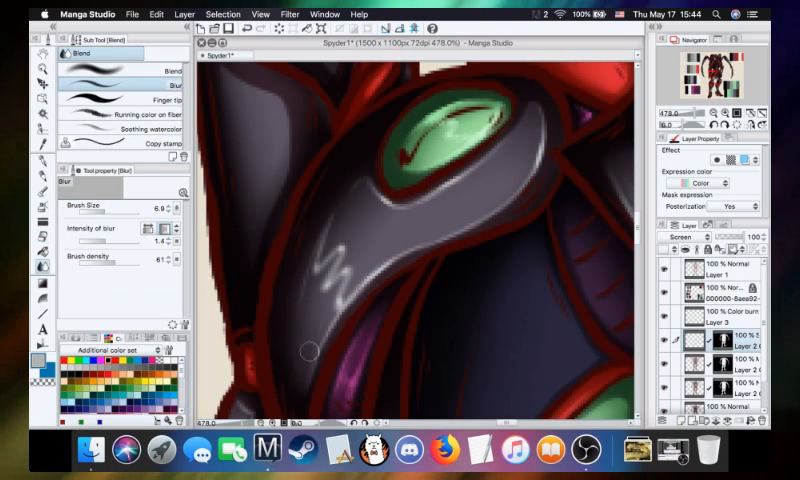
# - Pick the Blend tool from the tool palette to soften the helmet highlight
pyautogui.click(11, 182)
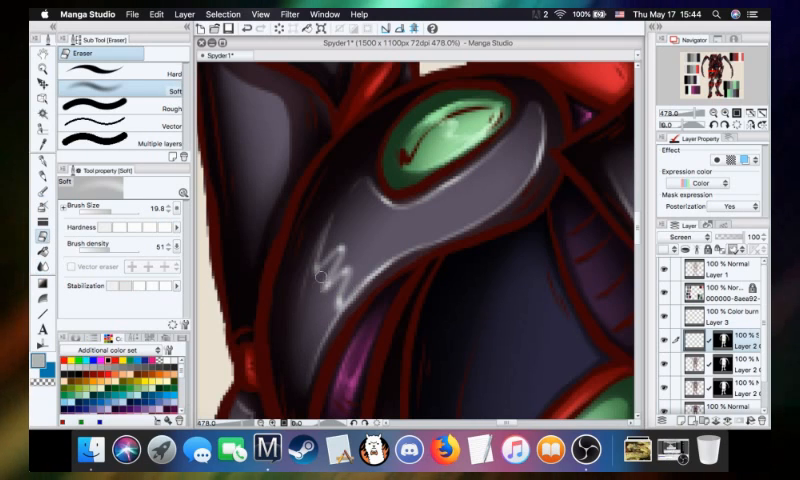
pyautogui.moveTo(372, 223)
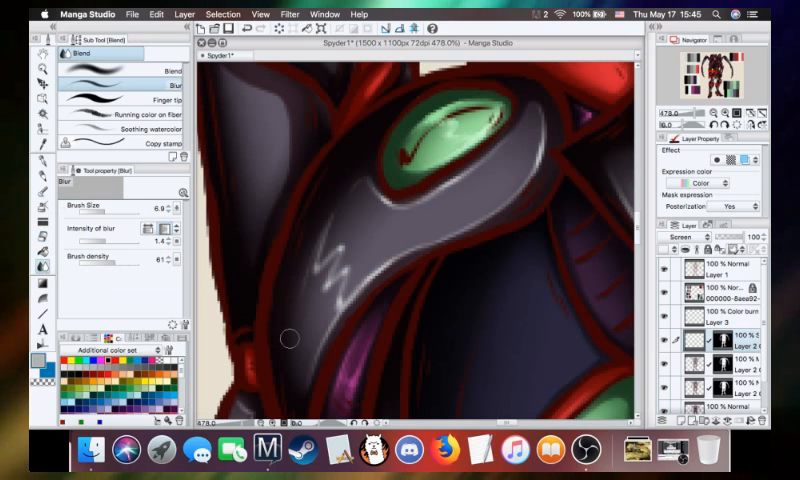
pyautogui.moveTo(328, 222)
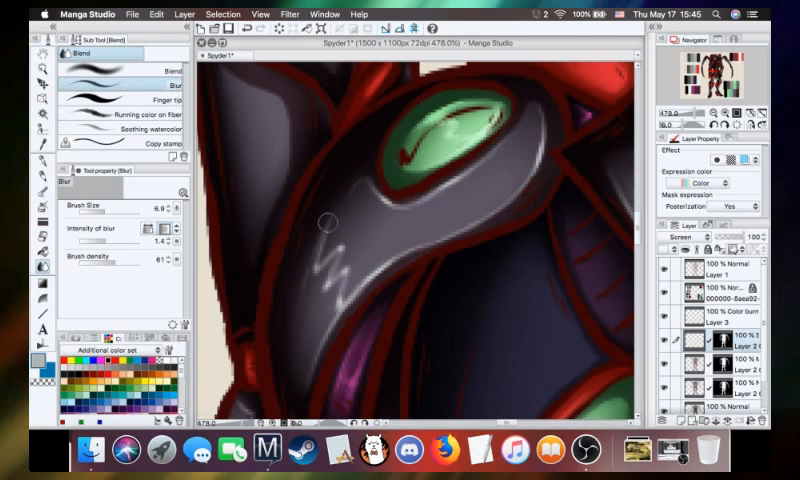
pyautogui.moveTo(308, 290)
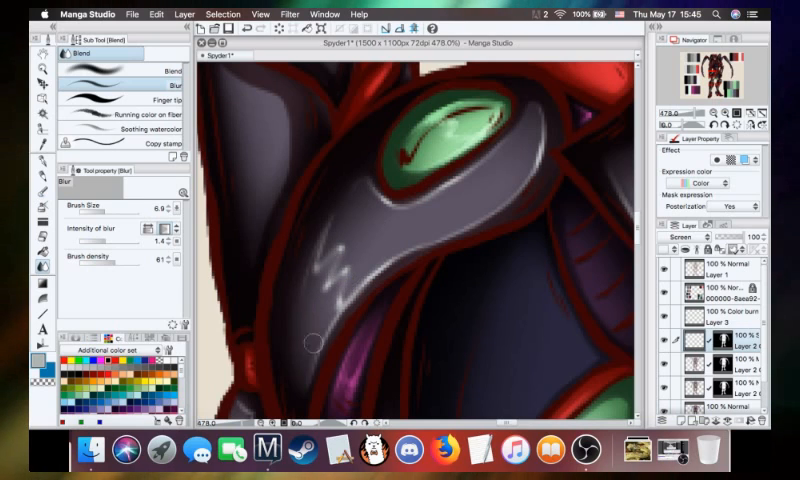
pyautogui.moveTo(448, 240)
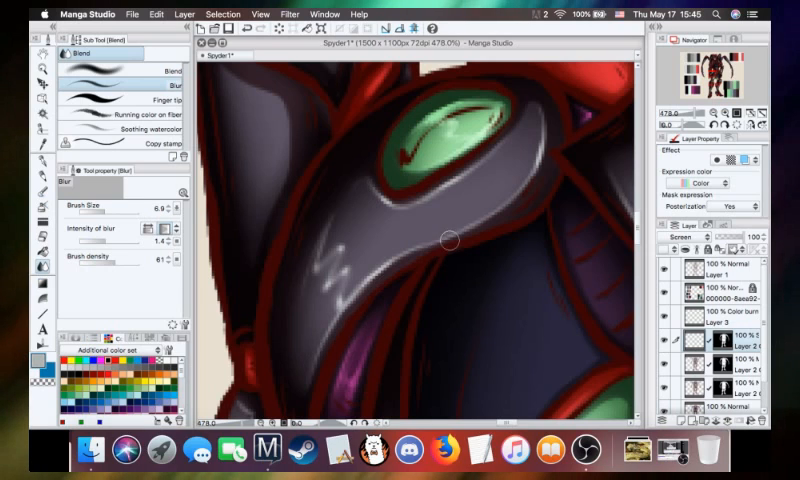
pyautogui.moveTo(528, 183)
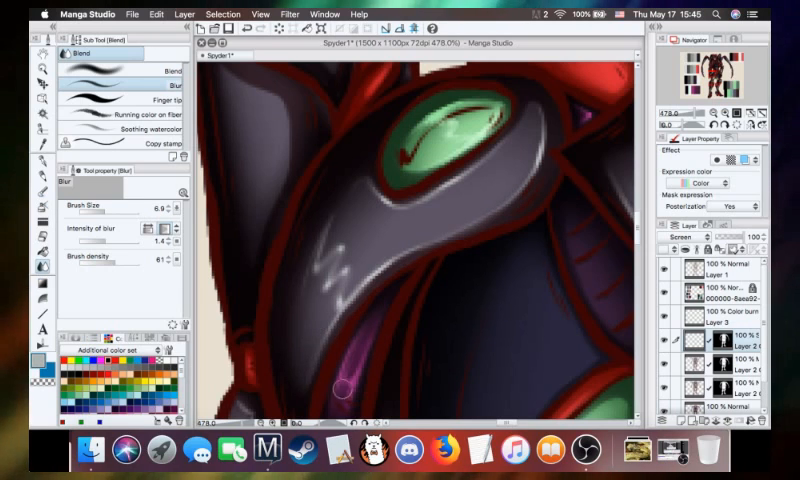
pyautogui.moveTo(503, 145)
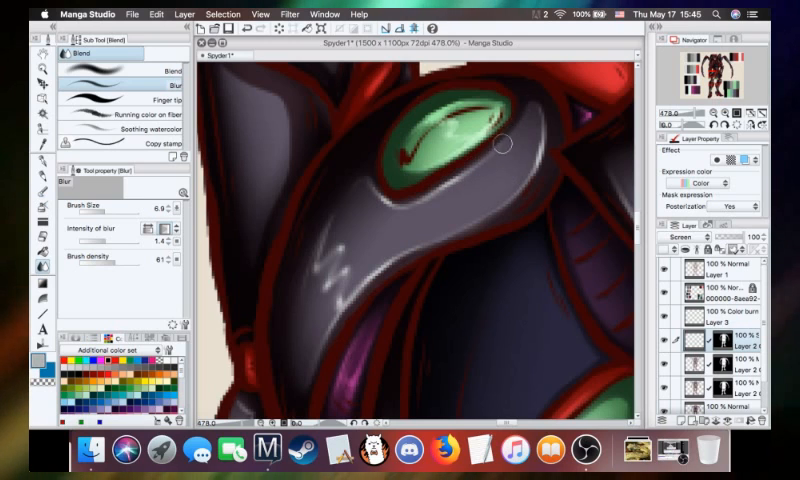
pyautogui.moveTo(122, 253)
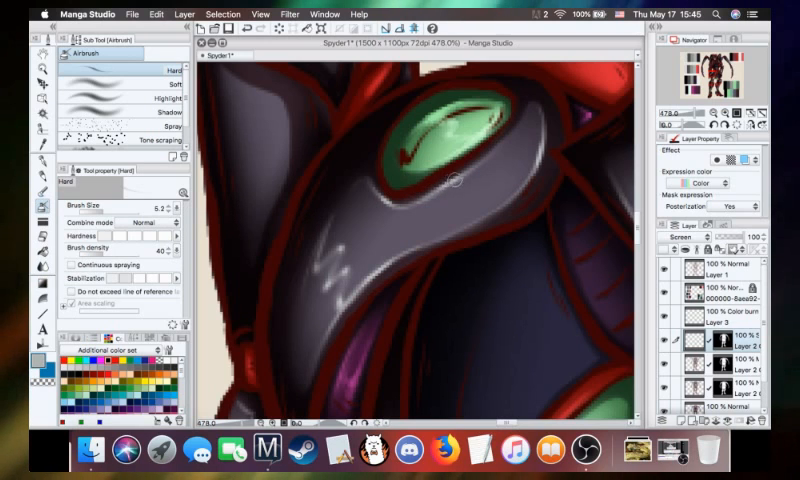
pyautogui.moveTo(420, 197)
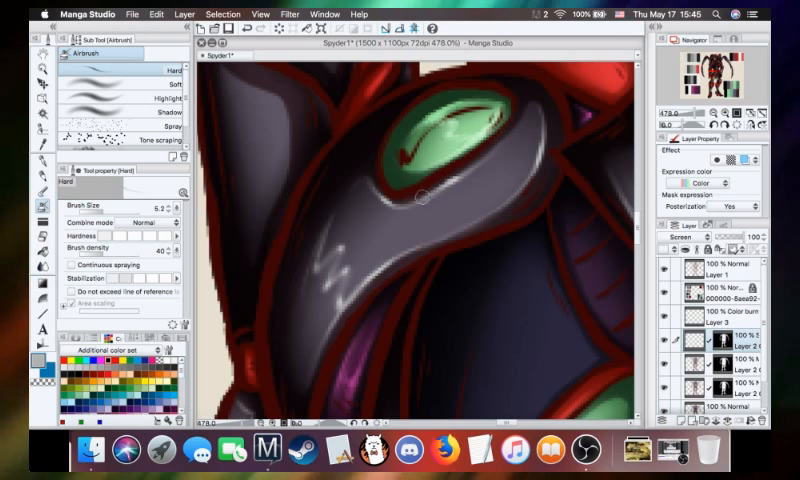
pyautogui.moveTo(535, 293)
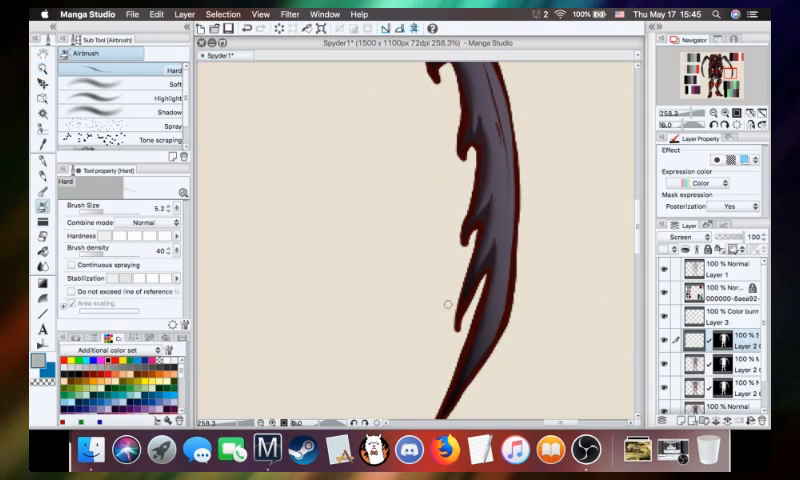
pyautogui.moveTo(497, 327)
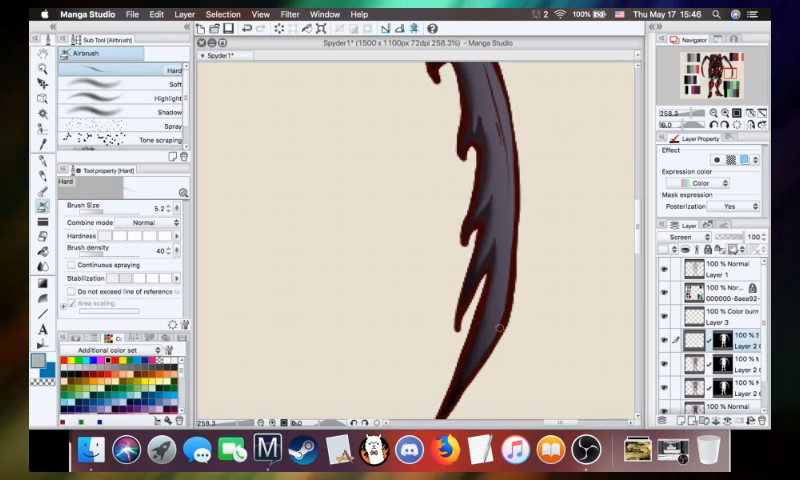
pyautogui.moveTo(508, 270)
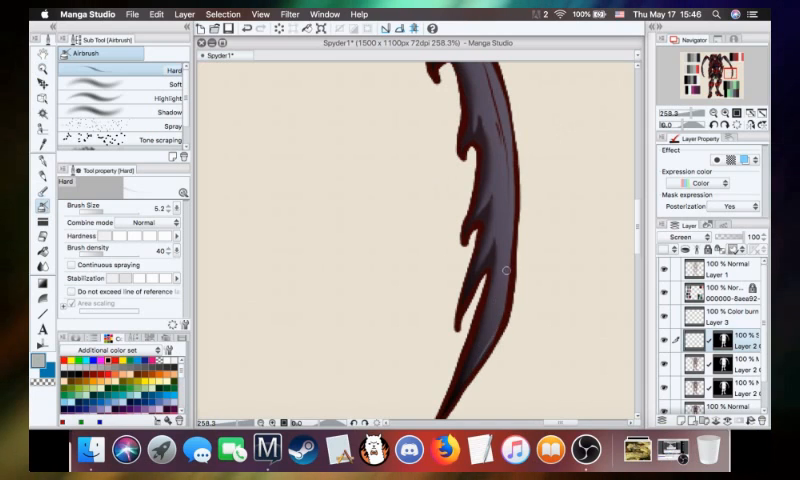
pyautogui.moveTo(503, 314)
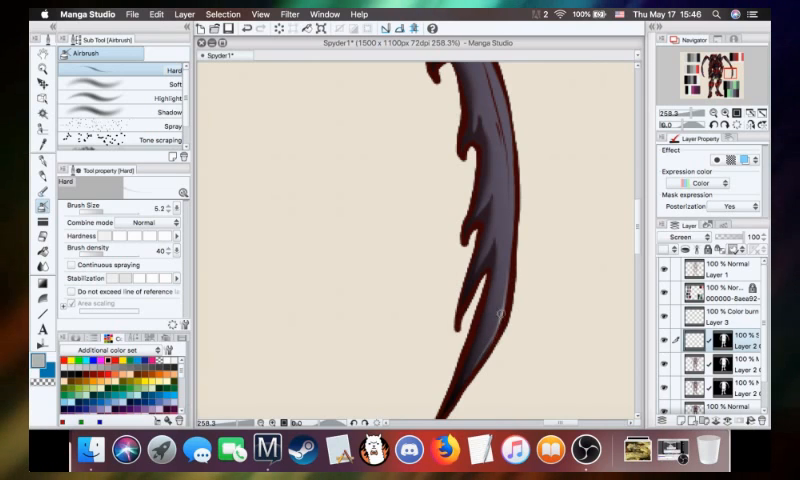
pyautogui.moveTo(508, 238)
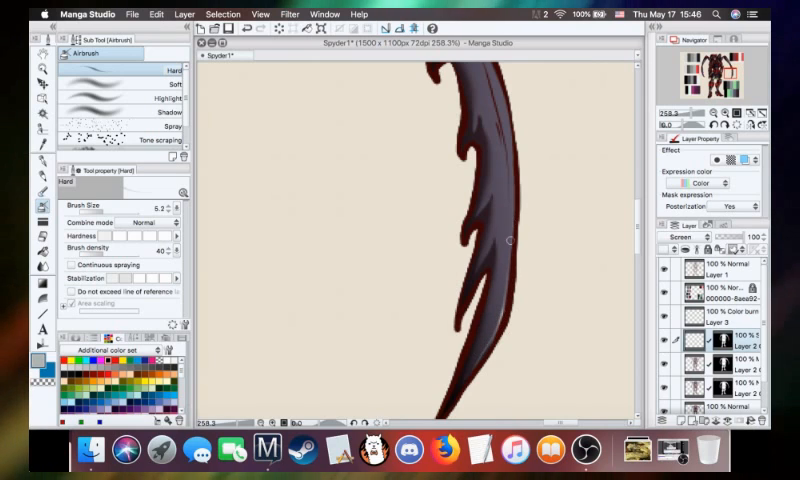
pyautogui.moveTo(613, 289)
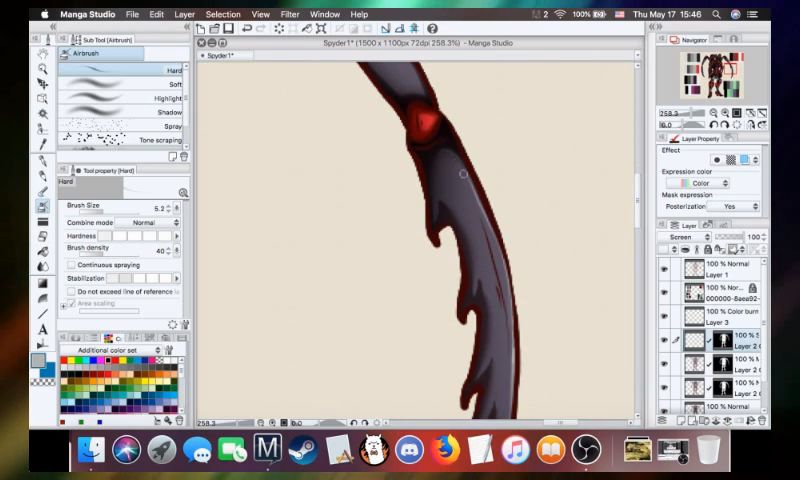
pyautogui.moveTo(438, 208)
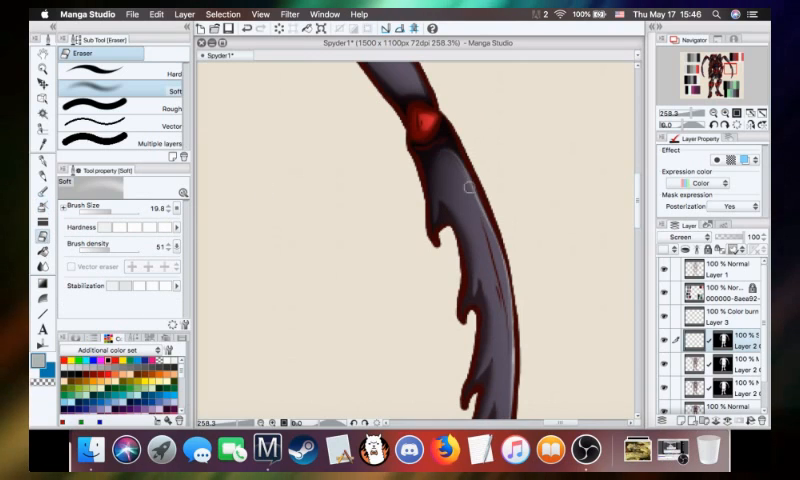
pyautogui.moveTo(476, 235)
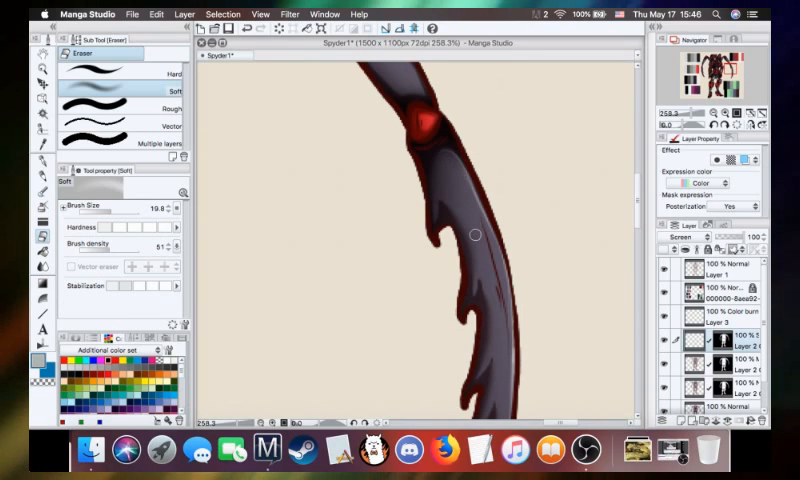
pyautogui.moveTo(333, 227)
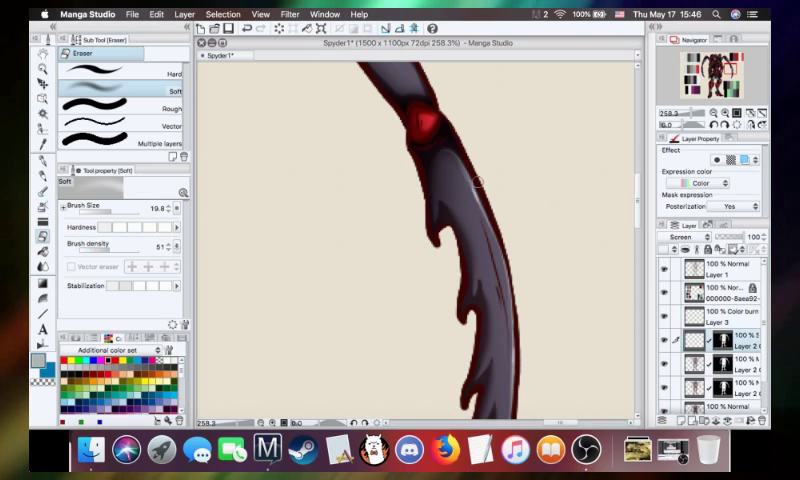
pyautogui.moveTo(476, 238)
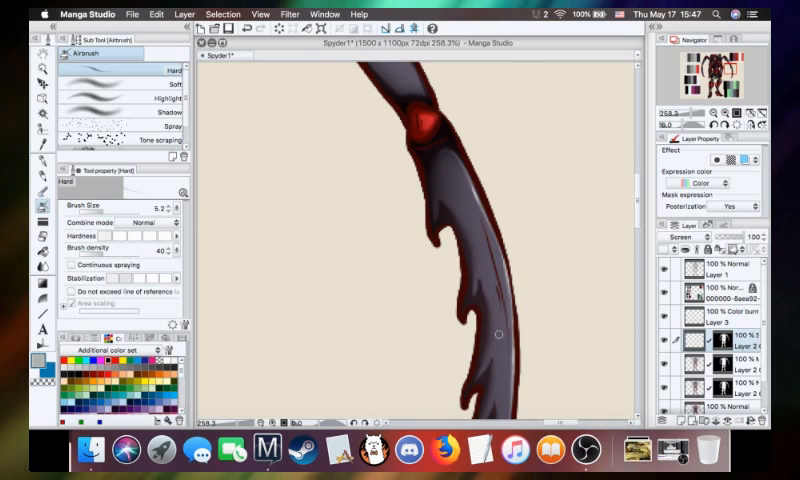
pyautogui.moveTo(531, 358)
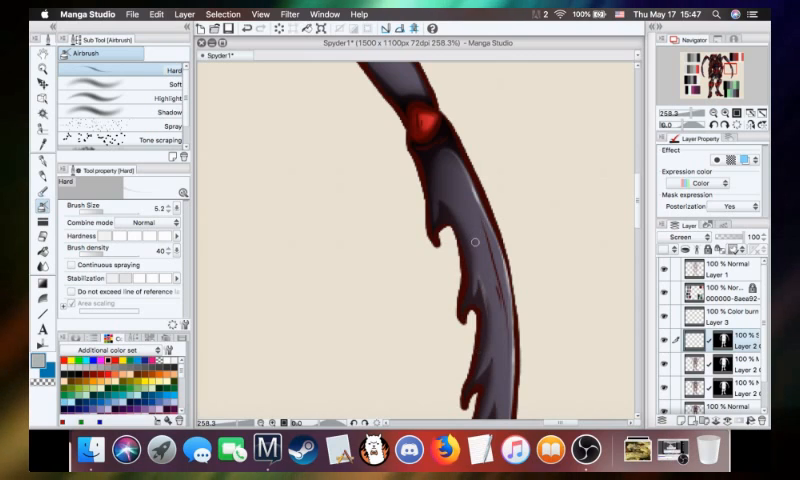
pyautogui.moveTo(539, 284)
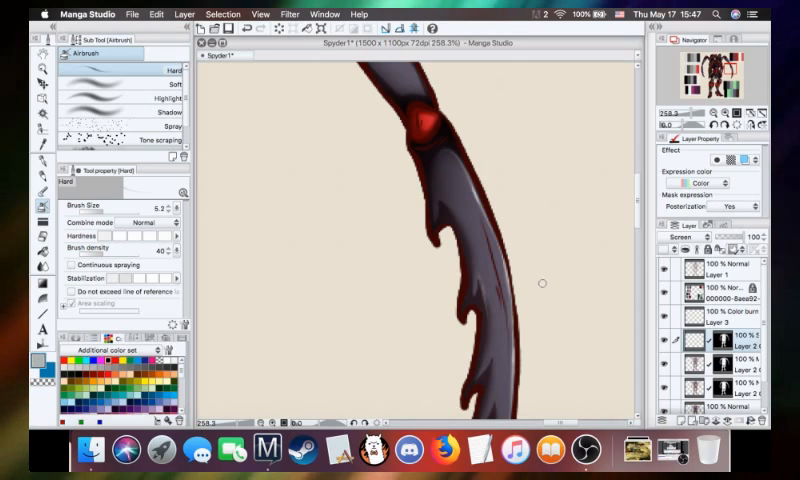
# - Scroll down the canvas toward the horn's jagged spikes
pyautogui.scroll(-3)
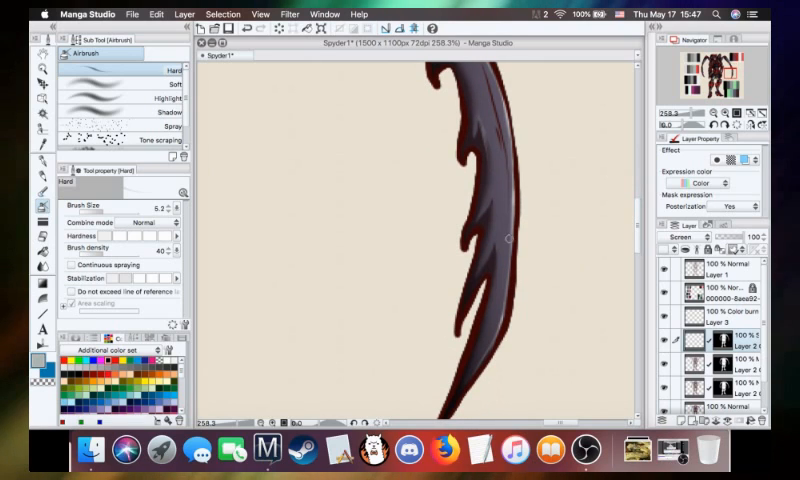
pyautogui.moveTo(508, 273)
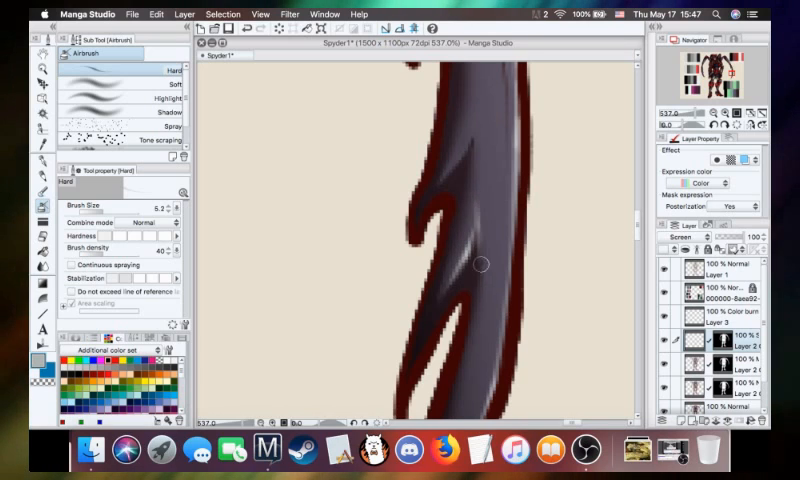
pyautogui.moveTo(478, 197)
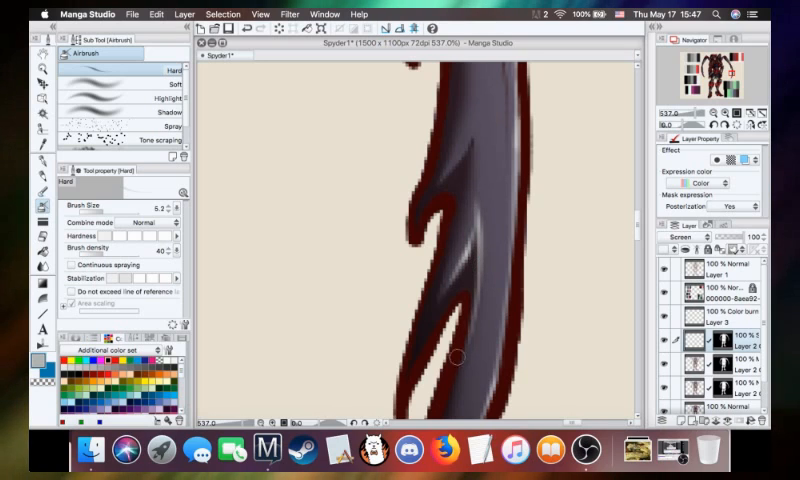
pyautogui.moveTo(475, 222)
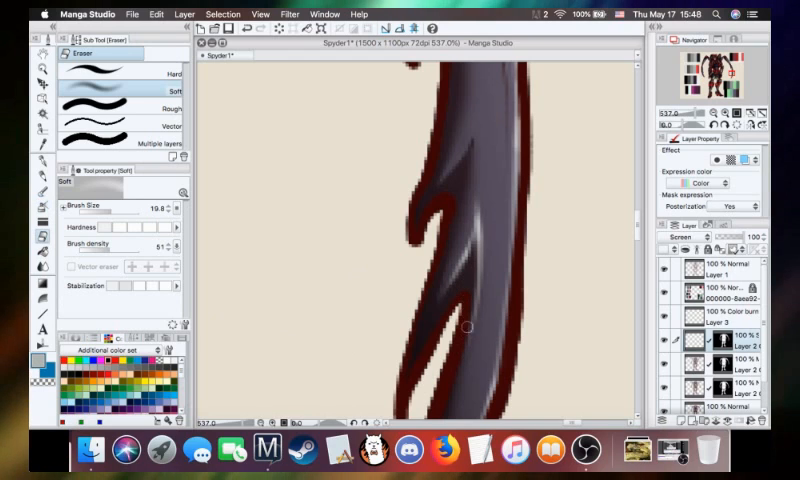
pyautogui.moveTo(476, 238)
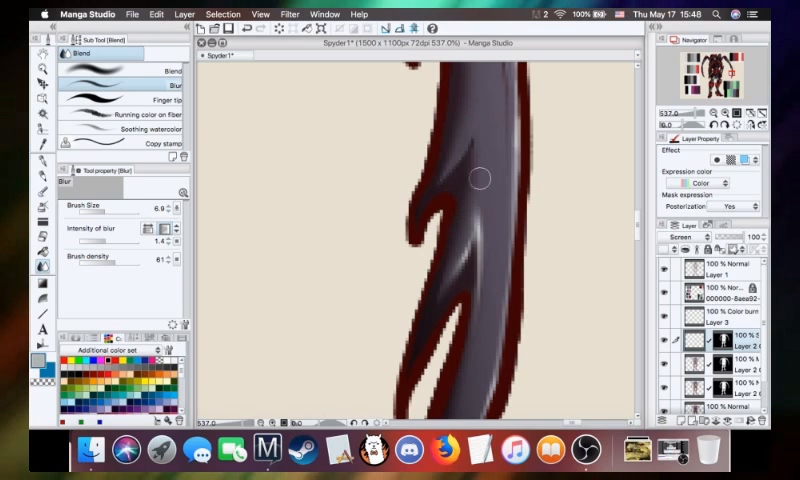
pyautogui.moveTo(528, 135)
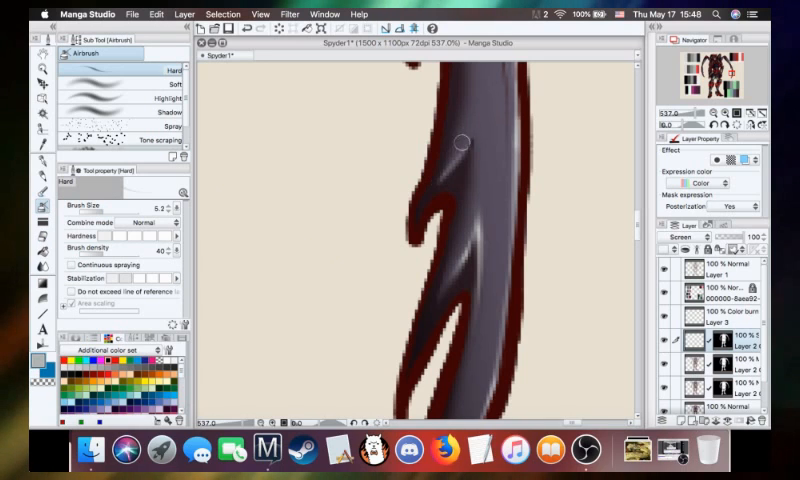
pyautogui.moveTo(473, 126)
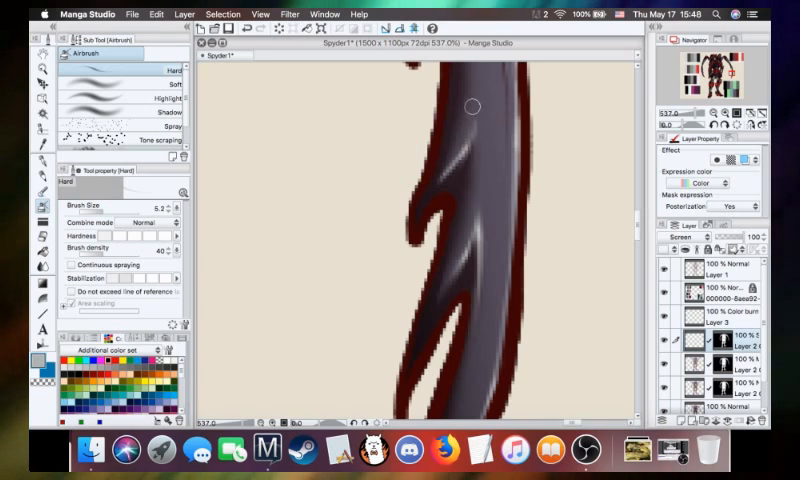
# - Blur the highlight streak on the curved spike with the size 6.9 Blur brush
pyautogui.moveTo(474, 107); pyautogui.dragTo(470, 135)
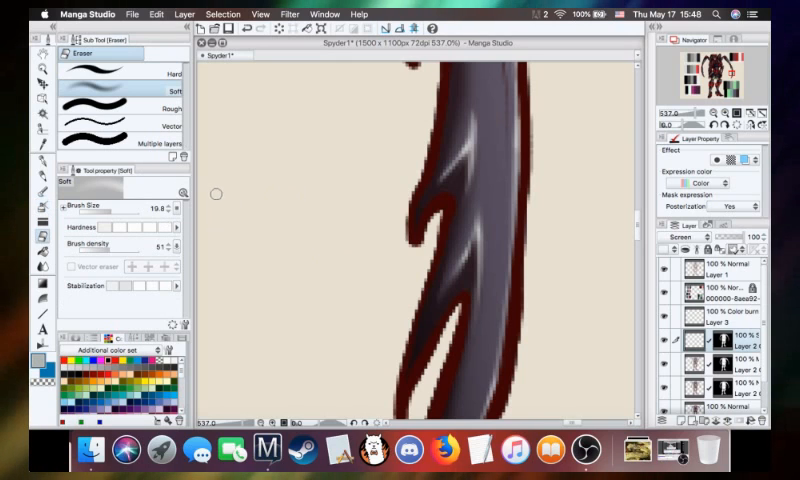
pyautogui.moveTo(483, 264)
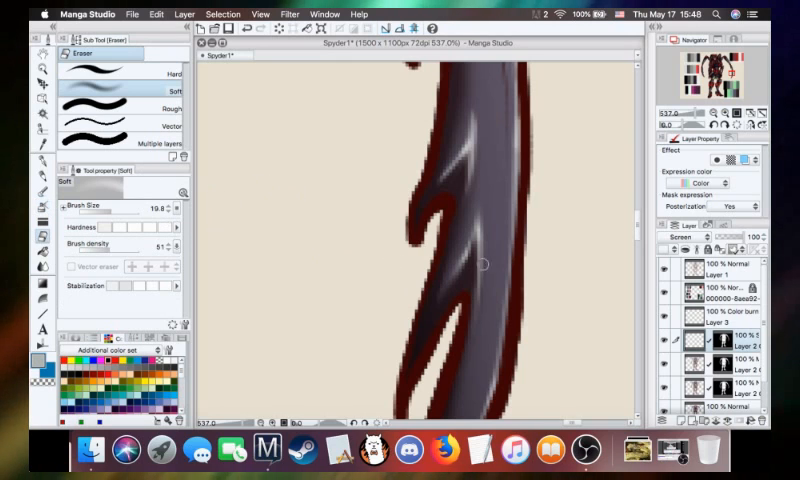
pyautogui.moveTo(469, 152)
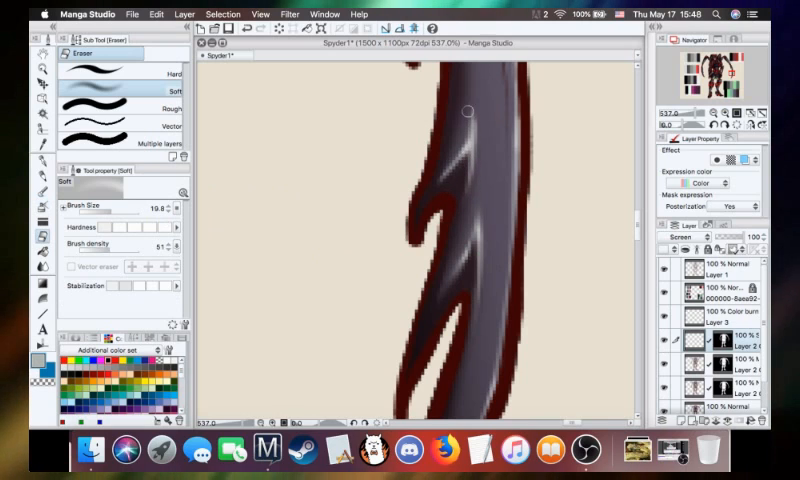
pyautogui.moveTo(475, 118)
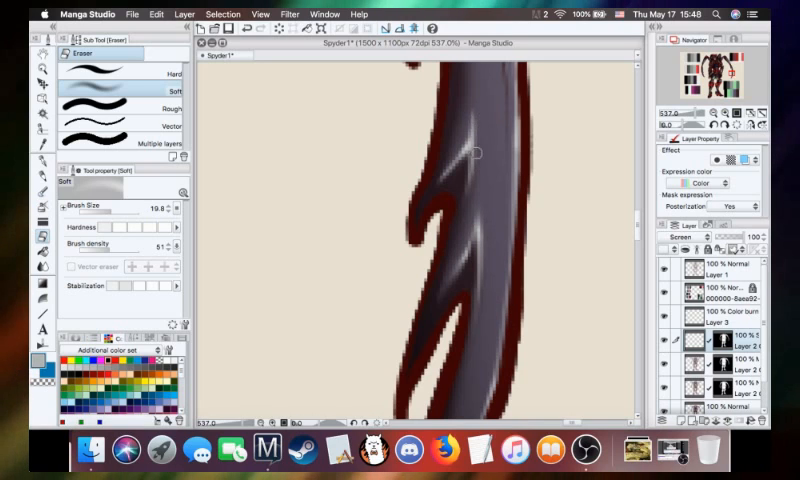
pyautogui.moveTo(452, 158)
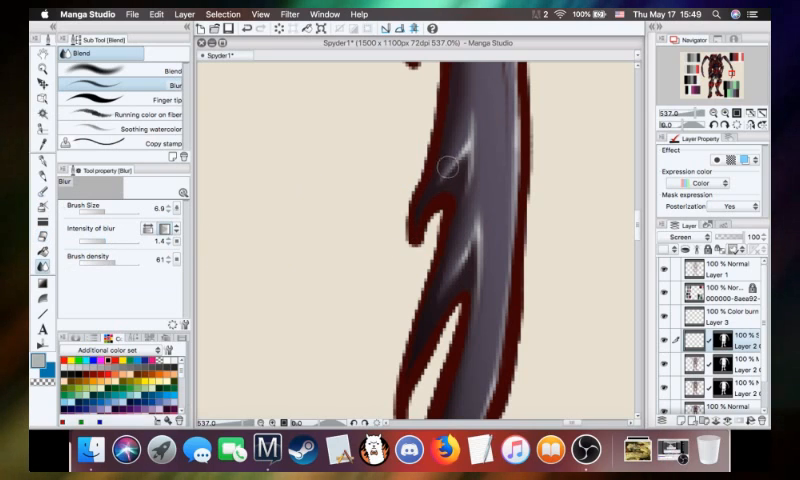
pyautogui.moveTo(475, 148)
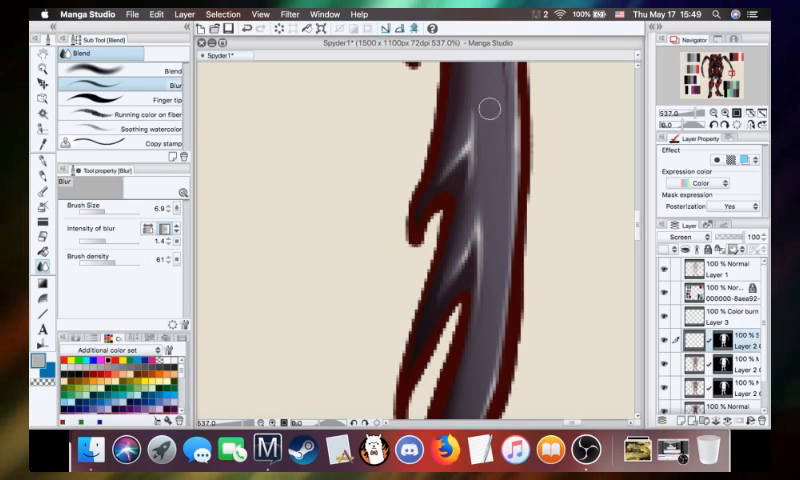
pyautogui.moveTo(532, 210)
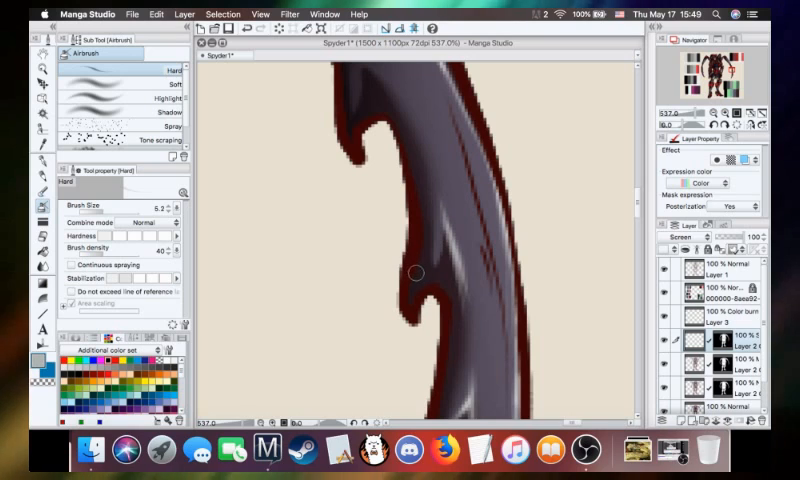
pyautogui.moveTo(430, 247)
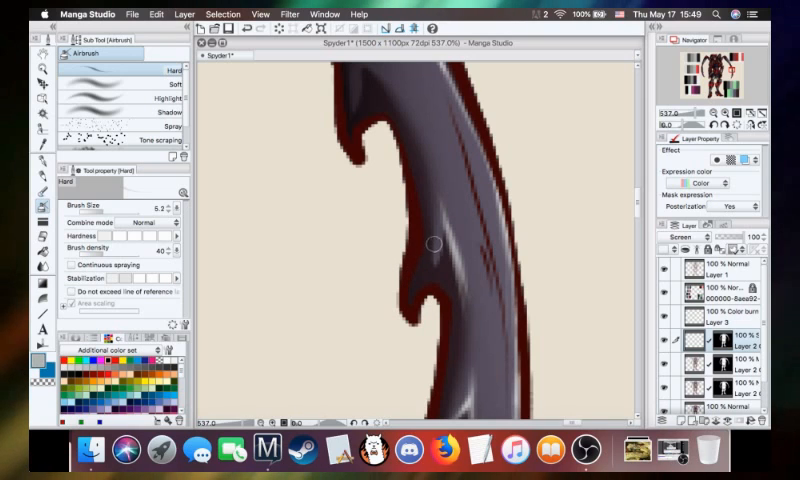
pyautogui.moveTo(438, 232)
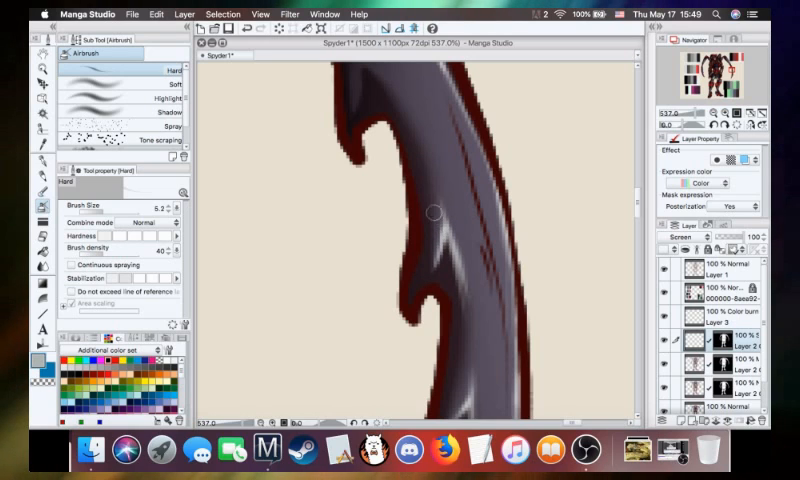
pyautogui.moveTo(247, 335)
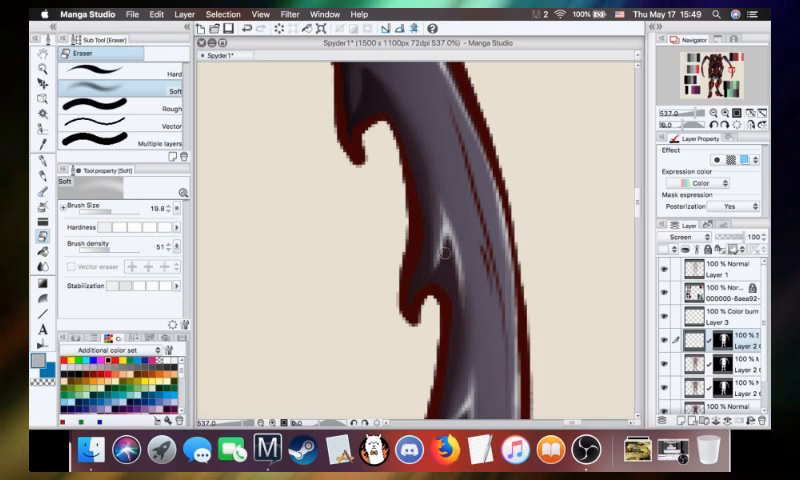
pyautogui.moveTo(456, 317)
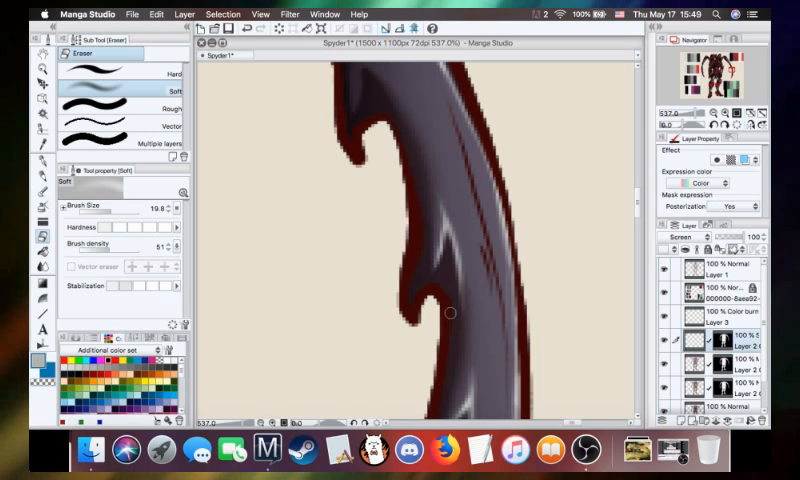
pyautogui.moveTo(450, 293)
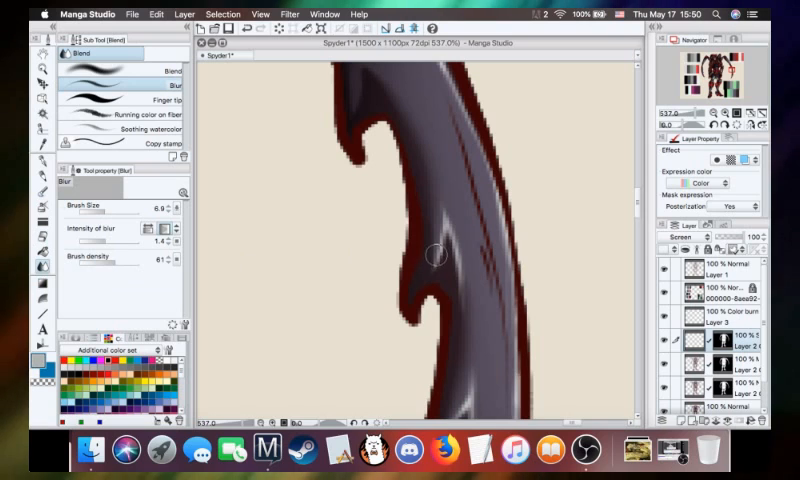
# - Blend the long highlight streak along the spike's inner curve into the grey
pyautogui.moveTo(432, 253); pyautogui.dragTo(432, 375)
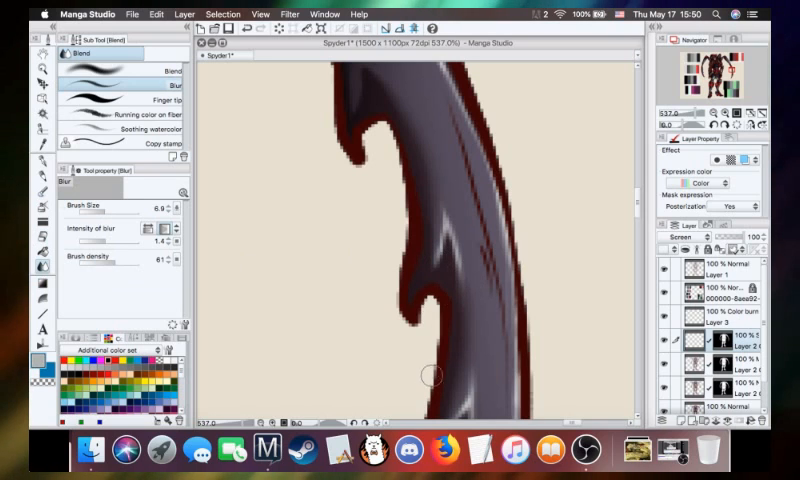
pyautogui.moveTo(426, 340)
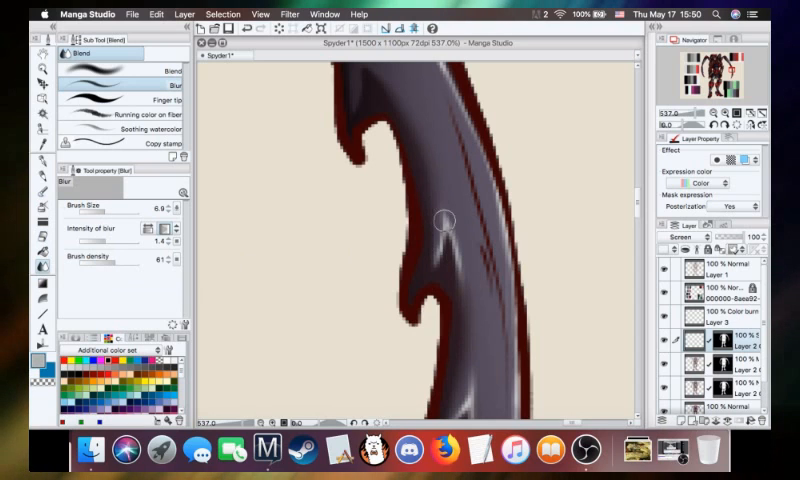
pyautogui.moveTo(455, 270)
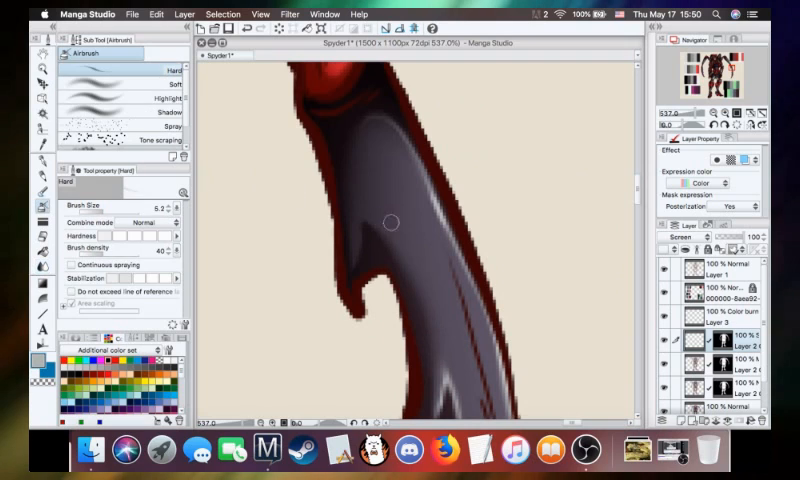
pyautogui.moveTo(362, 213)
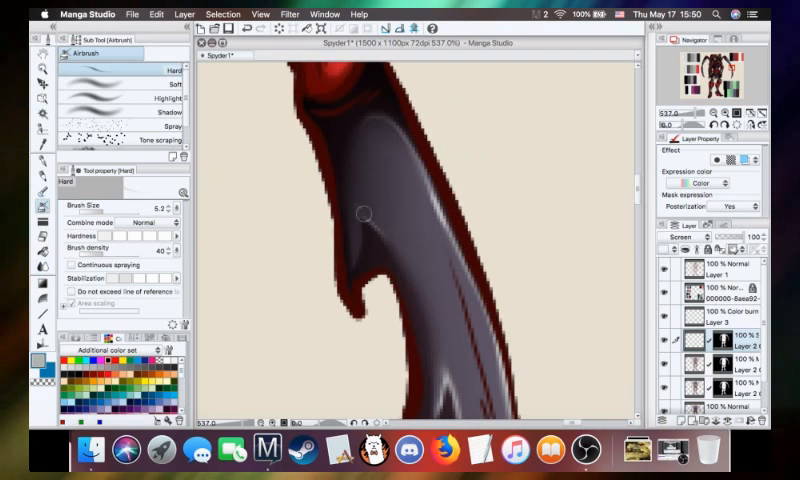
pyautogui.moveTo(373, 229)
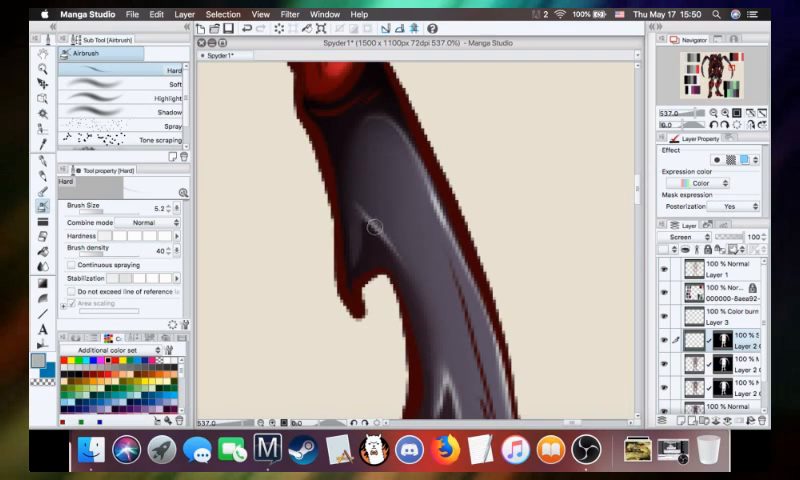
# - Paint two highlight streaks down the grey blade below the red joint at size 5.2
pyautogui.moveTo(371, 228); pyautogui.dragTo(411, 375)
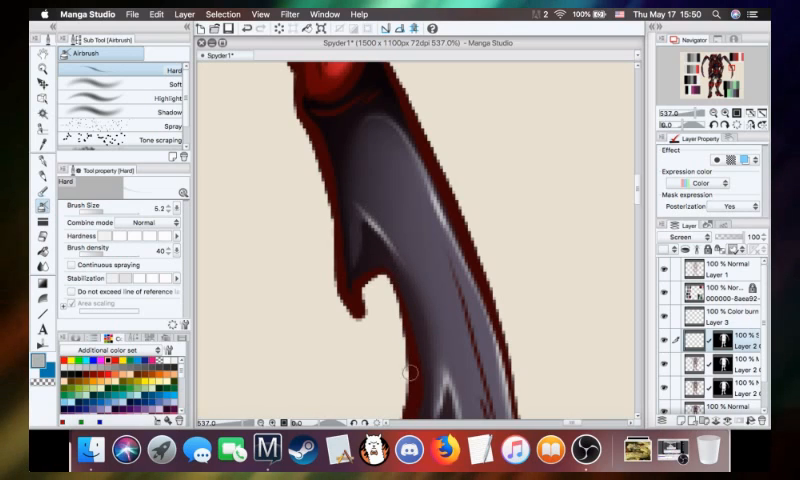
pyautogui.moveTo(400, 337)
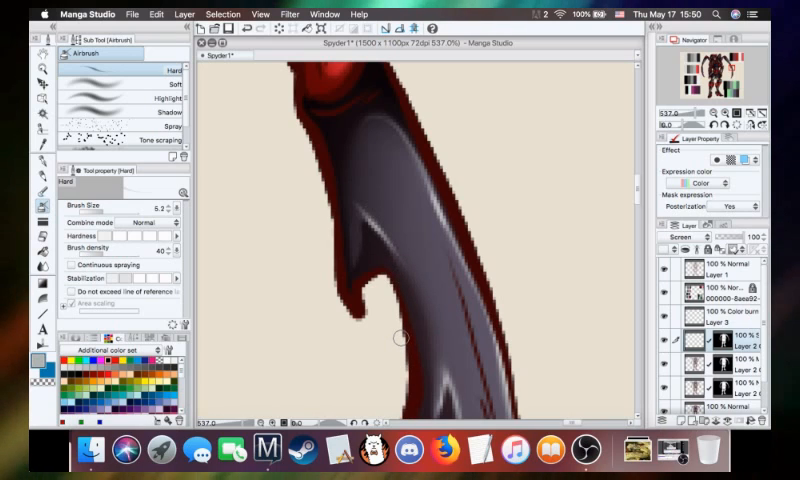
pyautogui.moveTo(326, 253)
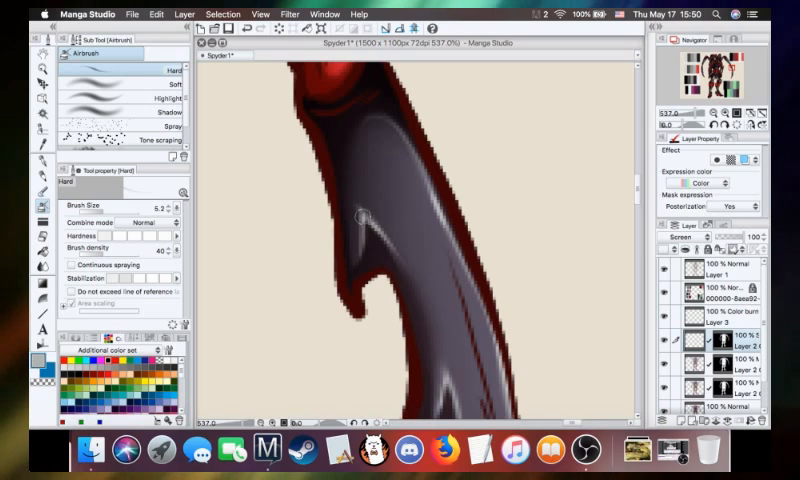
pyautogui.moveTo(365, 215); pyautogui.dragTo(355, 277)
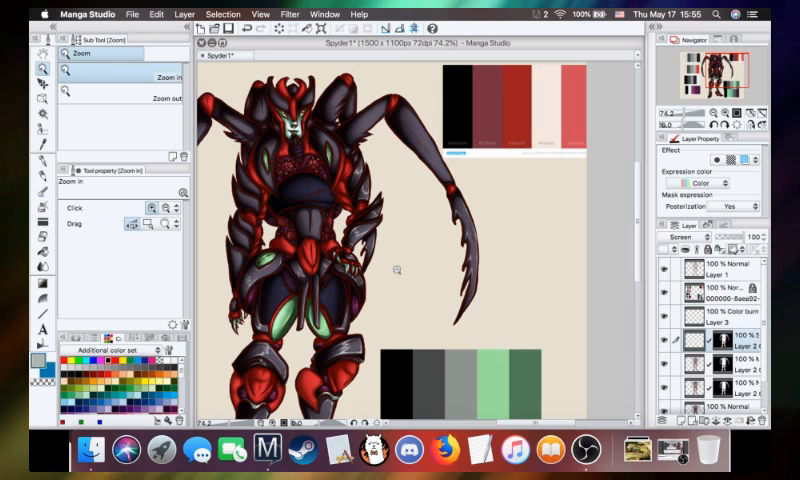
pyautogui.moveTo(478, 218)
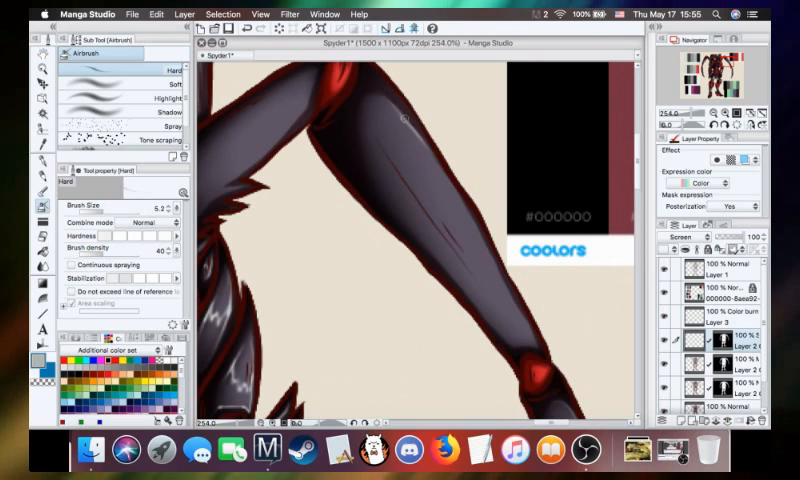
pyautogui.moveTo(475, 227)
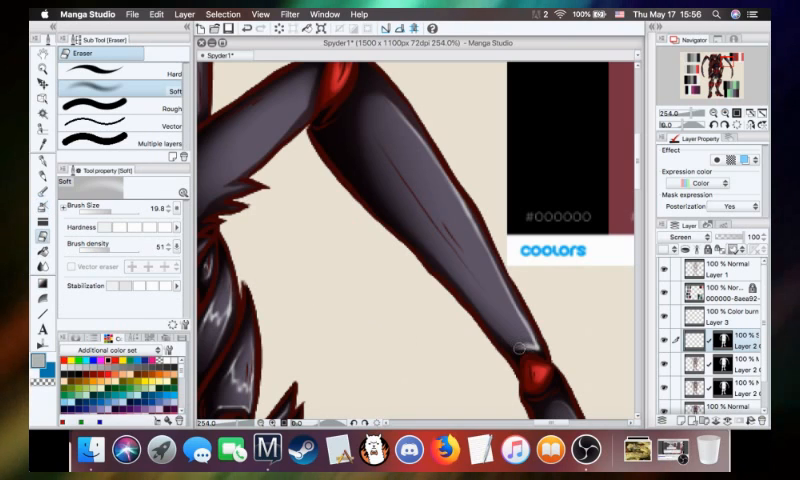
pyautogui.moveTo(520, 348)
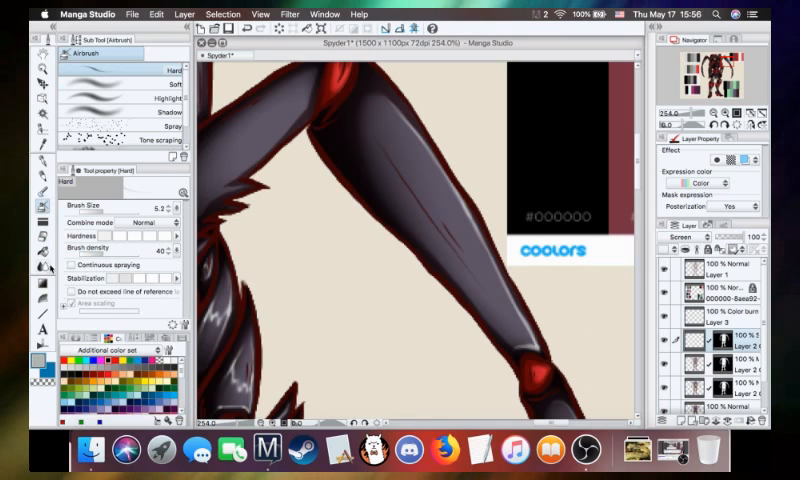
# - Stroke a highlight line along the long leg's edge with the size 5.7 Hard airbrush
pyautogui.click(44, 266)
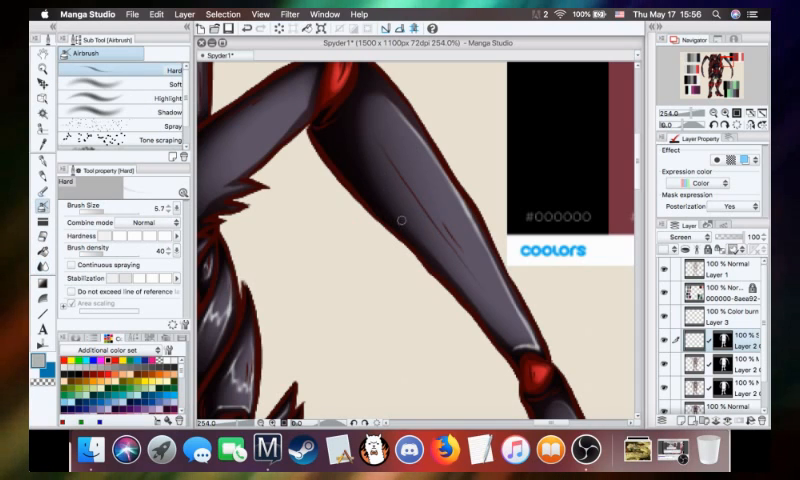
pyautogui.moveTo(440, 270)
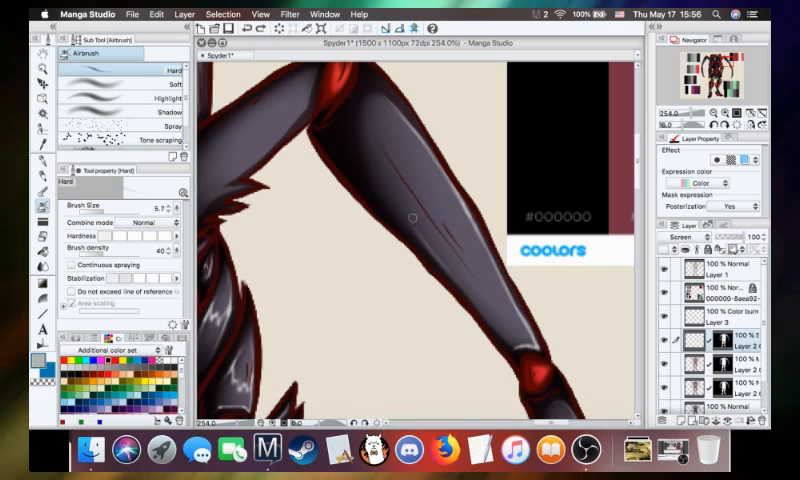
pyautogui.moveTo(449, 275)
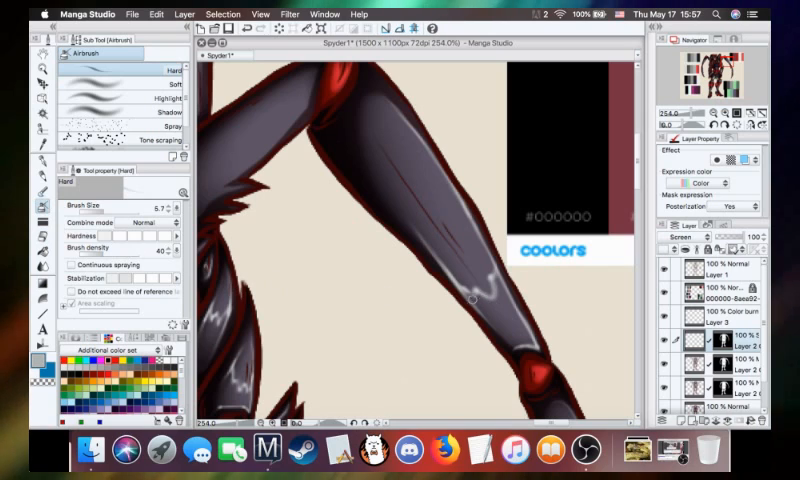
pyautogui.moveTo(472, 298)
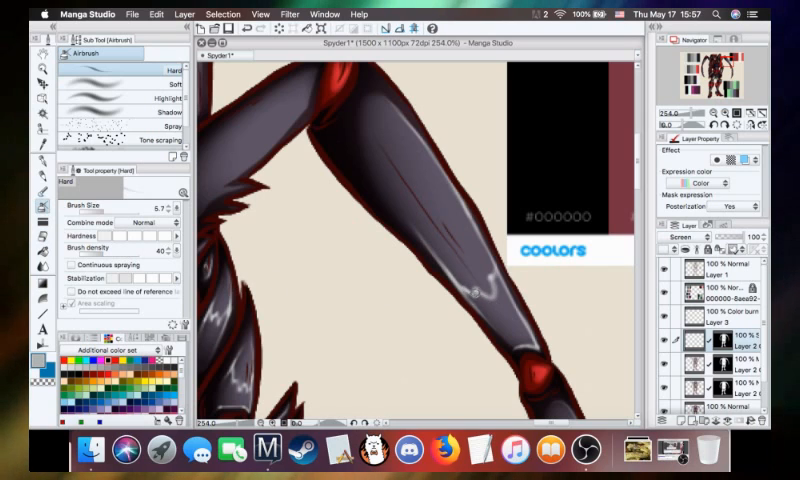
pyautogui.moveTo(497, 316)
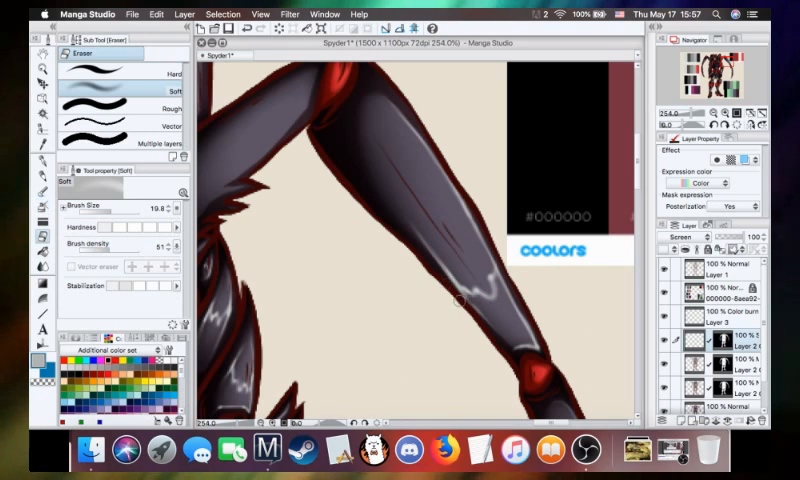
pyautogui.moveTo(413, 233)
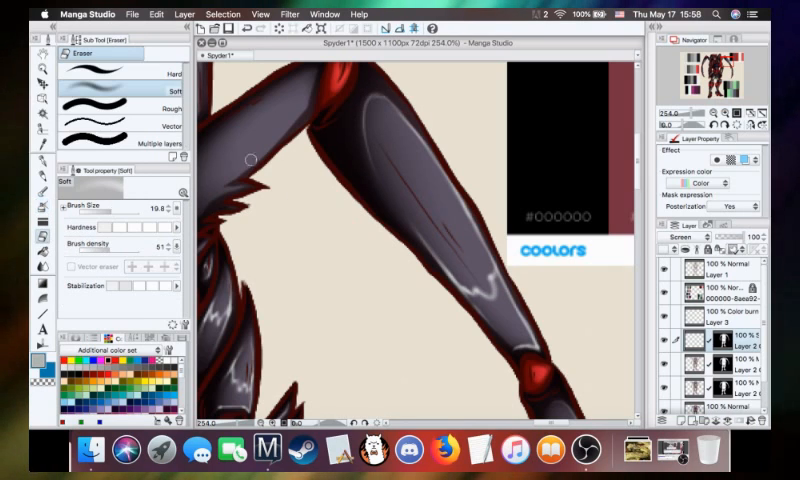
pyautogui.moveTo(378, 104)
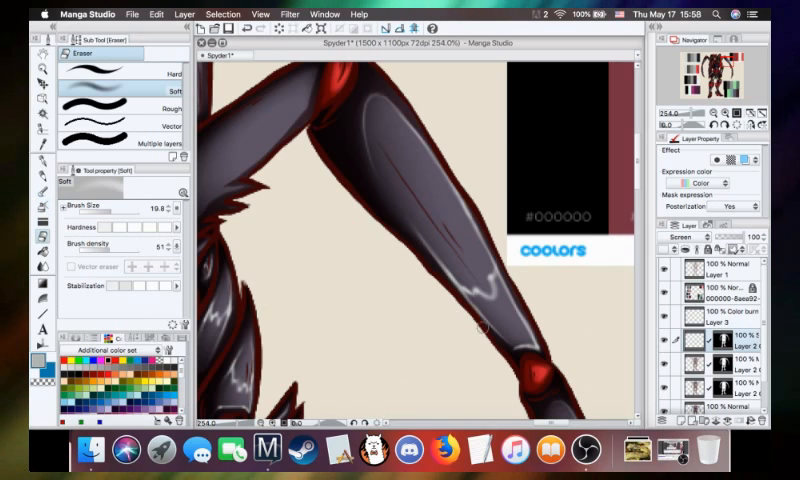
pyautogui.moveTo(448, 303)
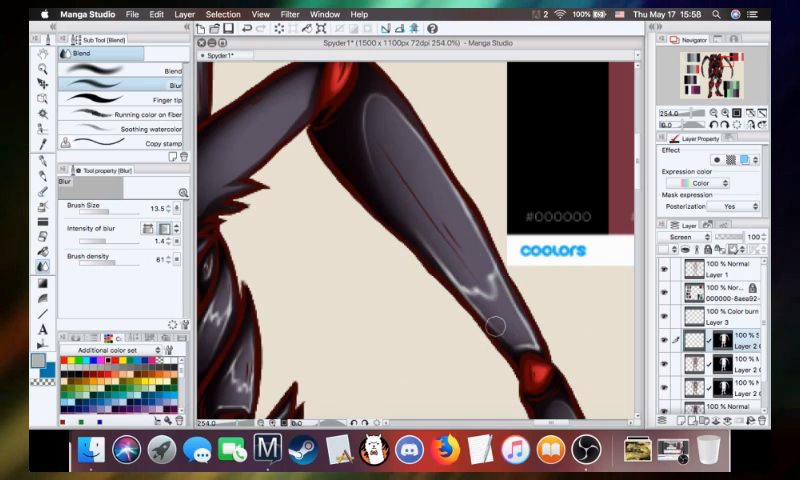
pyautogui.moveTo(386, 206)
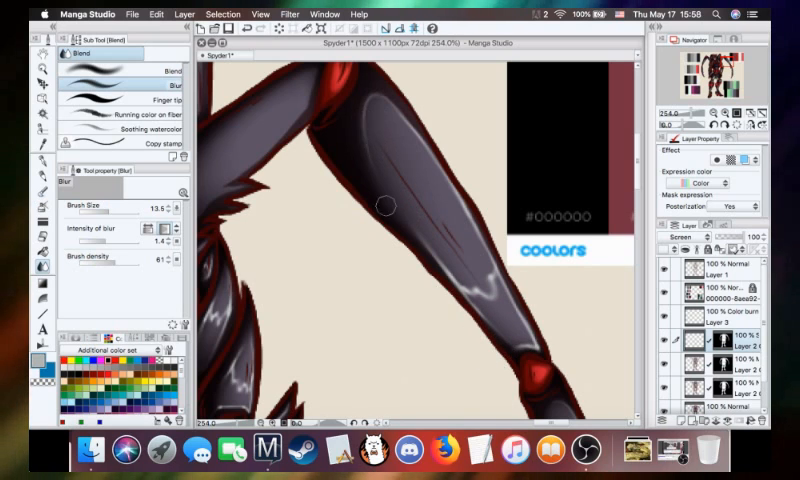
pyautogui.moveTo(407, 303)
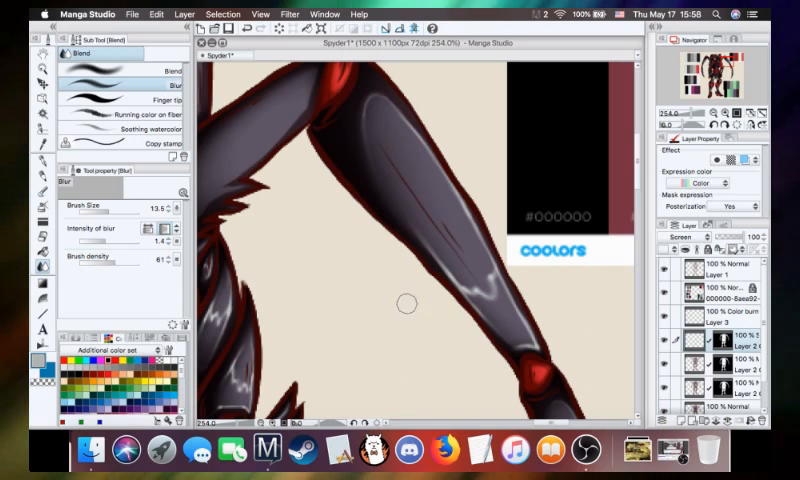
pyautogui.moveTo(618, 208)
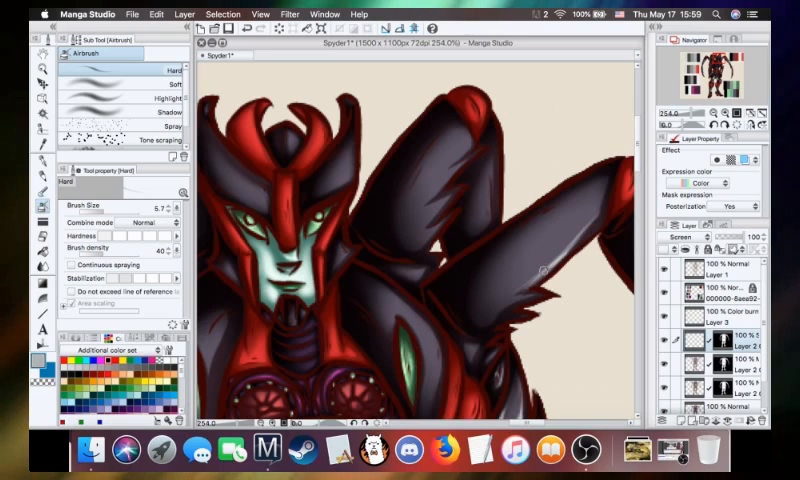
pyautogui.moveTo(590, 220)
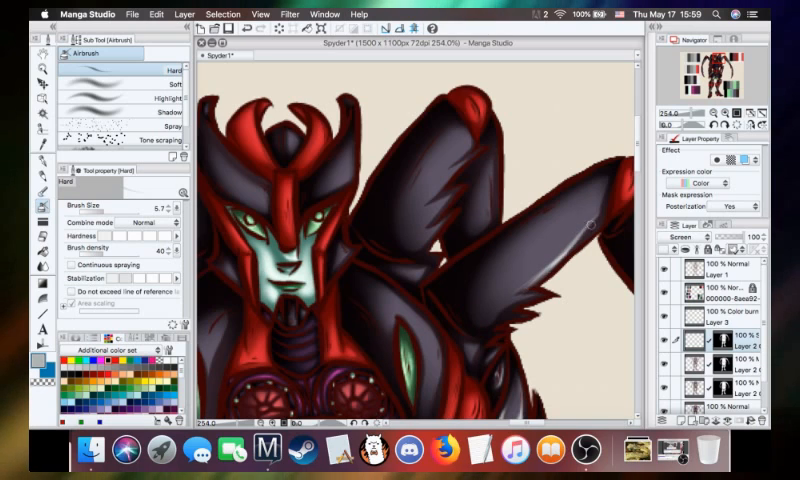
pyautogui.moveTo(605, 178)
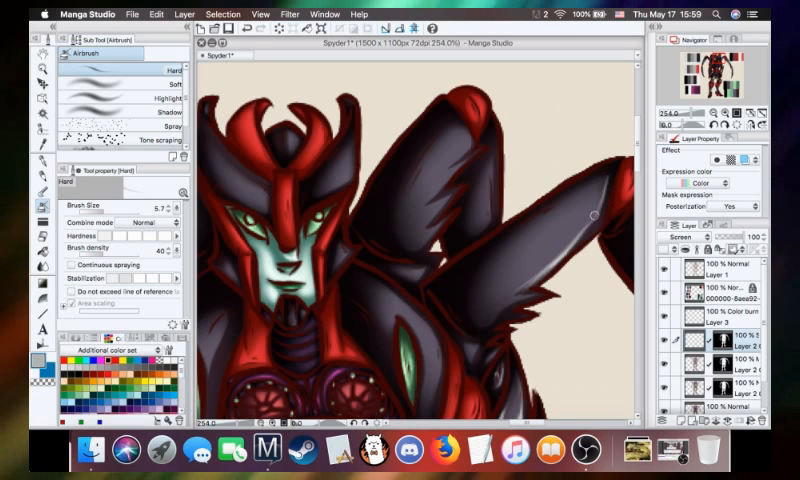
pyautogui.moveTo(582, 179)
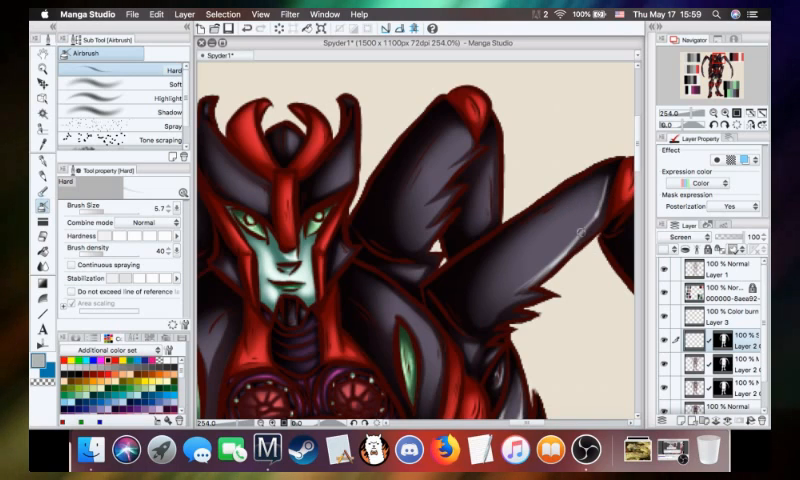
pyautogui.moveTo(478, 315)
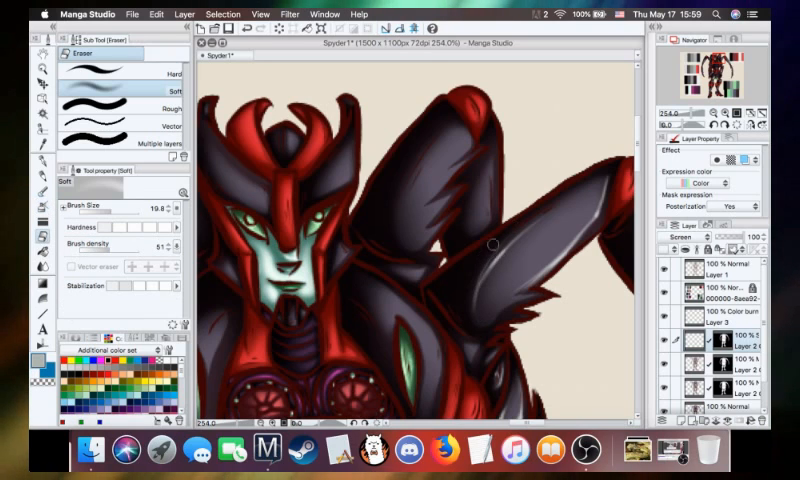
pyautogui.moveTo(478, 267)
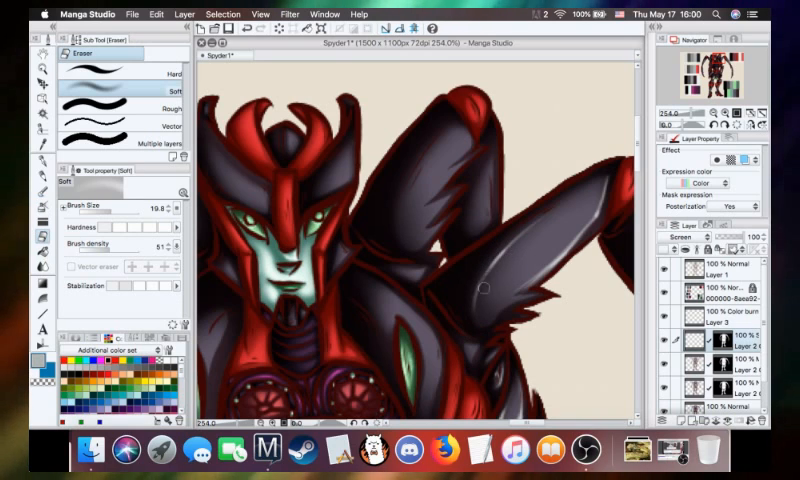
pyautogui.moveTo(490, 370)
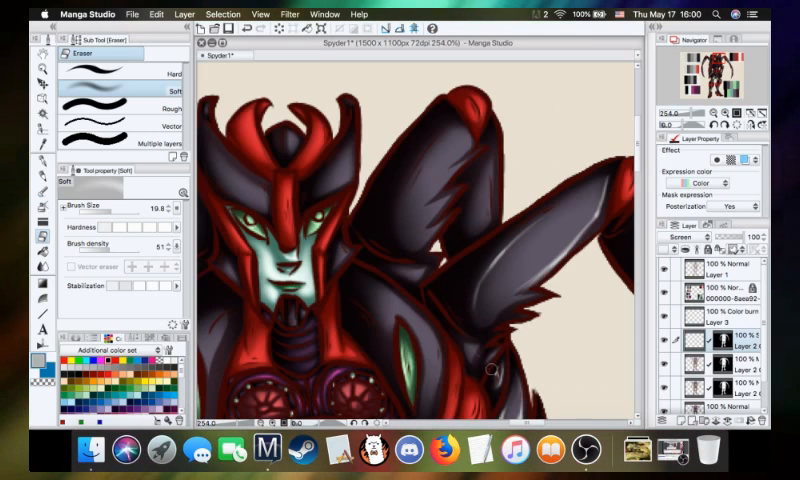
pyautogui.moveTo(112, 243)
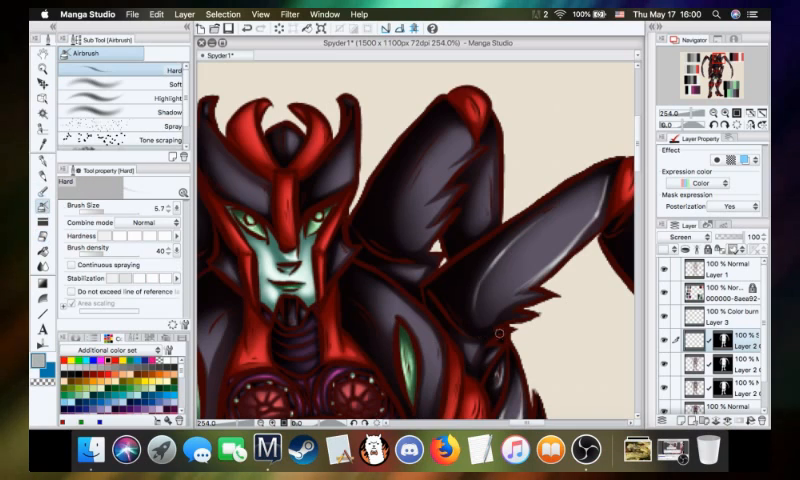
pyautogui.moveTo(527, 280)
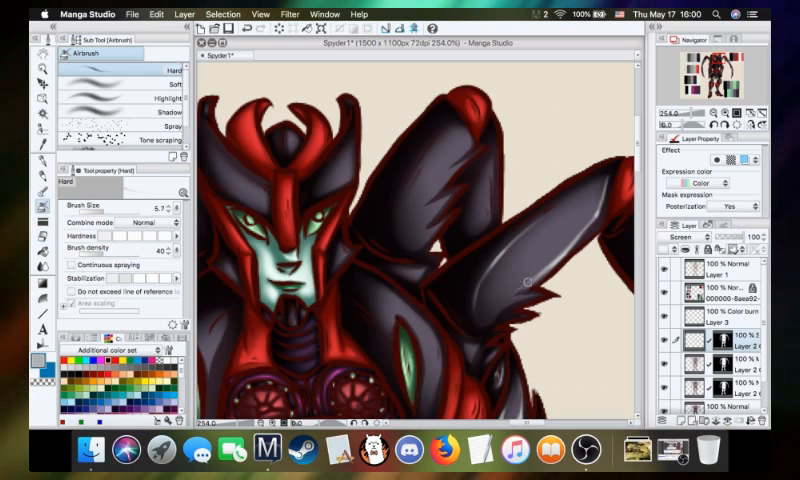
pyautogui.moveTo(490, 320)
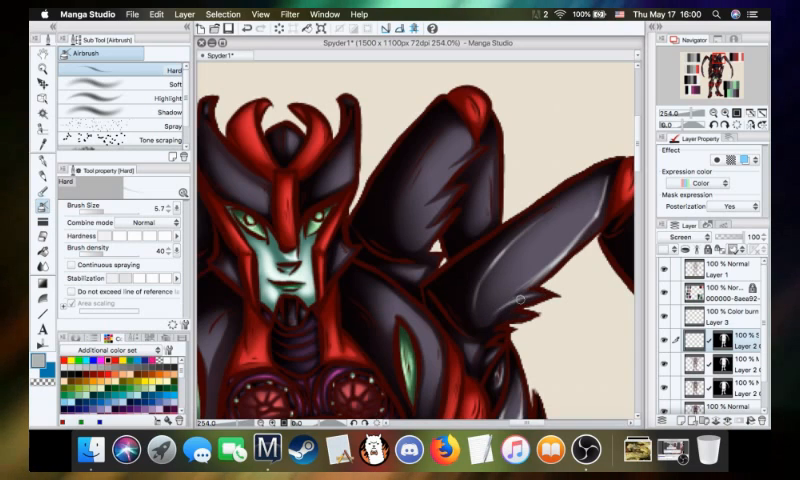
pyautogui.moveTo(500, 302)
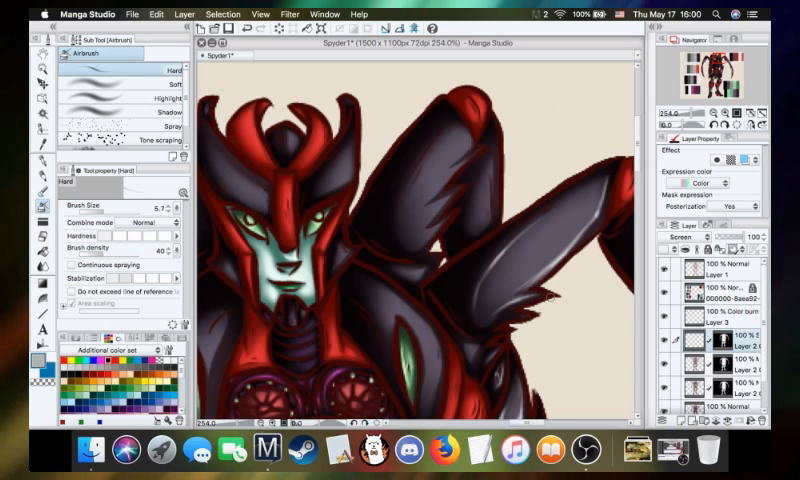
pyautogui.moveTo(522, 257)
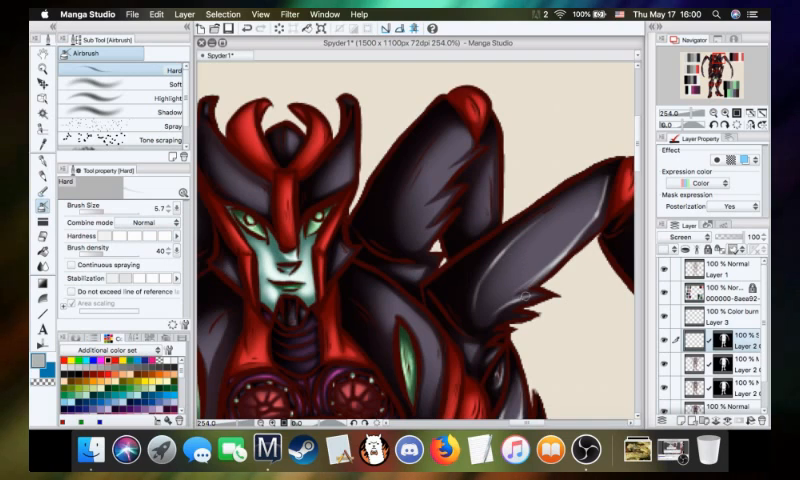
pyautogui.moveTo(522, 294)
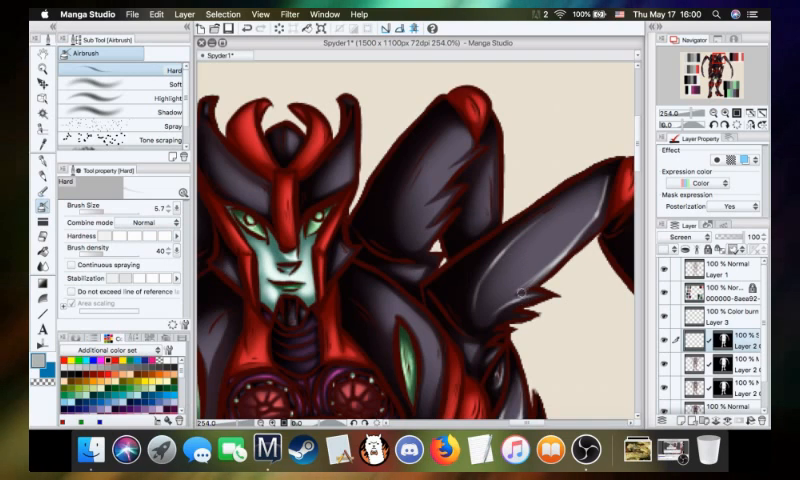
pyautogui.moveTo(521, 277)
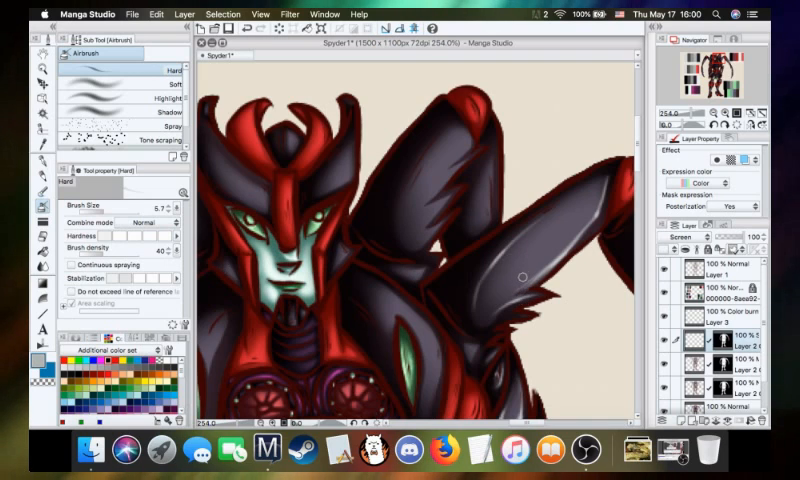
pyautogui.moveTo(517, 253)
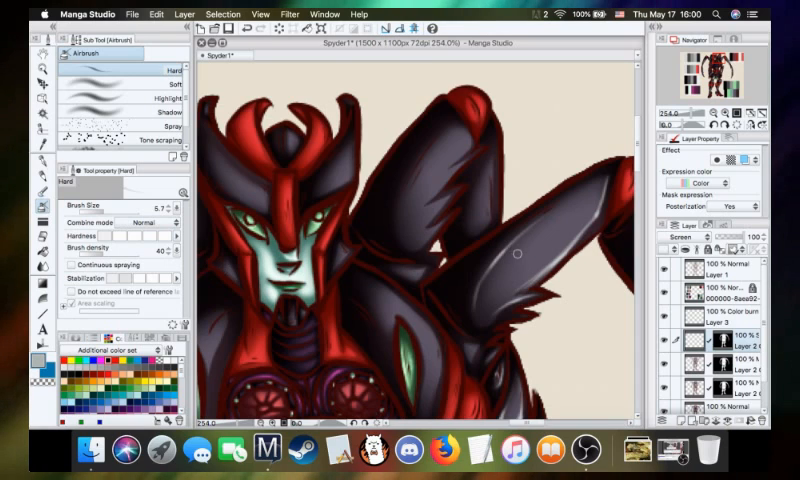
pyautogui.moveTo(580, 205)
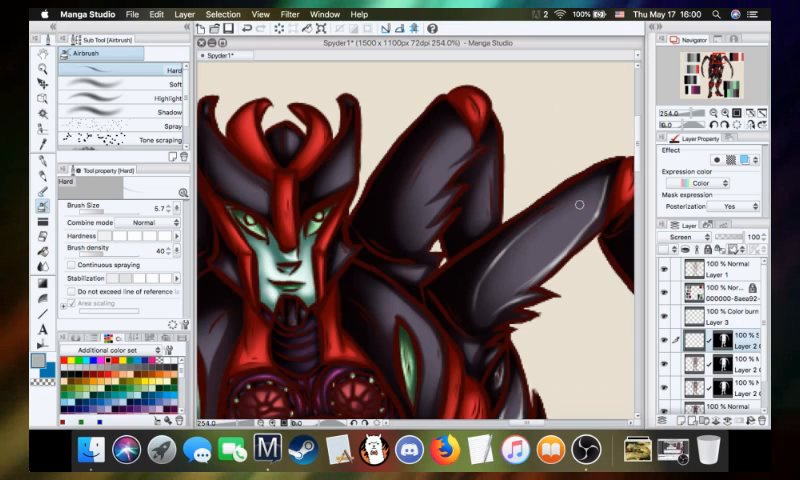
pyautogui.moveTo(336, 279)
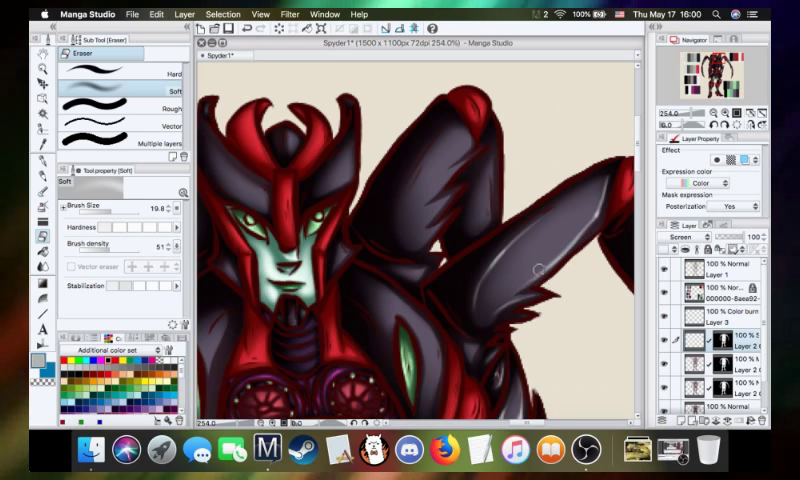
pyautogui.moveTo(470, 261)
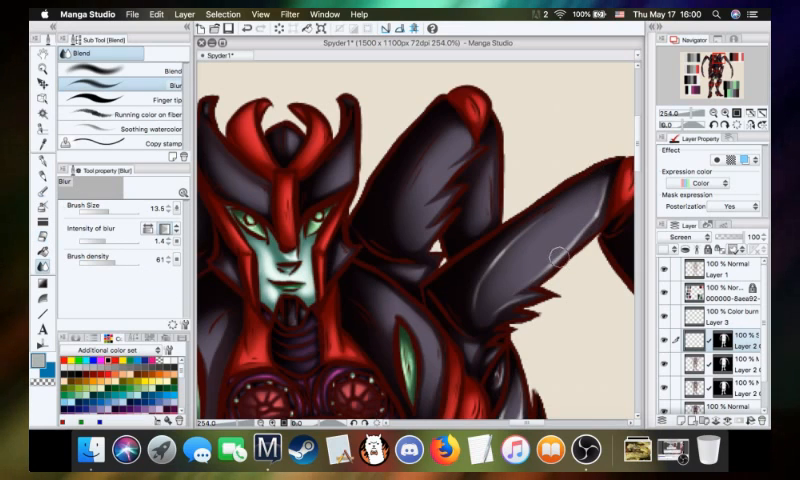
pyautogui.moveTo(527, 225)
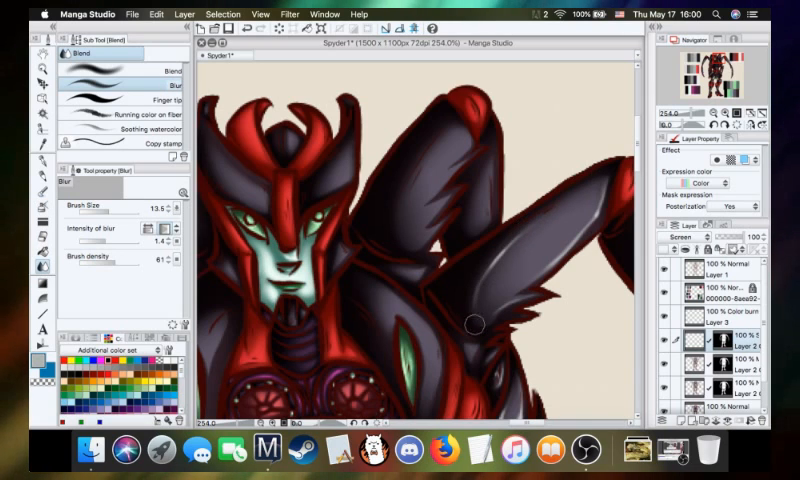
pyautogui.moveTo(510, 282)
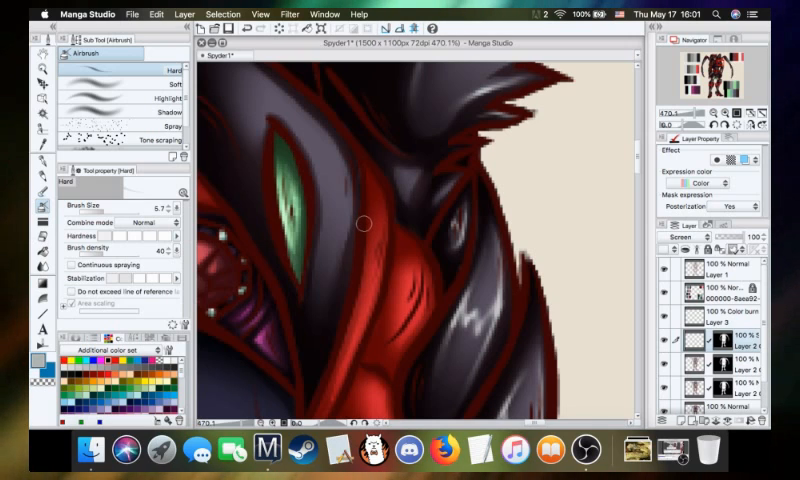
pyautogui.moveTo(416, 200)
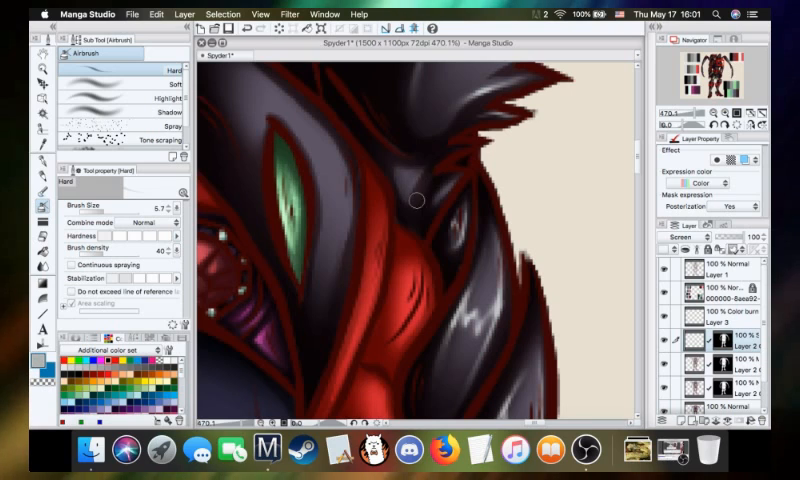
pyautogui.moveTo(416, 176)
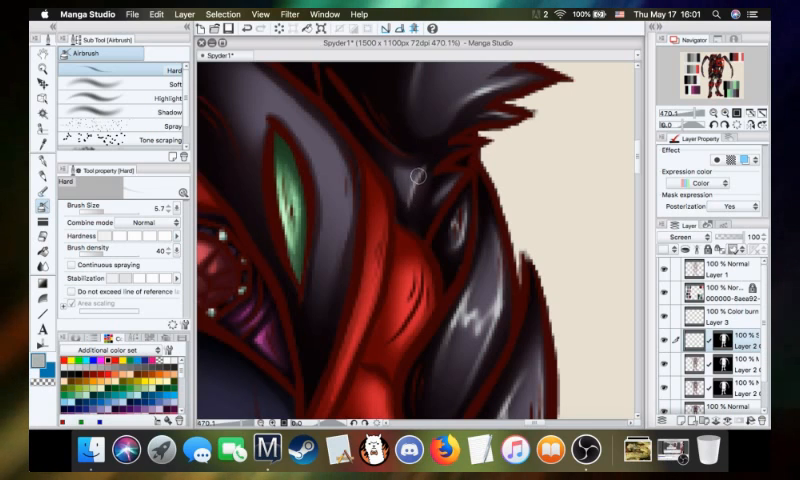
pyautogui.moveTo(388, 153)
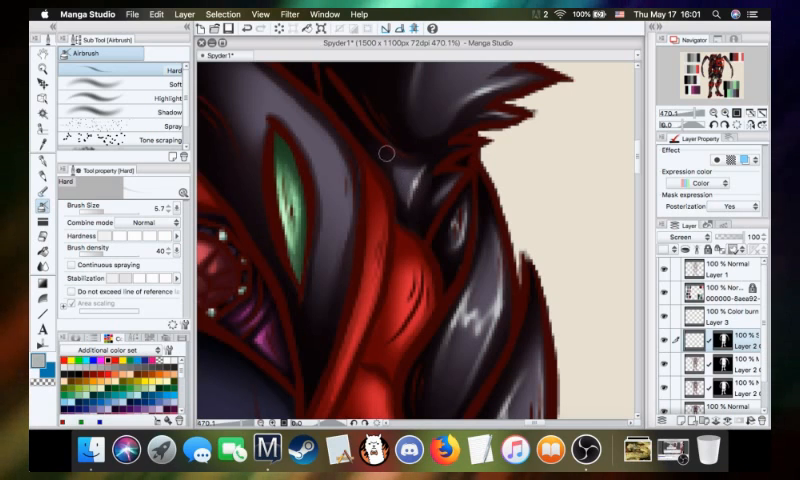
pyautogui.moveTo(397, 165)
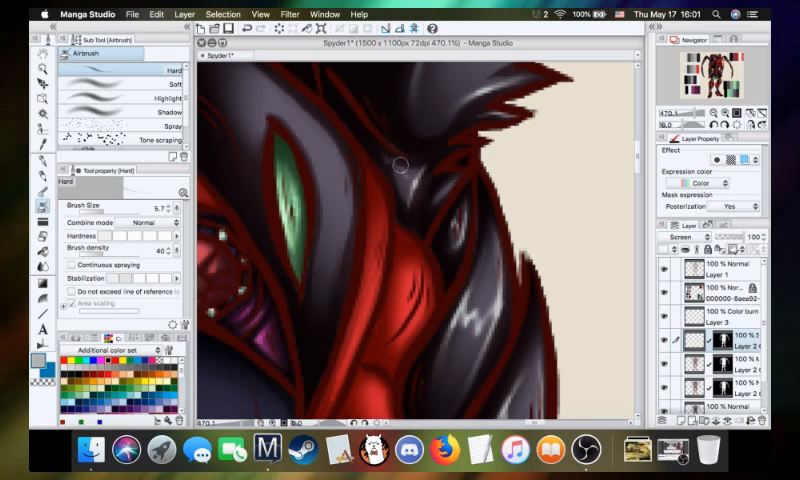
pyautogui.moveTo(388, 152)
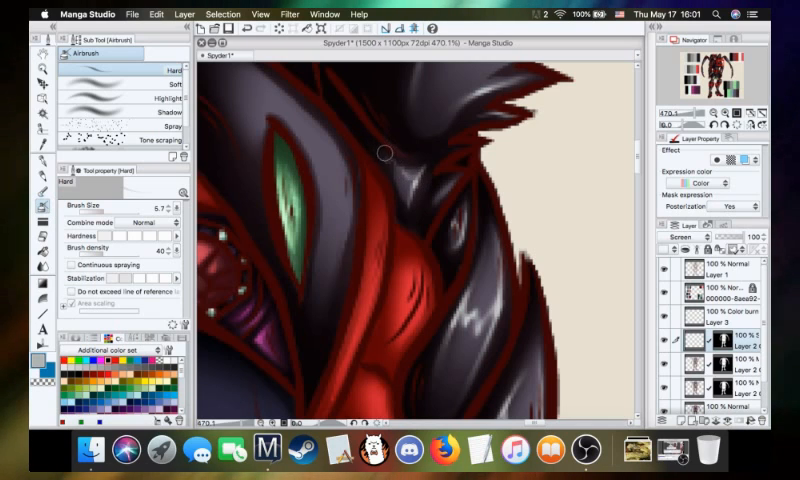
pyautogui.moveTo(399, 172)
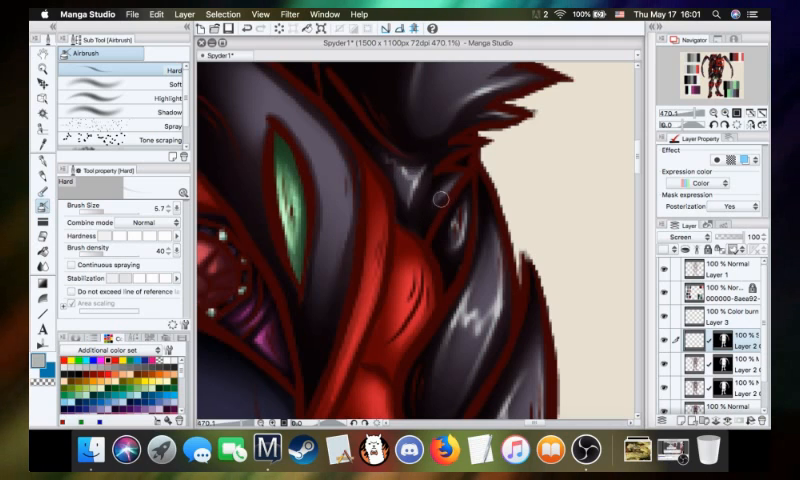
pyautogui.moveTo(463, 173)
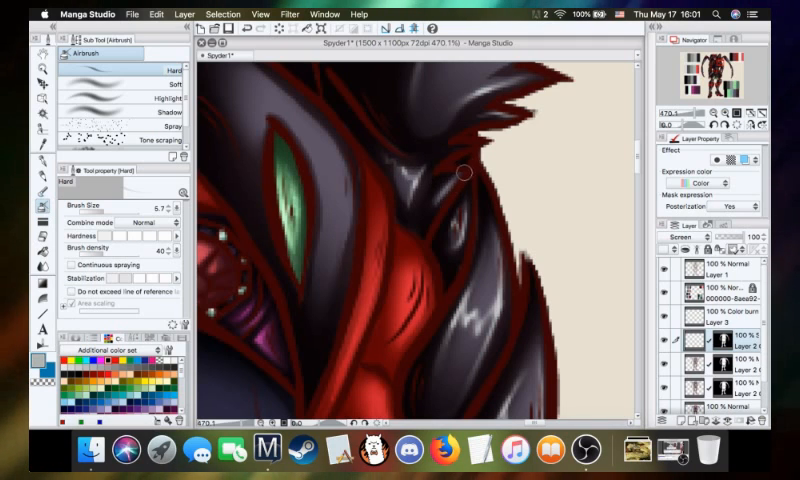
pyautogui.moveTo(428, 229)
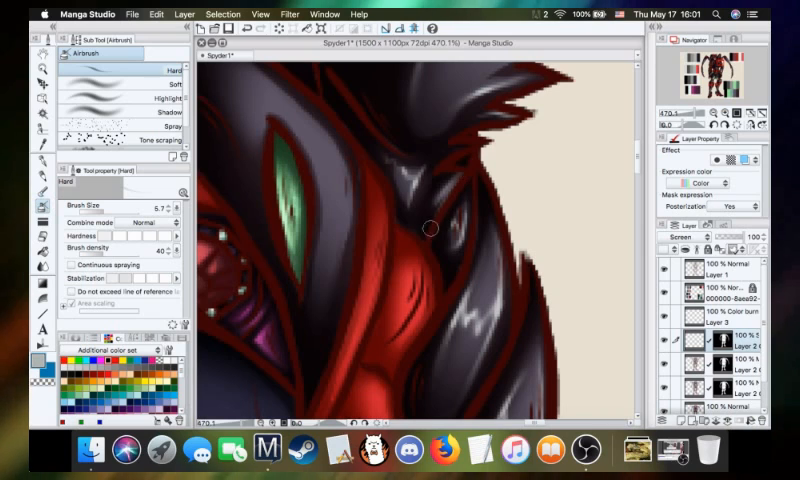
pyautogui.moveTo(436, 175)
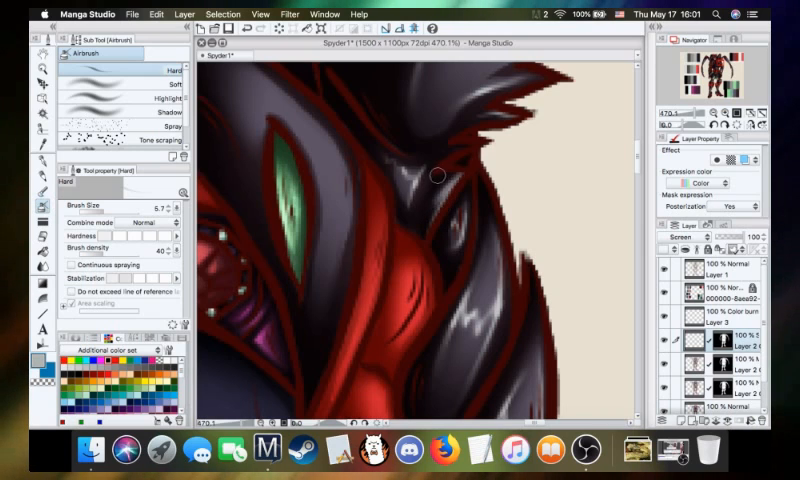
pyautogui.moveTo(463, 173)
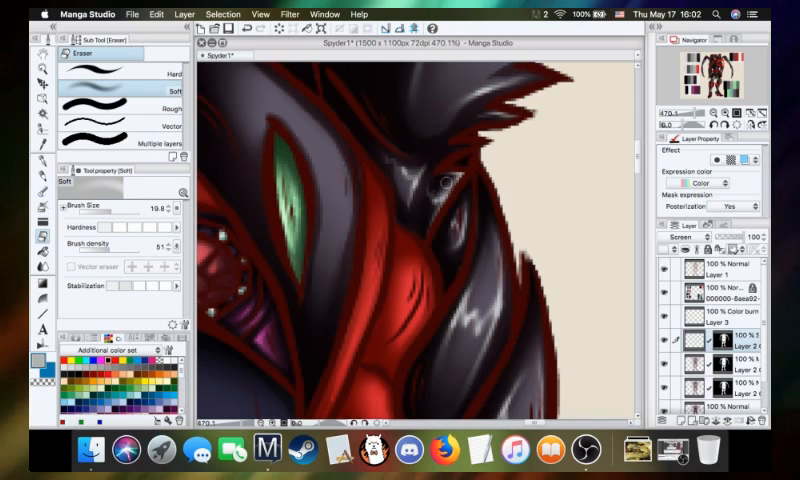
pyautogui.moveTo(447, 183)
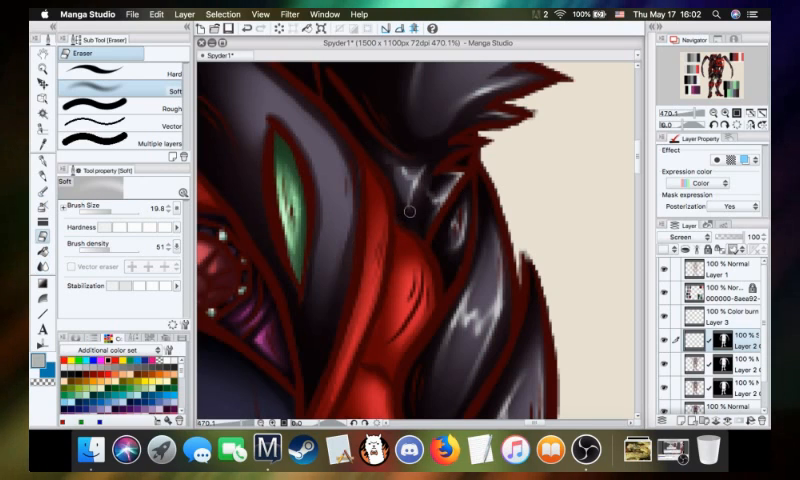
pyautogui.moveTo(428, 178)
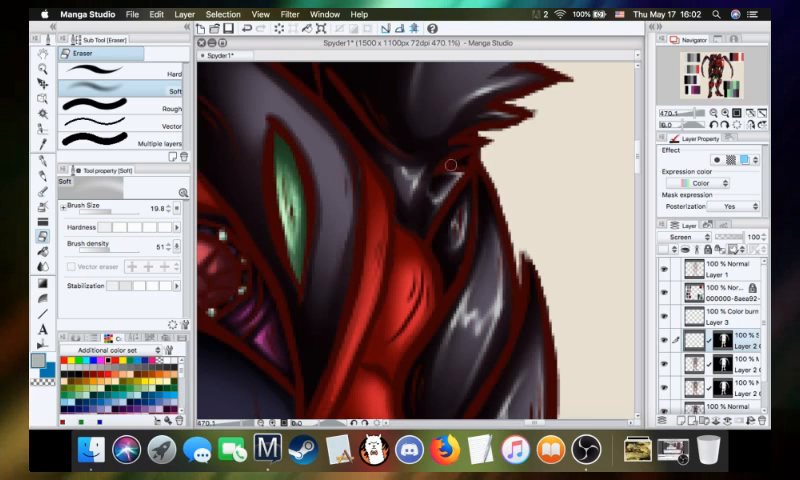
pyautogui.moveTo(425, 195)
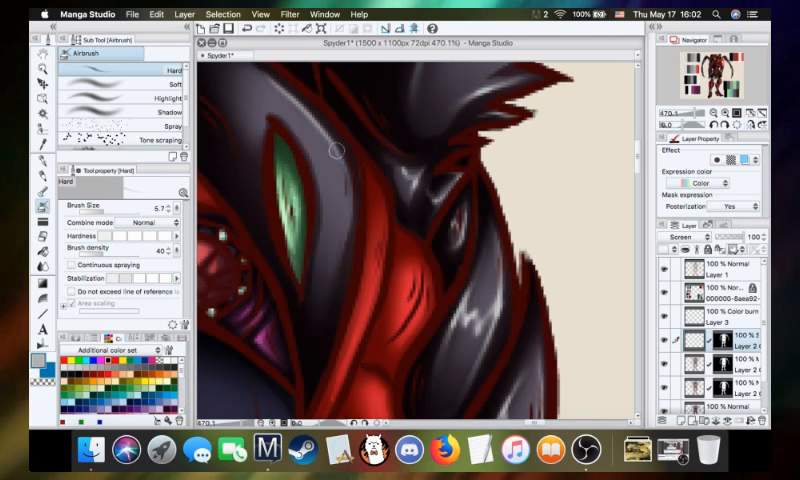
pyautogui.moveTo(347, 228)
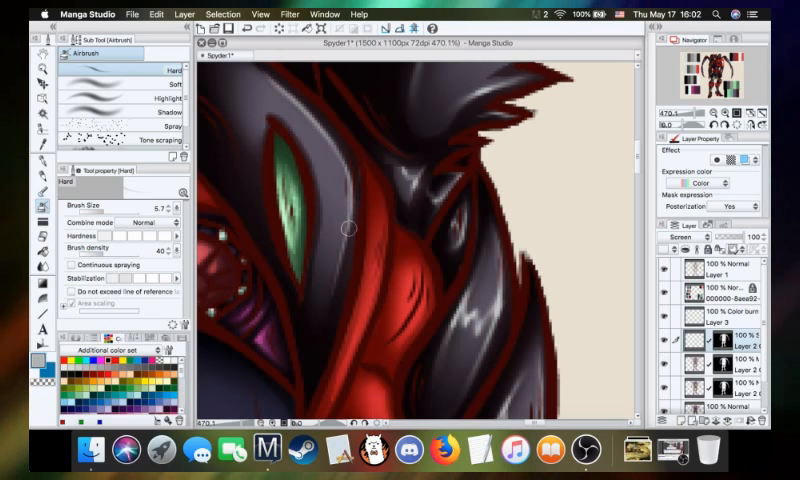
pyautogui.moveTo(348, 177)
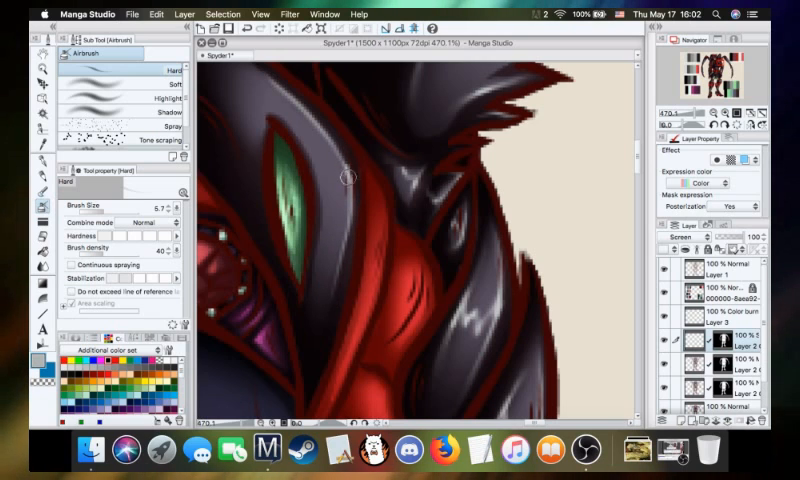
pyautogui.moveTo(345, 168)
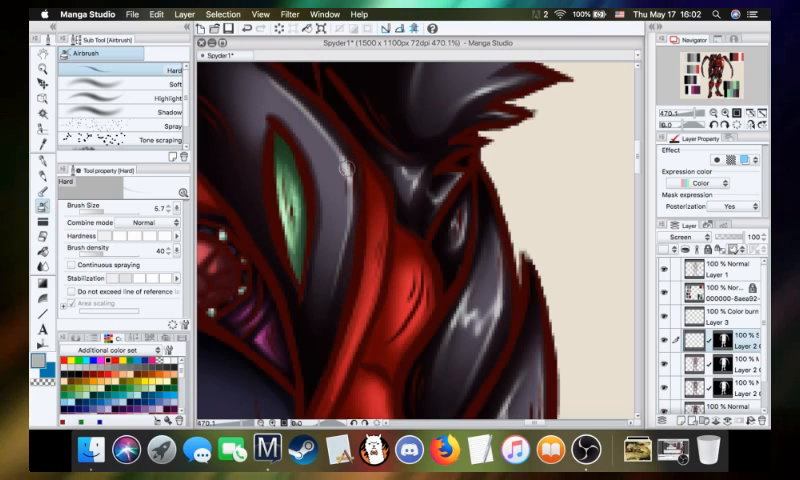
pyautogui.moveTo(258, 68)
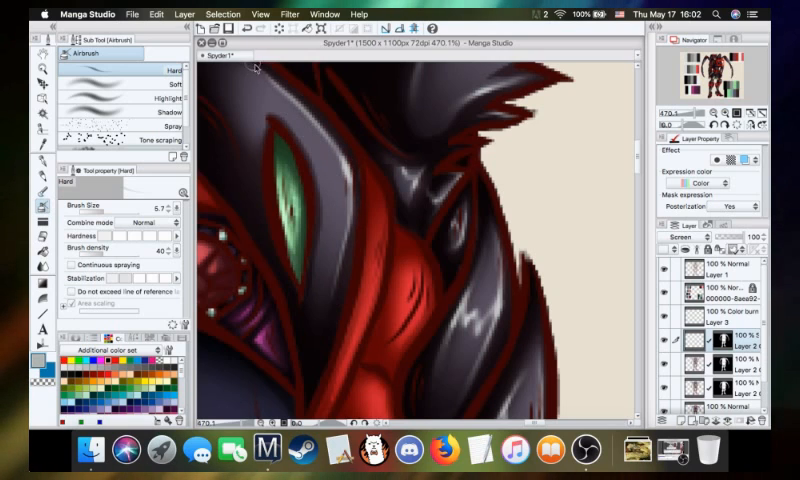
pyautogui.moveTo(285, 120)
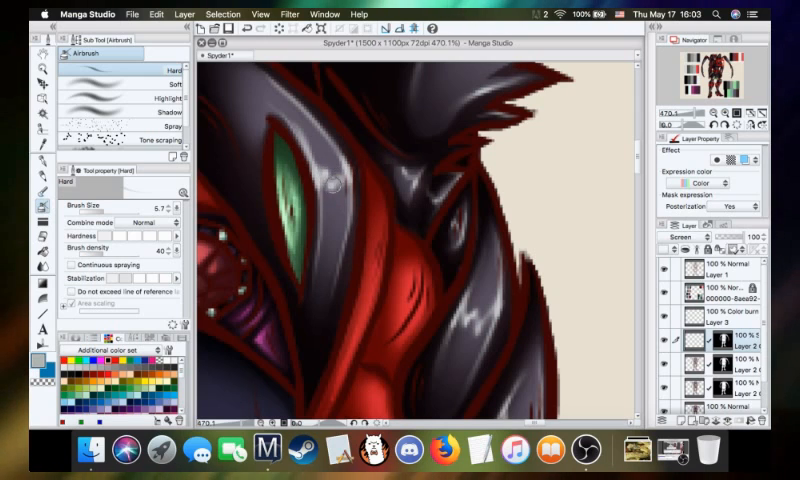
pyautogui.moveTo(335, 220)
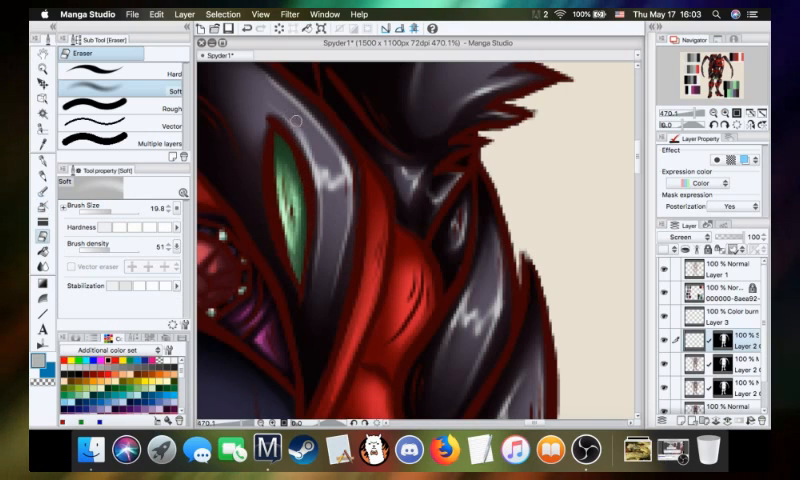
pyautogui.moveTo(317, 160)
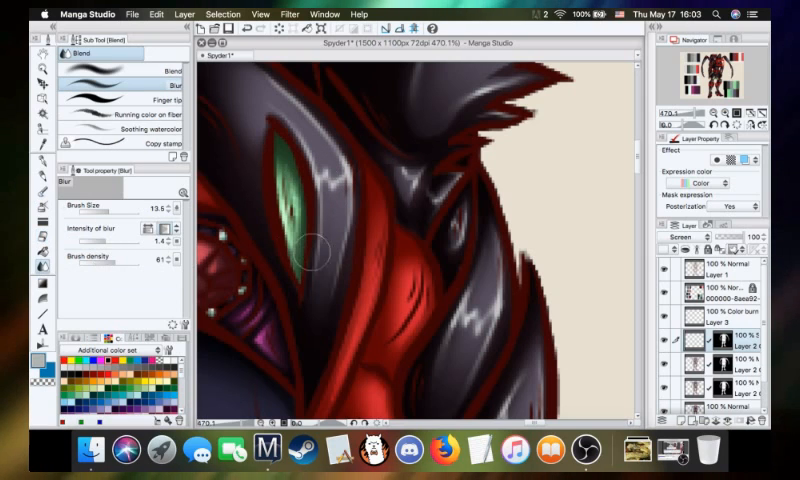
pyautogui.moveTo(318, 338)
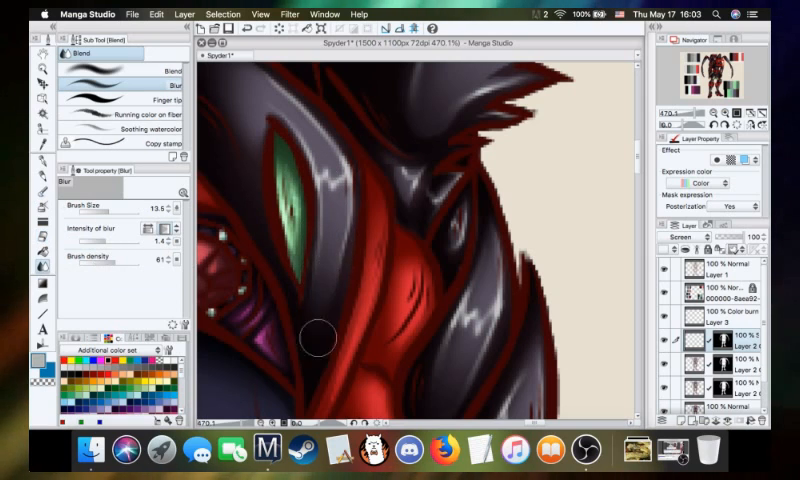
pyautogui.moveTo(315, 120)
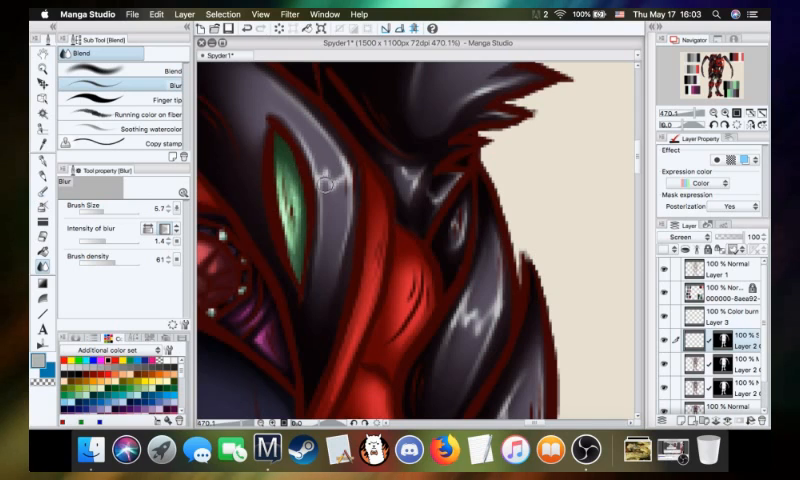
pyautogui.moveTo(330, 165)
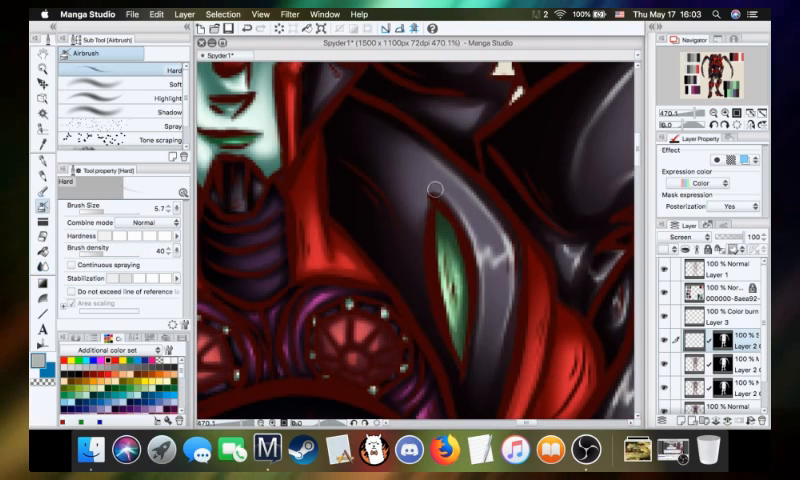
pyautogui.moveTo(420, 228)
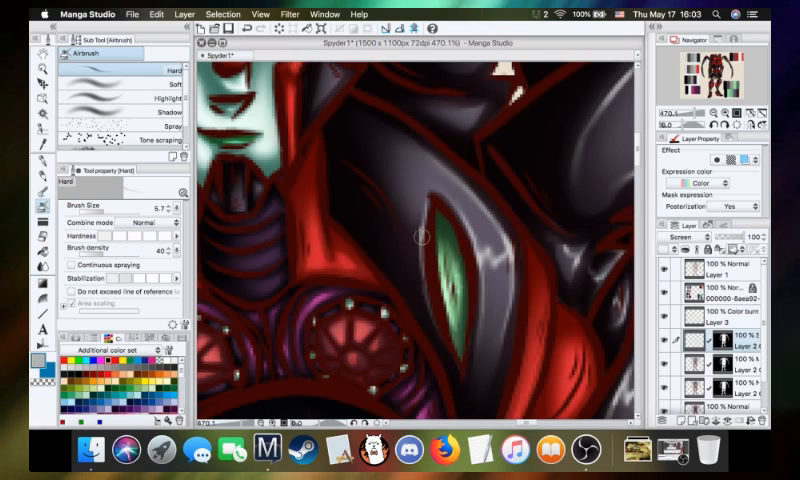
pyautogui.moveTo(418, 267)
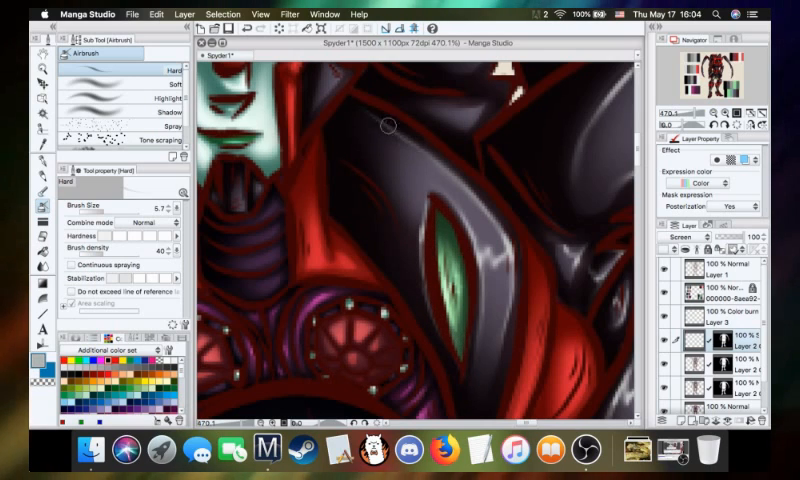
pyautogui.moveTo(405, 135)
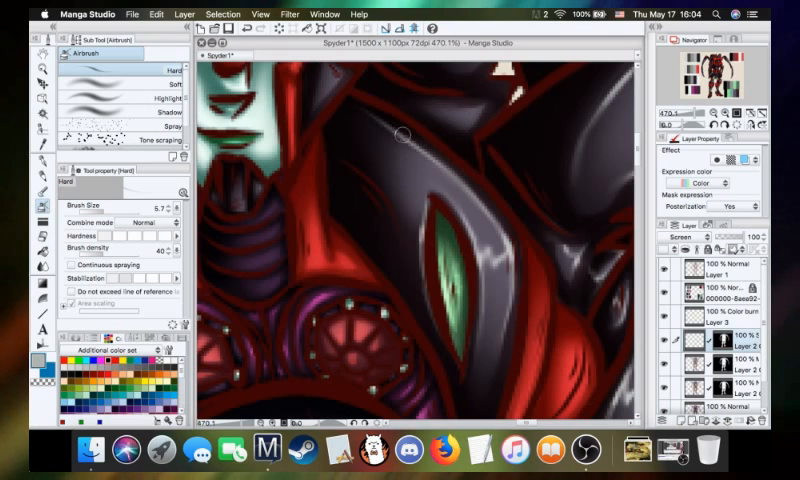
pyautogui.moveTo(415, 145)
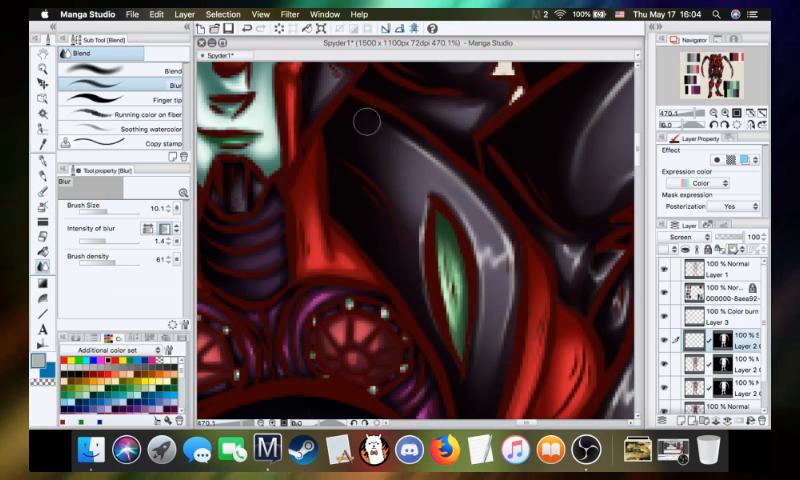
pyautogui.moveTo(132, 293)
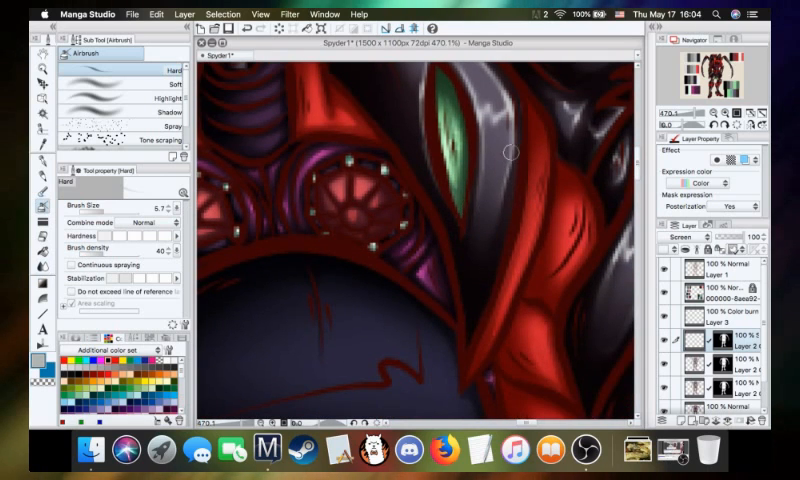
pyautogui.moveTo(463, 288)
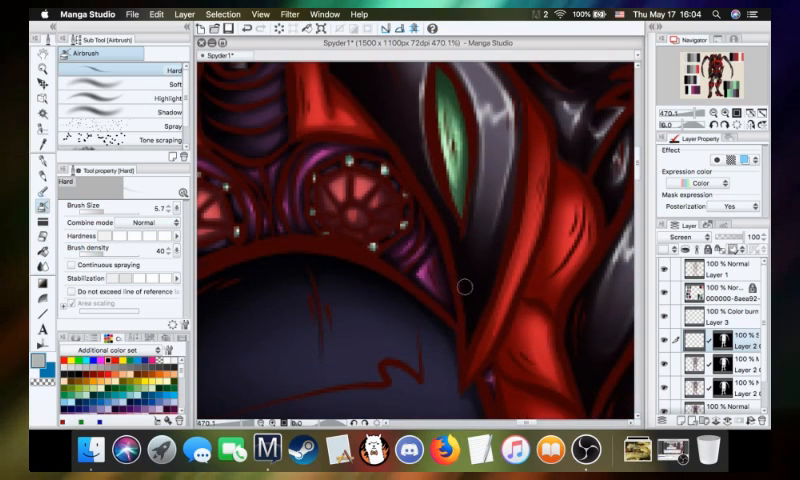
pyautogui.moveTo(580, 260)
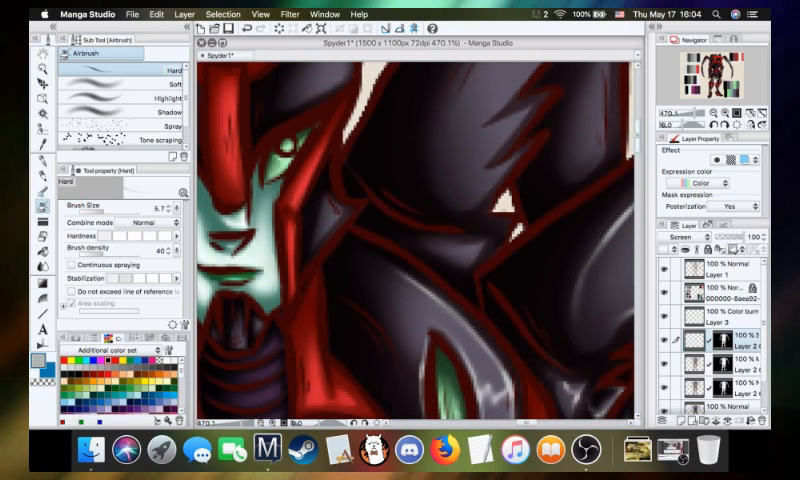
pyautogui.moveTo(496, 172)
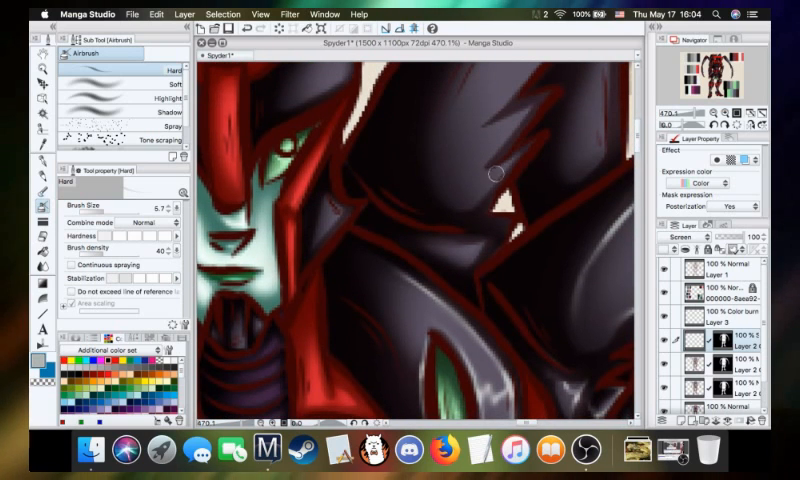
pyautogui.moveTo(415, 238)
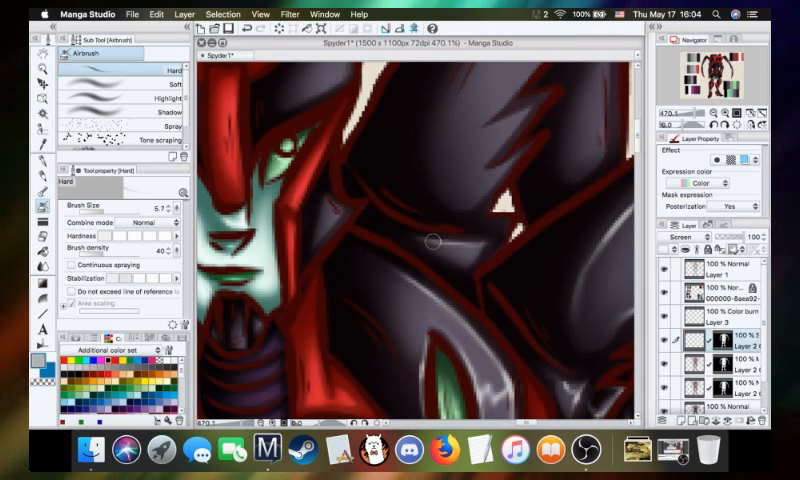
pyautogui.moveTo(363, 202)
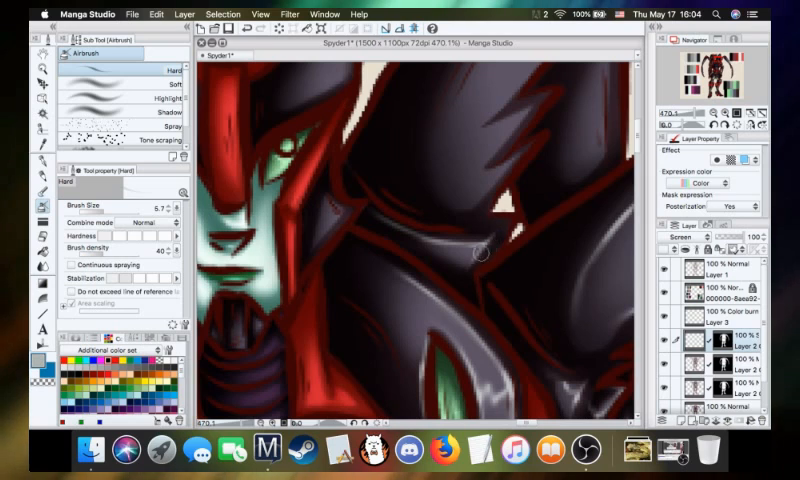
pyautogui.moveTo(337, 306)
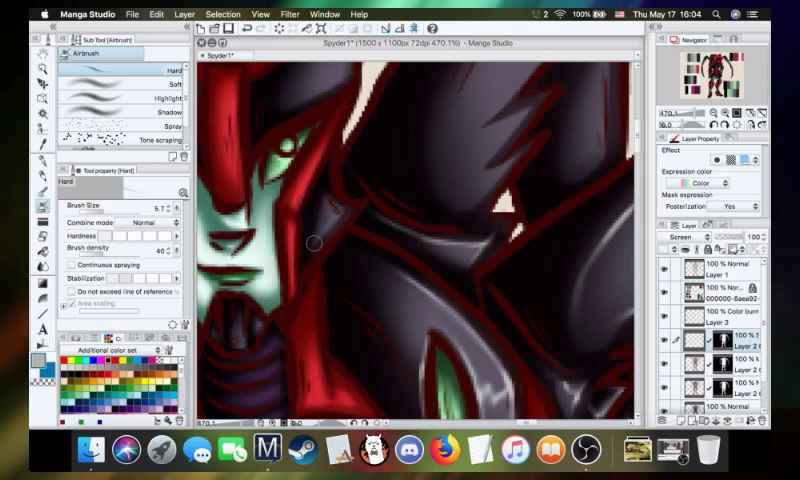
pyautogui.moveTo(352, 201)
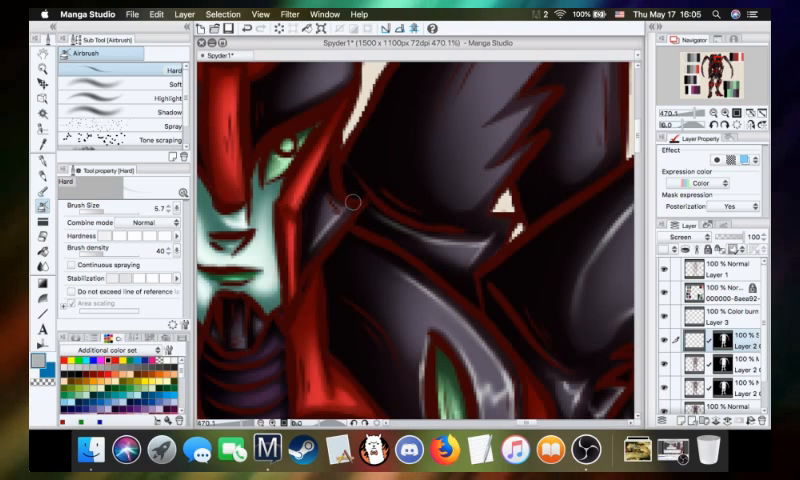
pyautogui.moveTo(325, 190)
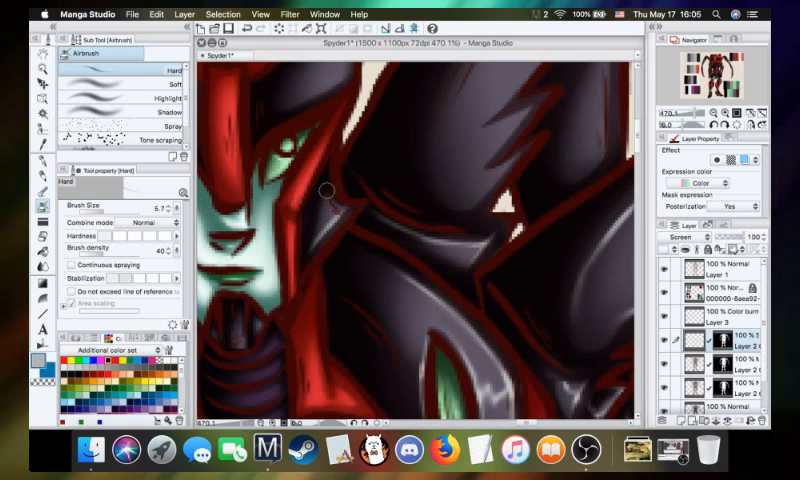
pyautogui.moveTo(325, 190)
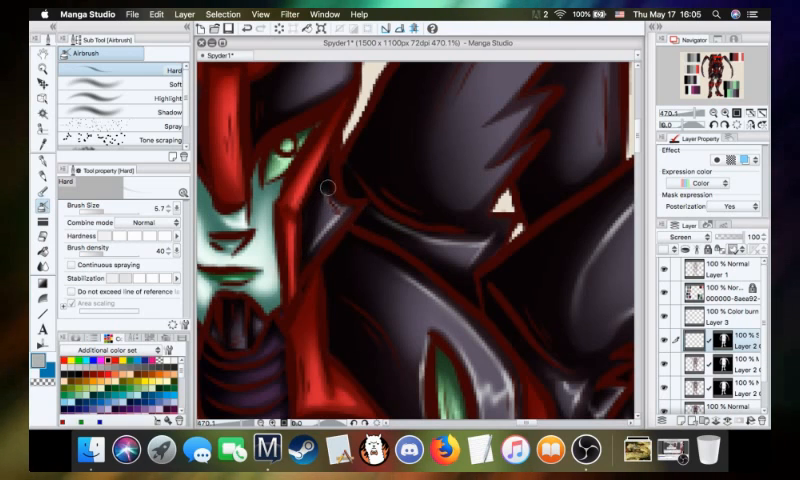
pyautogui.moveTo(338, 213)
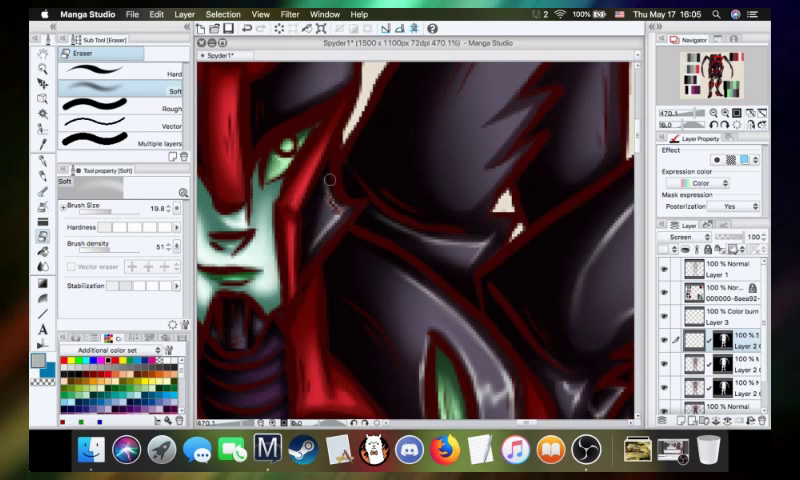
pyautogui.moveTo(334, 194)
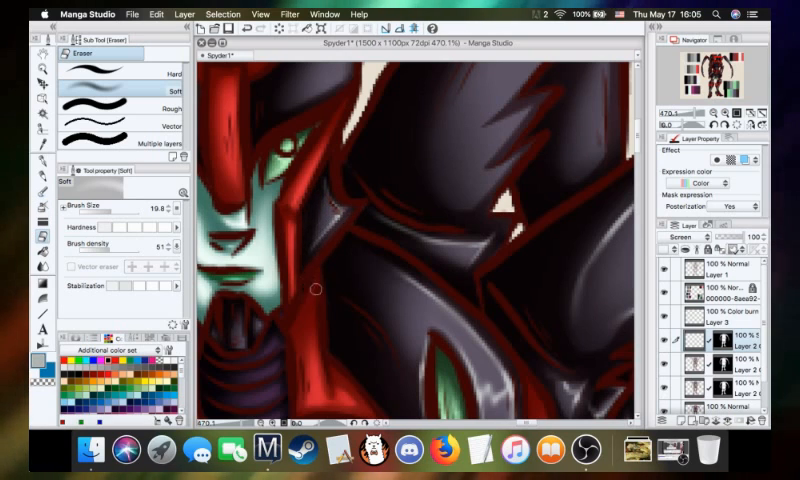
pyautogui.moveTo(393, 218)
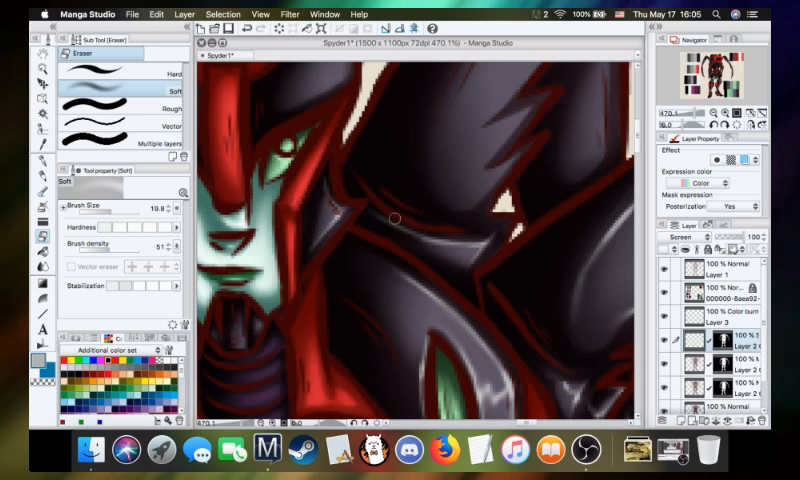
pyautogui.moveTo(368, 210)
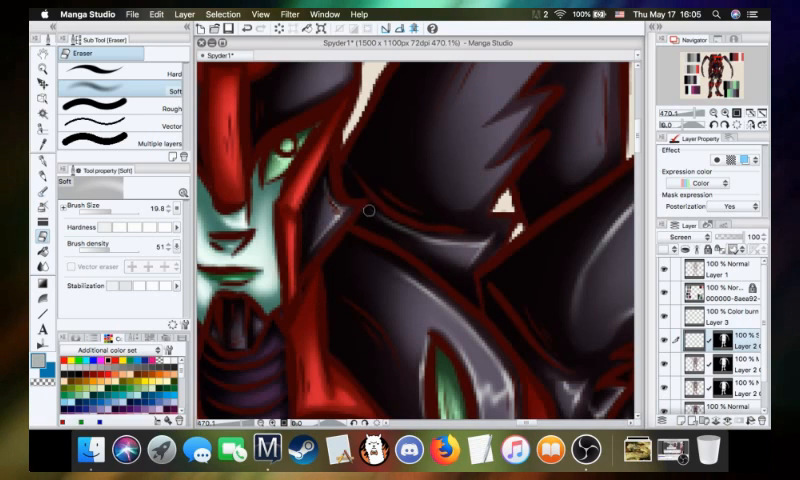
pyautogui.moveTo(438, 248)
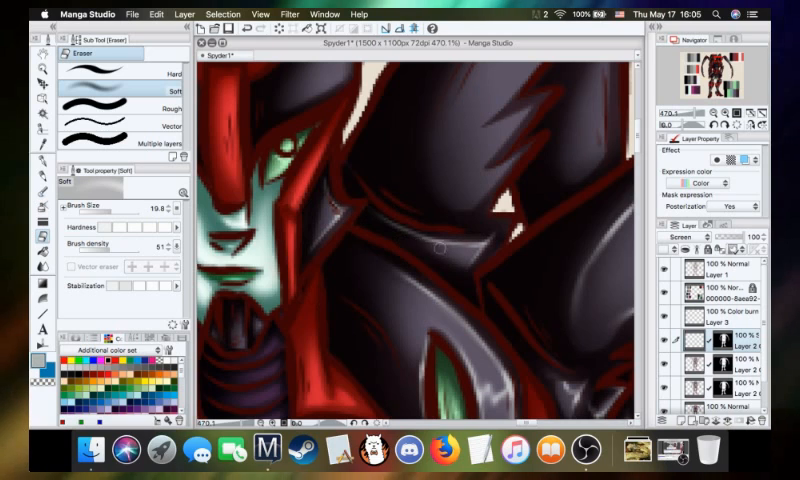
pyautogui.moveTo(330, 350)
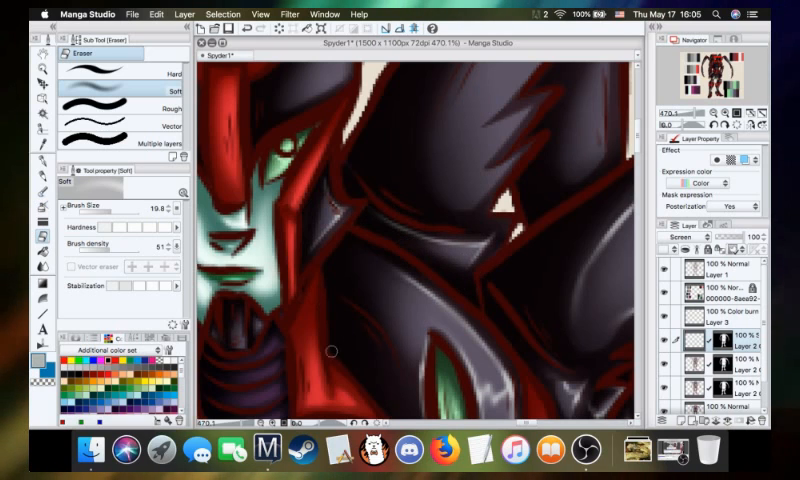
# - Paint and soften a pale gleam on the dark plate beside the fanged face
pyautogui.click(44, 240)
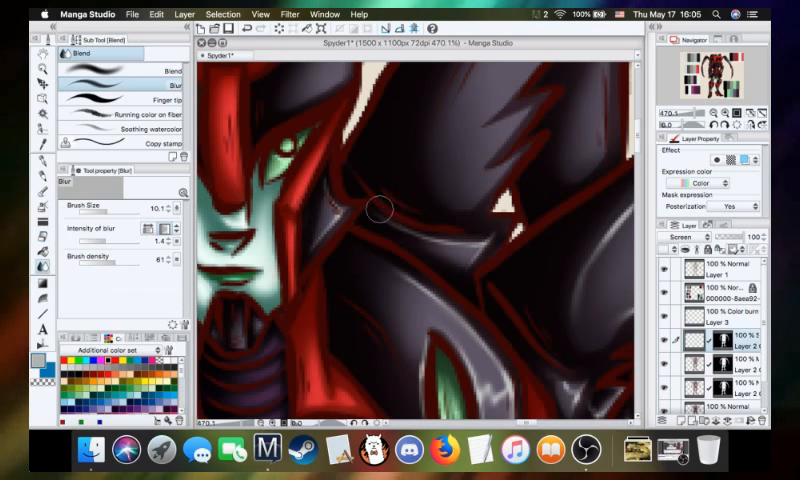
pyautogui.moveTo(476, 260)
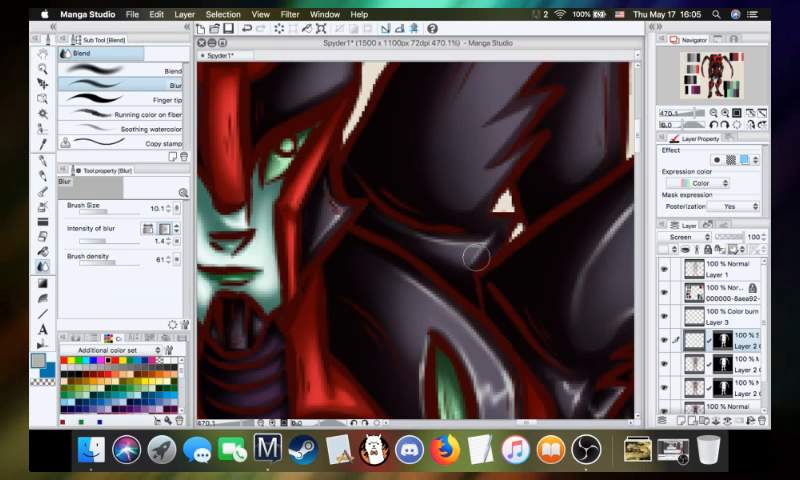
pyautogui.moveTo(413, 235)
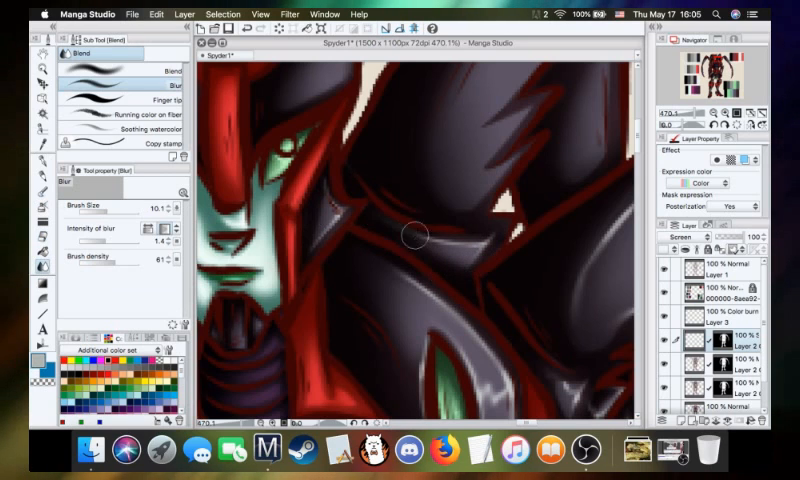
pyautogui.moveTo(500, 225)
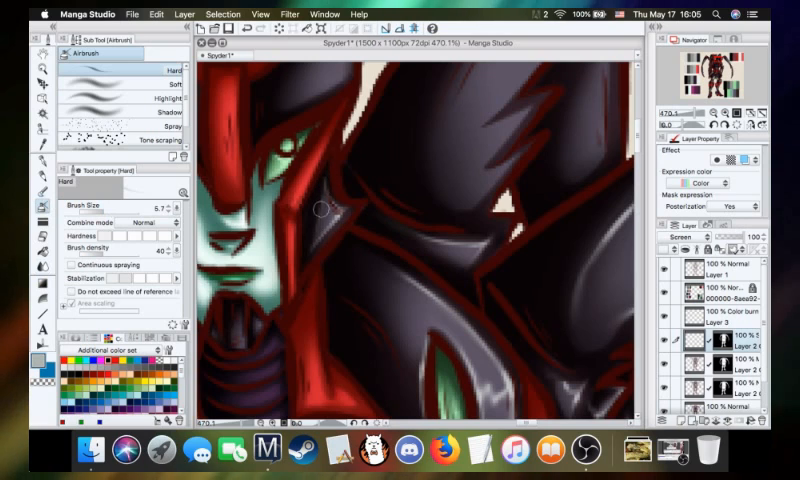
pyautogui.moveTo(330, 166)
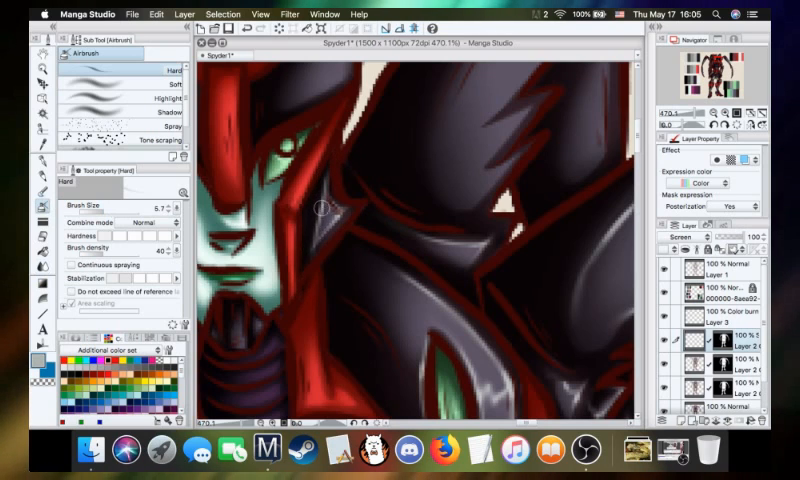
pyautogui.moveTo(305, 278)
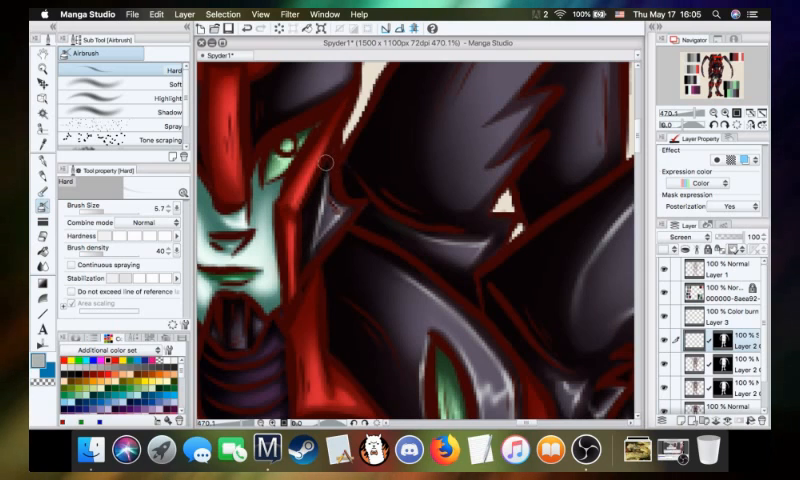
pyautogui.moveTo(310, 272)
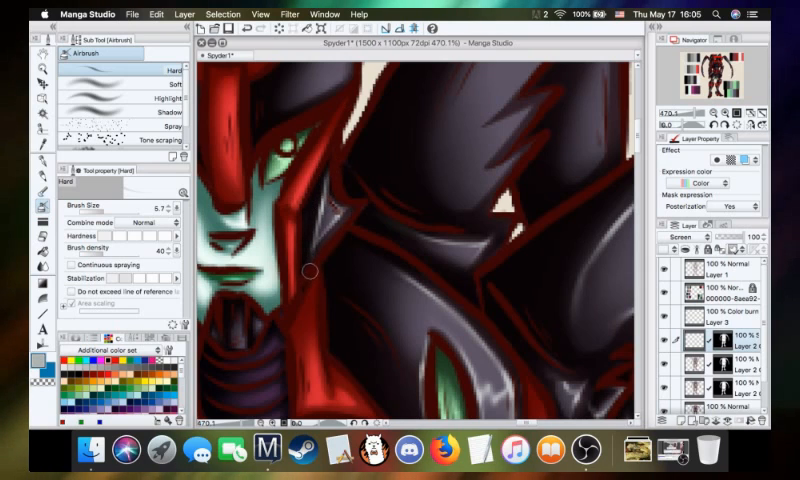
pyautogui.moveTo(315, 290)
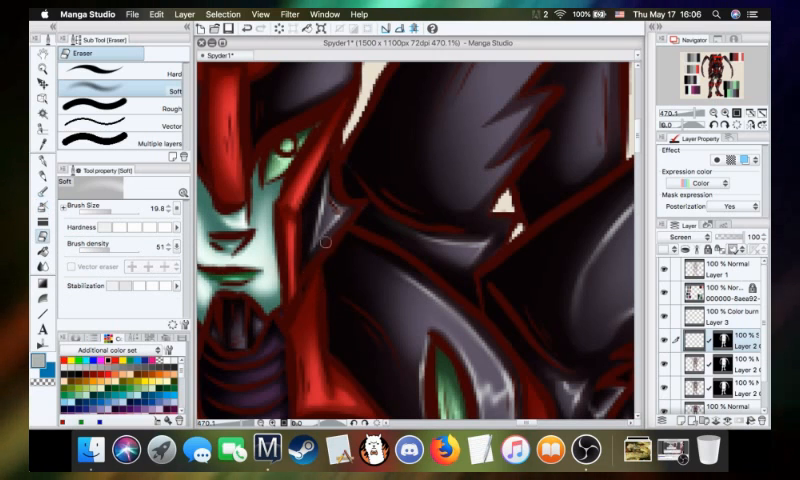
pyautogui.moveTo(327, 167)
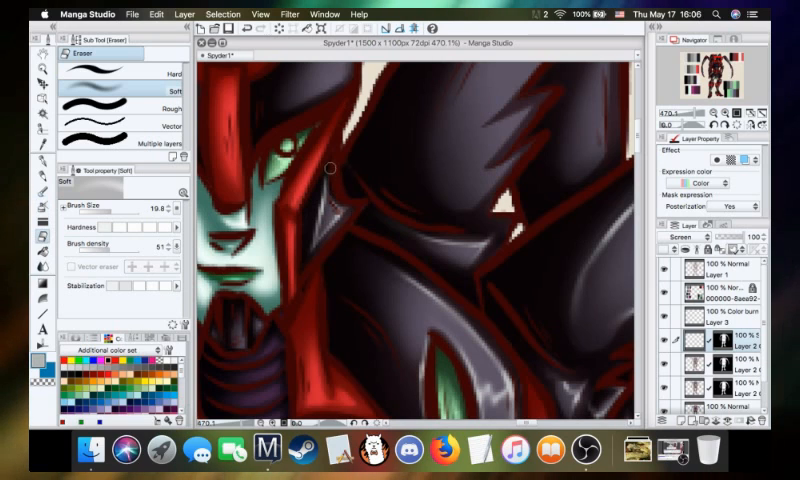
pyautogui.moveTo(530, 250)
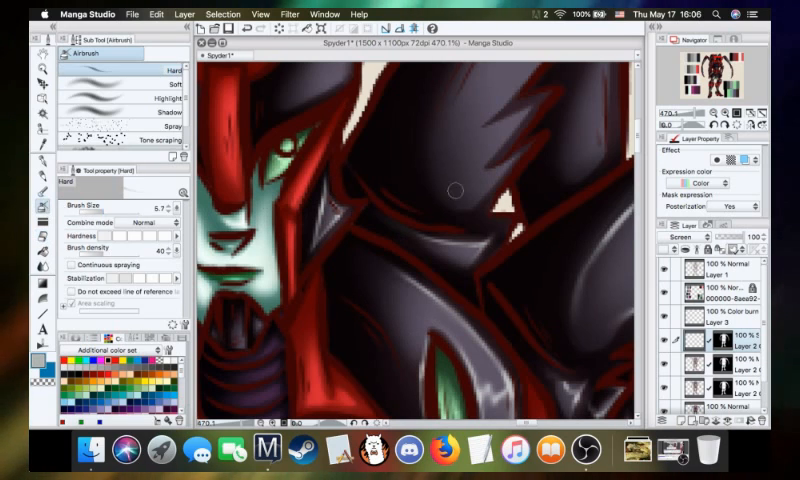
pyautogui.moveTo(475, 222)
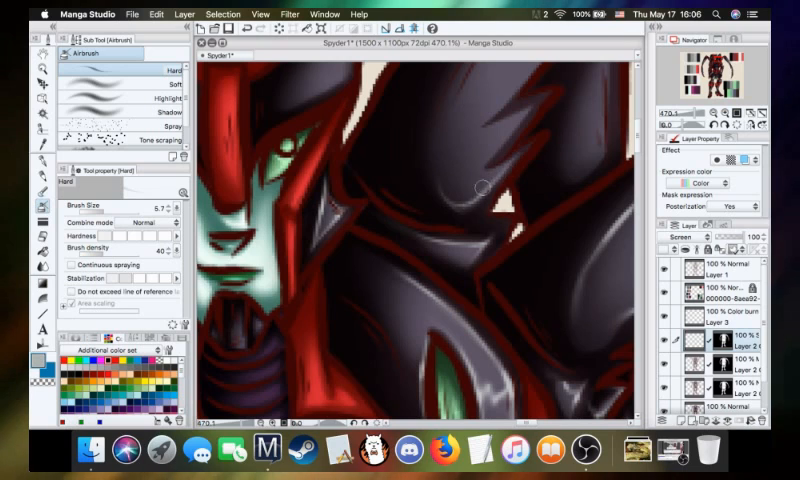
pyautogui.moveTo(503, 178)
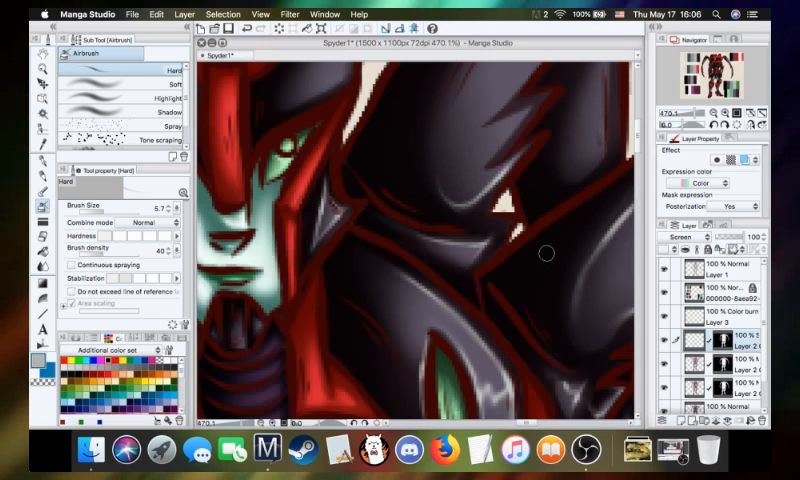
pyautogui.moveTo(544, 211)
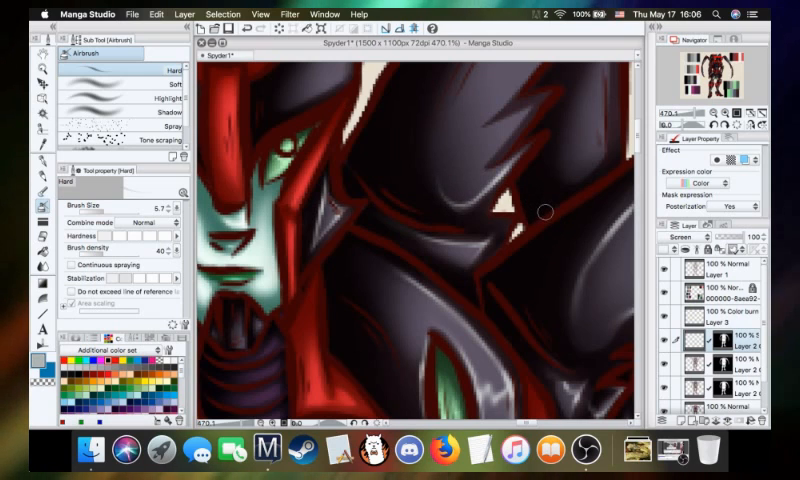
pyautogui.moveTo(537, 235)
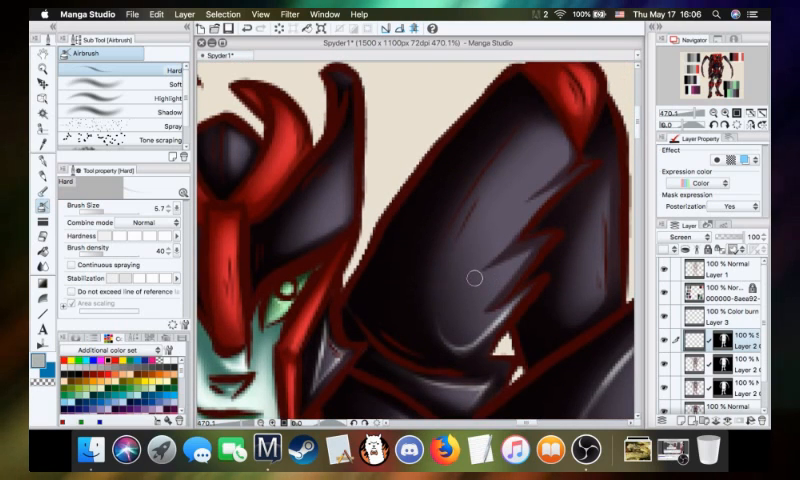
pyautogui.moveTo(490, 273)
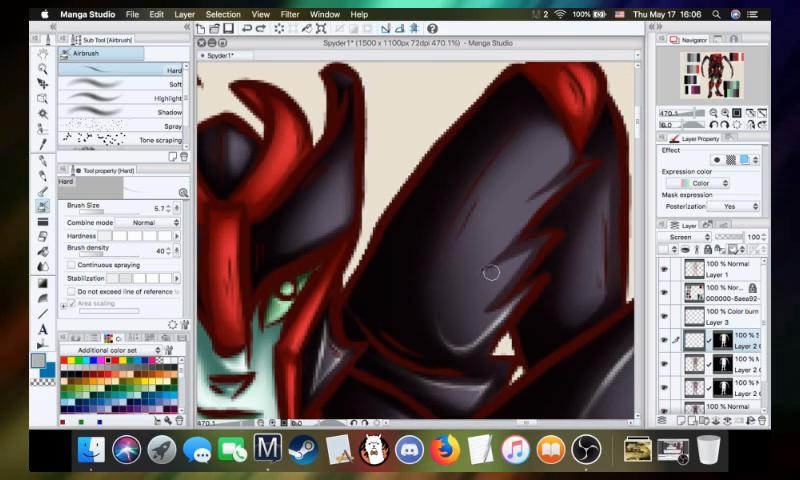
pyautogui.moveTo(475, 280)
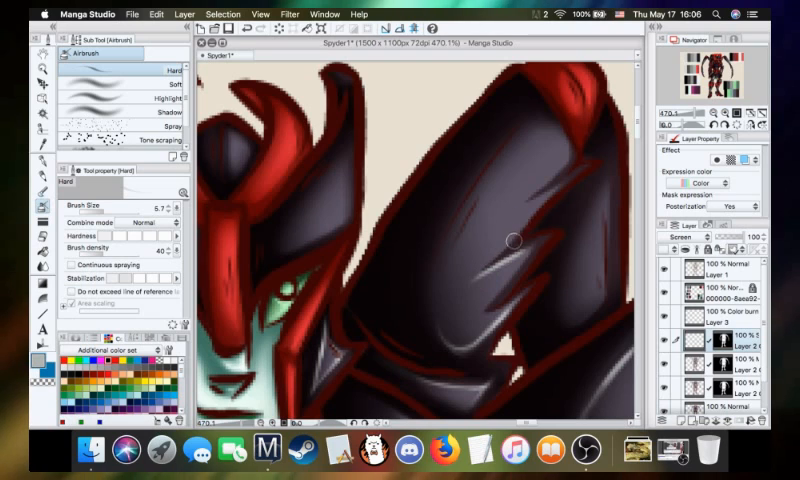
pyautogui.moveTo(510, 285)
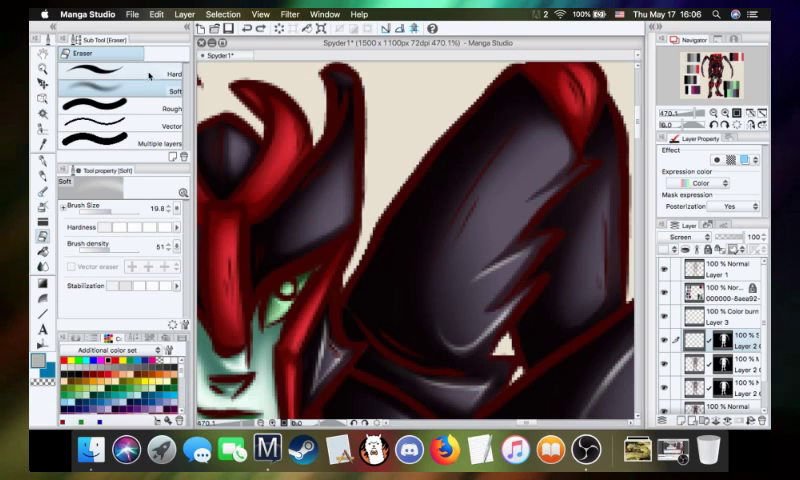
# - Switch between the Hard airbrush and Blend > Blur to paint and soften the zigzag gleam
pyautogui.click(175, 74)
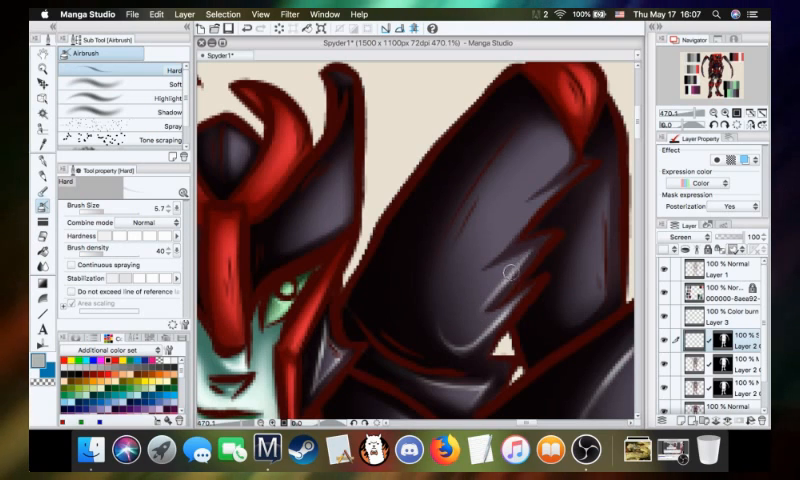
pyautogui.moveTo(545, 240)
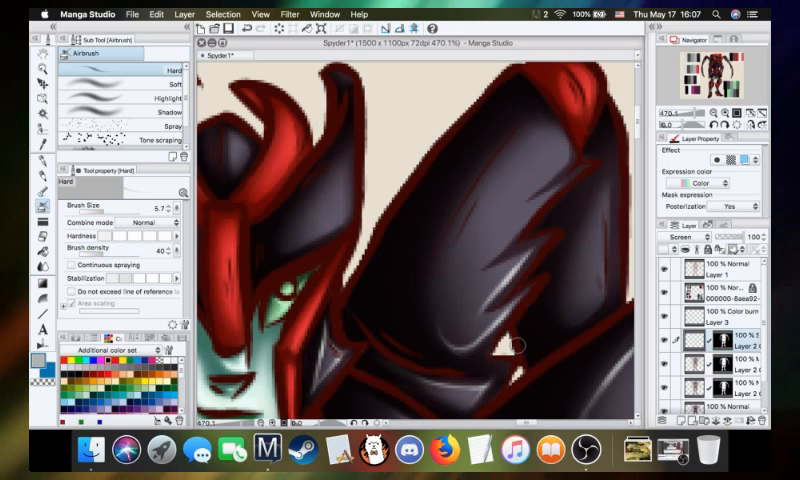
pyautogui.moveTo(525, 350)
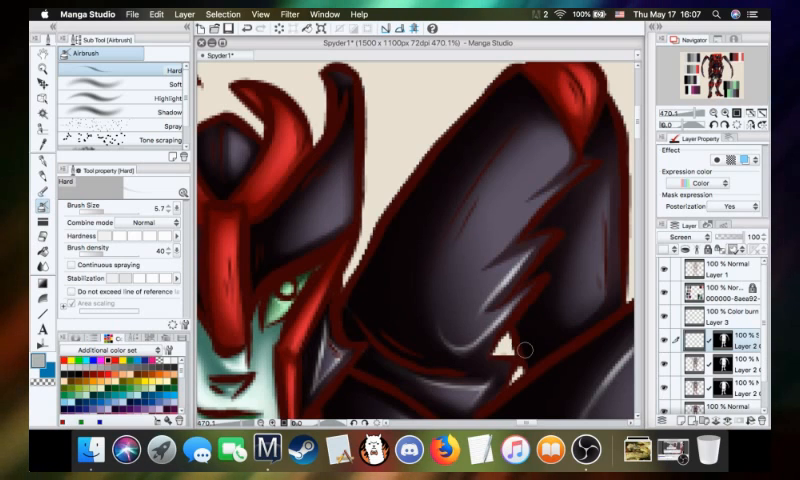
pyautogui.moveTo(548, 188)
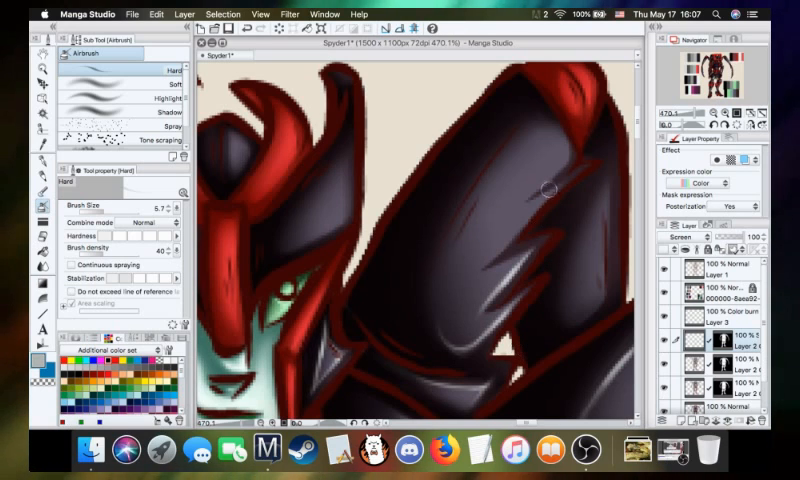
pyautogui.moveTo(546, 208)
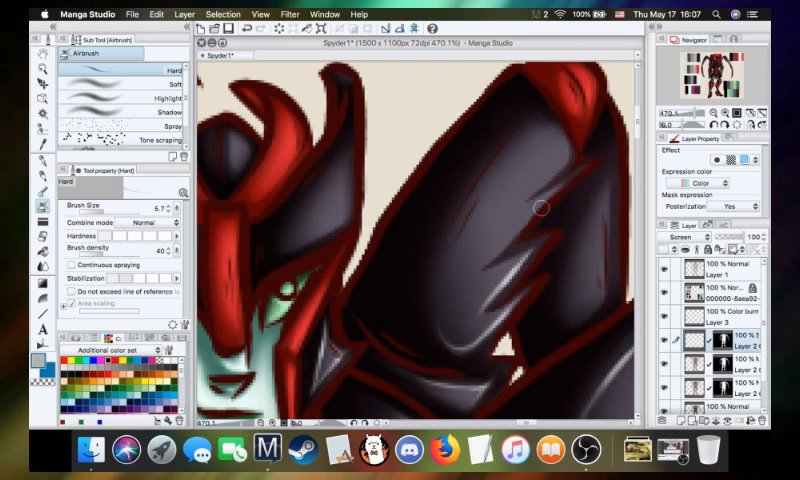
pyautogui.moveTo(525, 218)
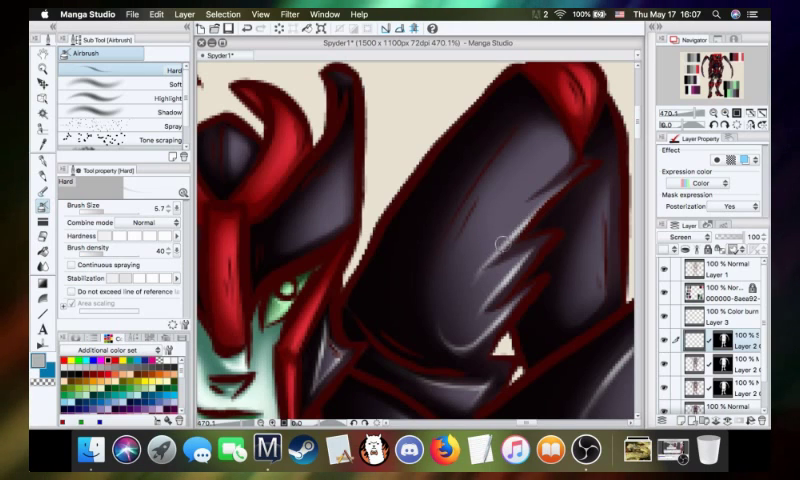
pyautogui.moveTo(585, 167)
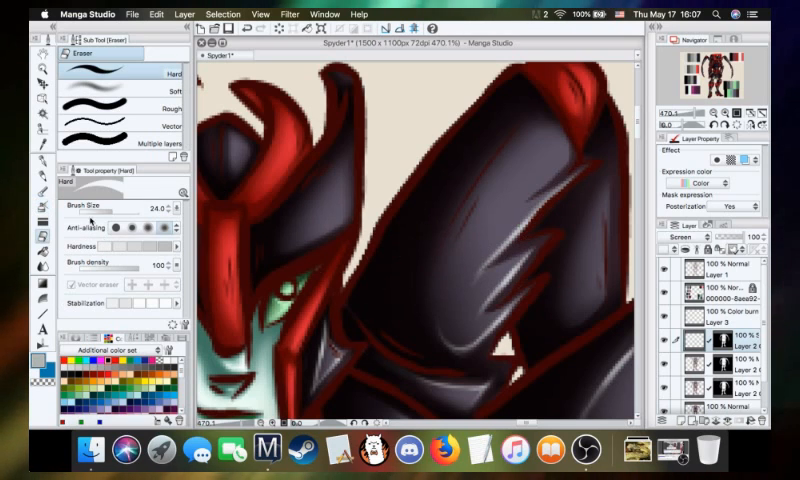
pyautogui.click(175, 89)
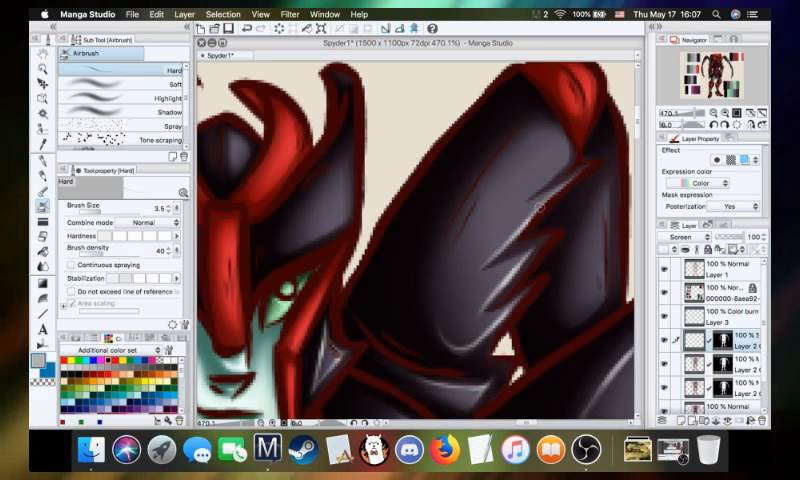
pyautogui.moveTo(562, 158)
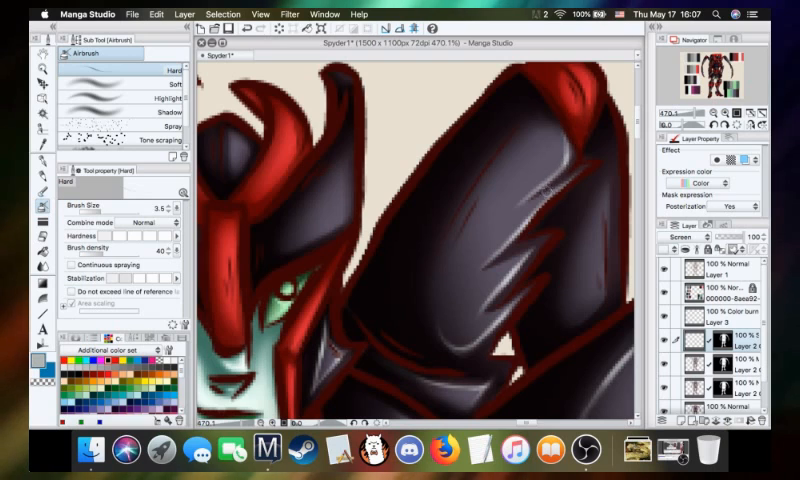
pyautogui.moveTo(540, 123)
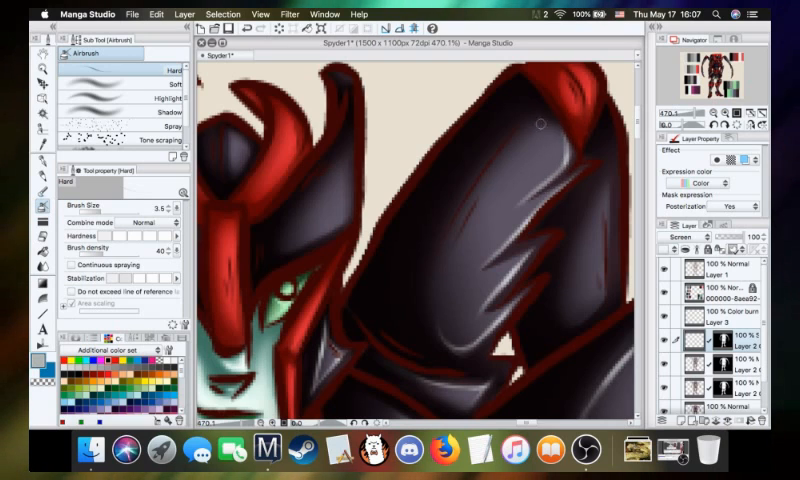
pyautogui.moveTo(565, 155)
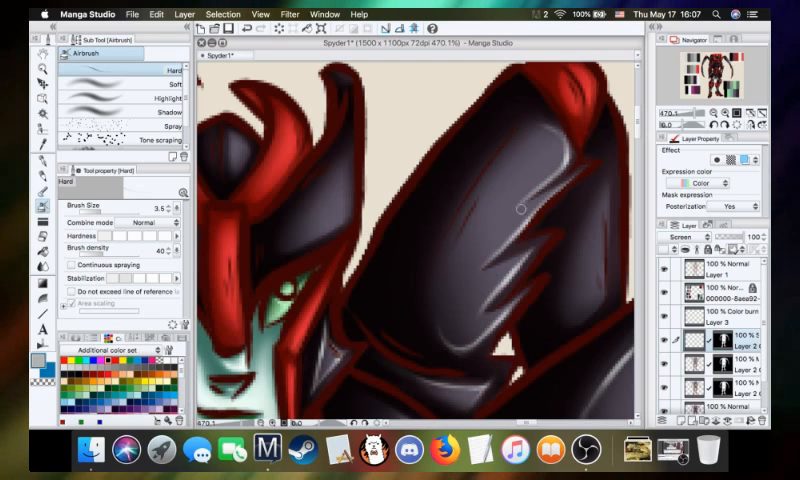
pyautogui.moveTo(200, 252)
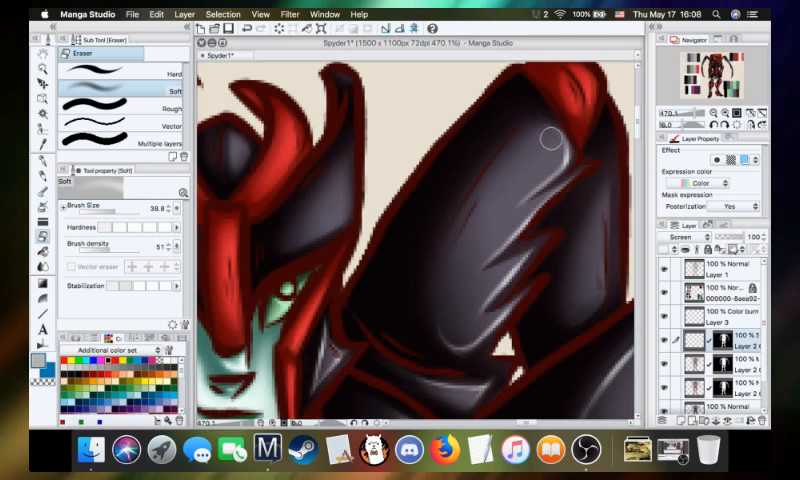
pyautogui.moveTo(581, 140)
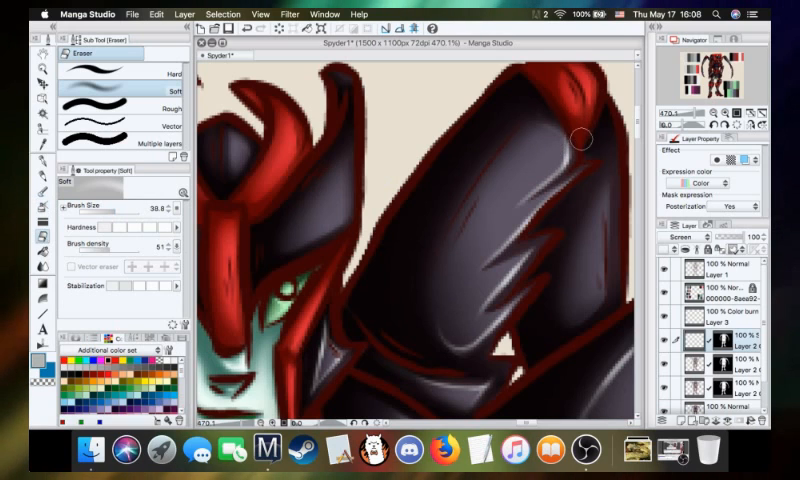
pyautogui.moveTo(238, 238)
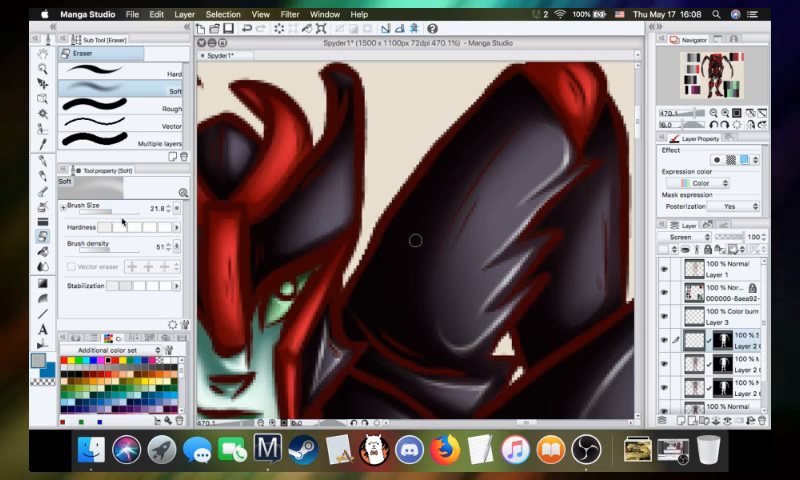
pyautogui.moveTo(507, 221)
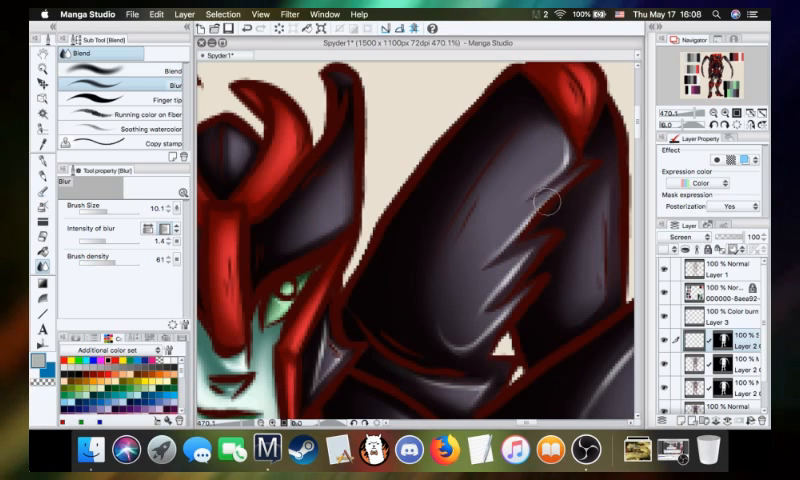
pyautogui.moveTo(523, 265)
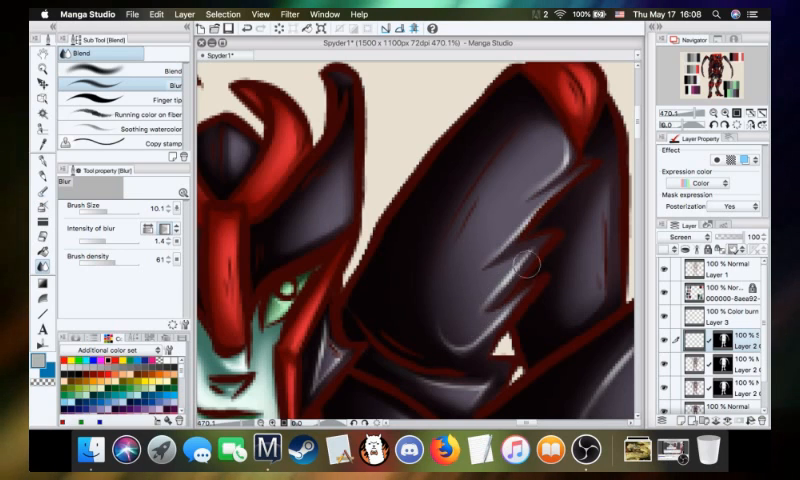
pyautogui.moveTo(502, 290)
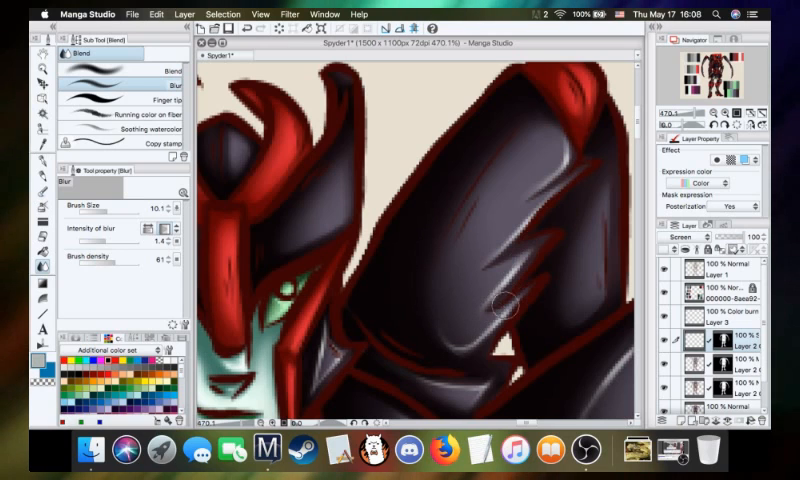
pyautogui.moveTo(590, 285)
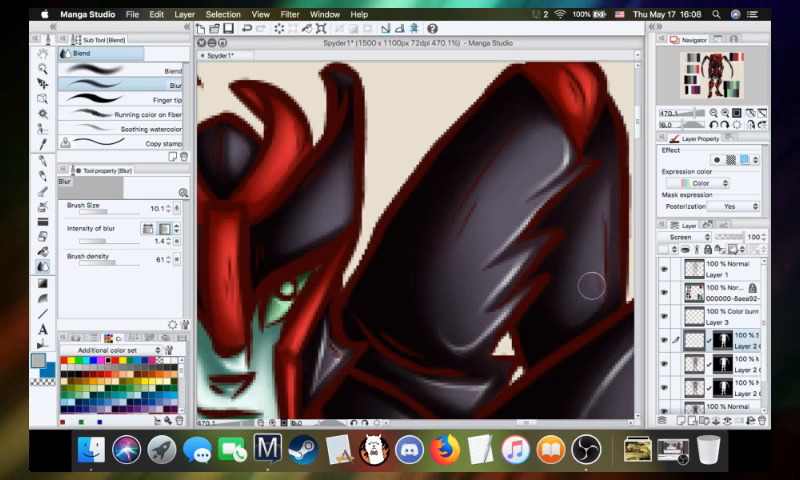
pyautogui.moveTo(348, 212)
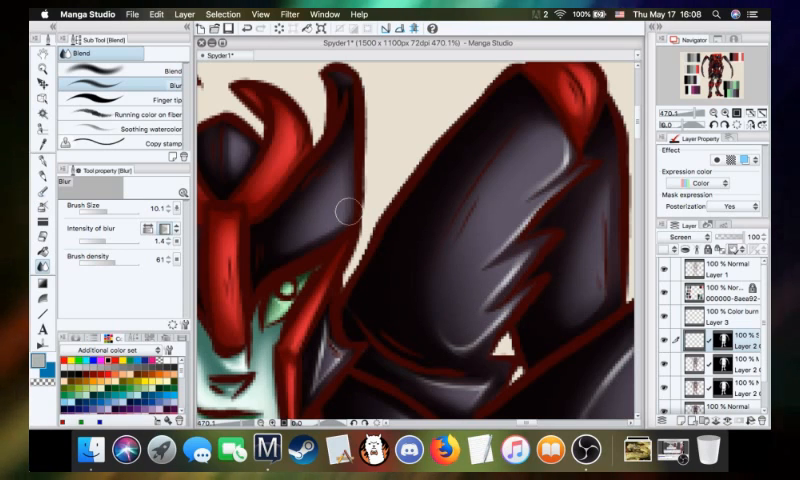
pyautogui.moveTo(90, 207)
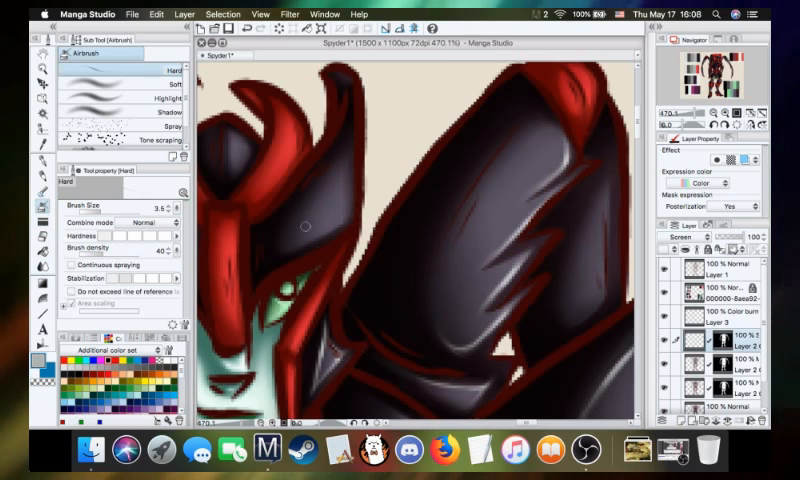
pyautogui.moveTo(430, 188)
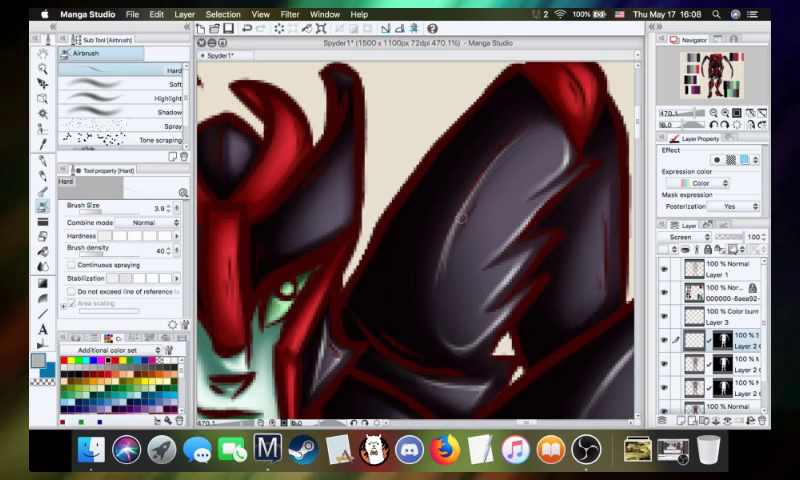
pyautogui.moveTo(508, 148)
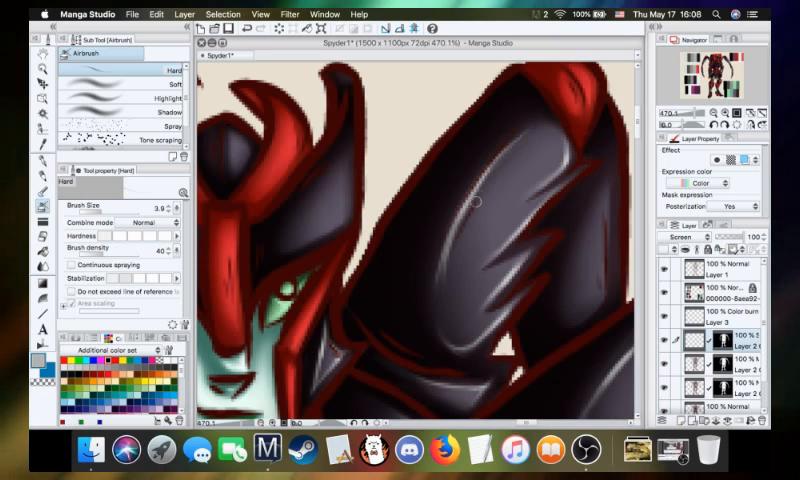
pyautogui.moveTo(497, 203)
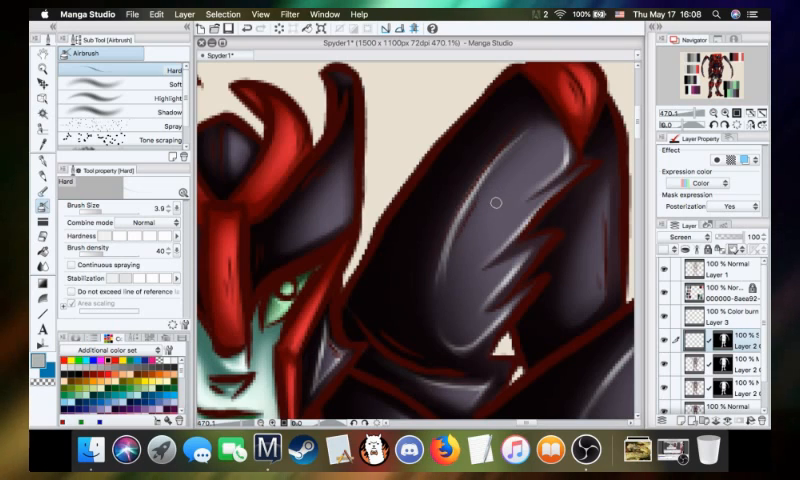
pyautogui.moveTo(481, 203)
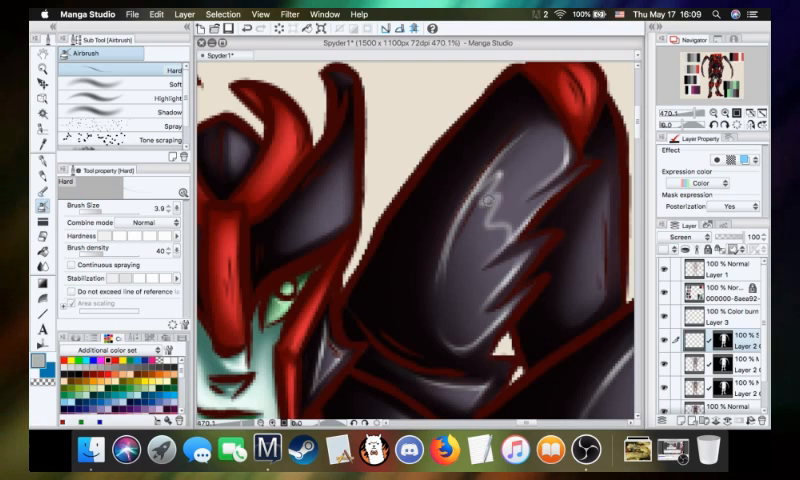
pyautogui.moveTo(492, 200)
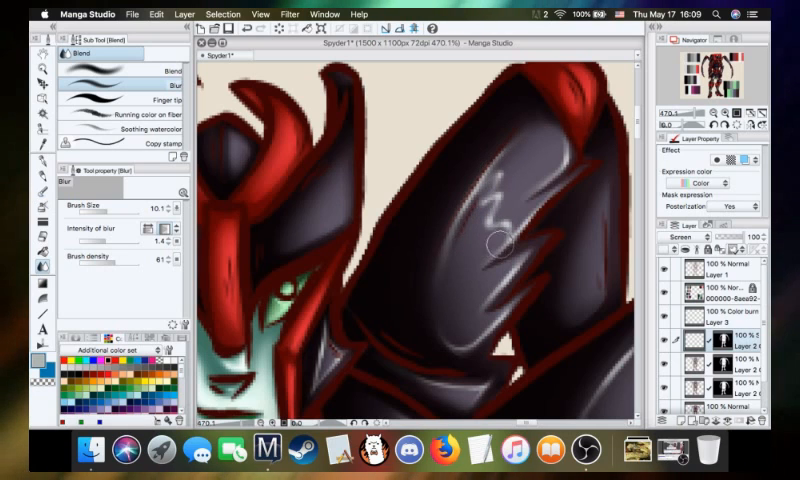
pyautogui.moveTo(460, 298)
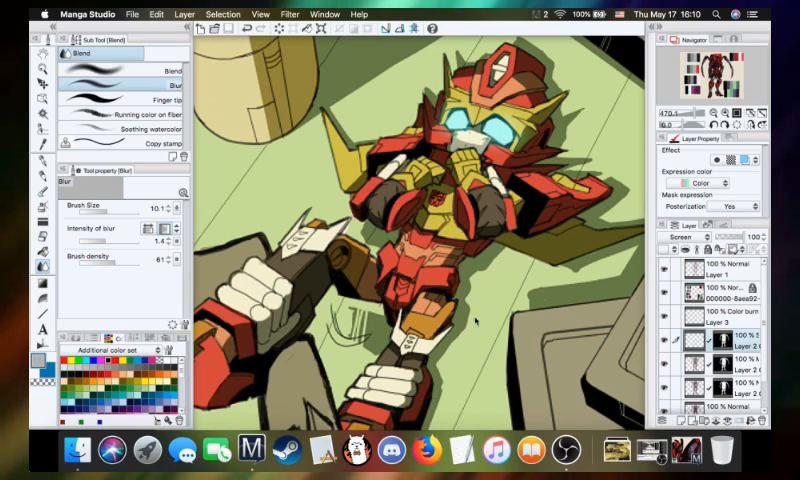
pyautogui.moveTo(318, 372)
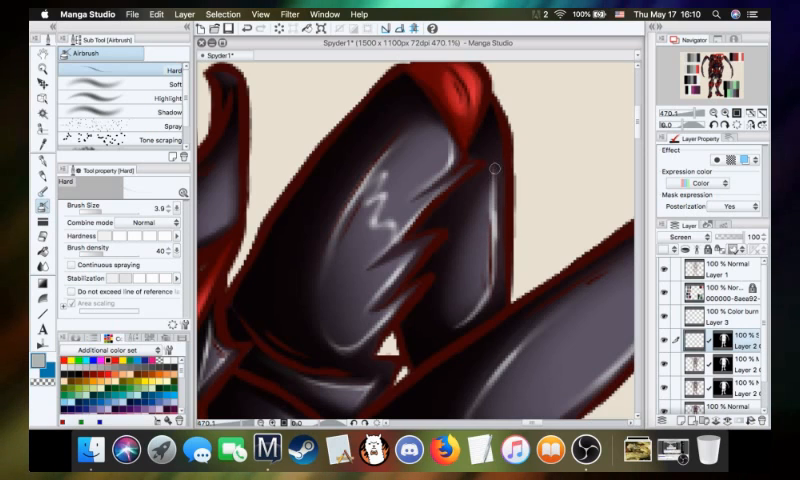
pyautogui.moveTo(467, 318)
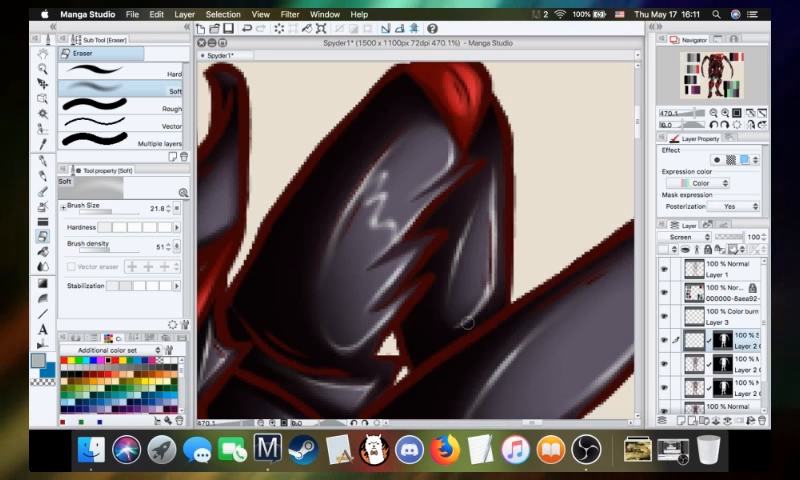
pyautogui.moveTo(478, 223)
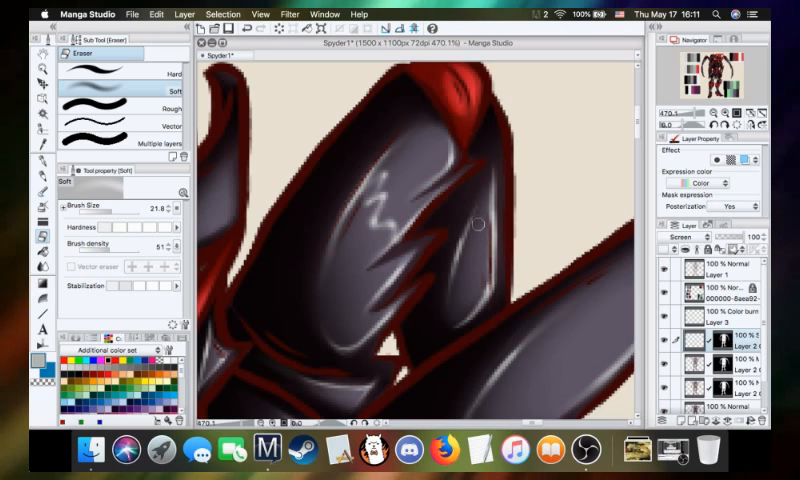
pyautogui.moveTo(478, 196)
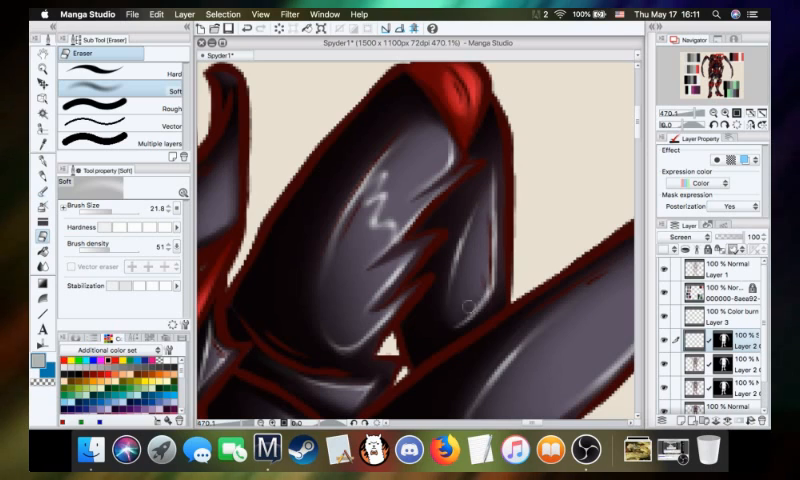
pyautogui.moveTo(438, 343)
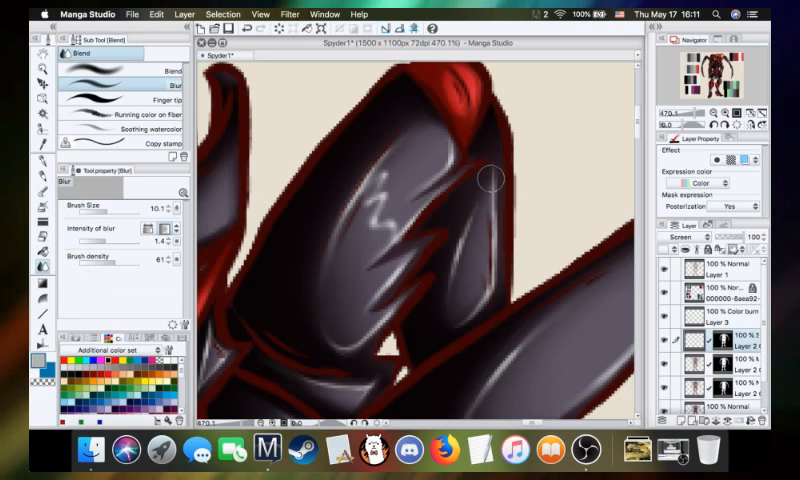
pyautogui.moveTo(470, 219)
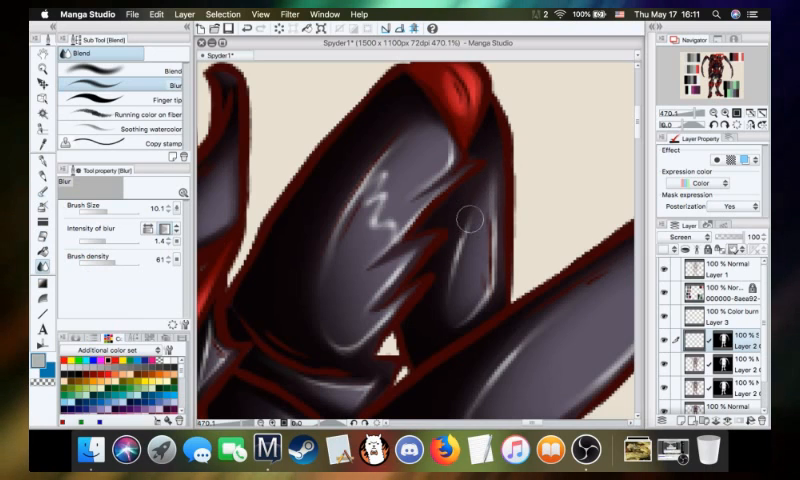
pyautogui.moveTo(485, 293)
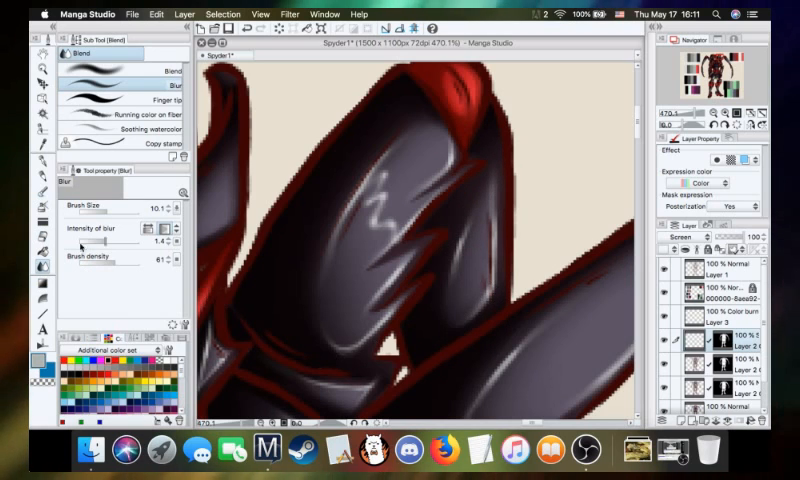
pyautogui.moveTo(517, 383)
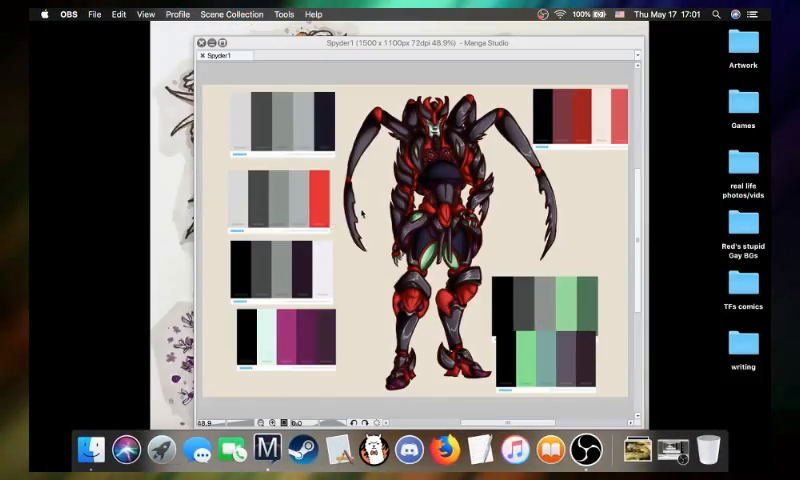
# - Return focus to the Manga Studio window showing the Spyder1 drawing
pyautogui.click(267, 447)
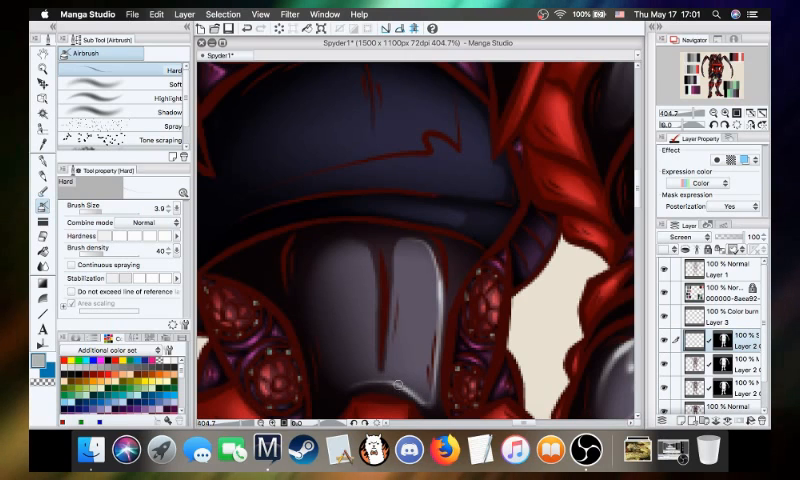
pyautogui.moveTo(328, 400)
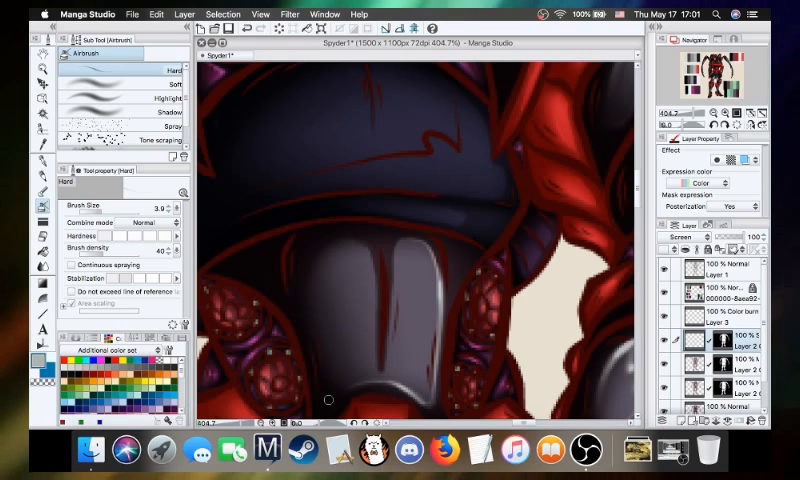
pyautogui.moveTo(386, 386)
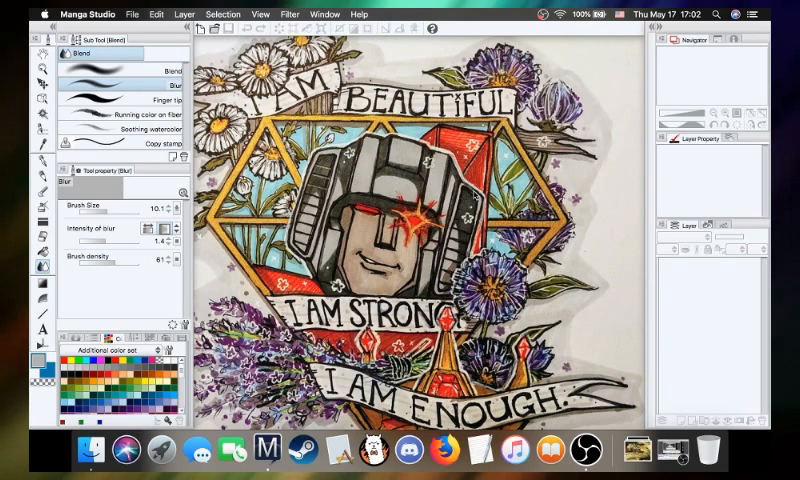
# - Reopen the recent drawing Spyder1.lip from the File menu
pyautogui.click(131, 14)
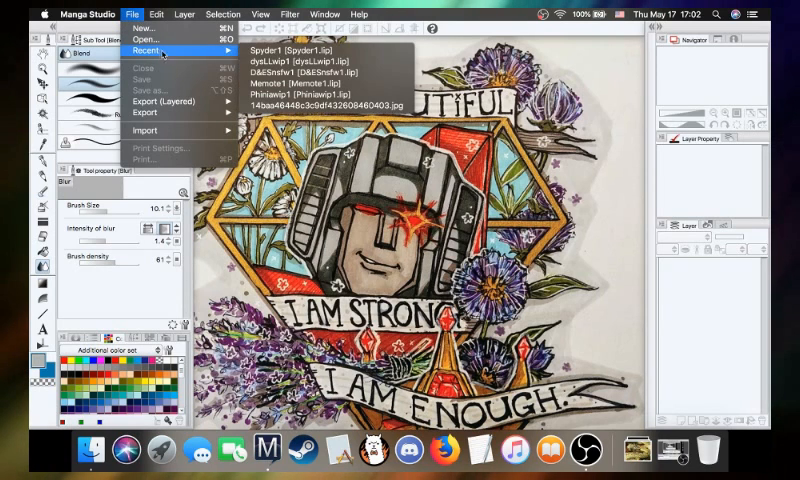
pyautogui.click(298, 60)
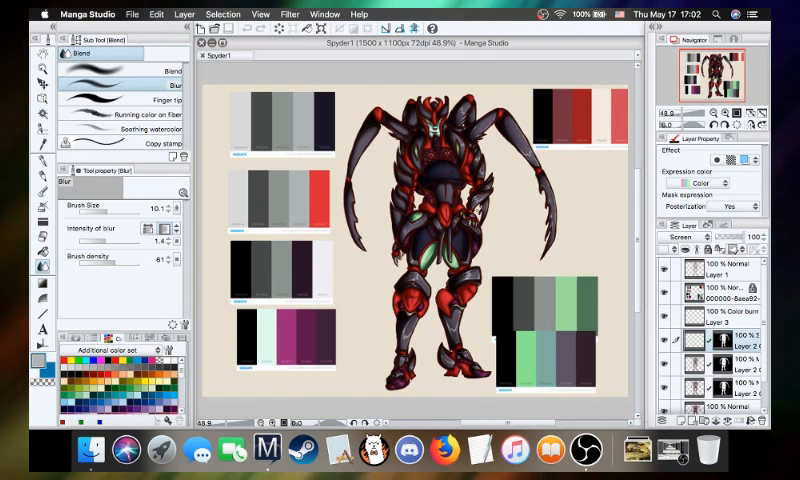
pyautogui.click(42, 70)
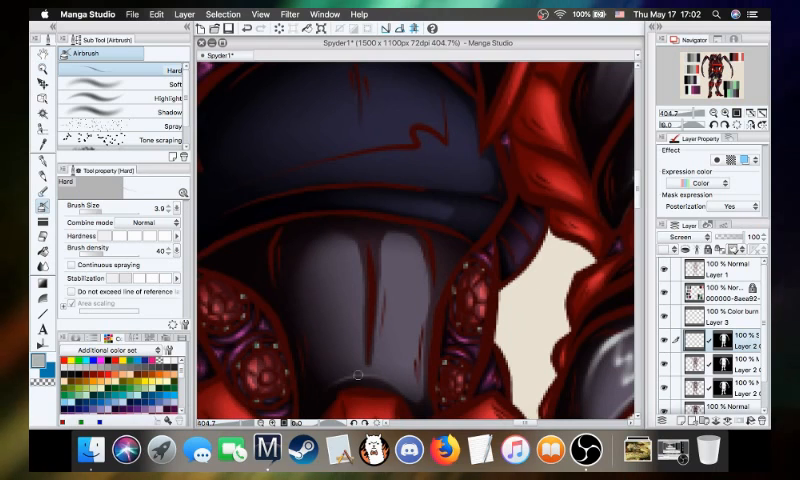
pyautogui.moveTo(410, 395)
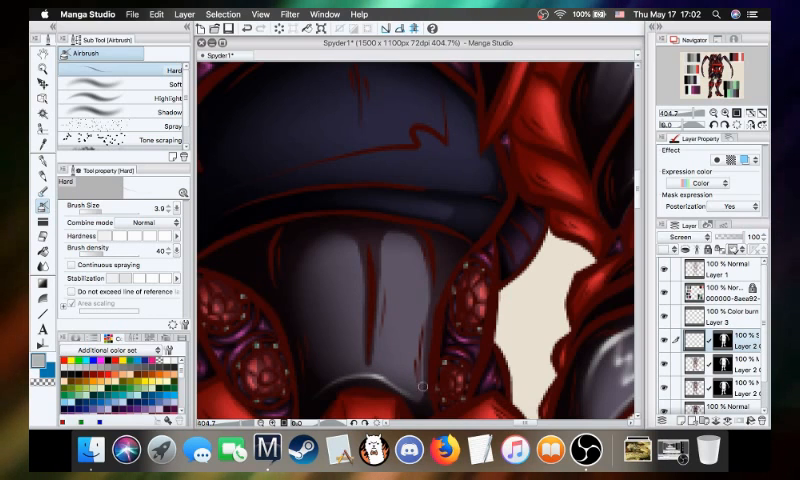
pyautogui.moveTo(397, 233)
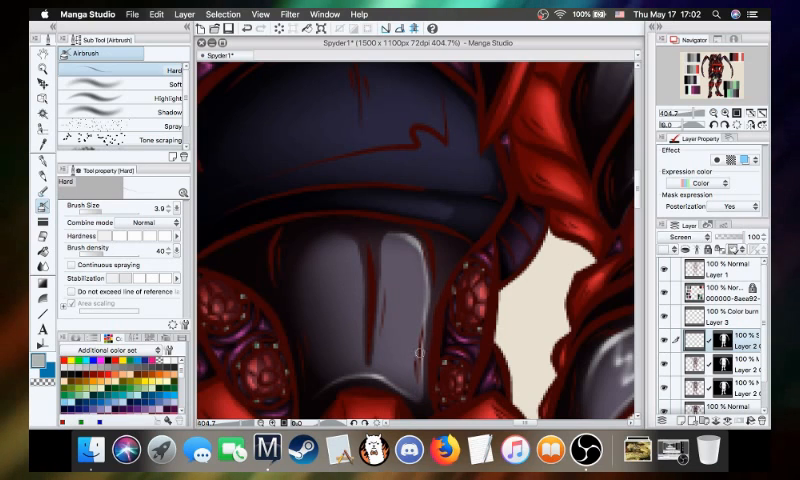
pyautogui.moveTo(420, 330)
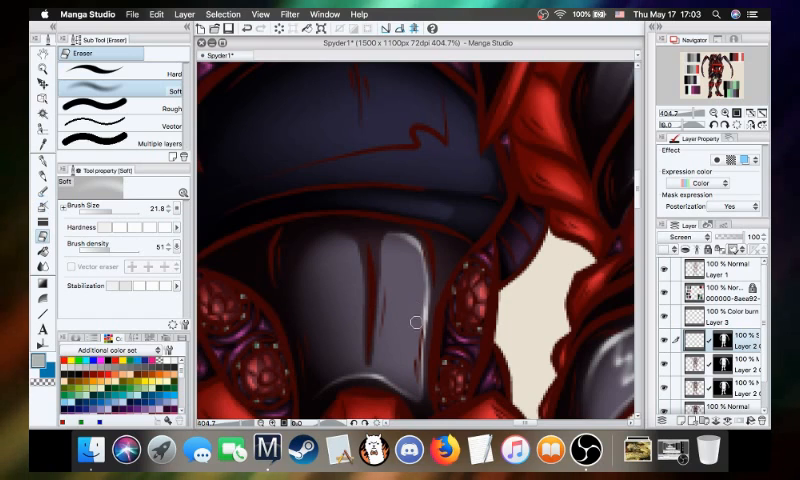
pyautogui.moveTo(433, 317)
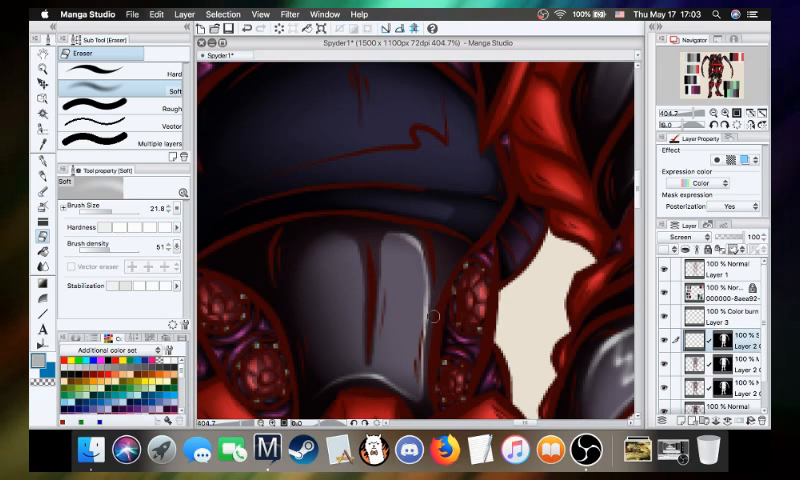
pyautogui.moveTo(403, 254)
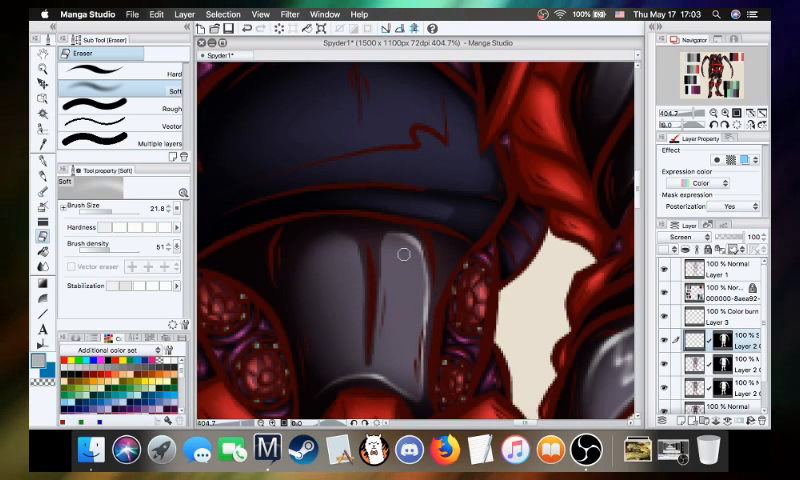
pyautogui.moveTo(410, 250)
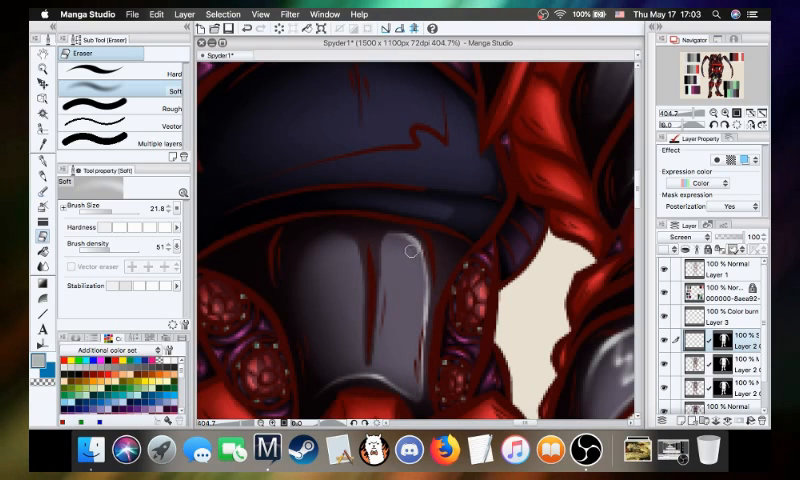
pyautogui.moveTo(400, 228)
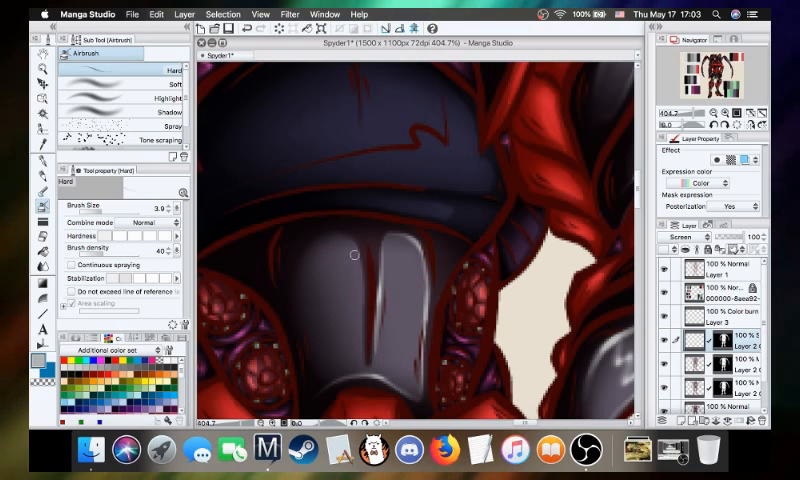
pyautogui.moveTo(362, 327)
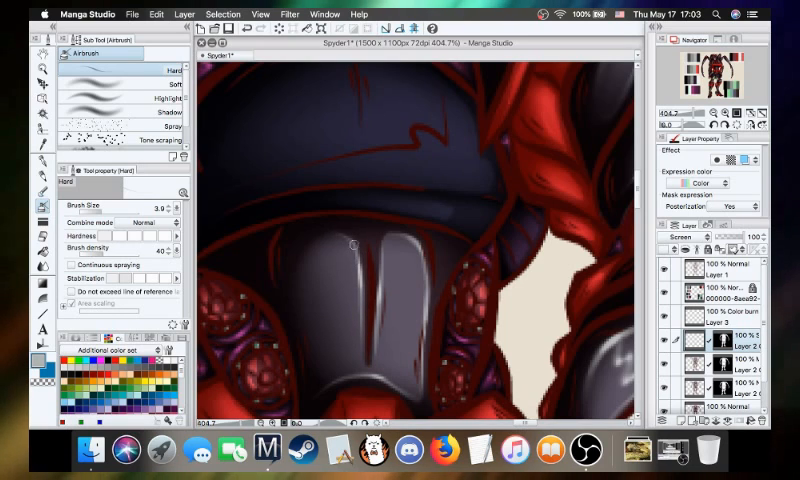
pyautogui.moveTo(308, 253)
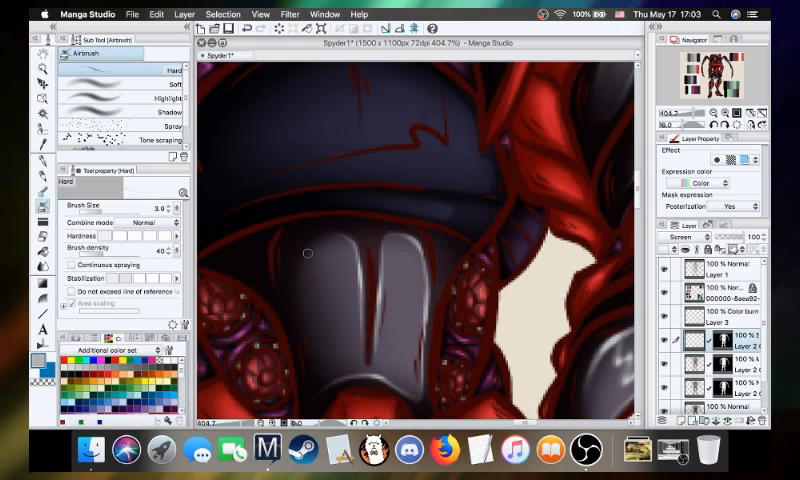
pyautogui.moveTo(311, 345)
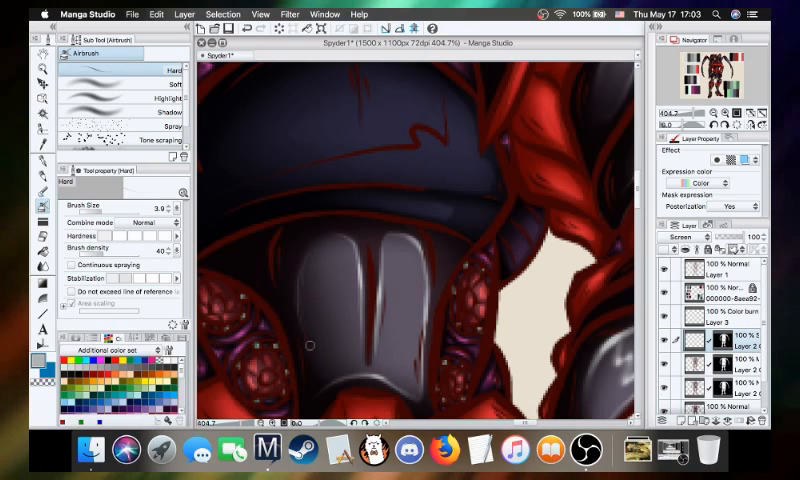
pyautogui.moveTo(313, 241)
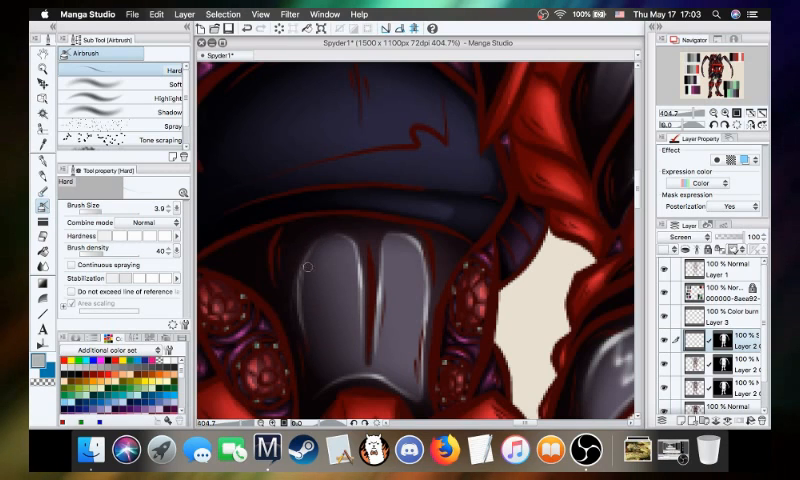
pyautogui.moveTo(300, 282)
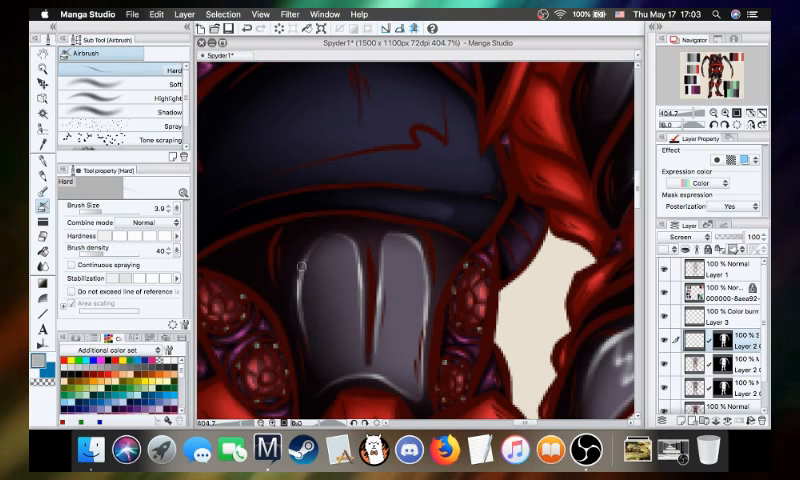
pyautogui.moveTo(385, 260)
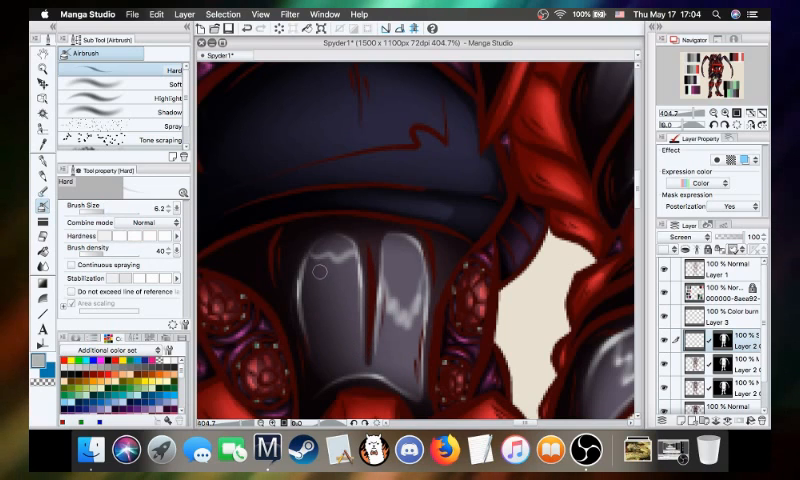
# - Paint a wavy highlight across the left helmet plate with the size 6.2 Hard airbrush
pyautogui.moveTo(320, 273); pyautogui.dragTo(360, 328)
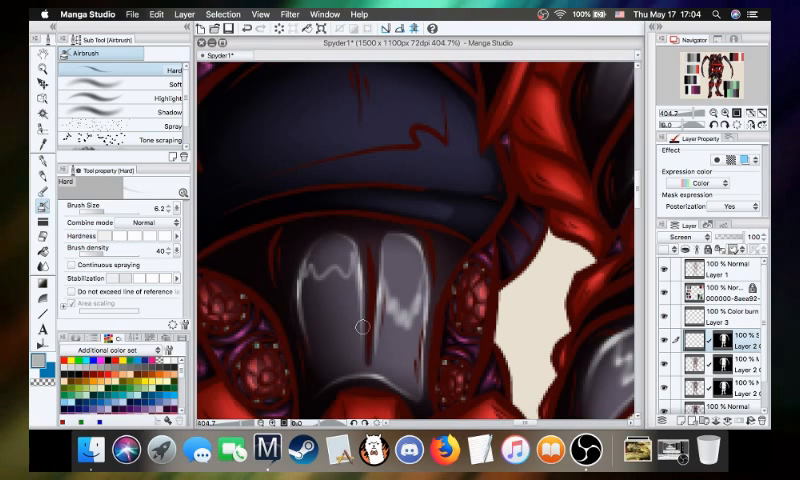
pyautogui.moveTo(350, 260)
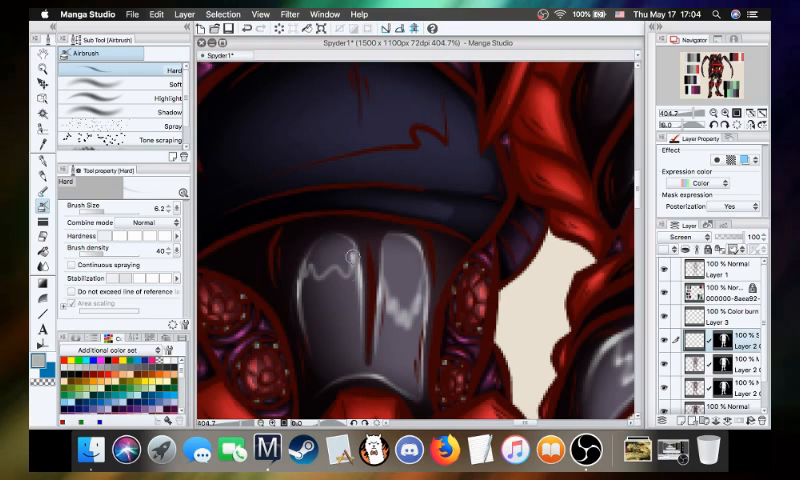
pyautogui.moveTo(345, 278)
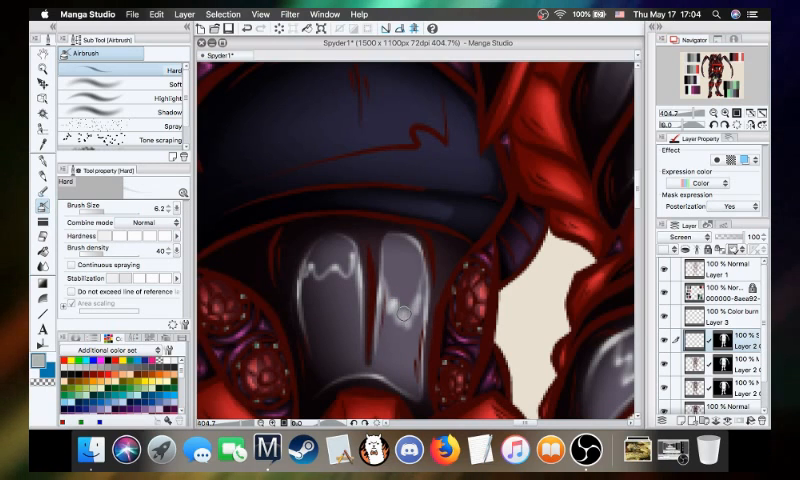
pyautogui.moveTo(415, 302)
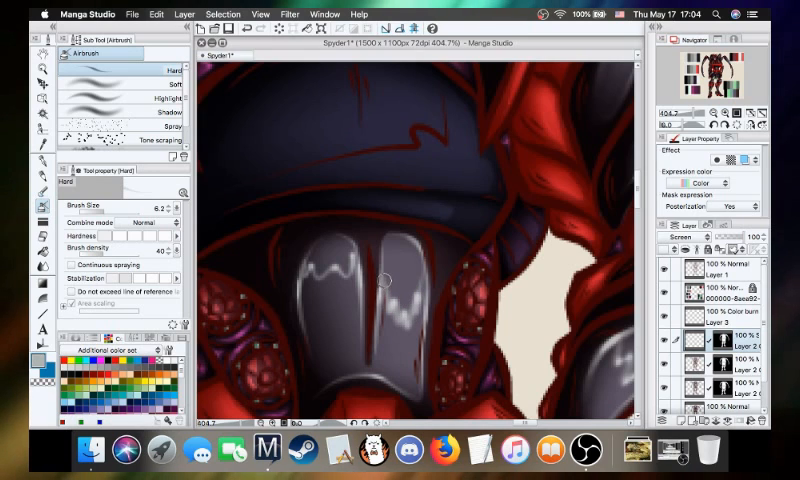
pyautogui.moveTo(395, 360)
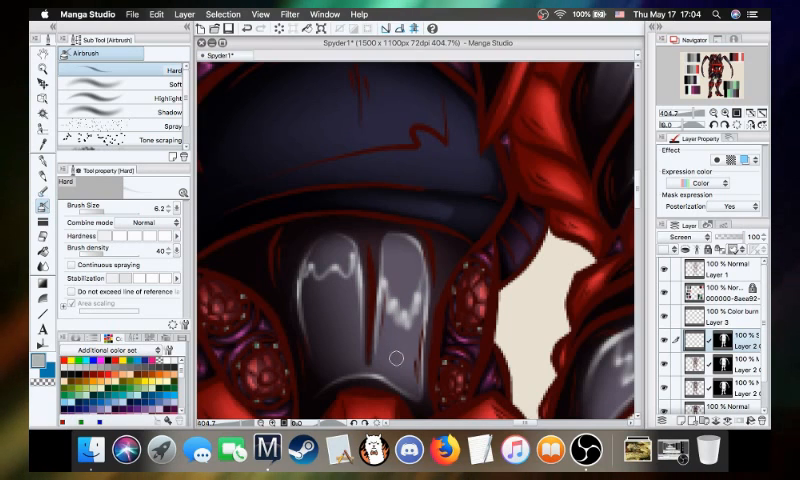
pyautogui.moveTo(418, 290)
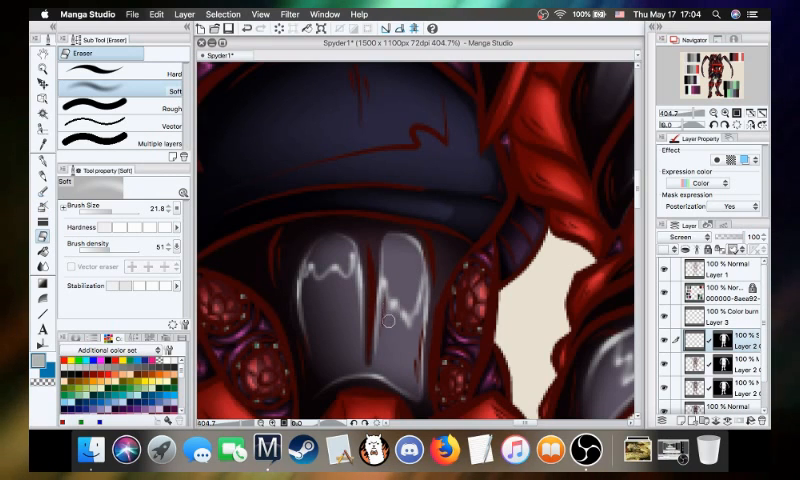
pyautogui.moveTo(390, 298)
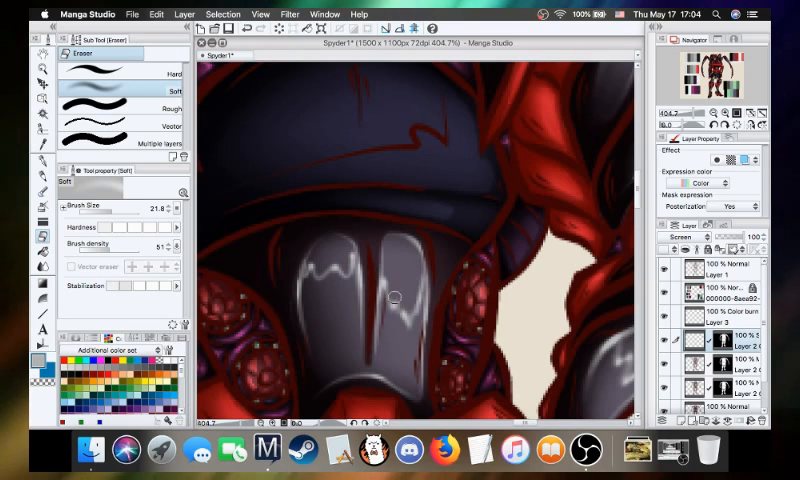
pyautogui.moveTo(402, 363)
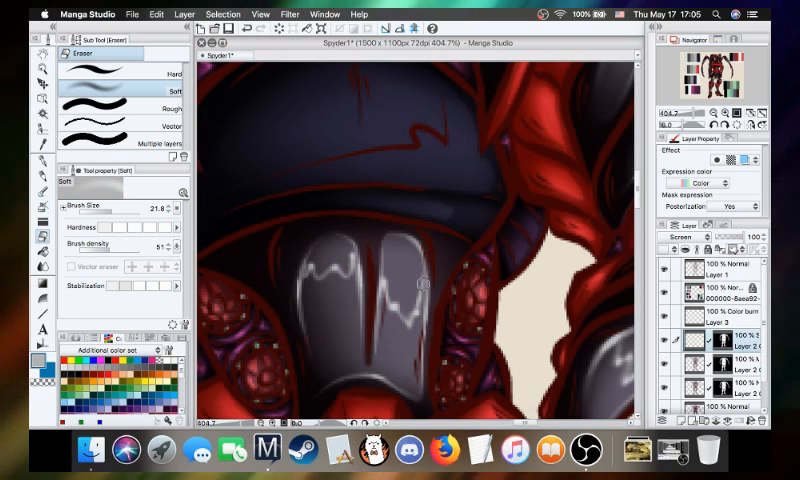
pyautogui.moveTo(405, 328)
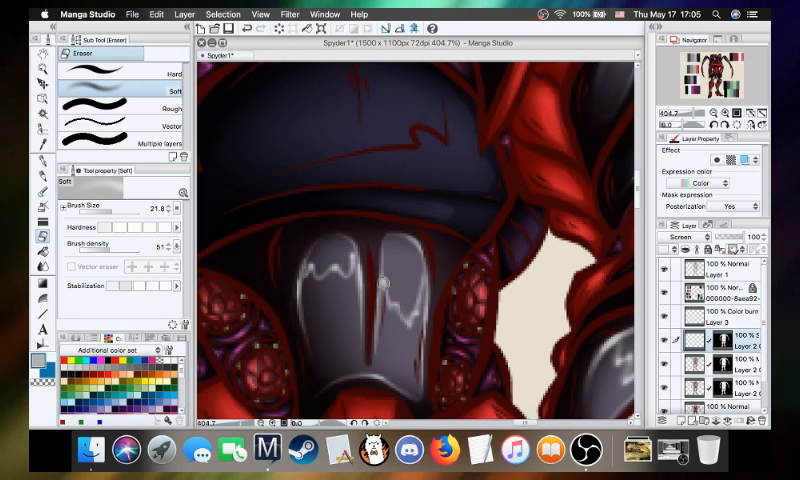
pyautogui.moveTo(340, 335)
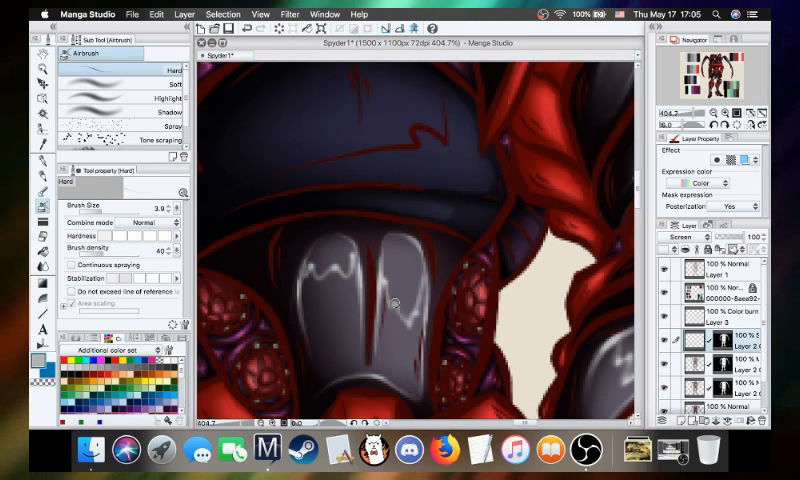
pyautogui.moveTo(393, 307)
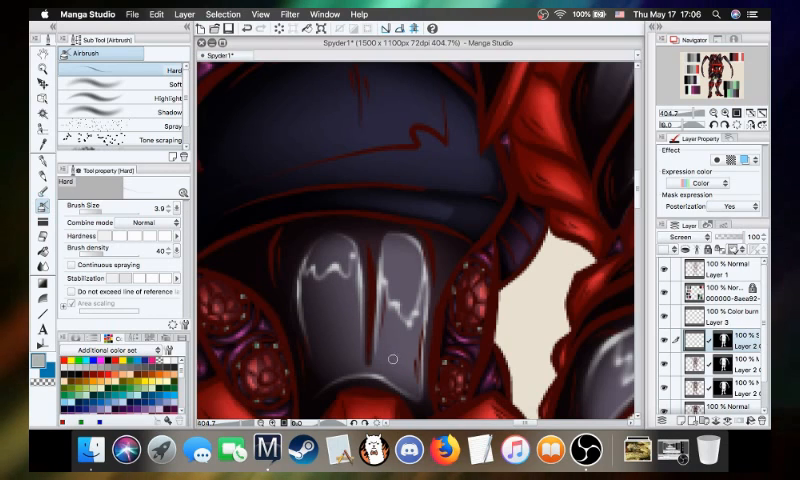
pyautogui.moveTo(388, 362)
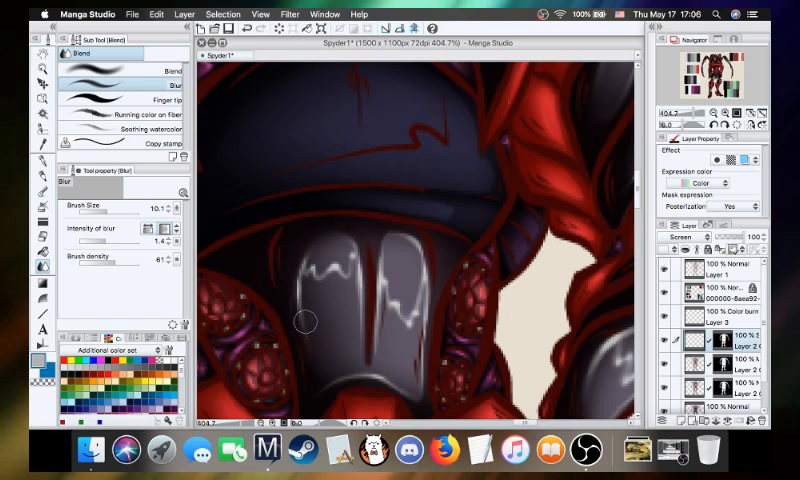
pyautogui.moveTo(330, 289)
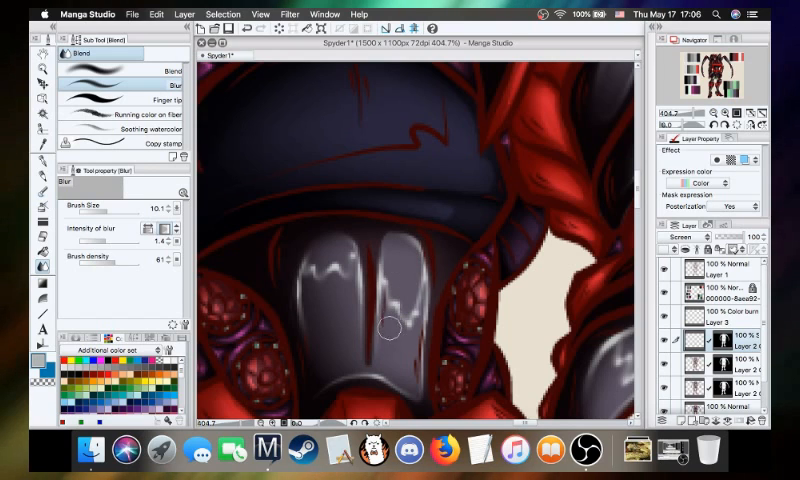
pyautogui.moveTo(415, 317)
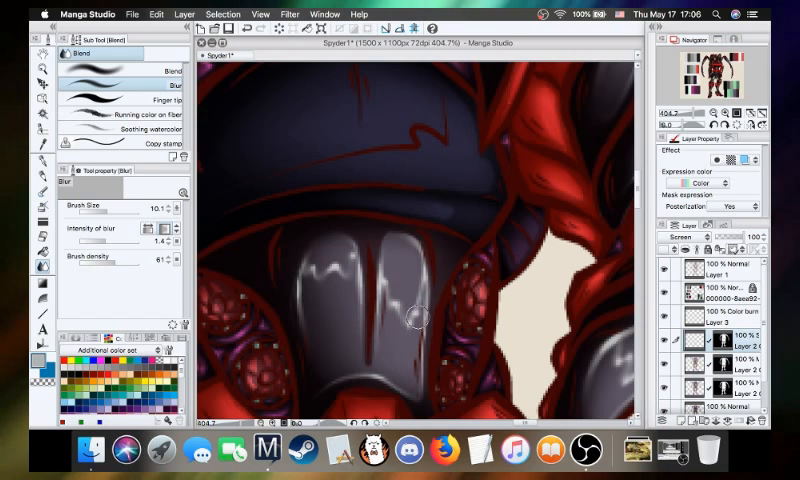
pyautogui.moveTo(420, 393)
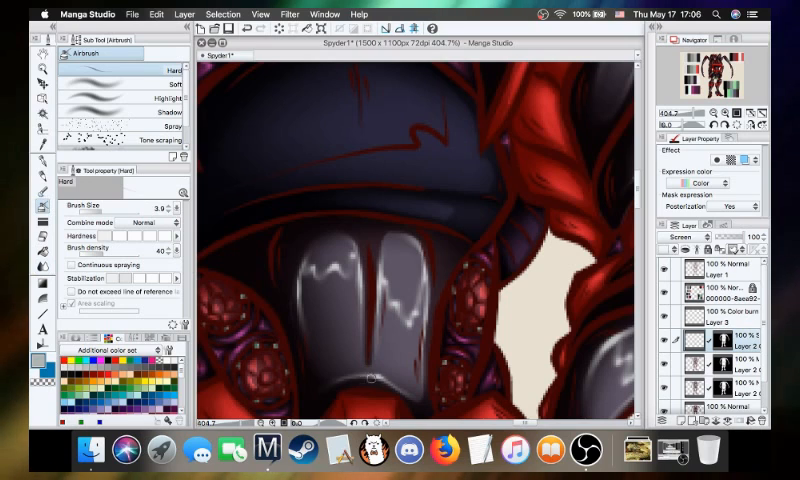
pyautogui.moveTo(375, 375)
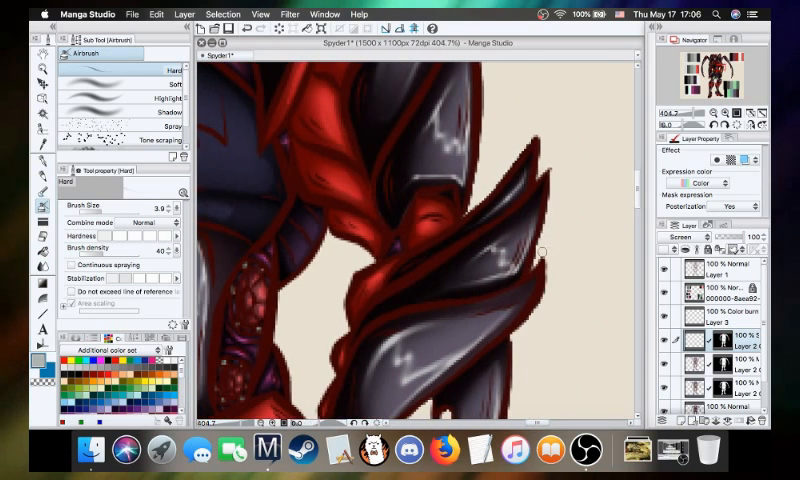
pyautogui.moveTo(360, 334)
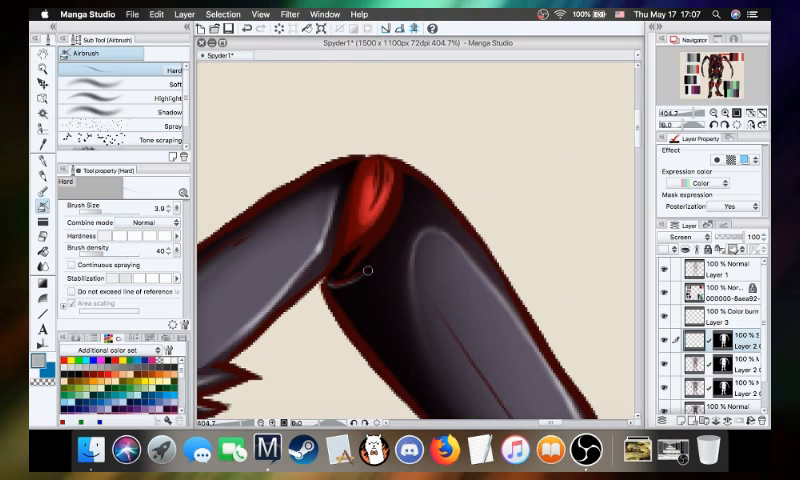
pyautogui.moveTo(334, 295)
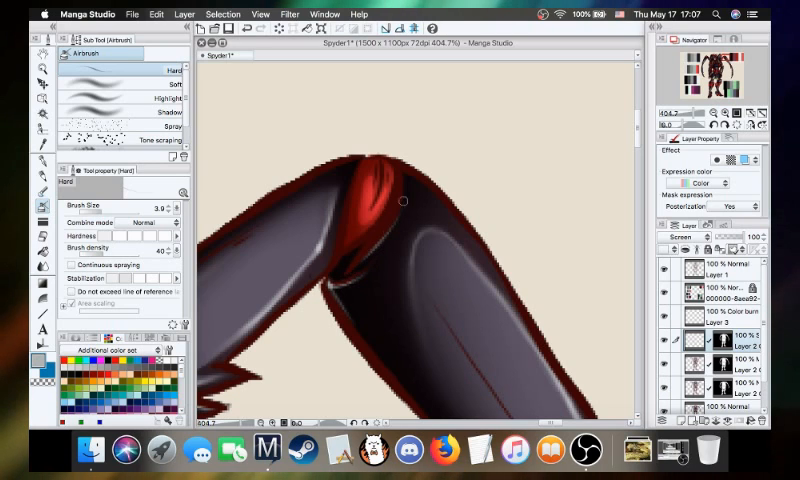
pyautogui.moveTo(405, 183)
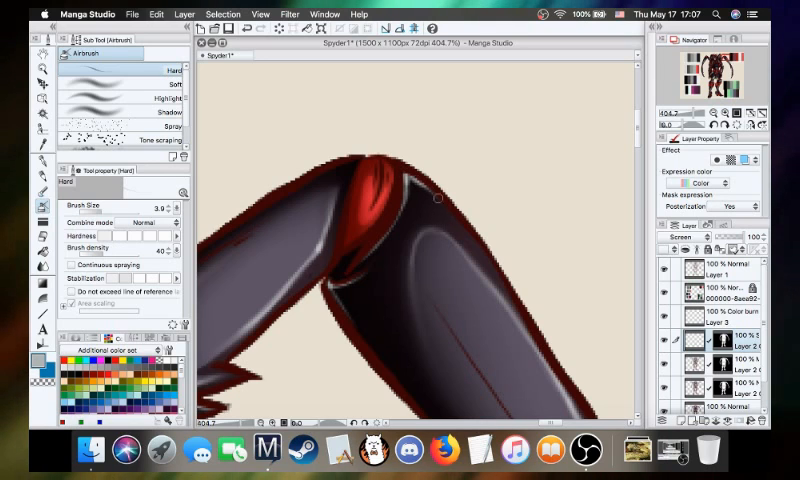
pyautogui.moveTo(601, 217)
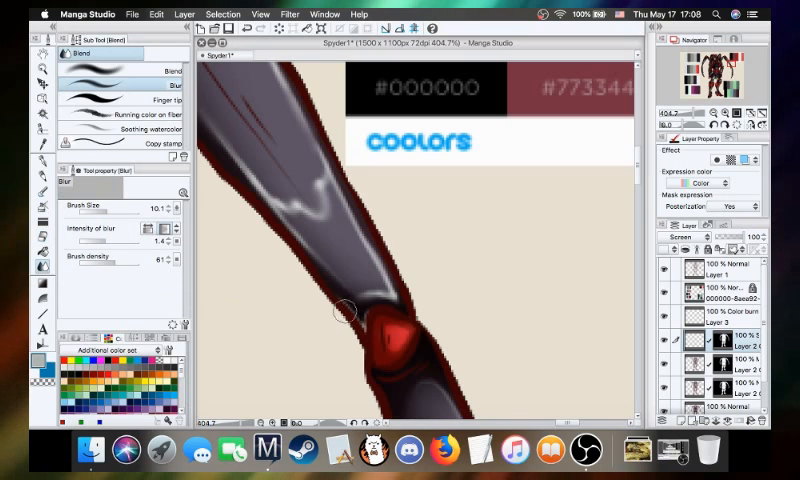
pyautogui.moveTo(372, 315)
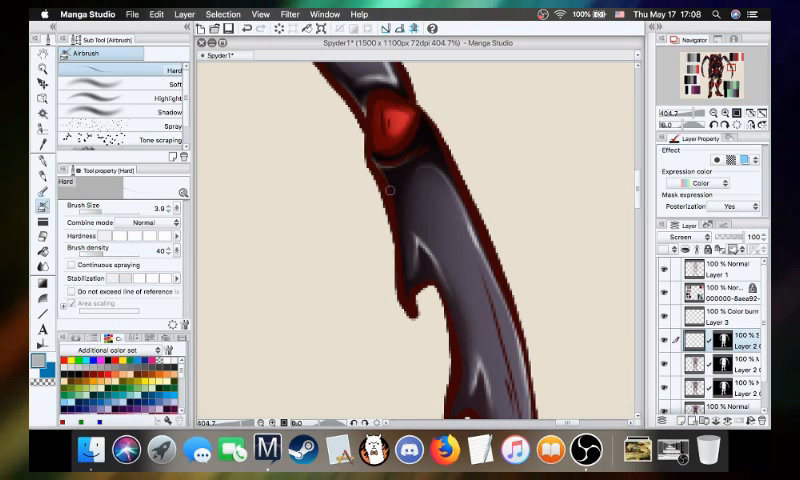
pyautogui.moveTo(375, 163)
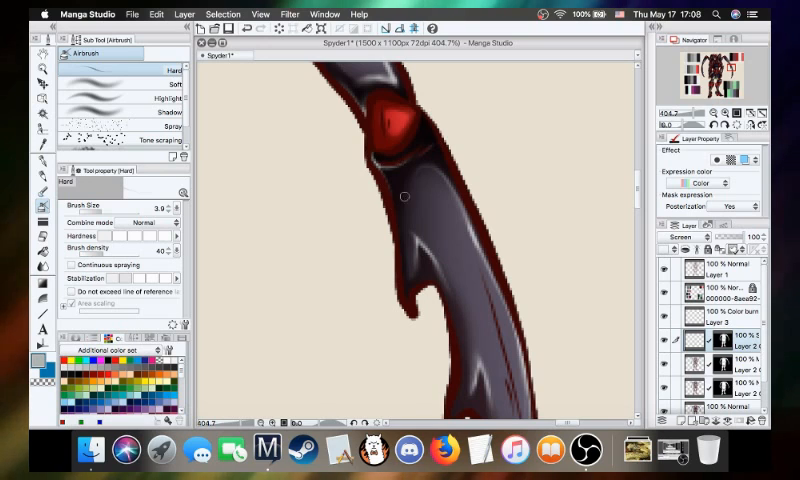
pyautogui.moveTo(404, 208)
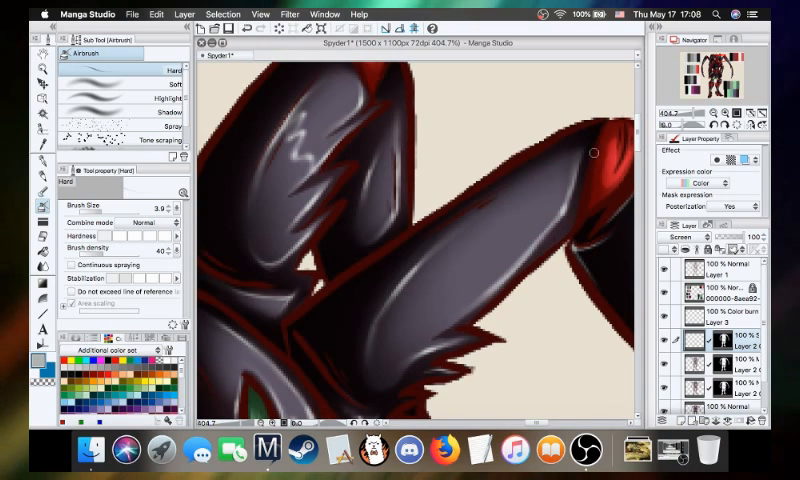
pyautogui.moveTo(560, 140)
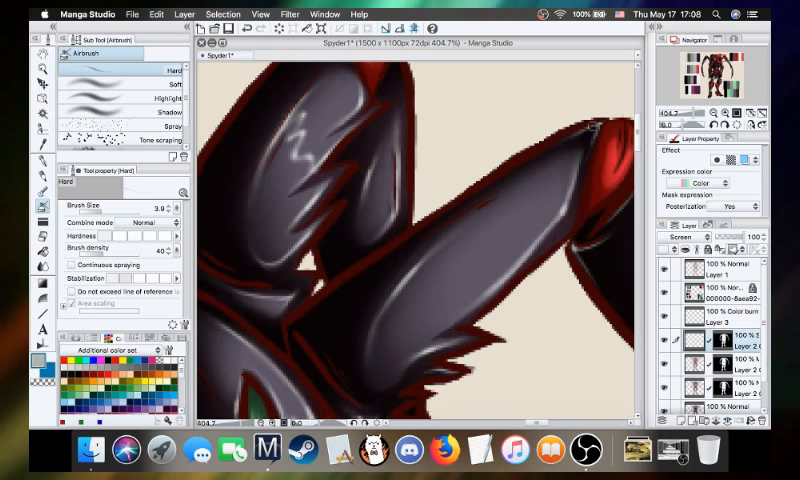
pyautogui.moveTo(305, 325)
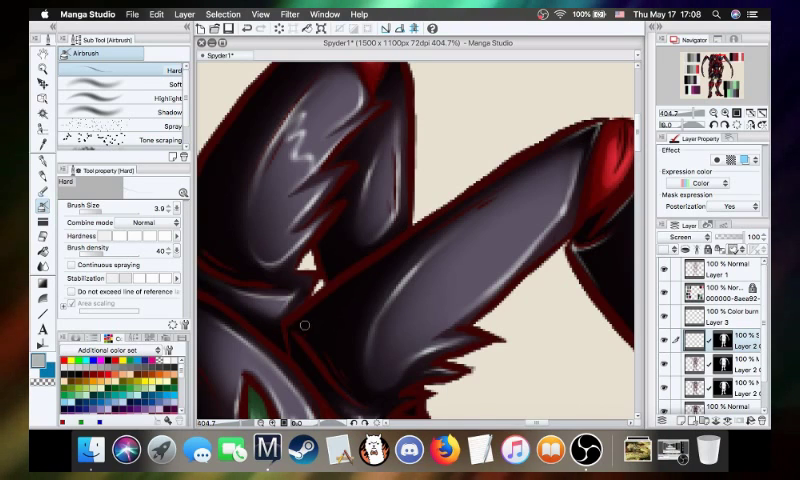
pyautogui.moveTo(296, 335)
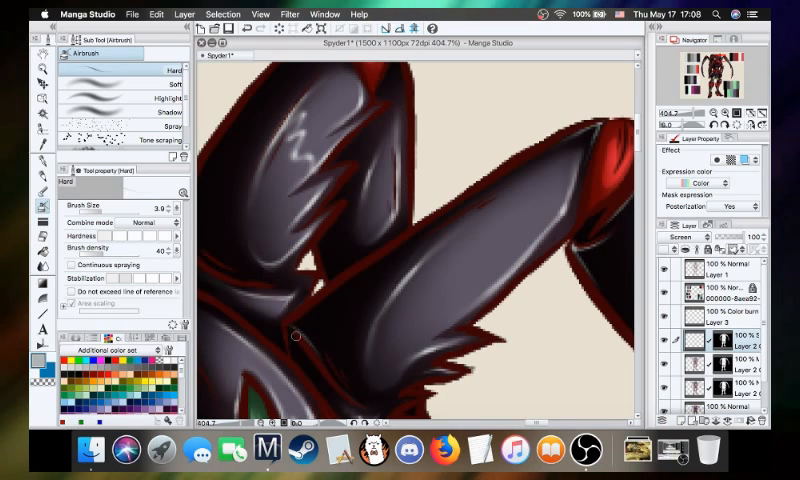
pyautogui.moveTo(285, 331)
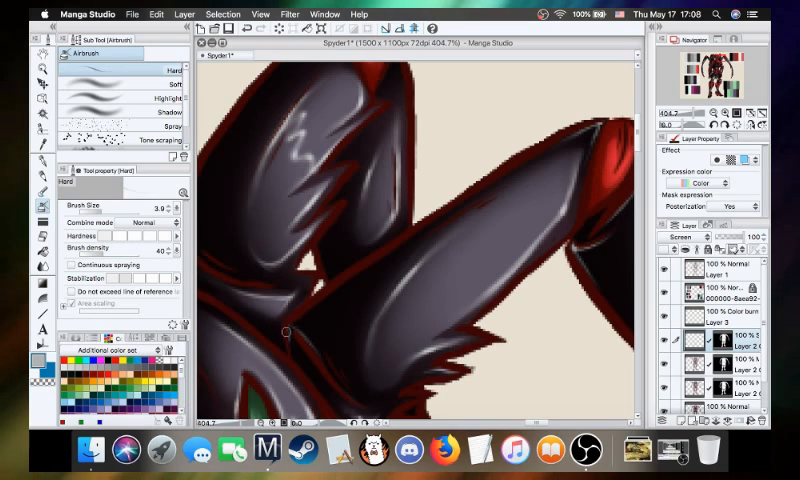
pyautogui.moveTo(290, 330)
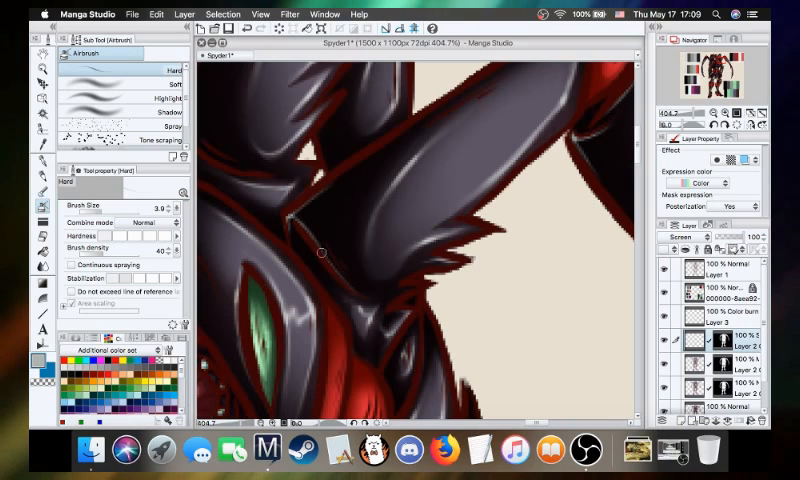
pyautogui.moveTo(298, 222)
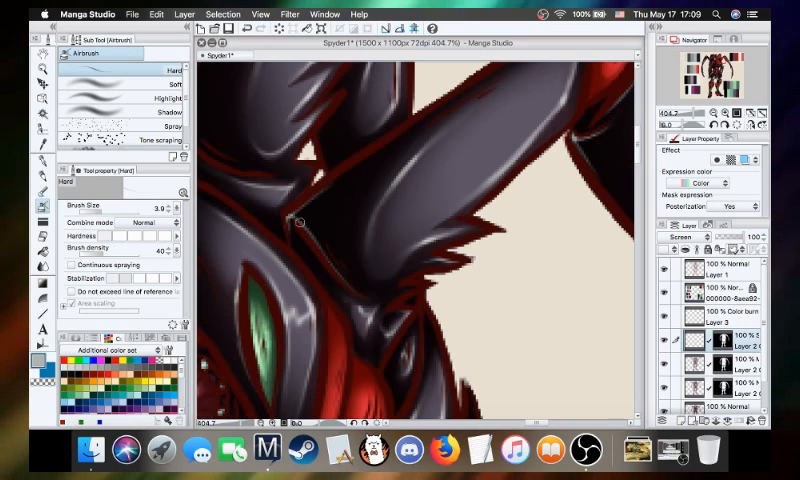
pyautogui.moveTo(405, 333)
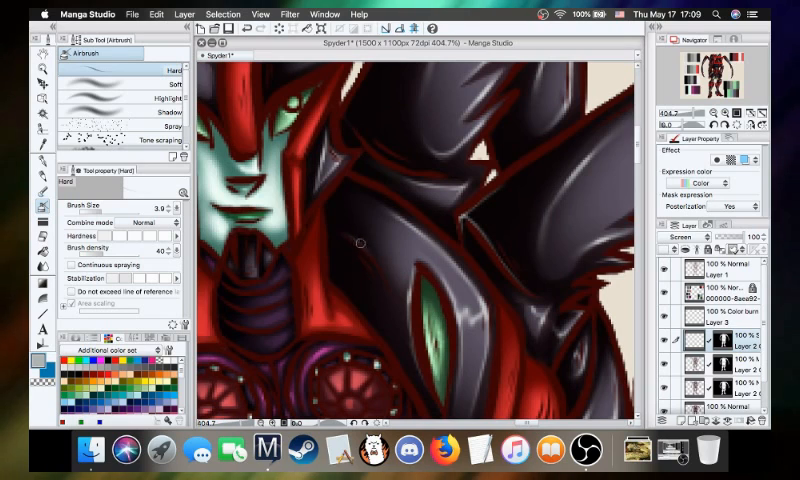
pyautogui.moveTo(368, 251)
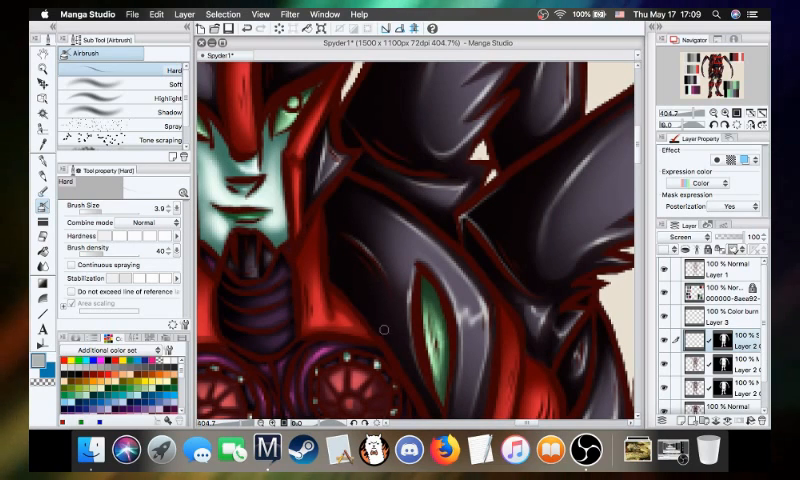
pyautogui.moveTo(361, 255)
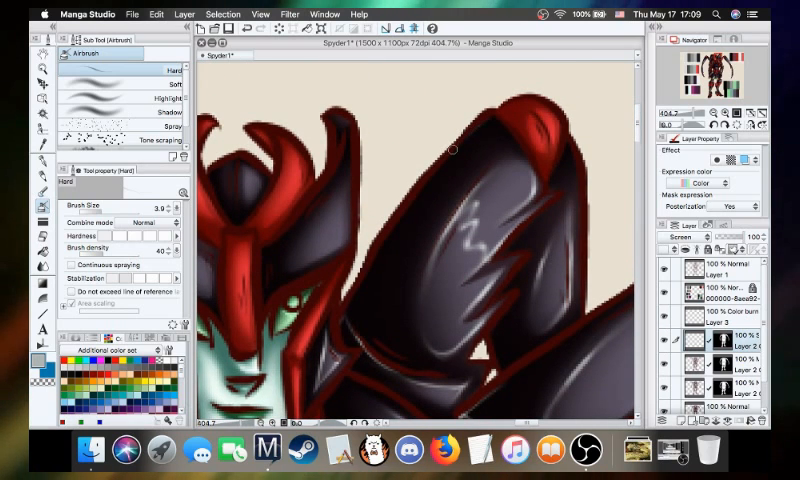
pyautogui.moveTo(483, 118)
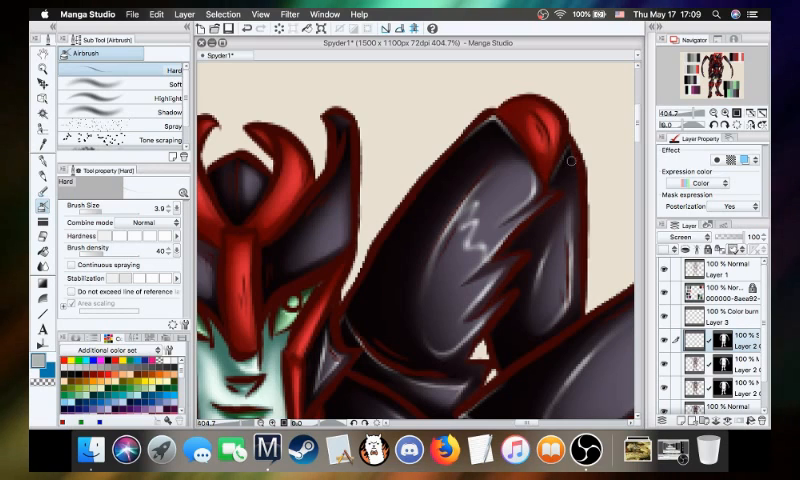
pyautogui.moveTo(568, 155)
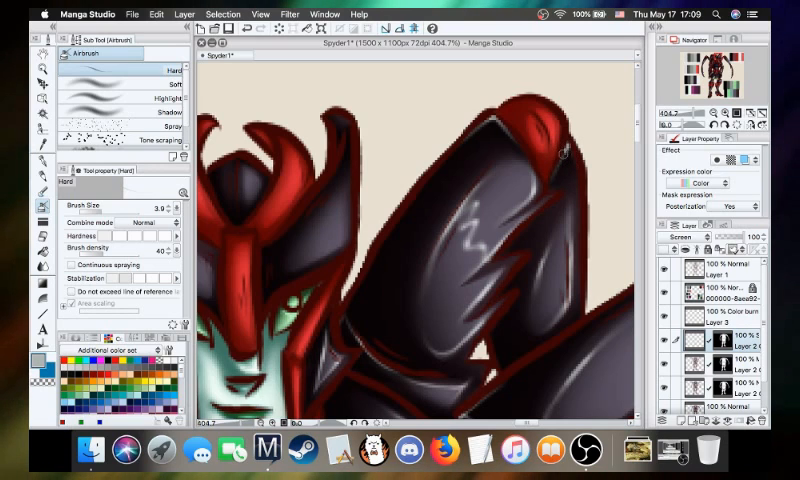
pyautogui.moveTo(578, 205)
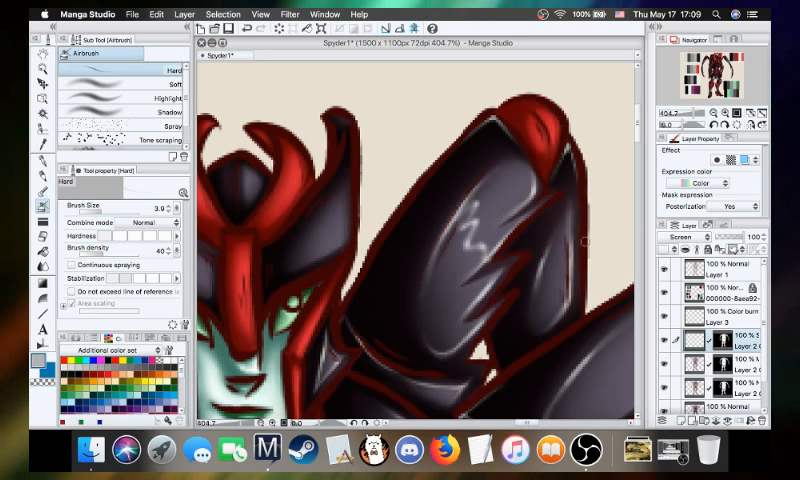
pyautogui.moveTo(550, 390)
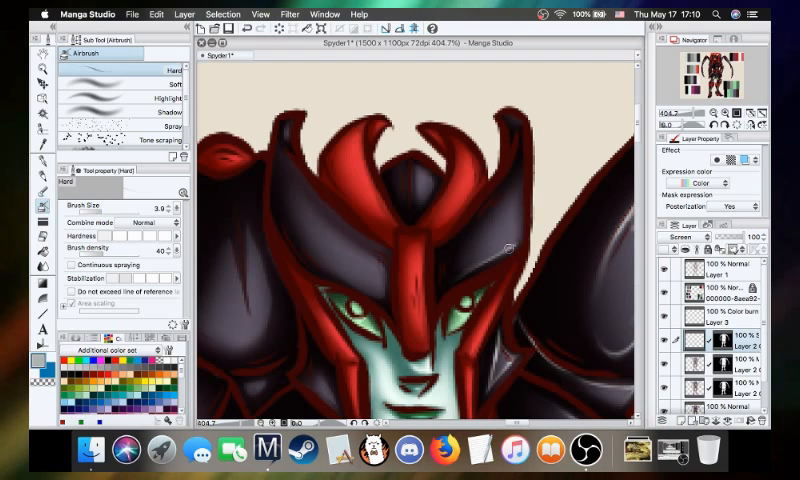
pyautogui.moveTo(518, 230)
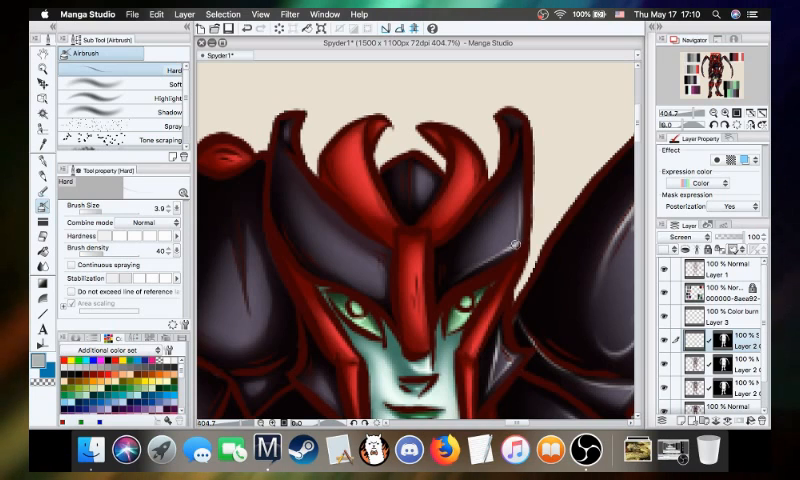
pyautogui.moveTo(522, 152)
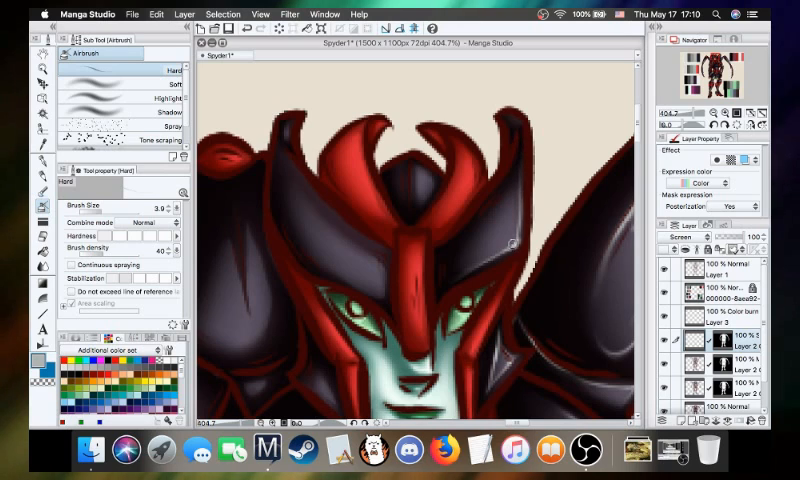
pyautogui.moveTo(467, 250)
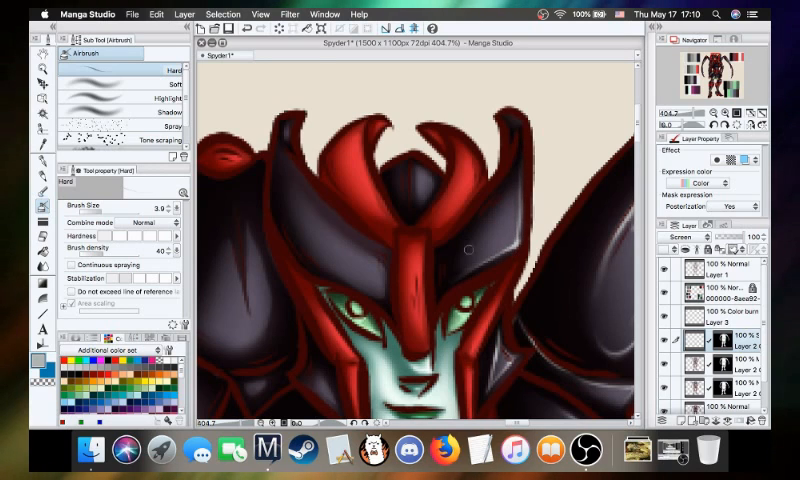
pyautogui.moveTo(493, 216)
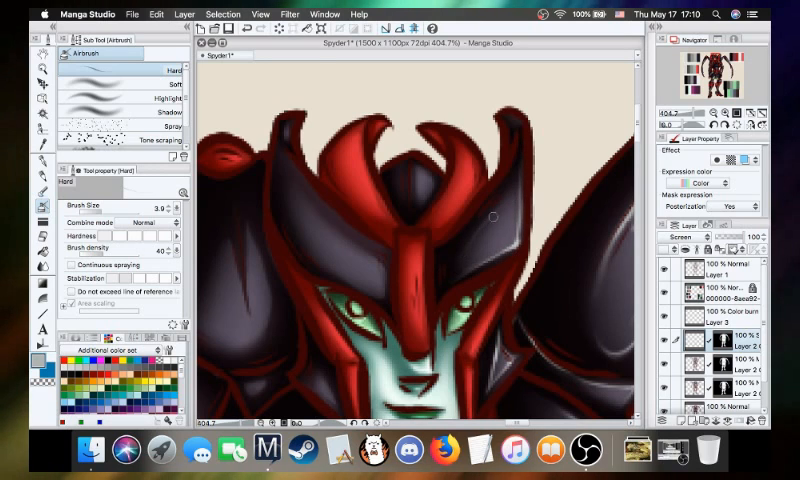
pyautogui.moveTo(510, 186)
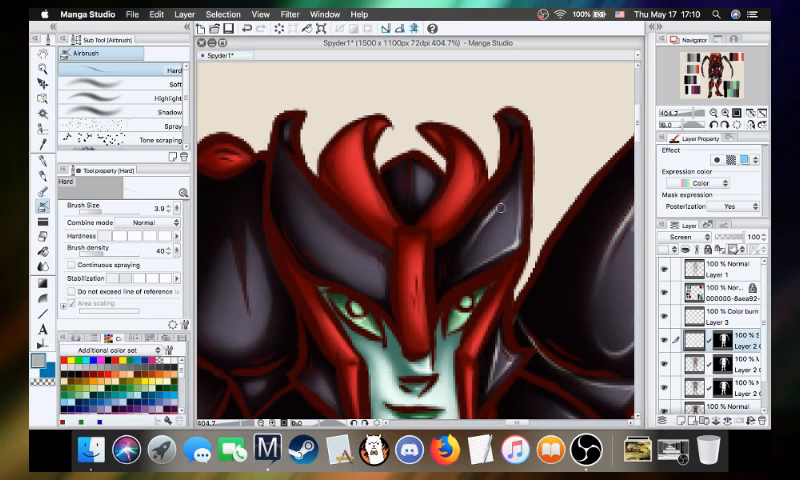
pyautogui.moveTo(497, 221)
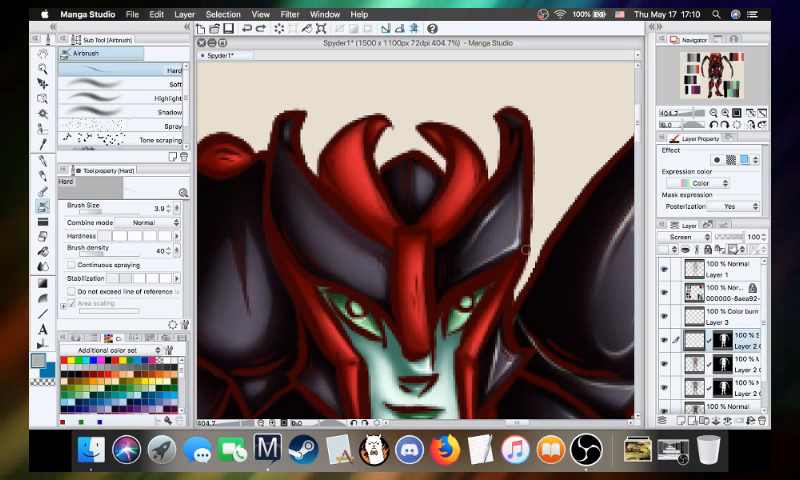
pyautogui.moveTo(536, 297)
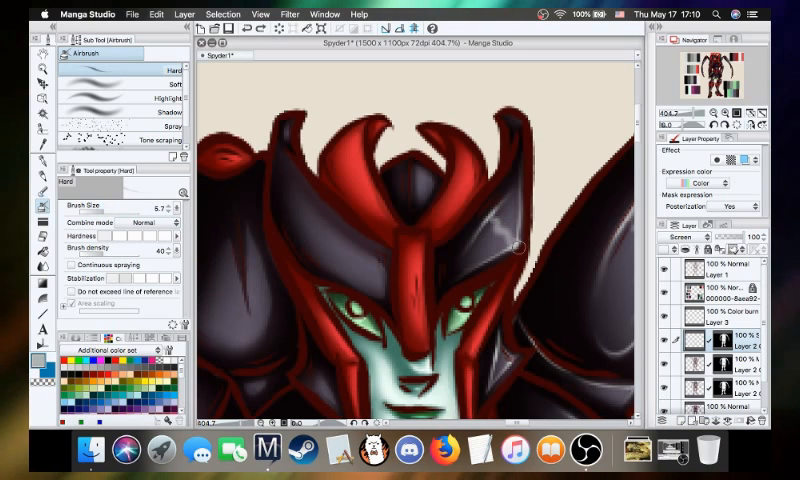
pyautogui.moveTo(502, 204)
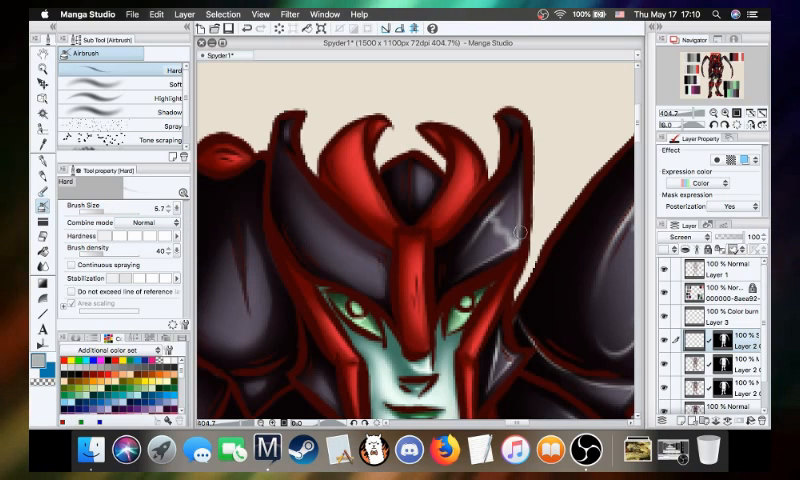
pyautogui.moveTo(505, 213)
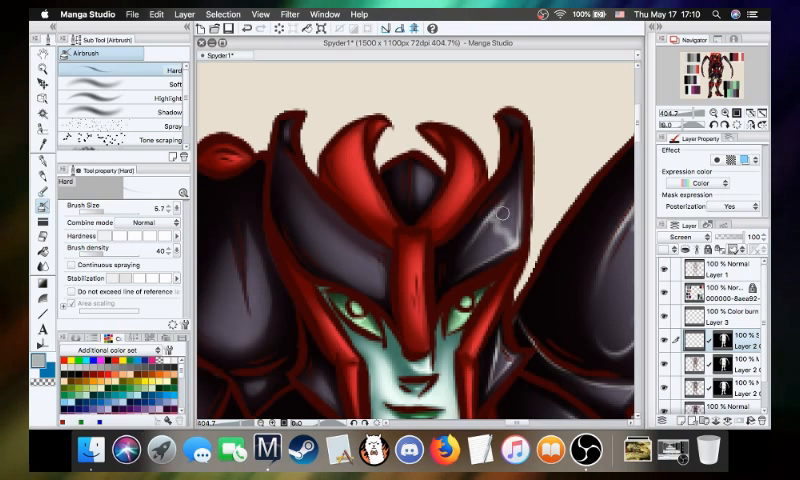
pyautogui.moveTo(232, 284)
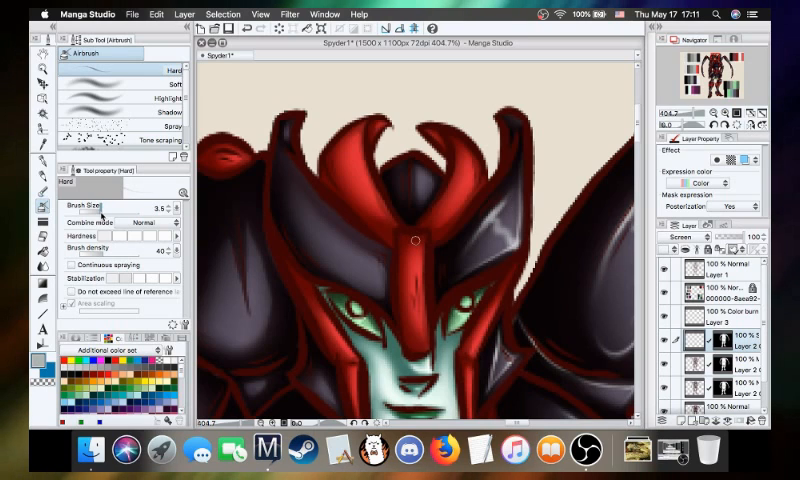
pyautogui.moveTo(497, 218)
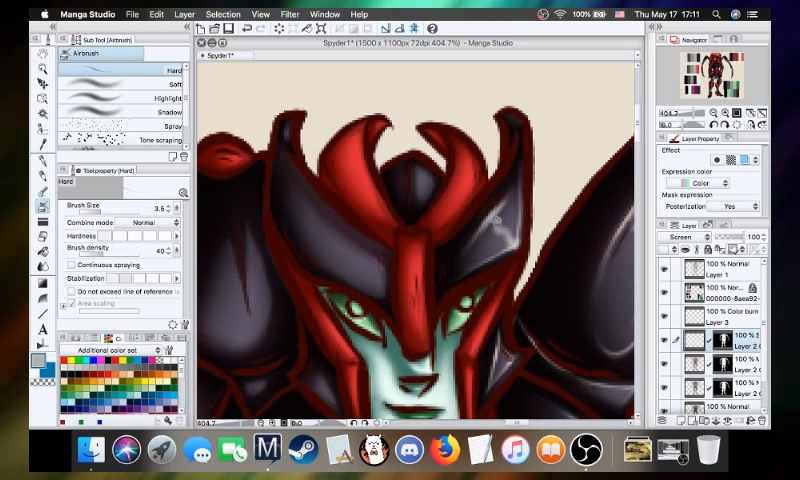
pyautogui.moveTo(496, 224)
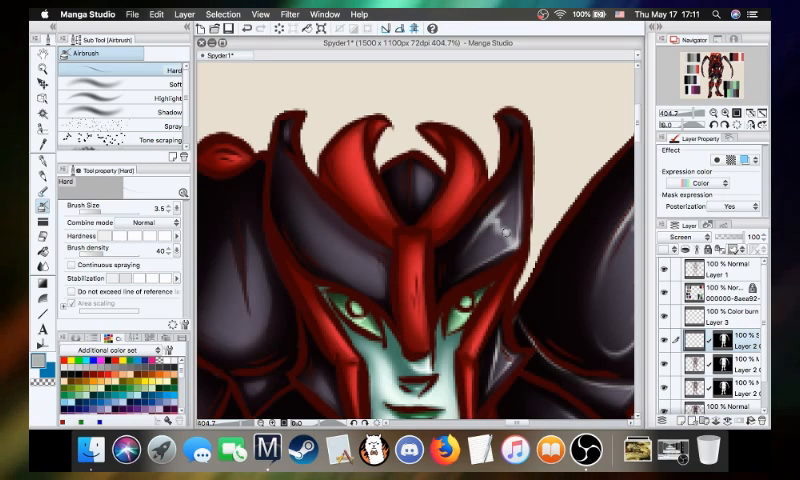
pyautogui.moveTo(492, 288)
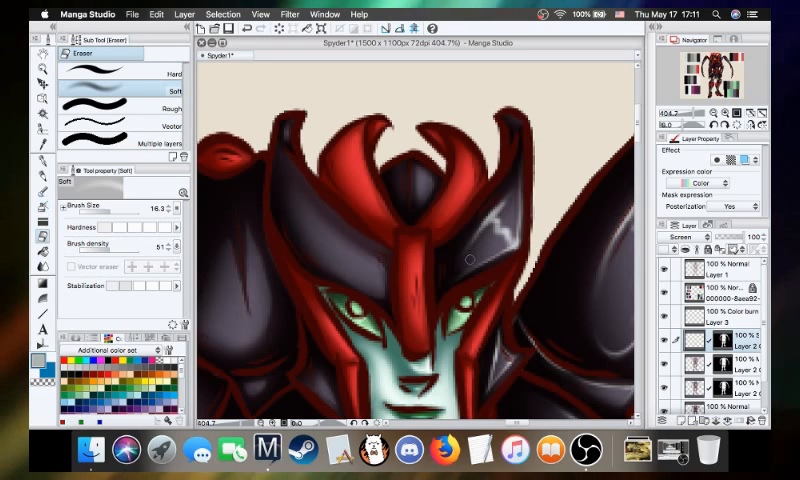
pyautogui.moveTo(514, 184)
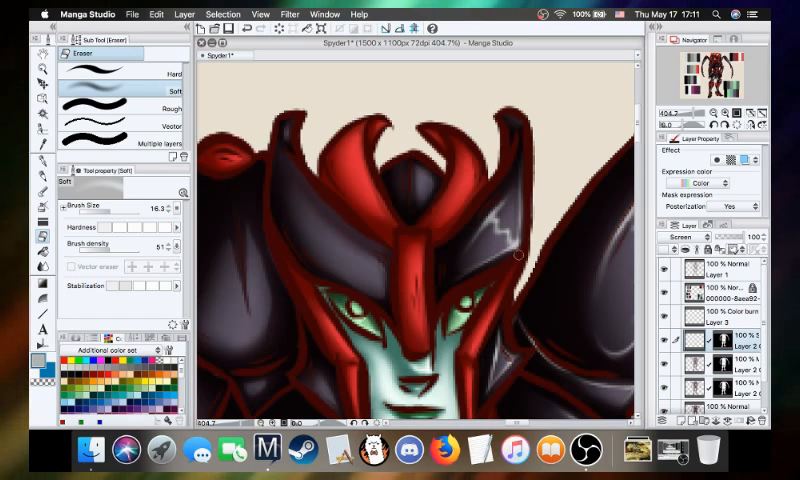
pyautogui.moveTo(518, 273)
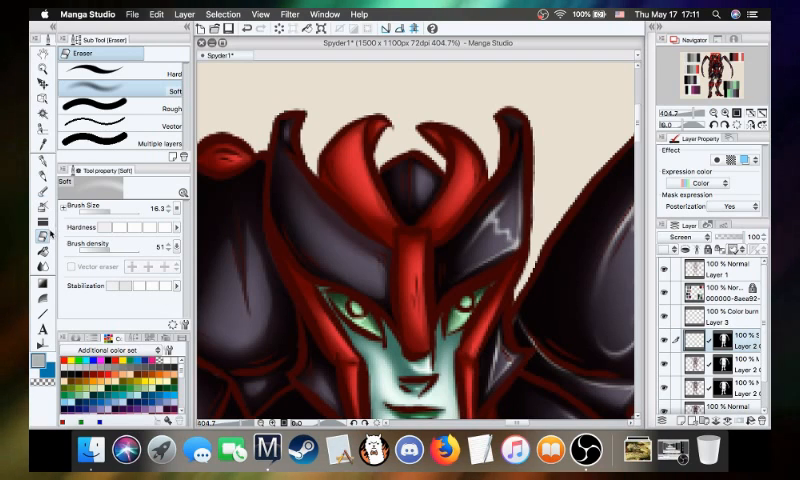
pyautogui.moveTo(527, 188)
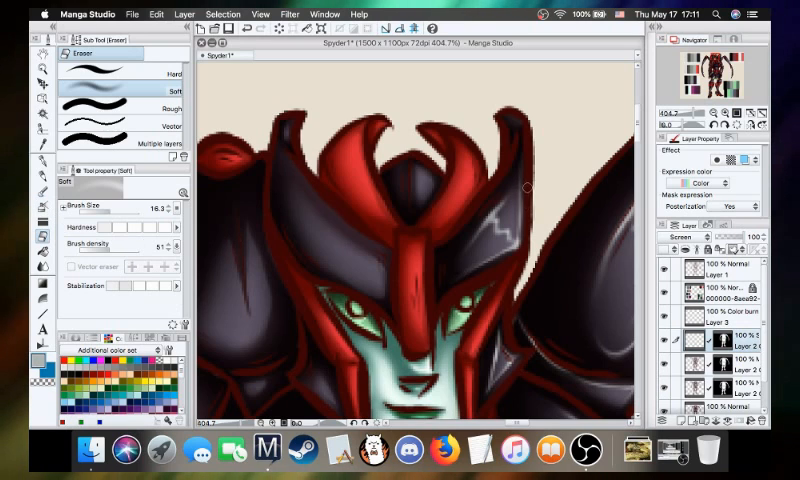
pyautogui.moveTo(522, 183)
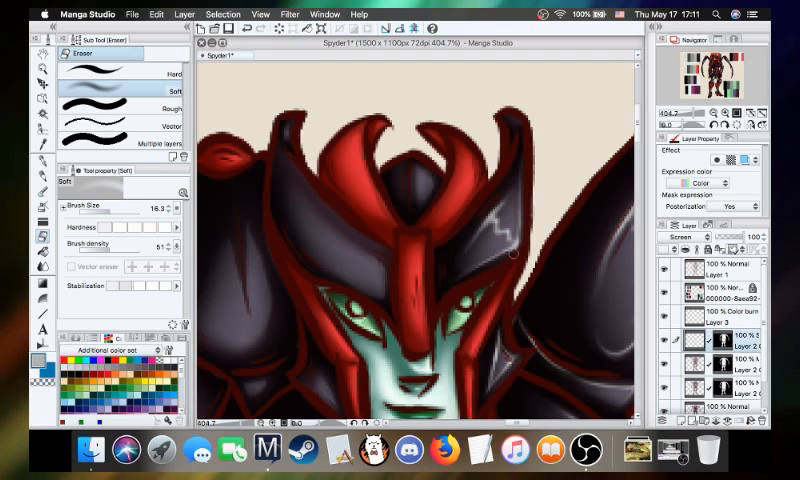
pyautogui.moveTo(458, 289)
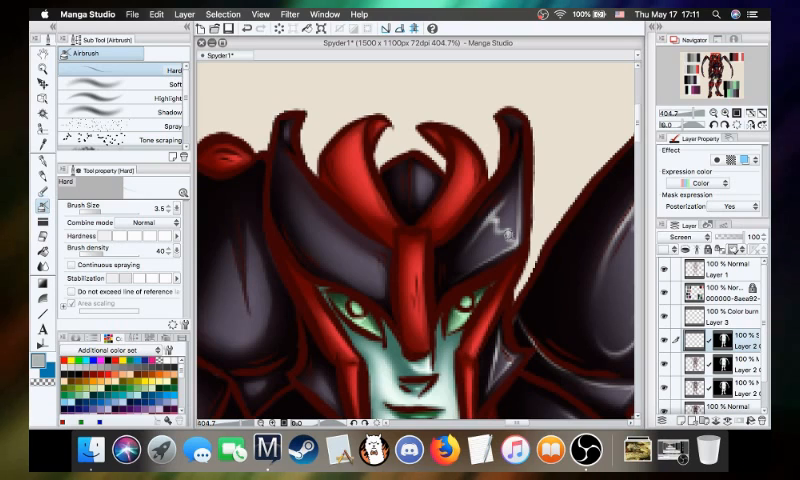
pyautogui.moveTo(500, 222)
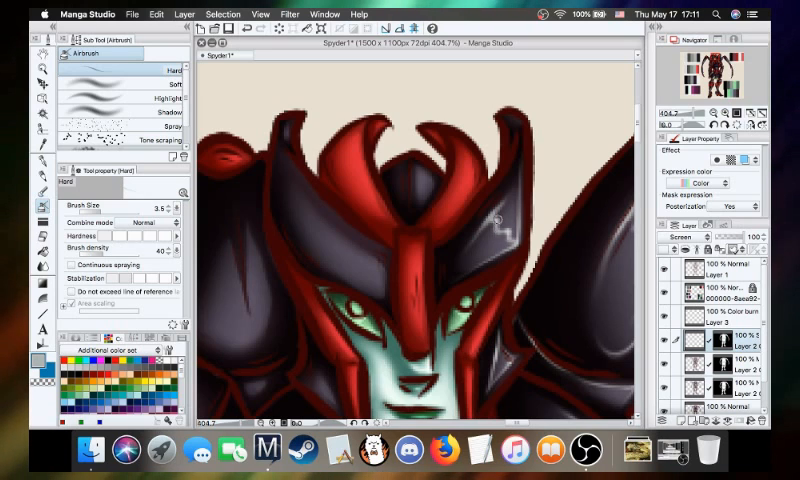
pyautogui.moveTo(495, 301)
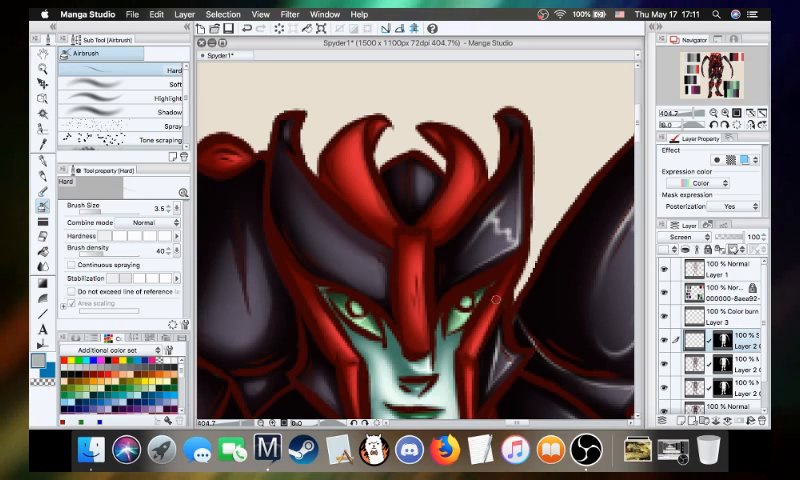
pyautogui.moveTo(310, 204)
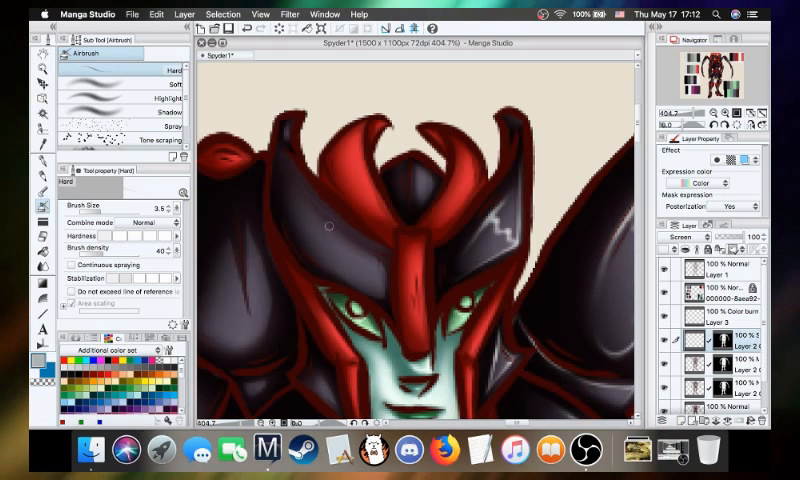
pyautogui.moveTo(293, 177)
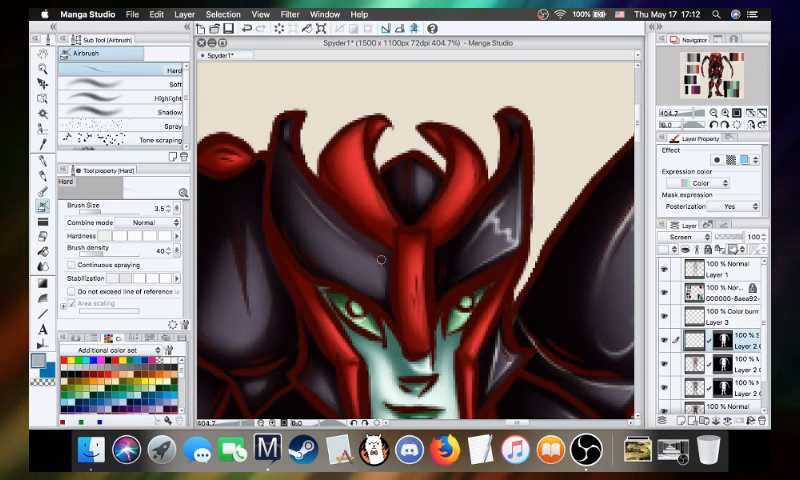
pyautogui.moveTo(328, 222)
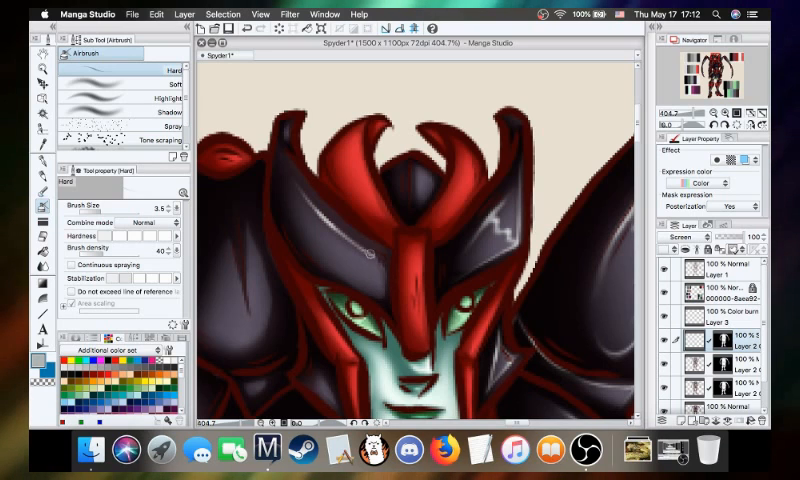
pyautogui.moveTo(384, 298)
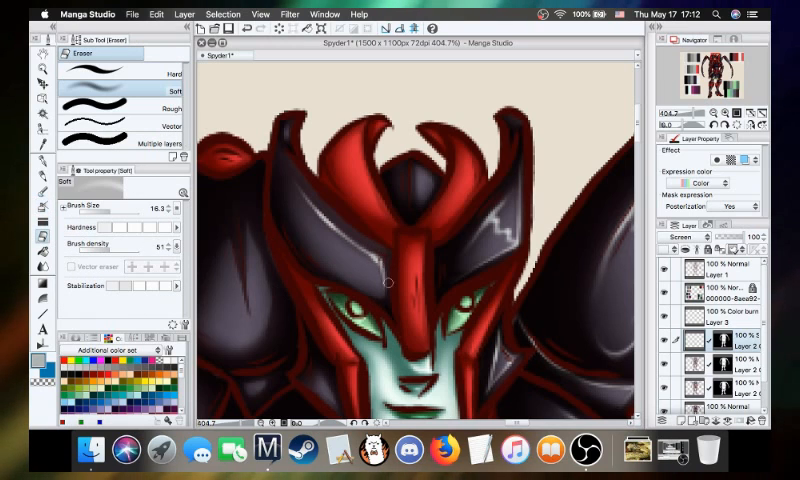
pyautogui.moveTo(388, 257)
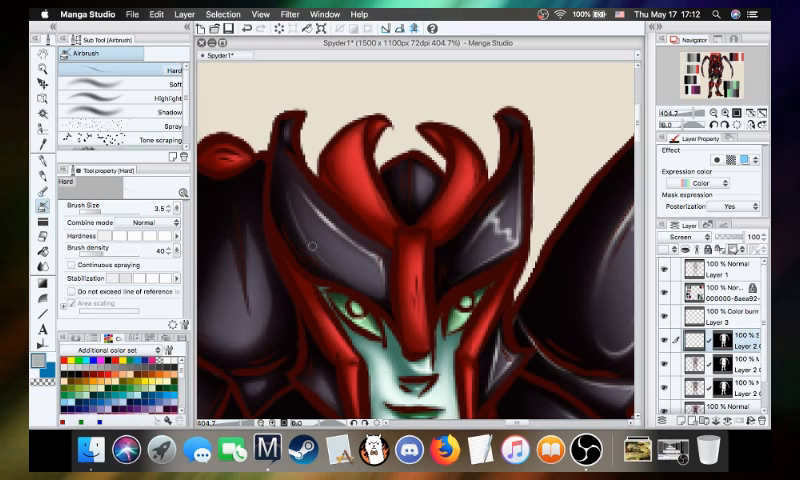
pyautogui.moveTo(353, 284)
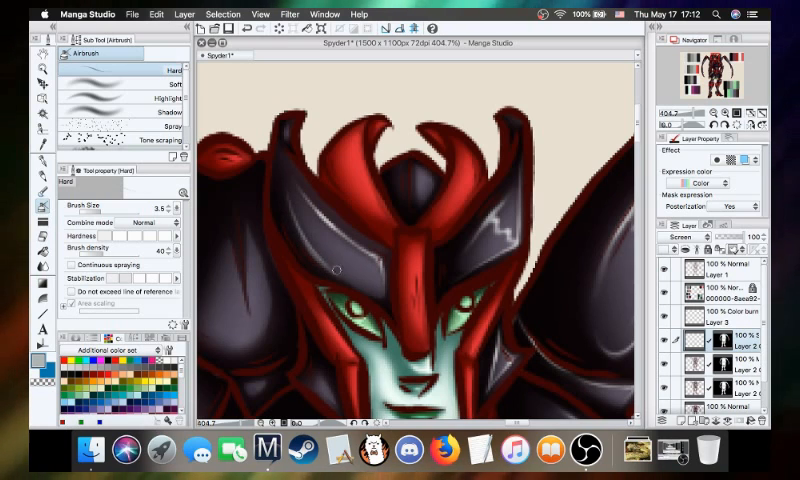
pyautogui.moveTo(305, 240)
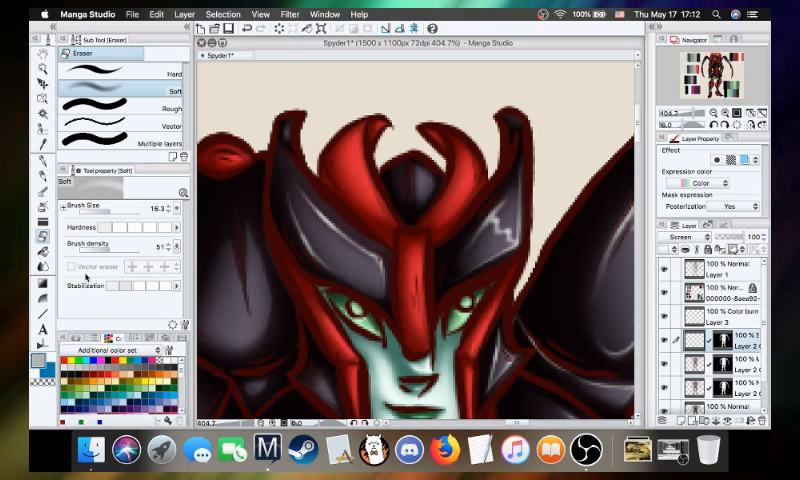
# - Return to the highlight brush to continue glossy streaks on the helmet plates
pyautogui.click(41, 207)
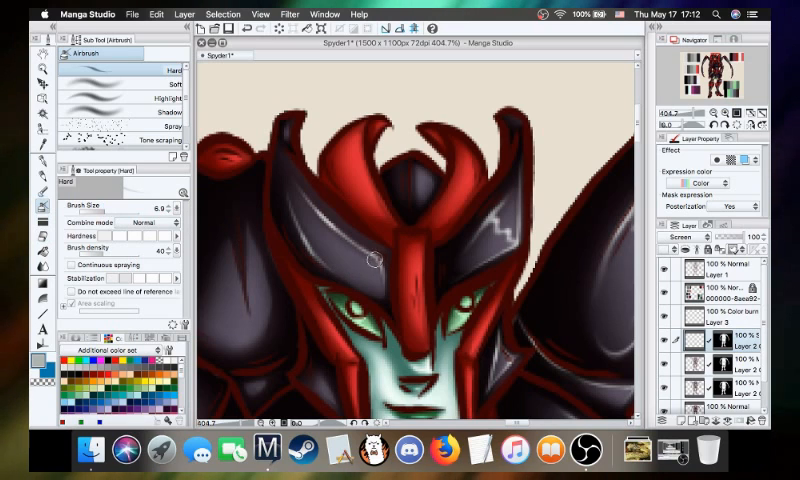
pyautogui.moveTo(320, 247)
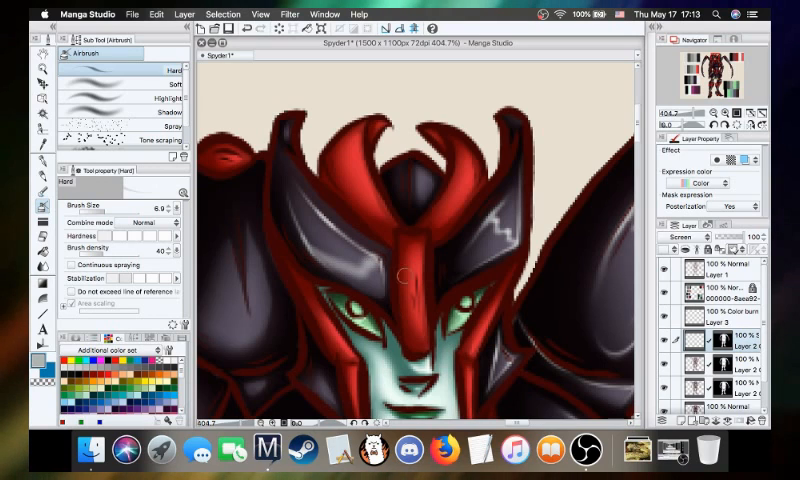
pyautogui.moveTo(425, 320)
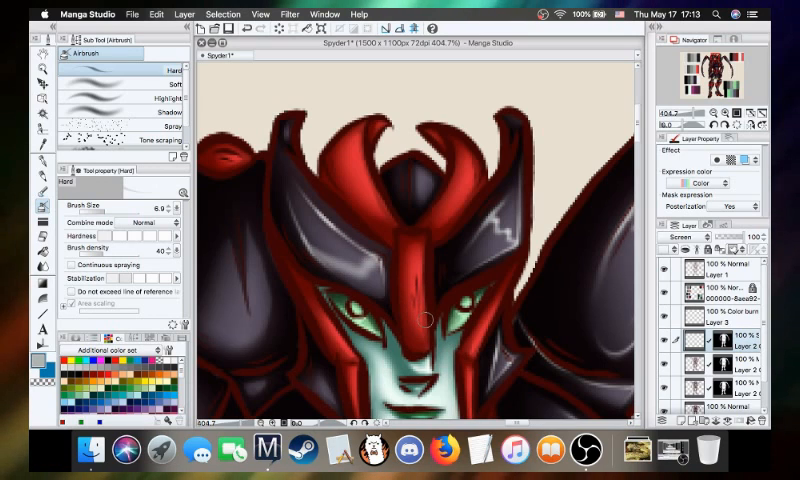
pyautogui.moveTo(318, 247)
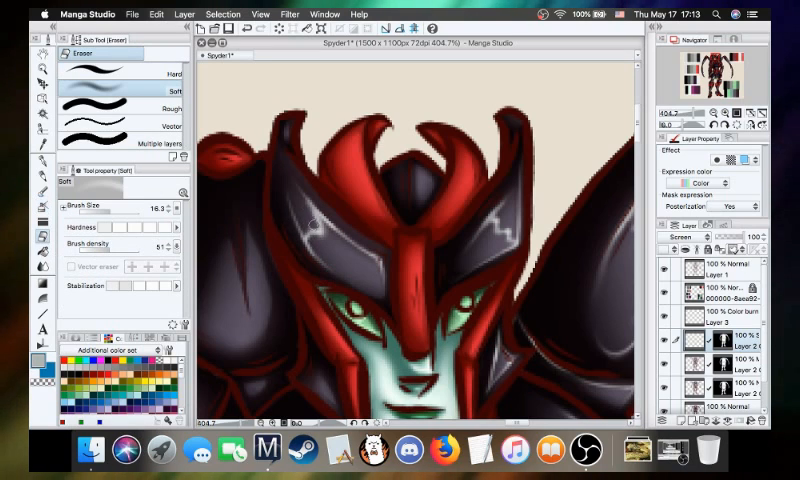
pyautogui.moveTo(325, 225)
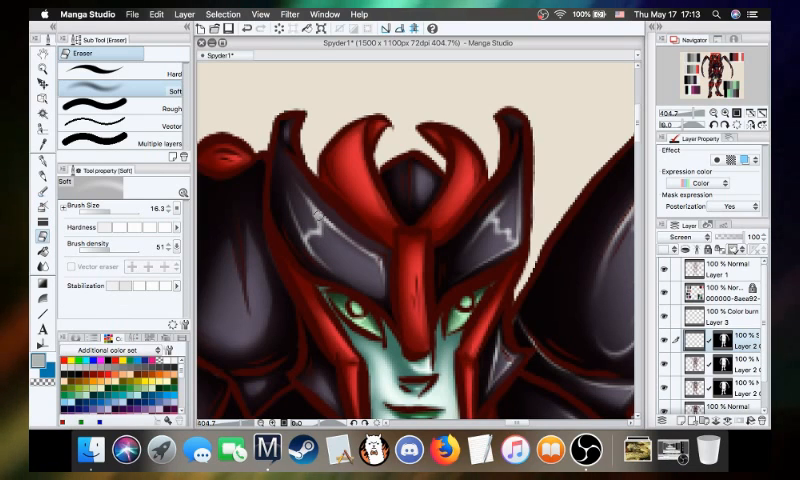
pyautogui.moveTo(310, 220)
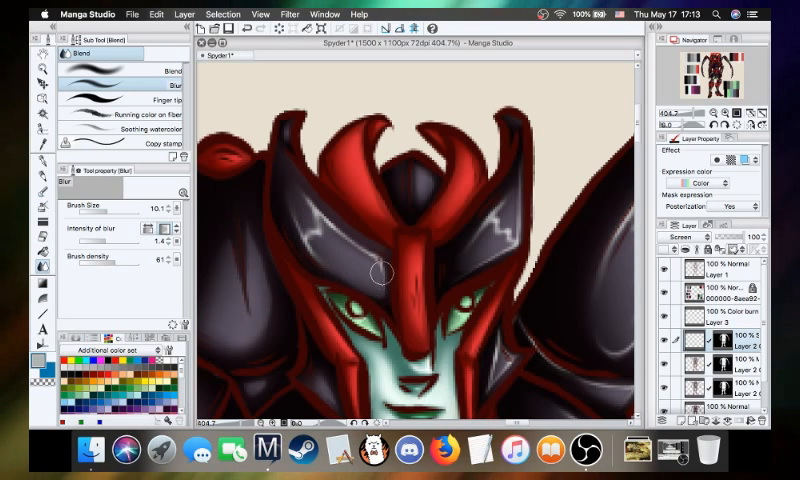
pyautogui.moveTo(310, 195)
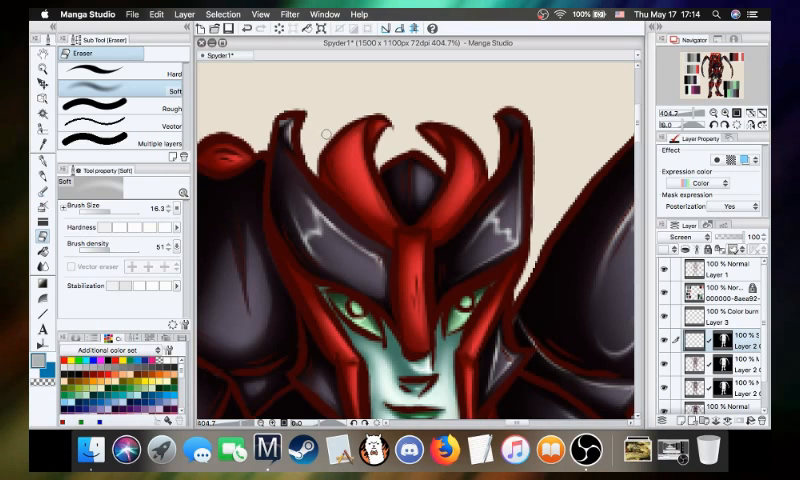
pyautogui.moveTo(240, 197)
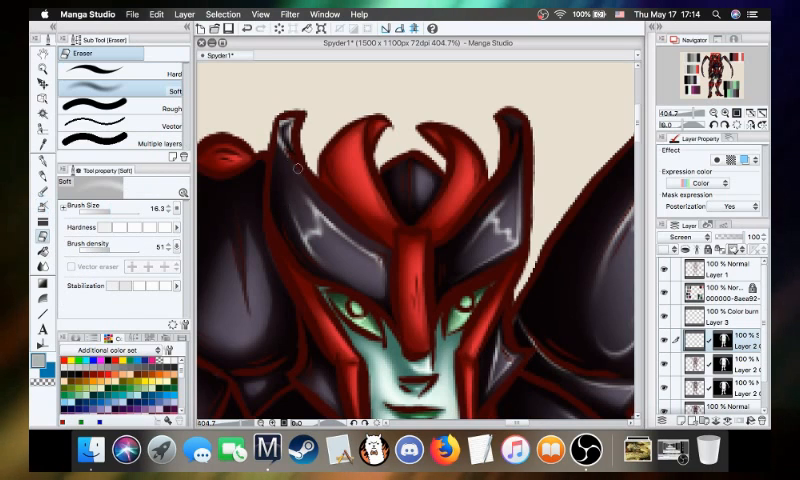
pyautogui.moveTo(275, 140)
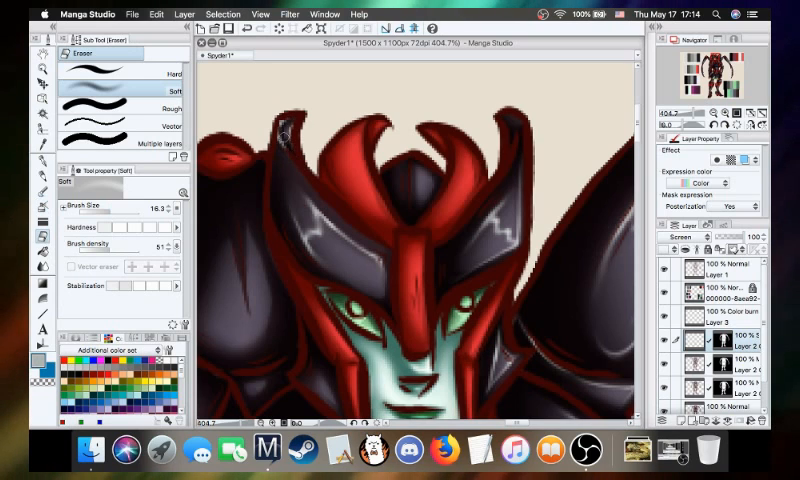
pyautogui.moveTo(337, 195)
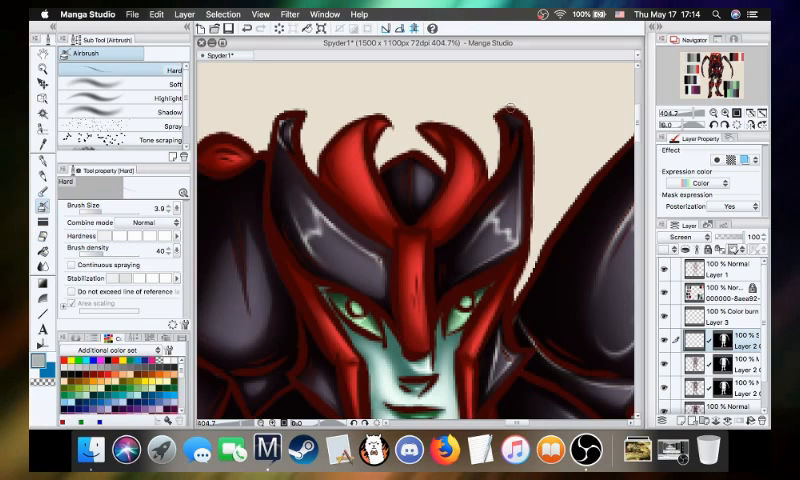
pyautogui.moveTo(507, 135)
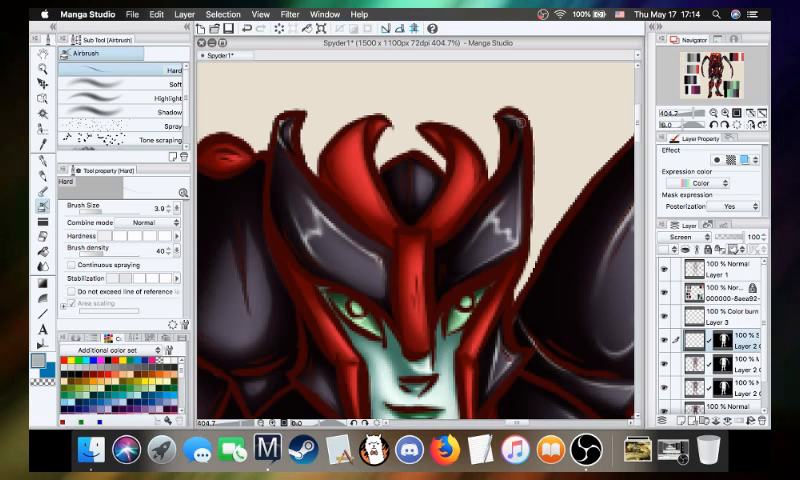
pyautogui.moveTo(521, 139)
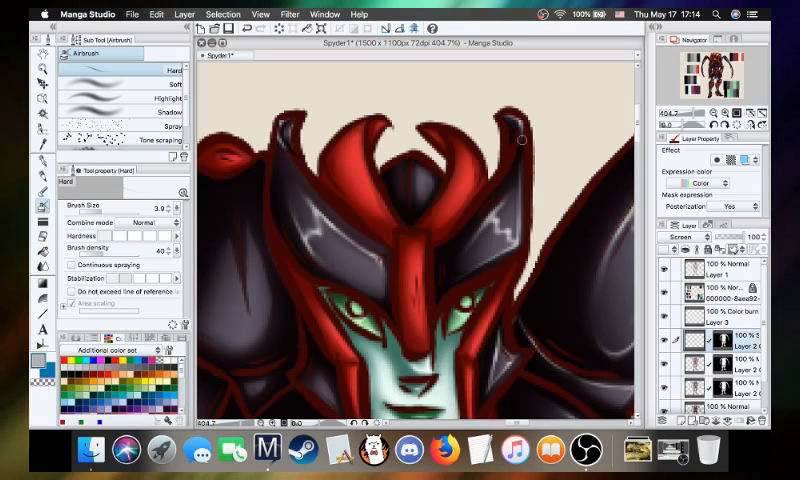
pyautogui.moveTo(285, 221)
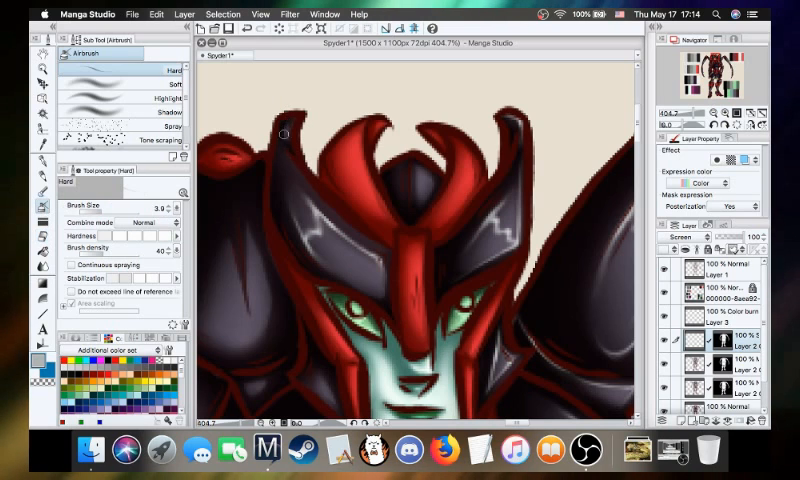
pyautogui.moveTo(283, 133)
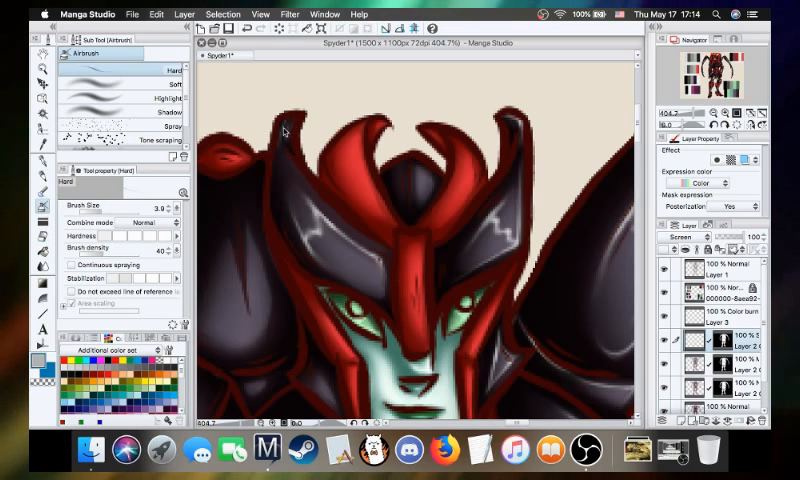
pyautogui.moveTo(285, 143)
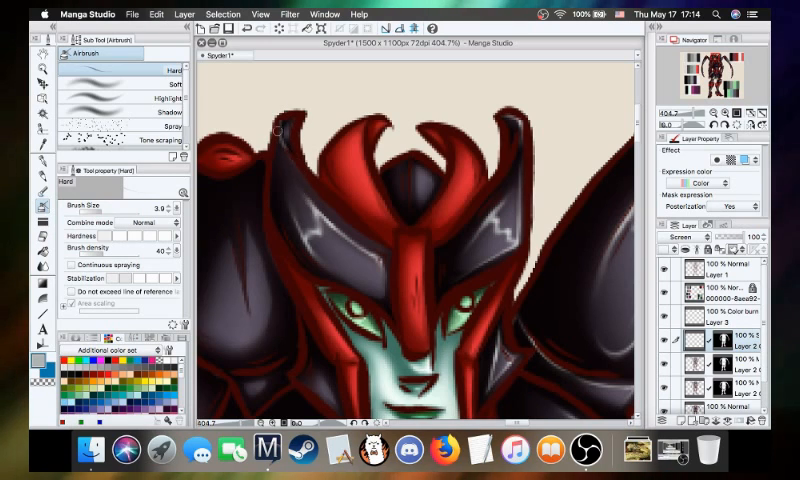
pyautogui.moveTo(302, 179)
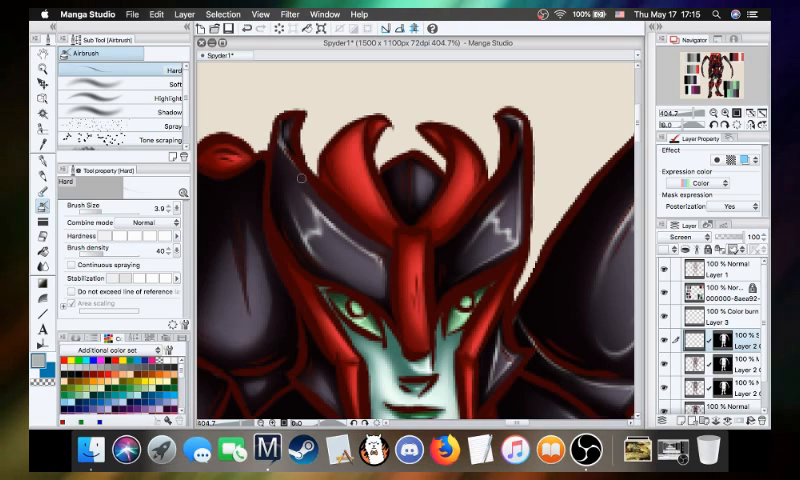
pyautogui.moveTo(280, 160)
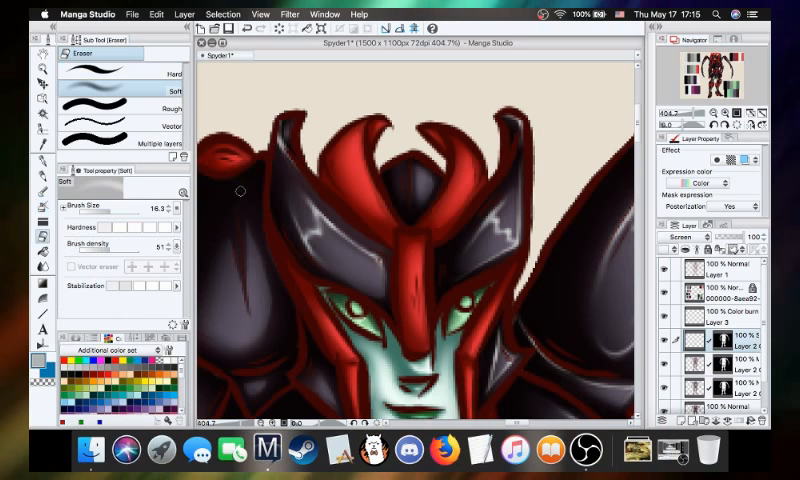
pyautogui.moveTo(283, 130)
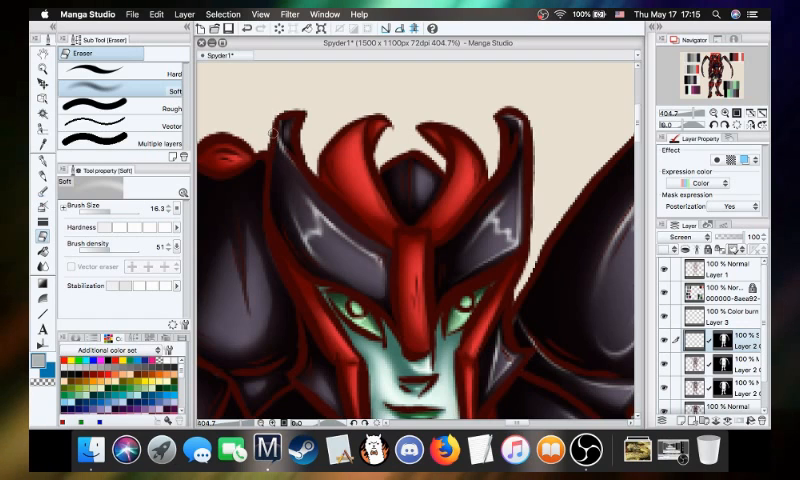
pyautogui.moveTo(322, 203)
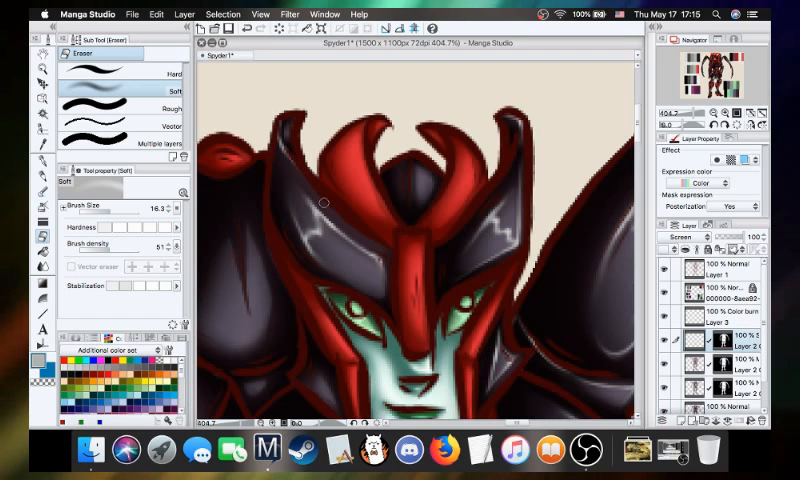